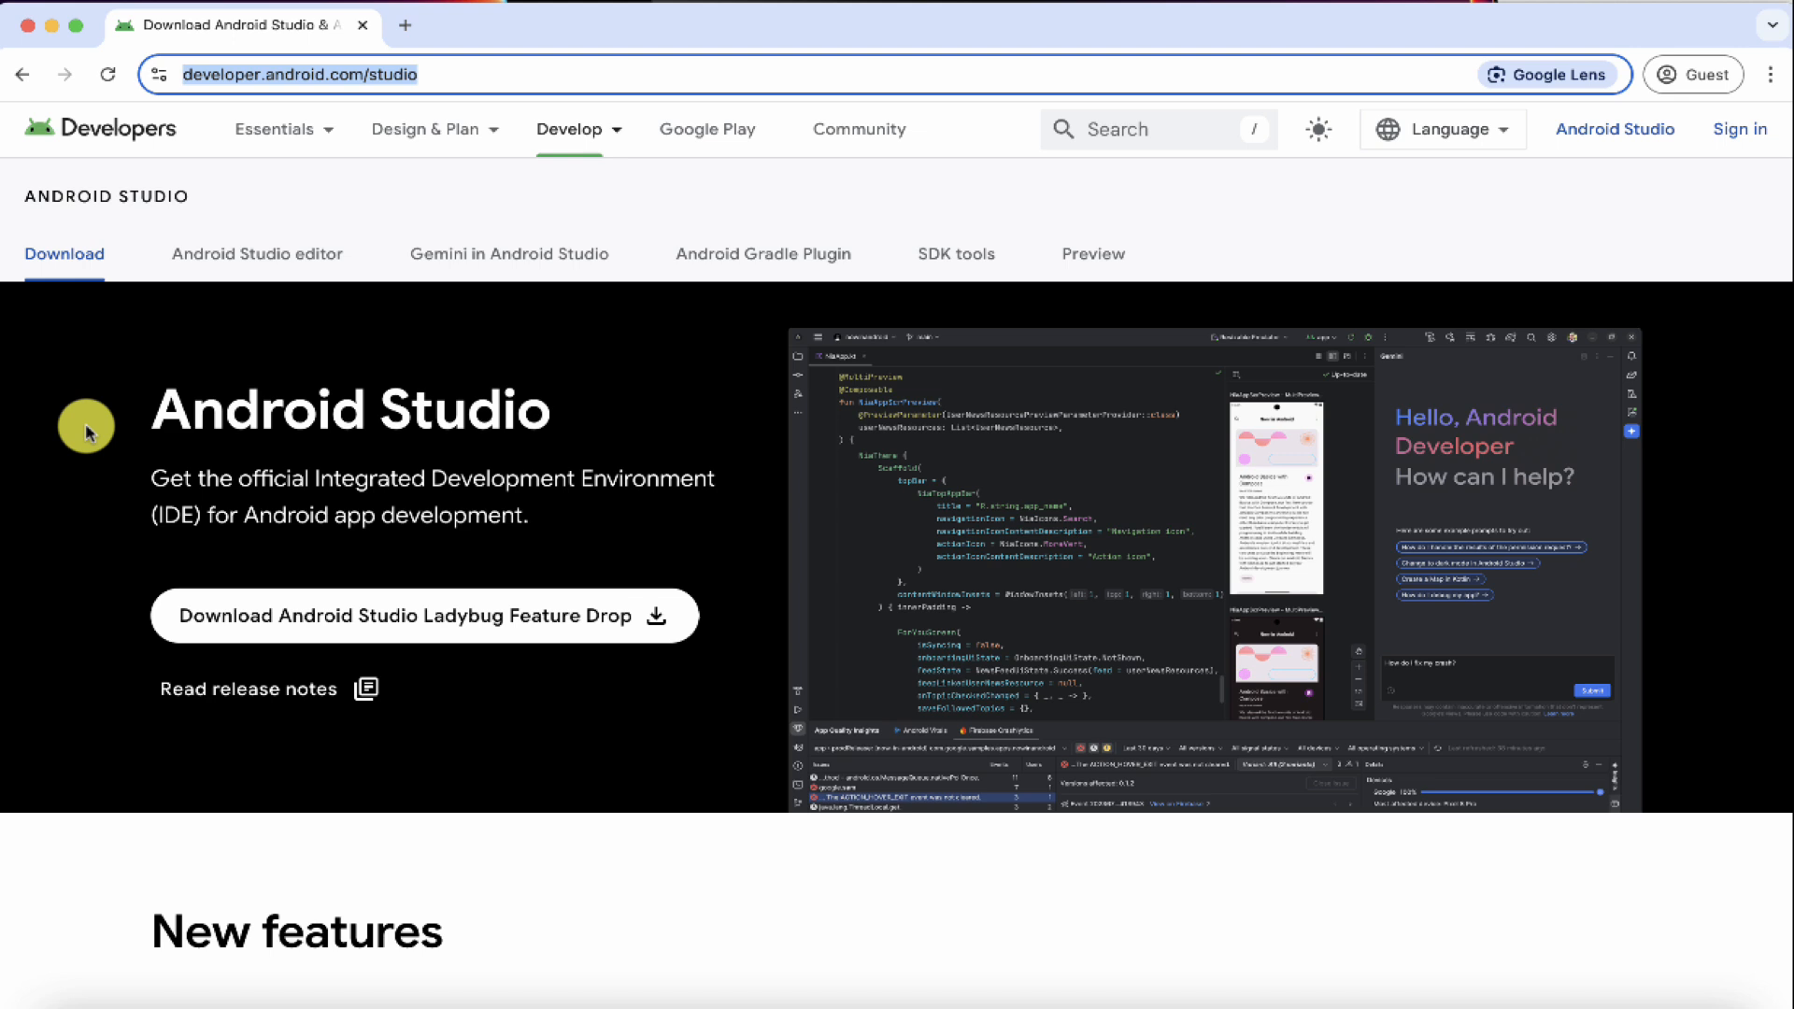
mouse_move(88, 869)
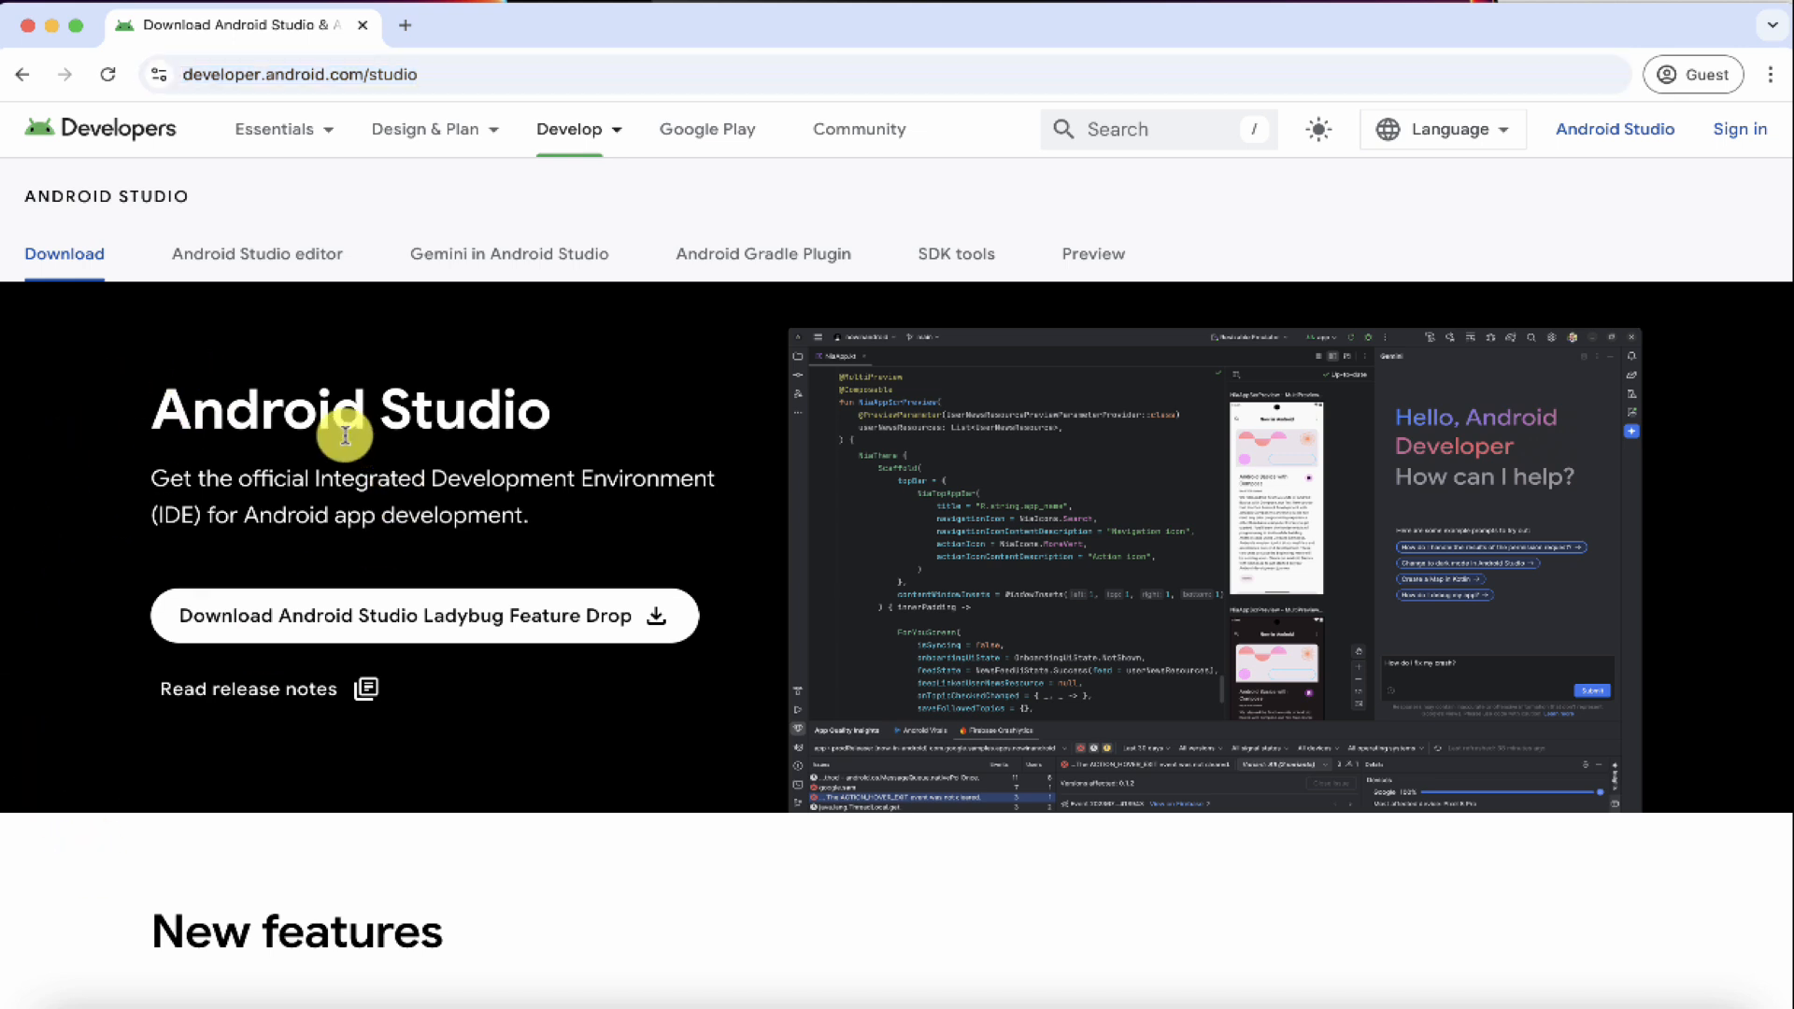
mouse_move(370, 469)
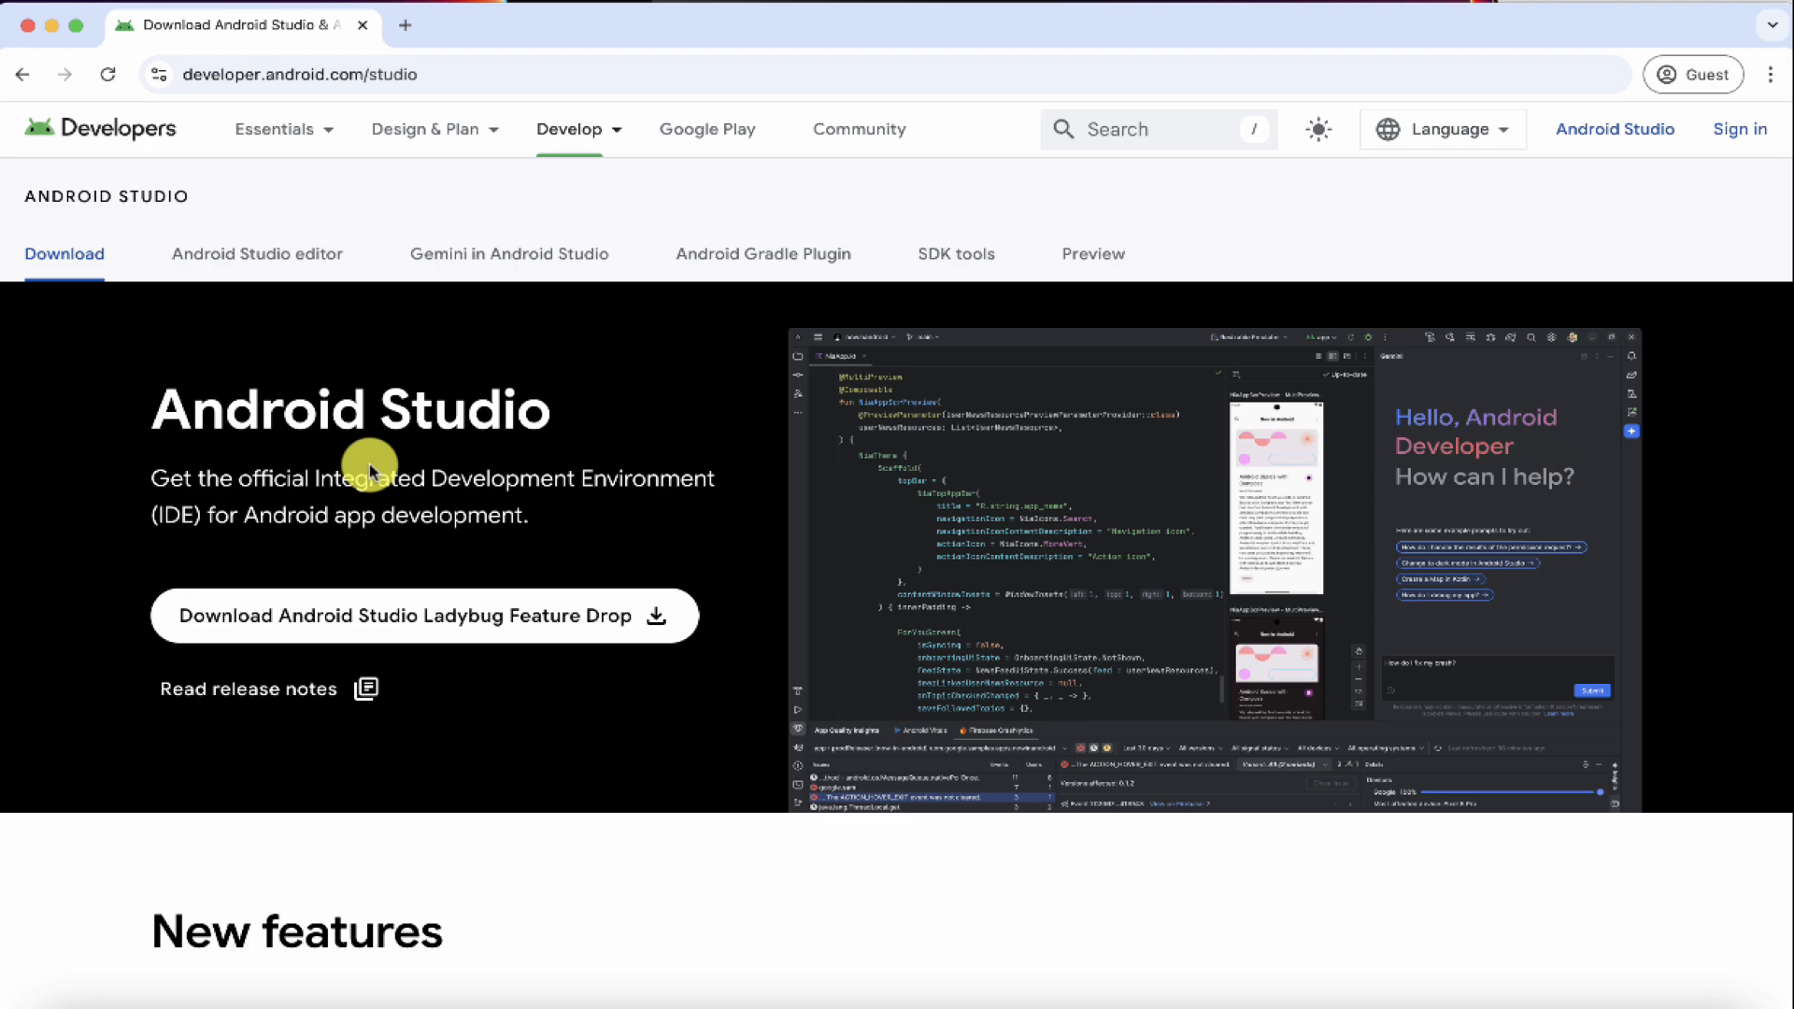
Start the Android Studio Ladybug Feature Drop download and agree to its terms and conditions.
scroll(down, 3)
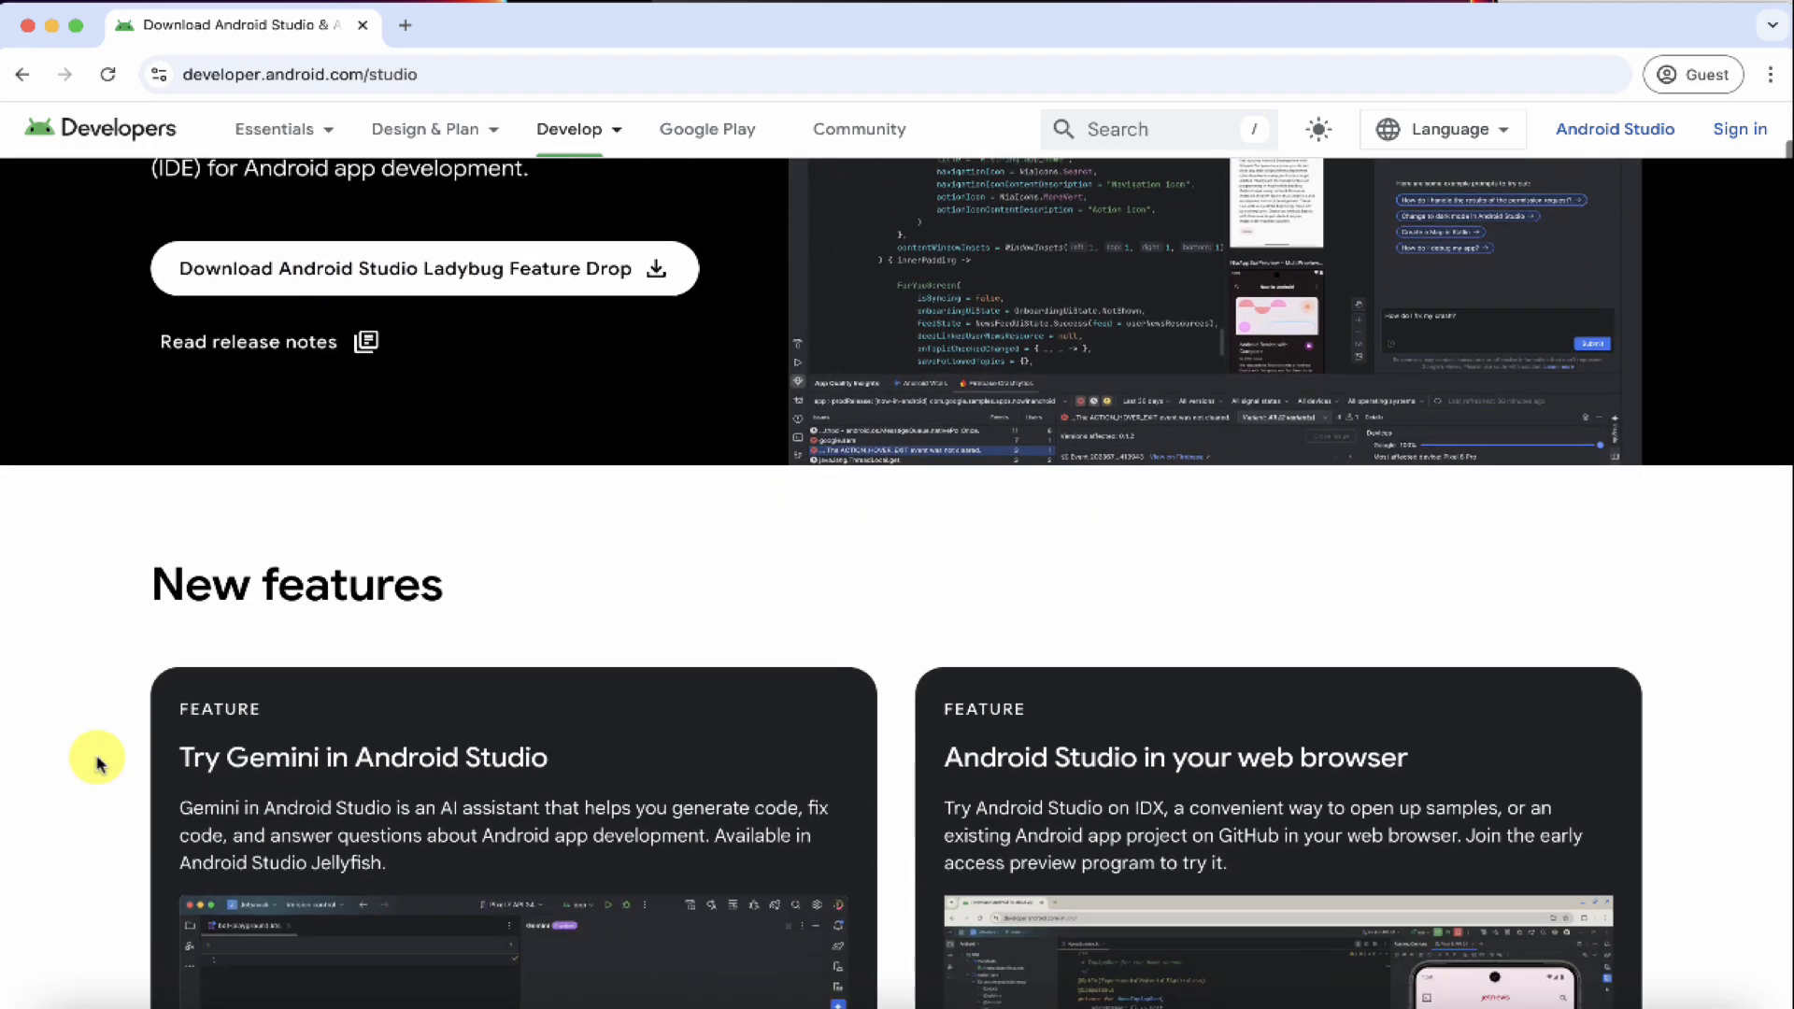
scroll(down, 3)
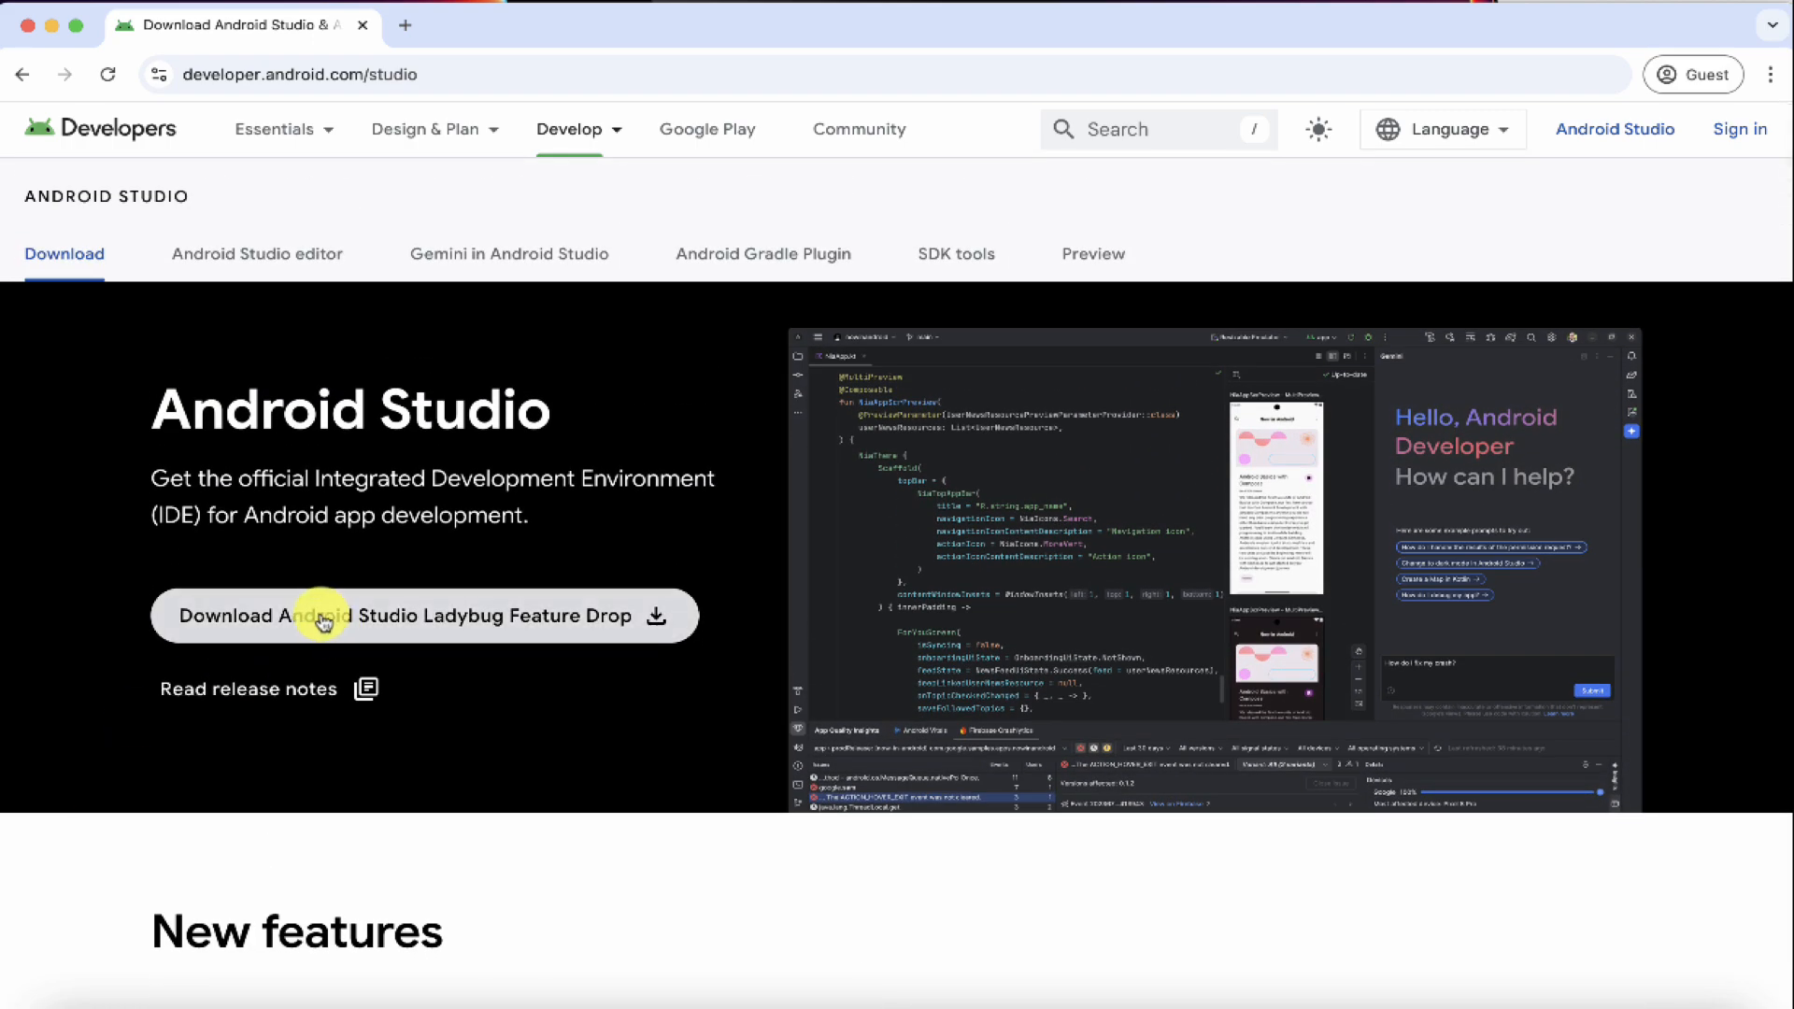
click(321, 617)
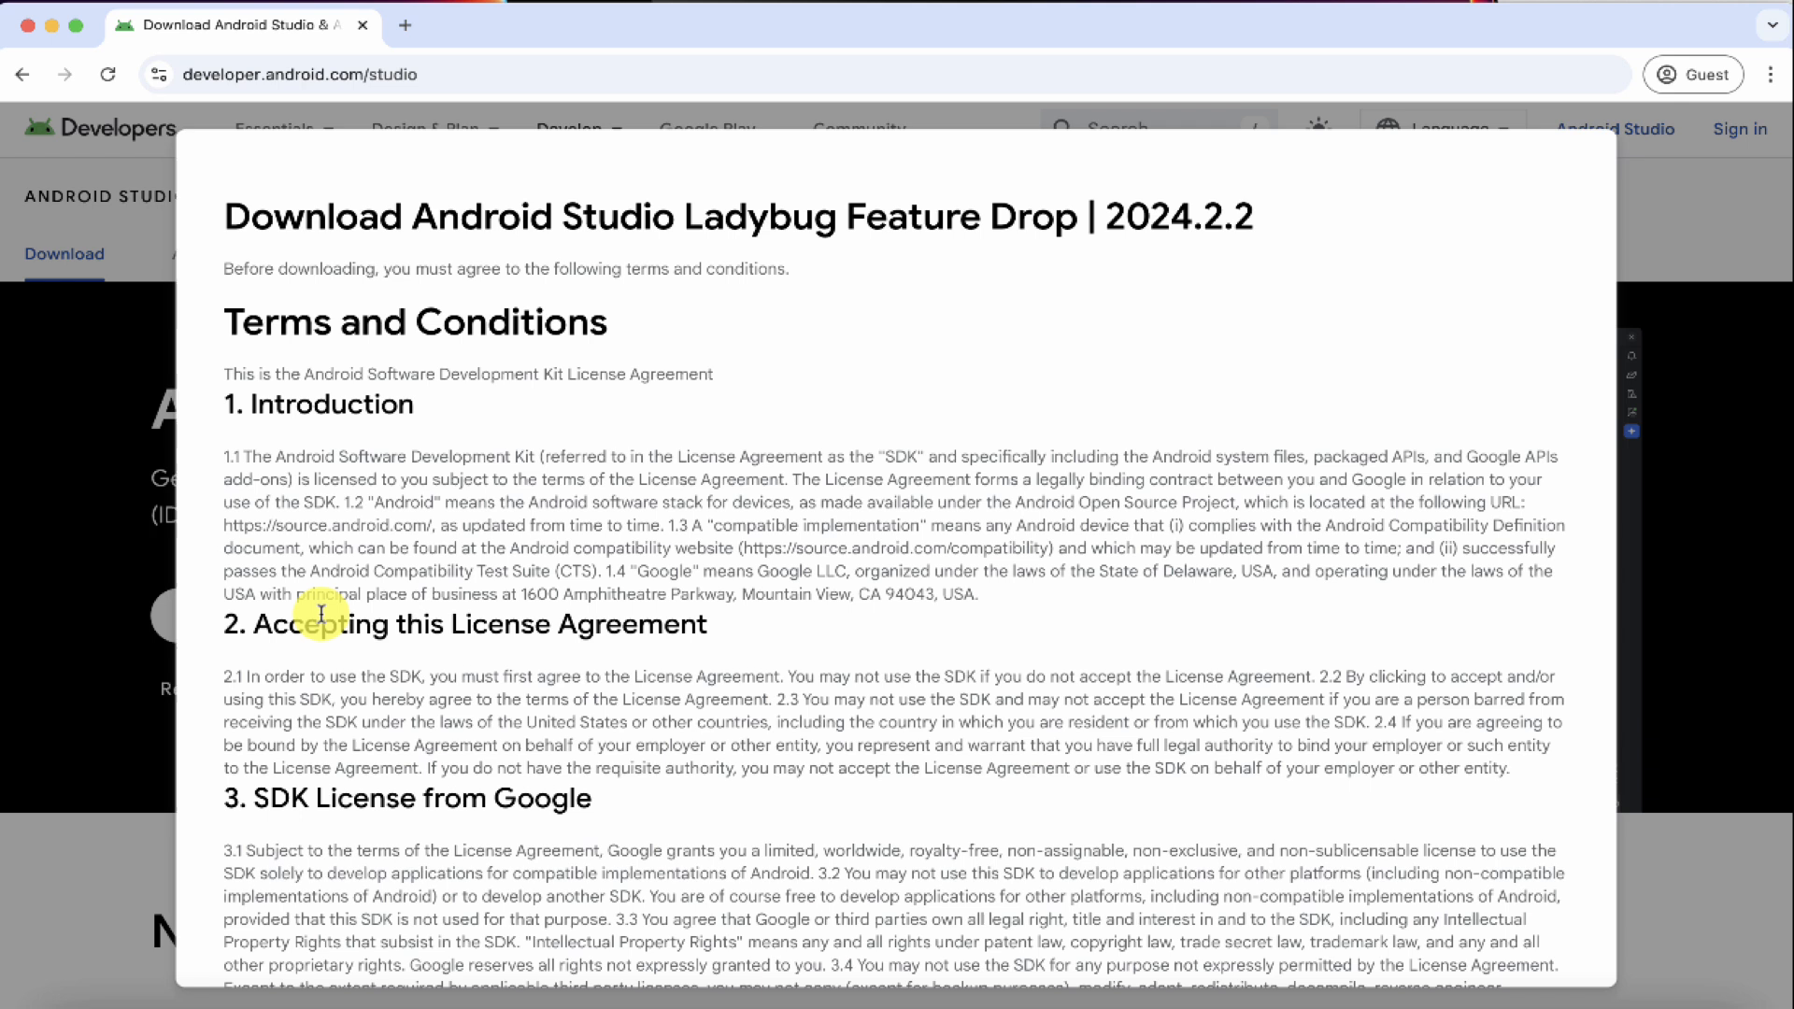
mouse_move(277, 372)
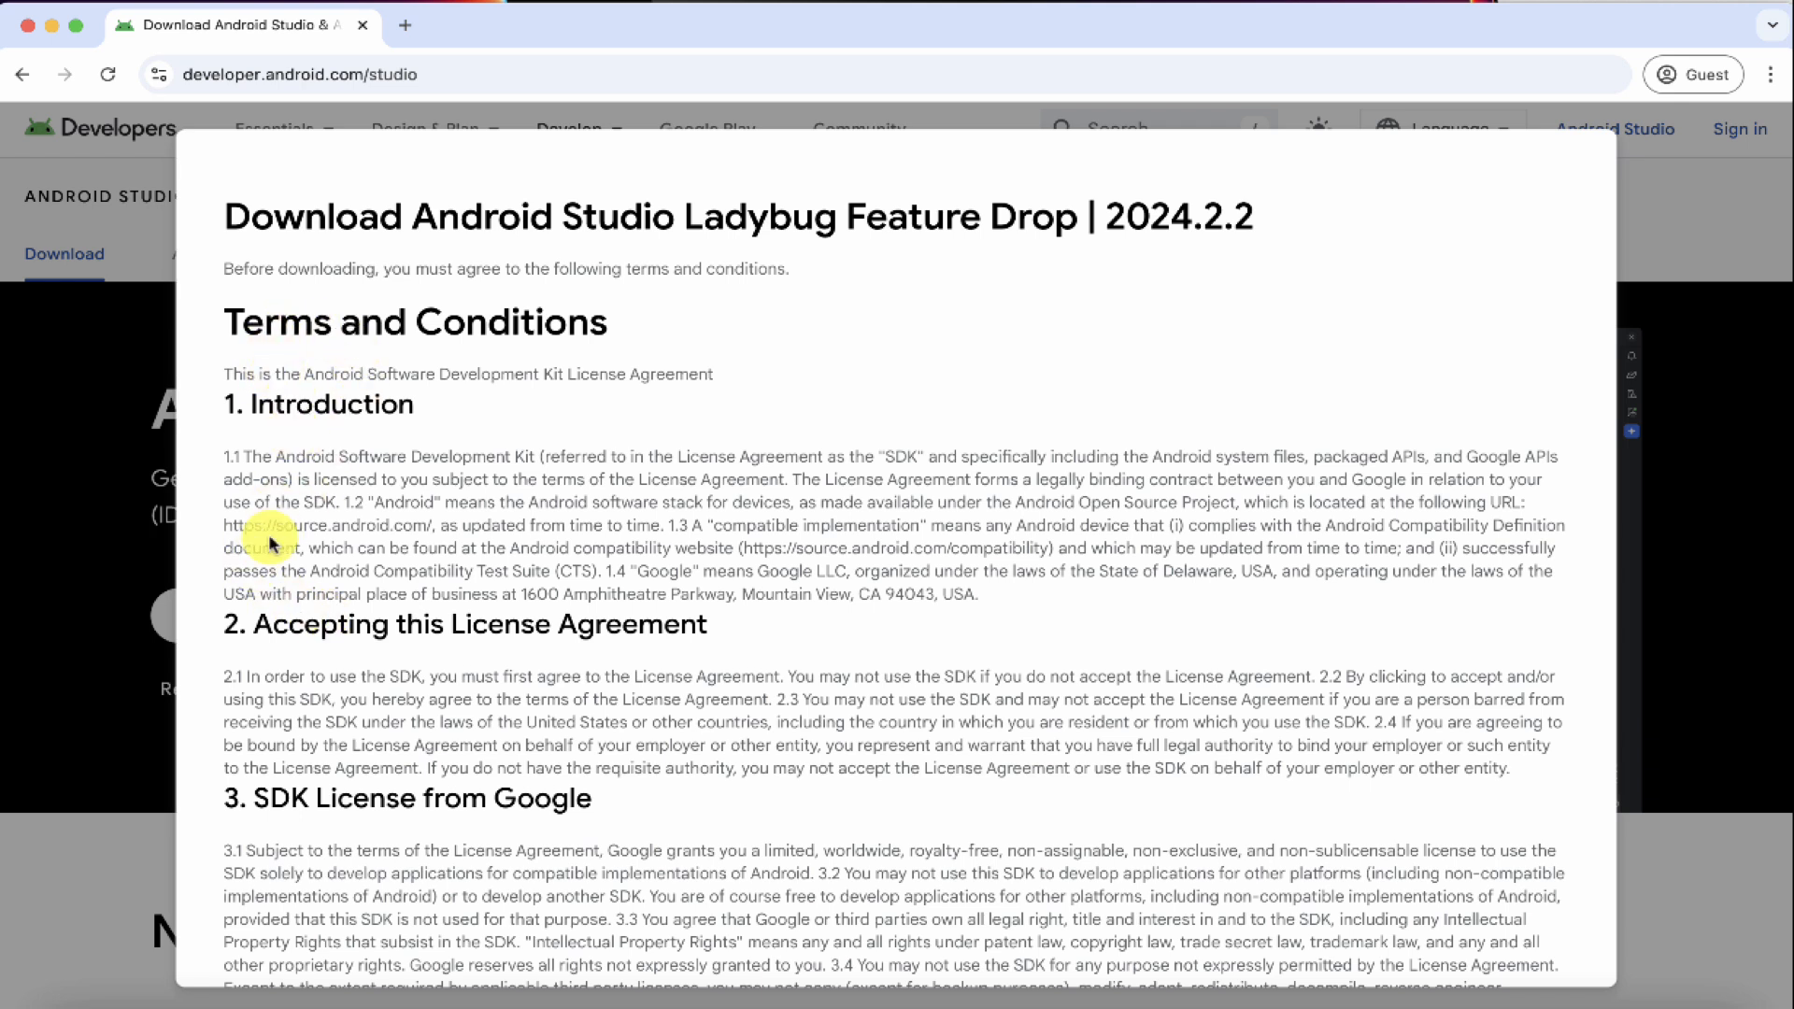
mouse_move(385, 614)
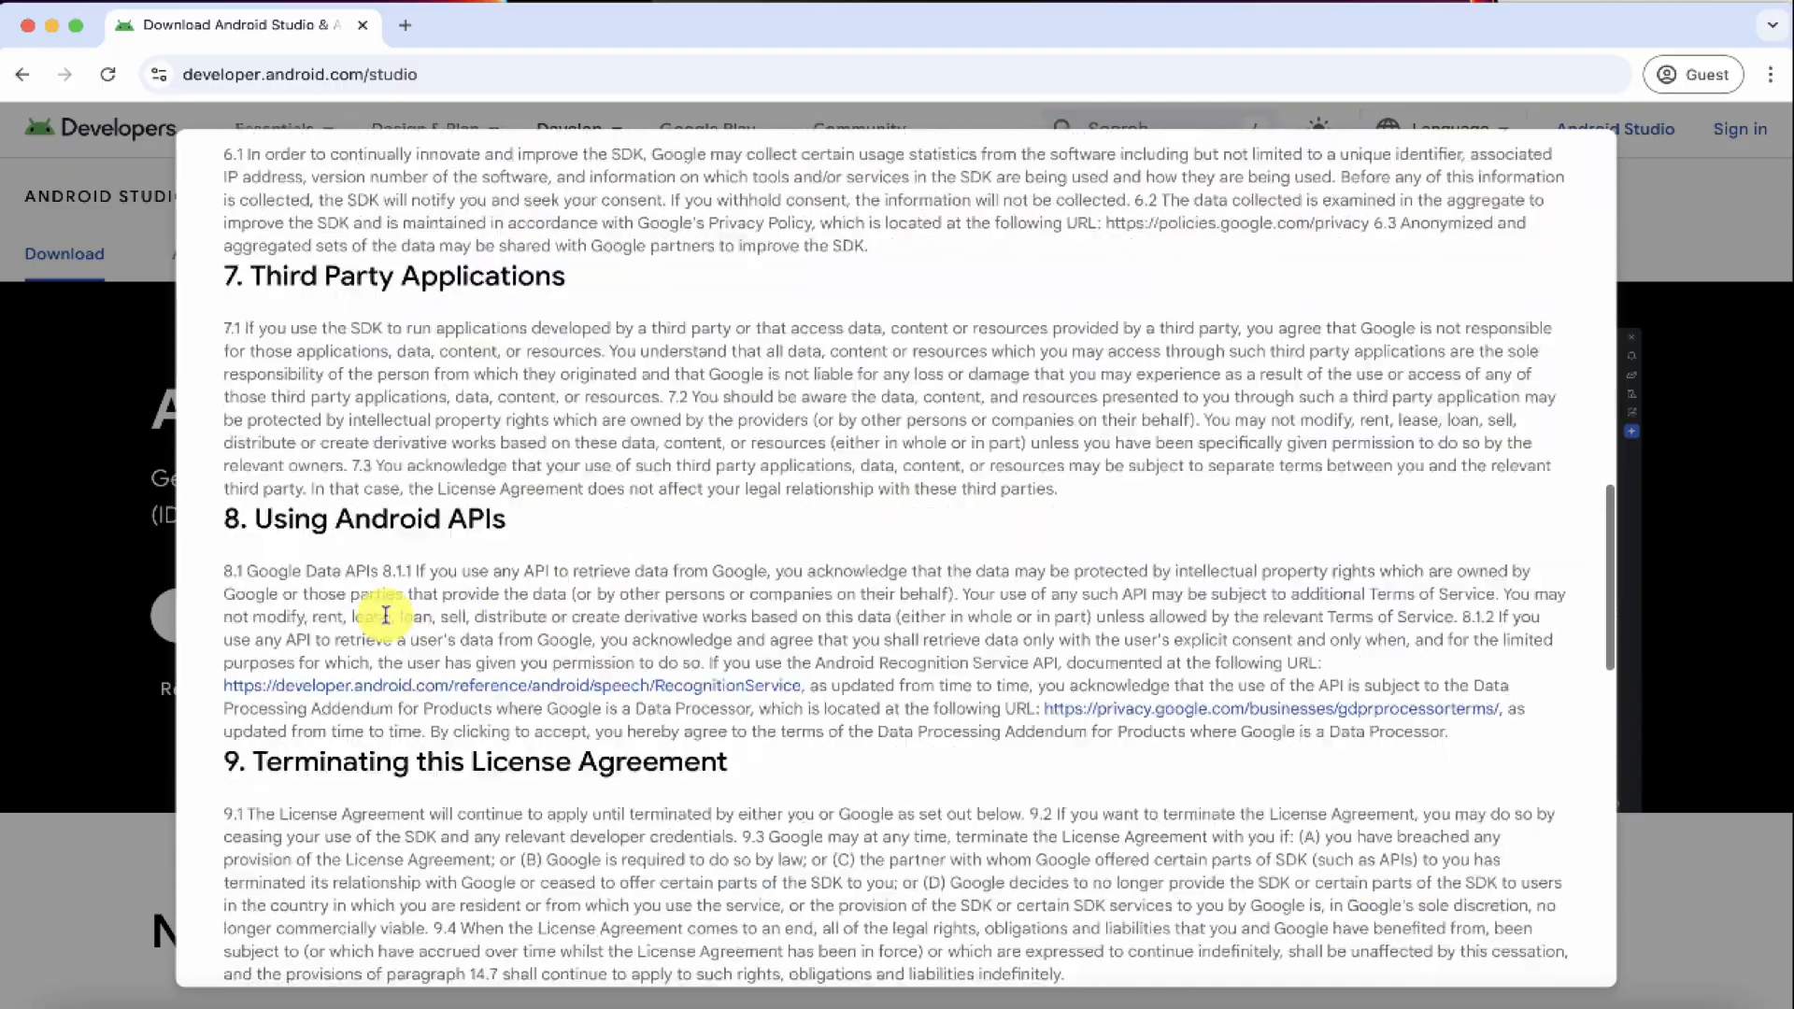
scroll(down, 3)
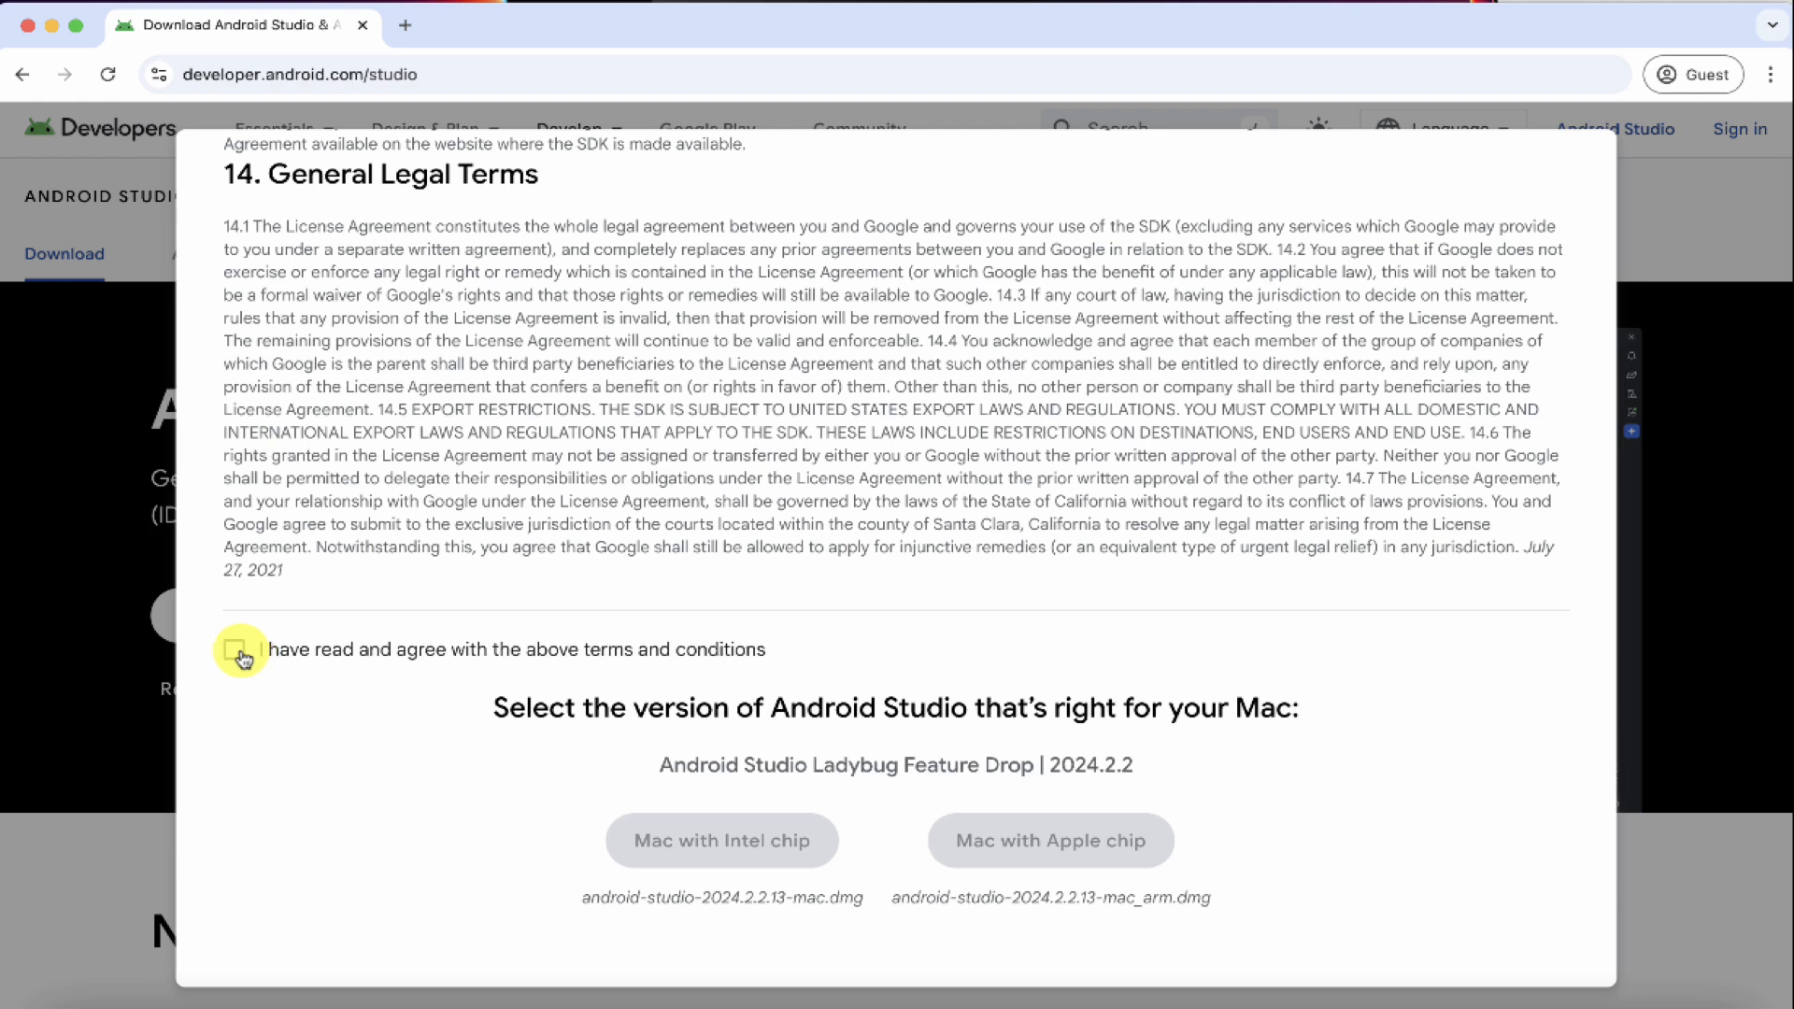
click(234, 651)
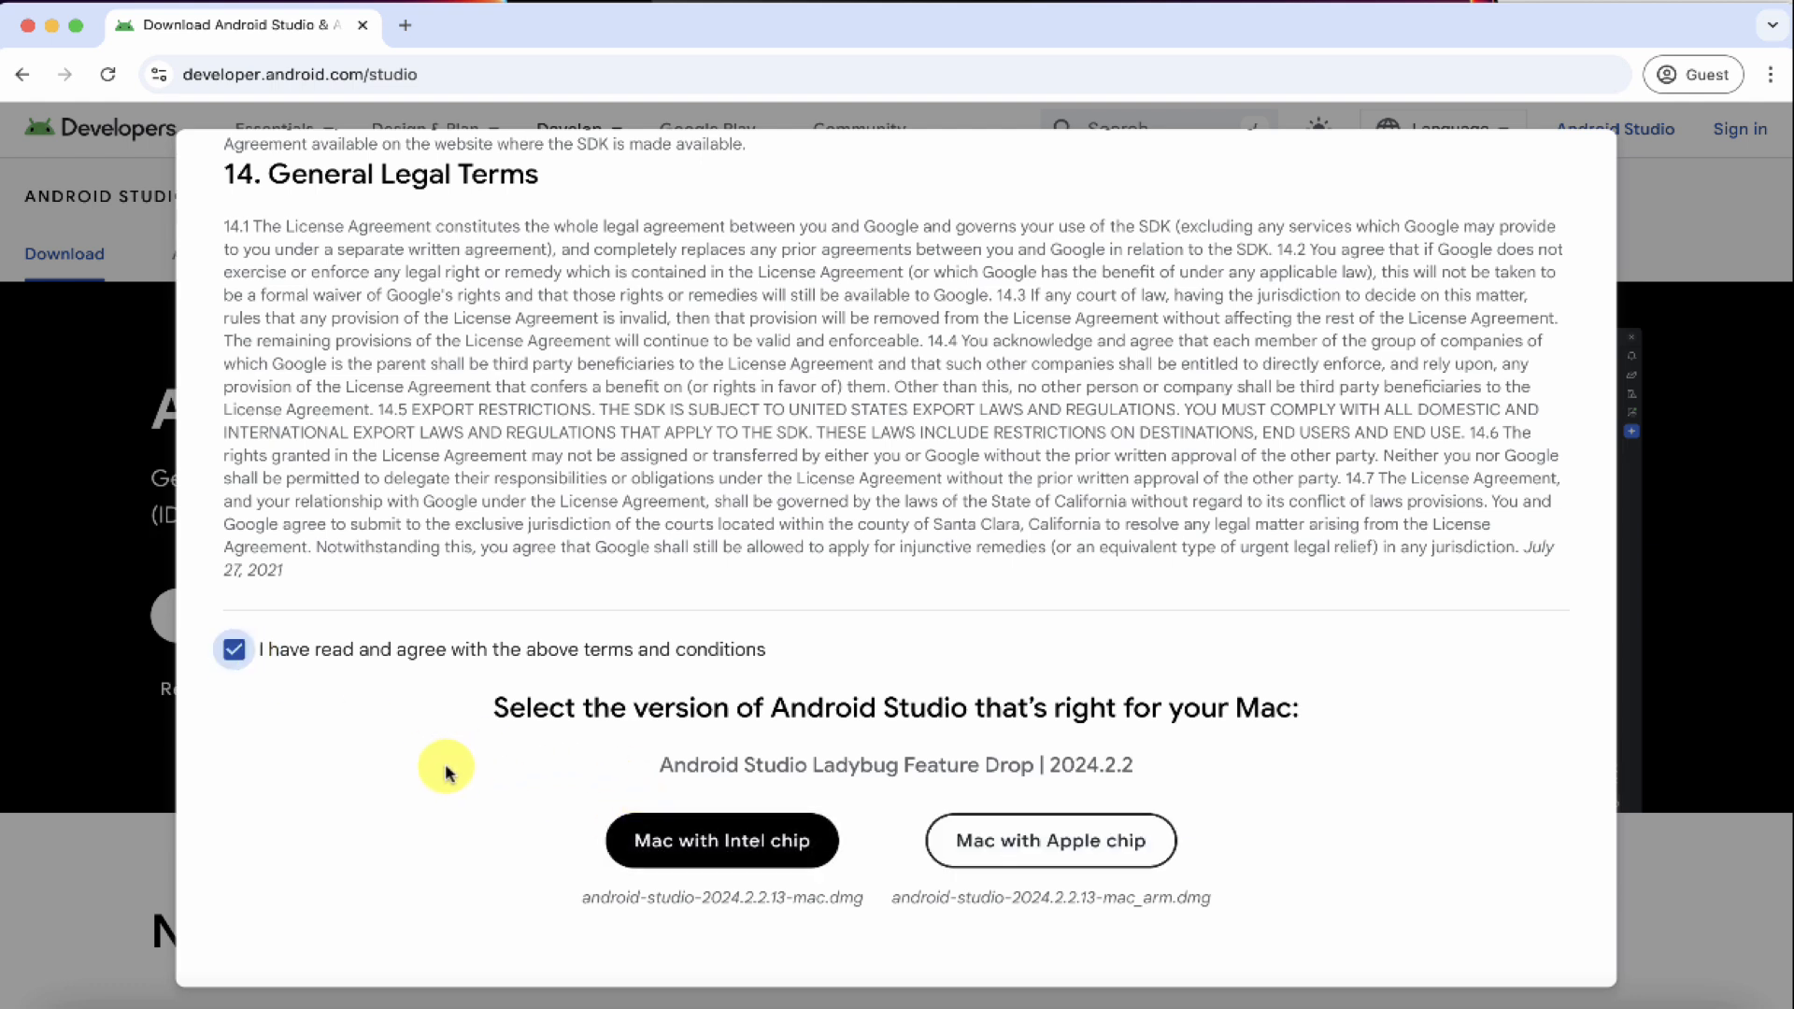
mouse_move(570, 859)
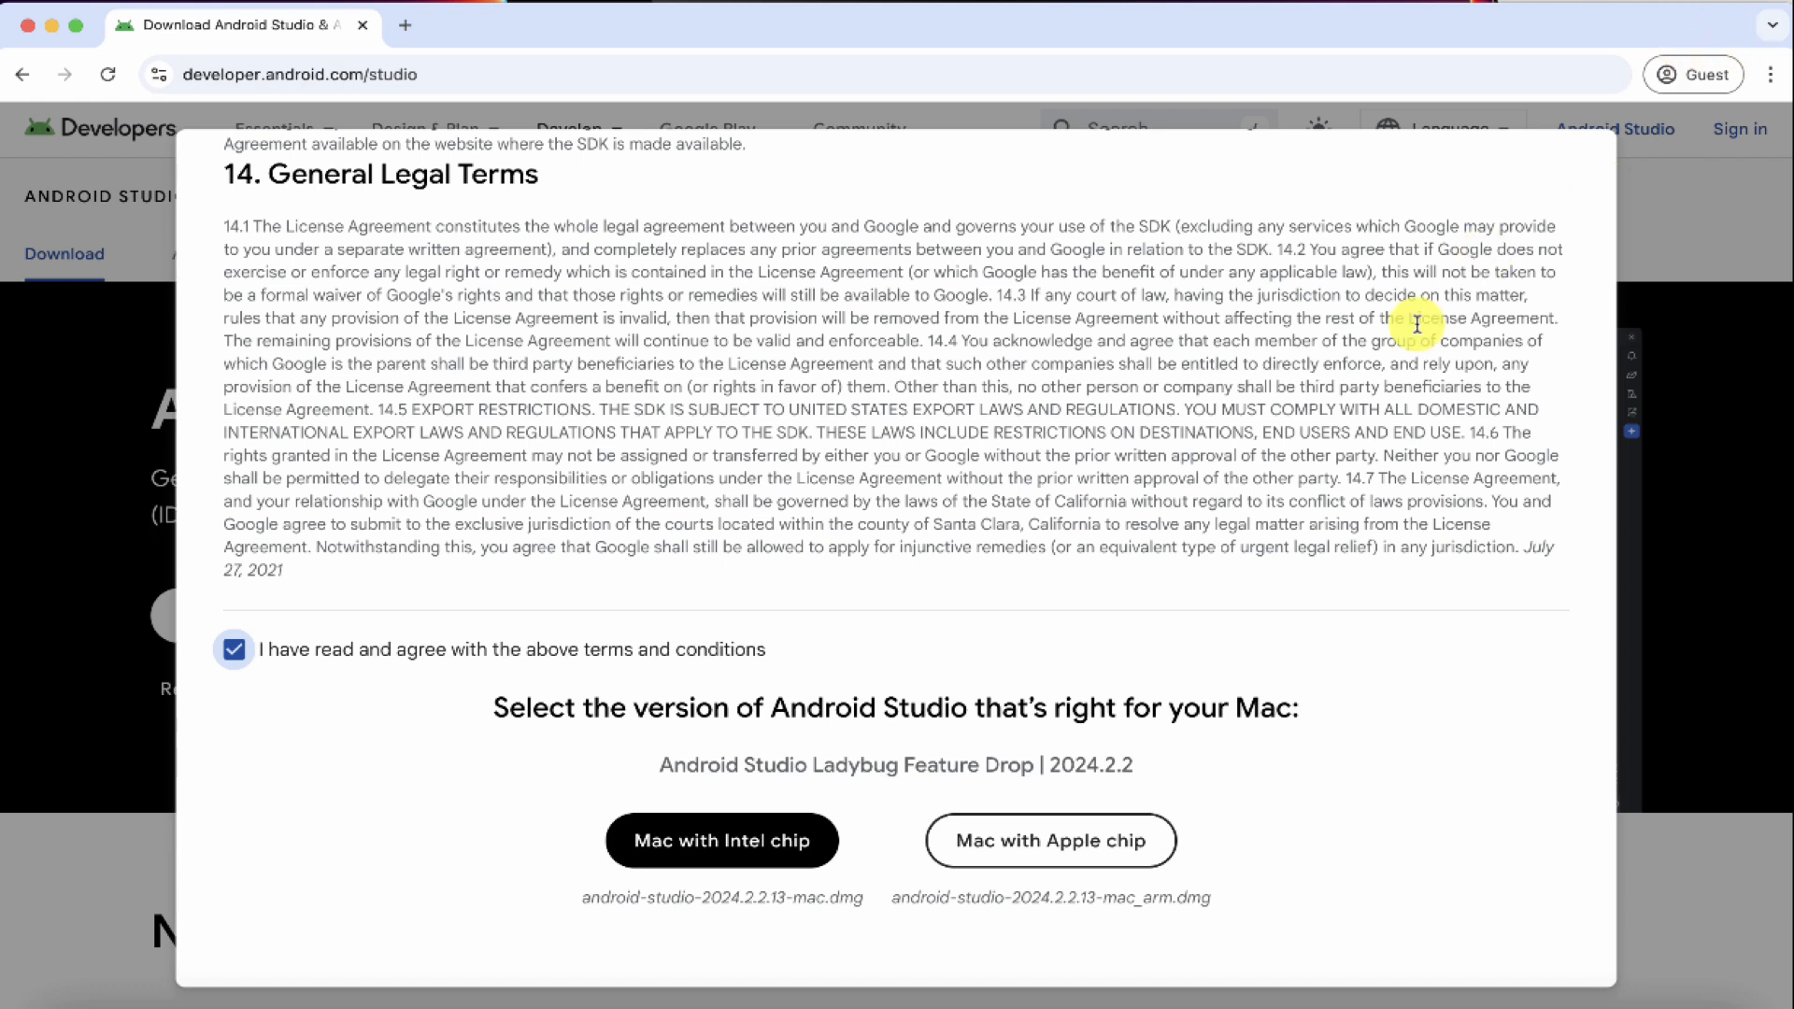
mouse_move(673, 351)
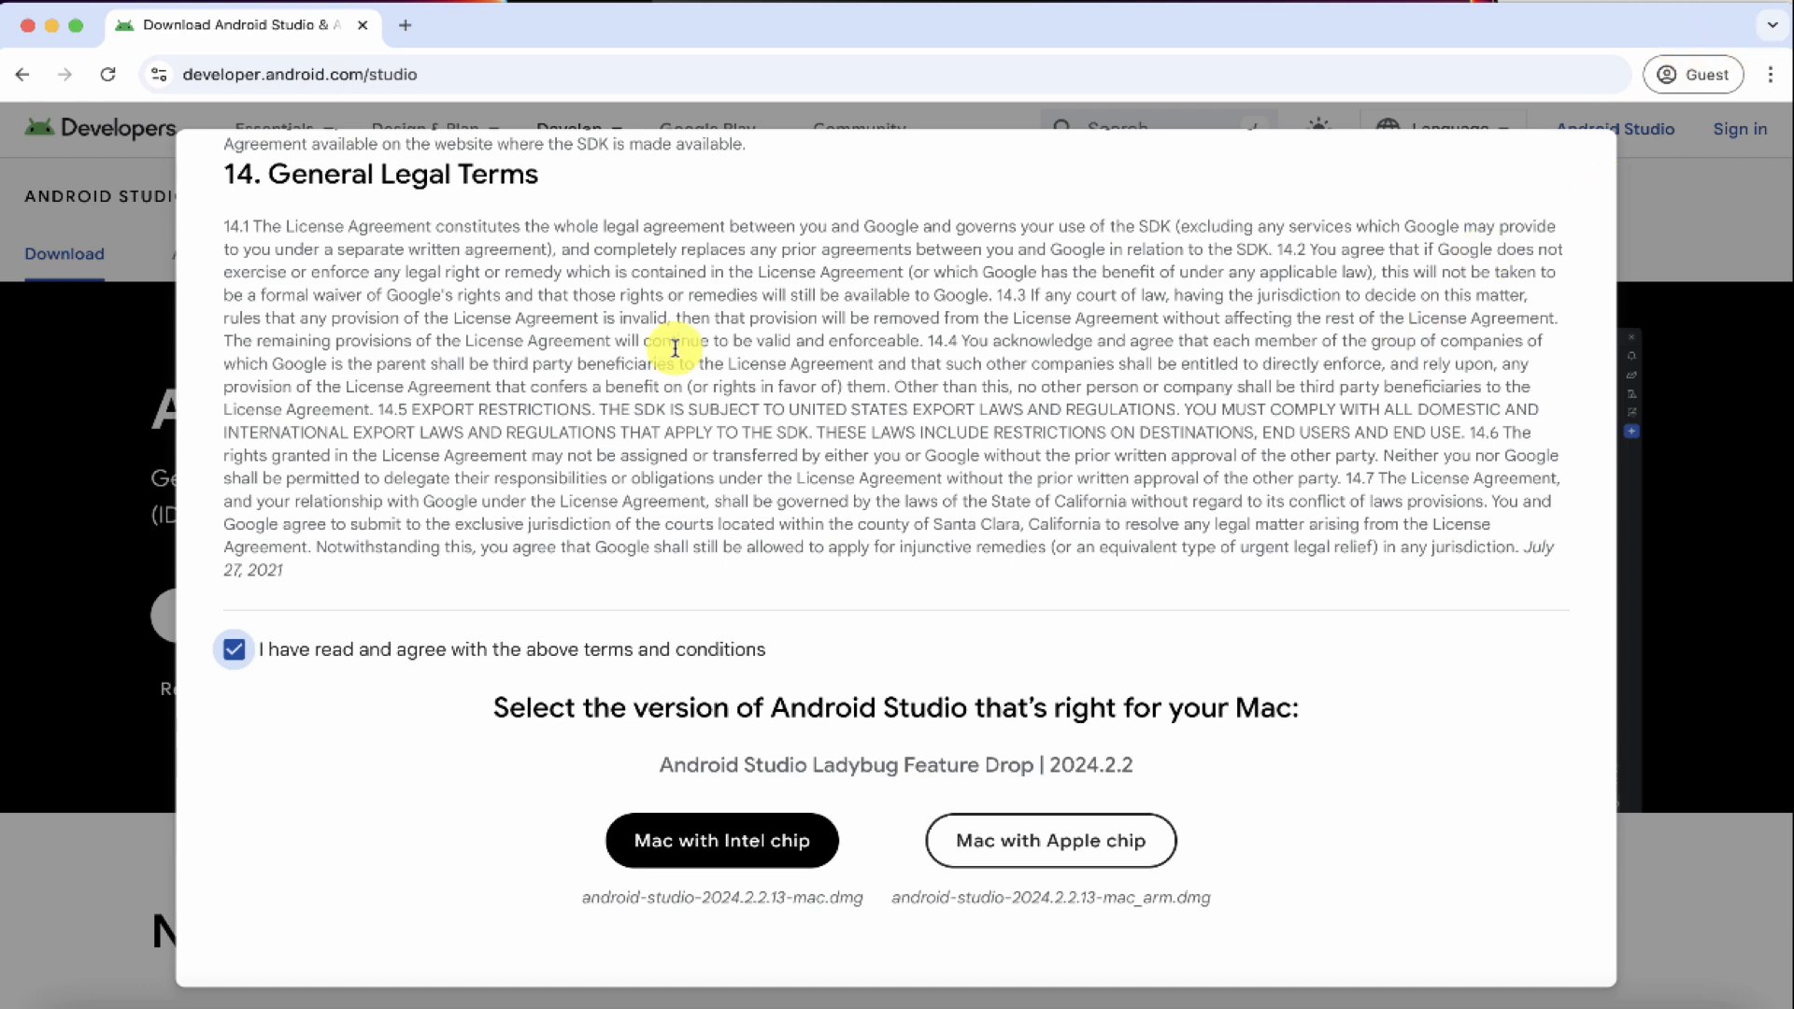
mouse_move(1260, 677)
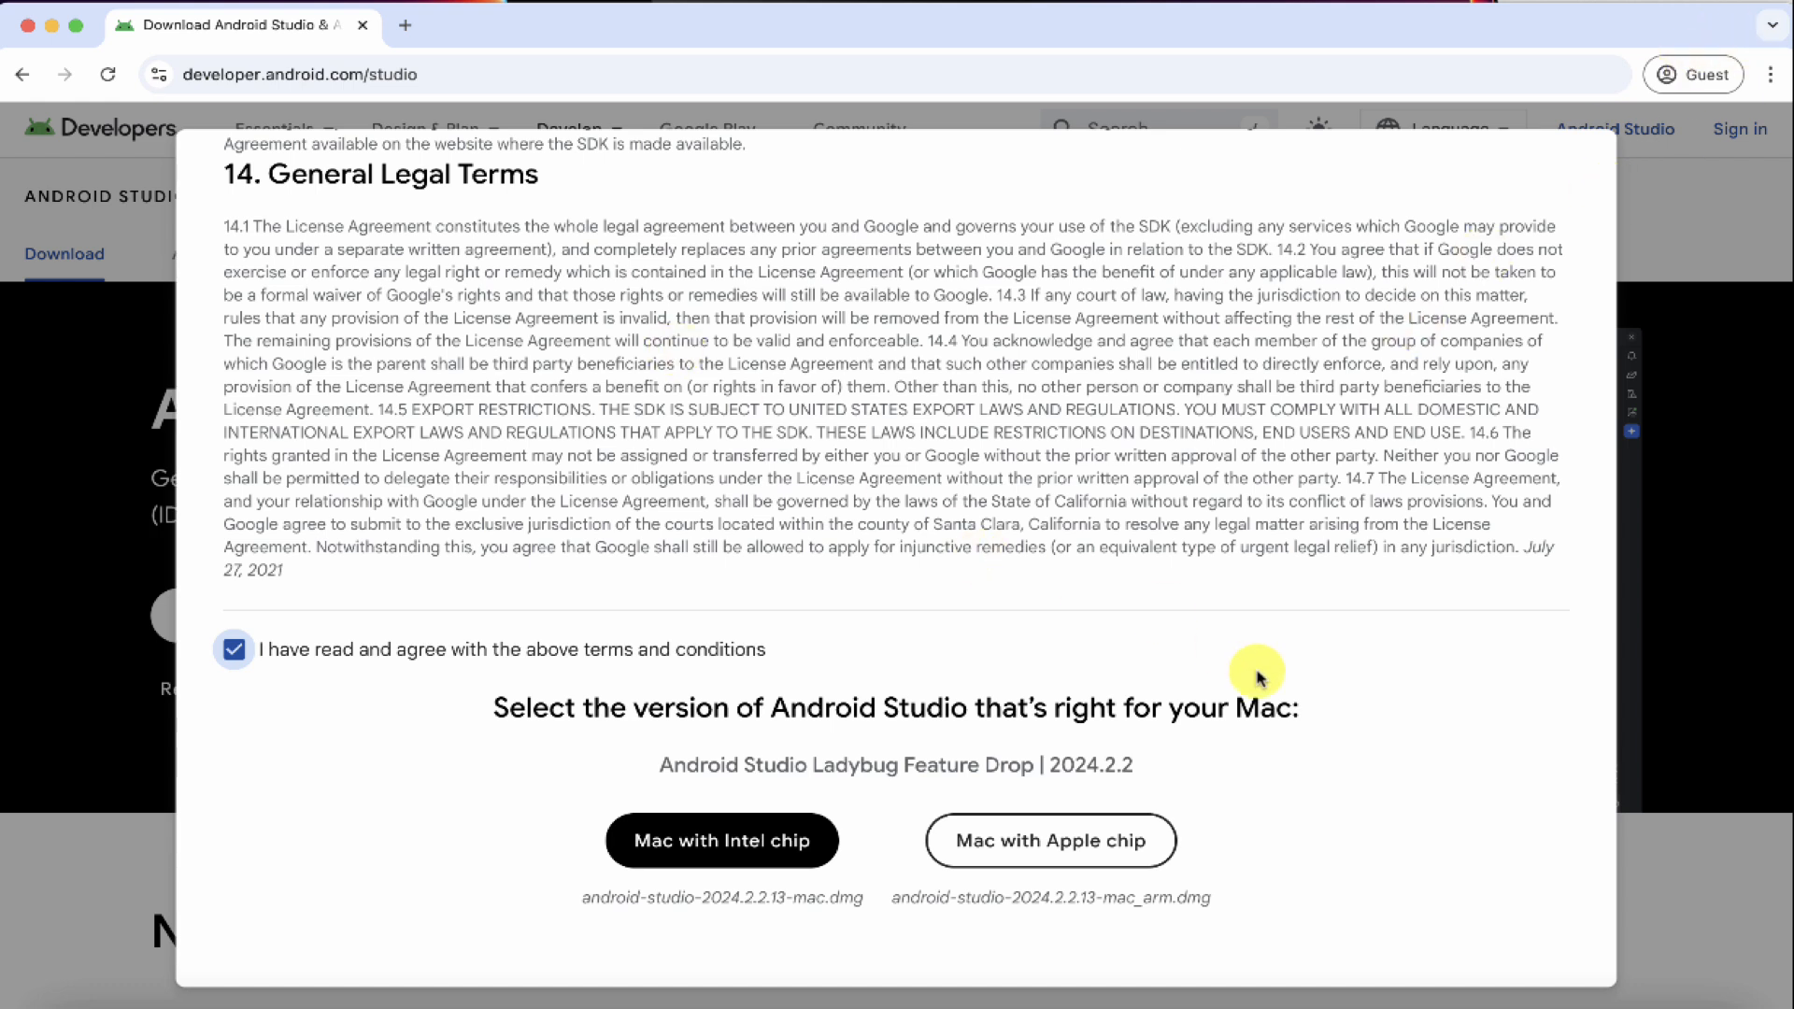
mouse_move(1473, 873)
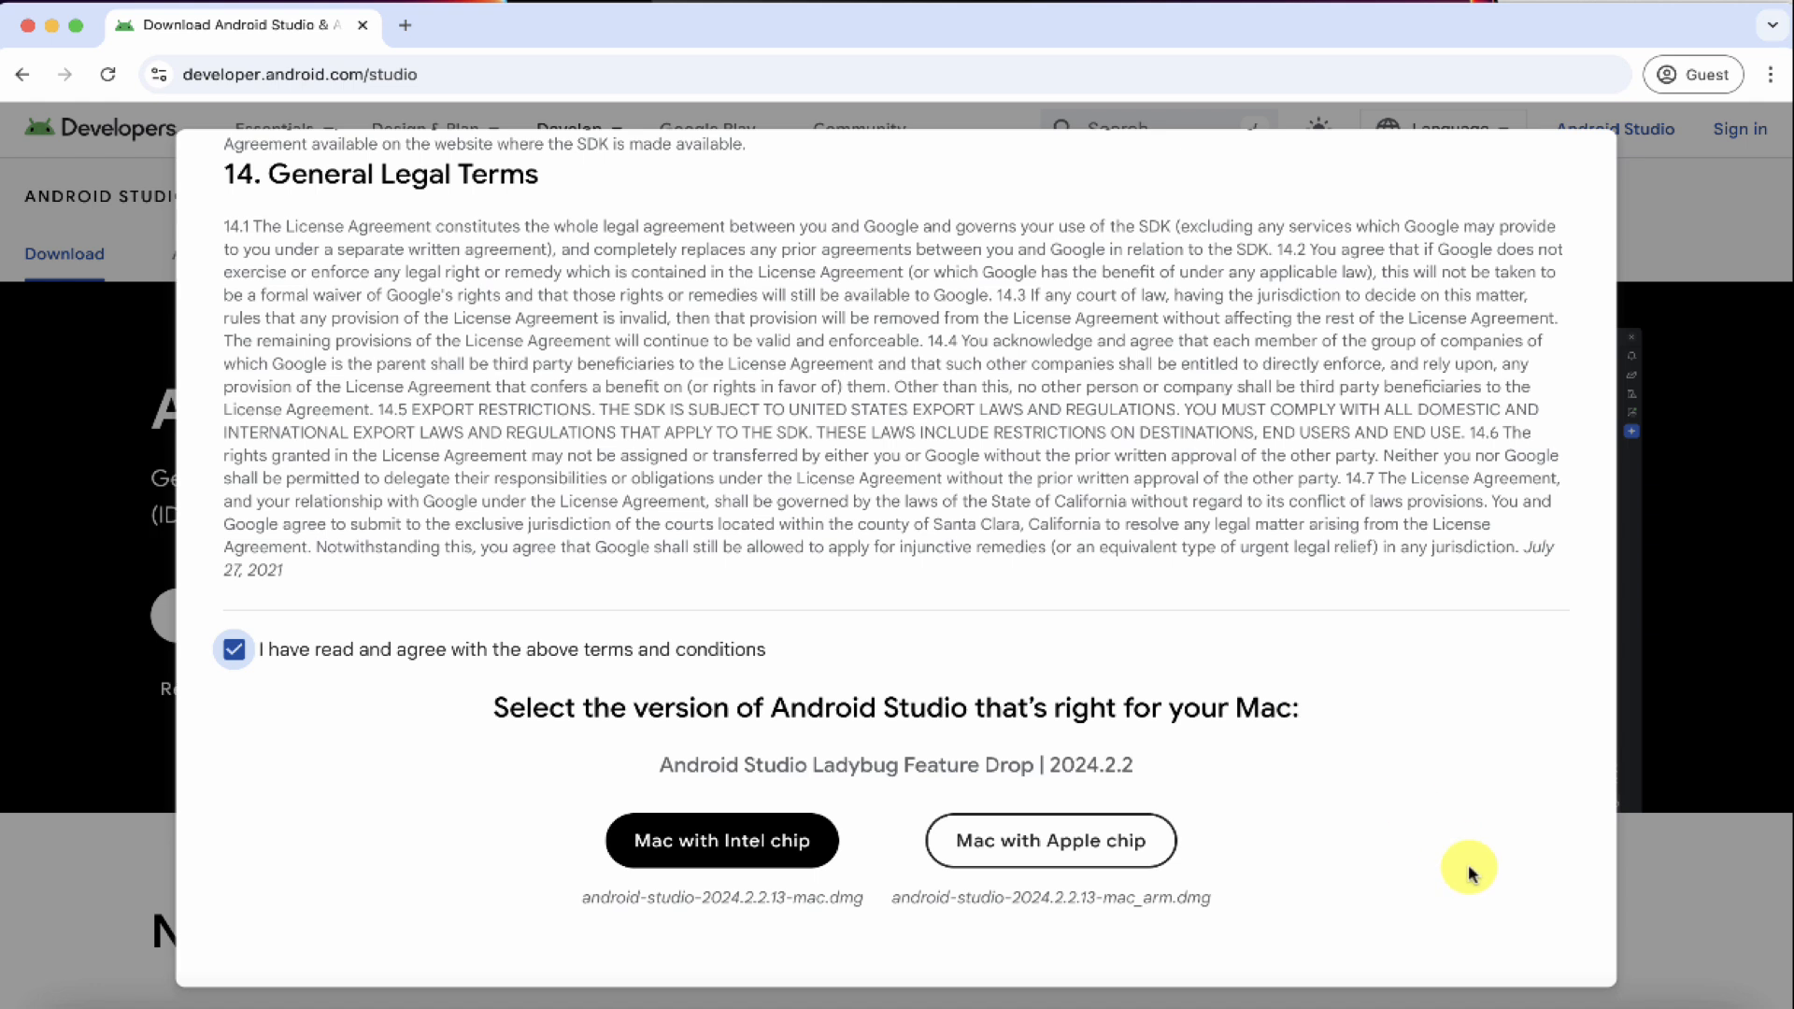
mouse_move(1528, 929)
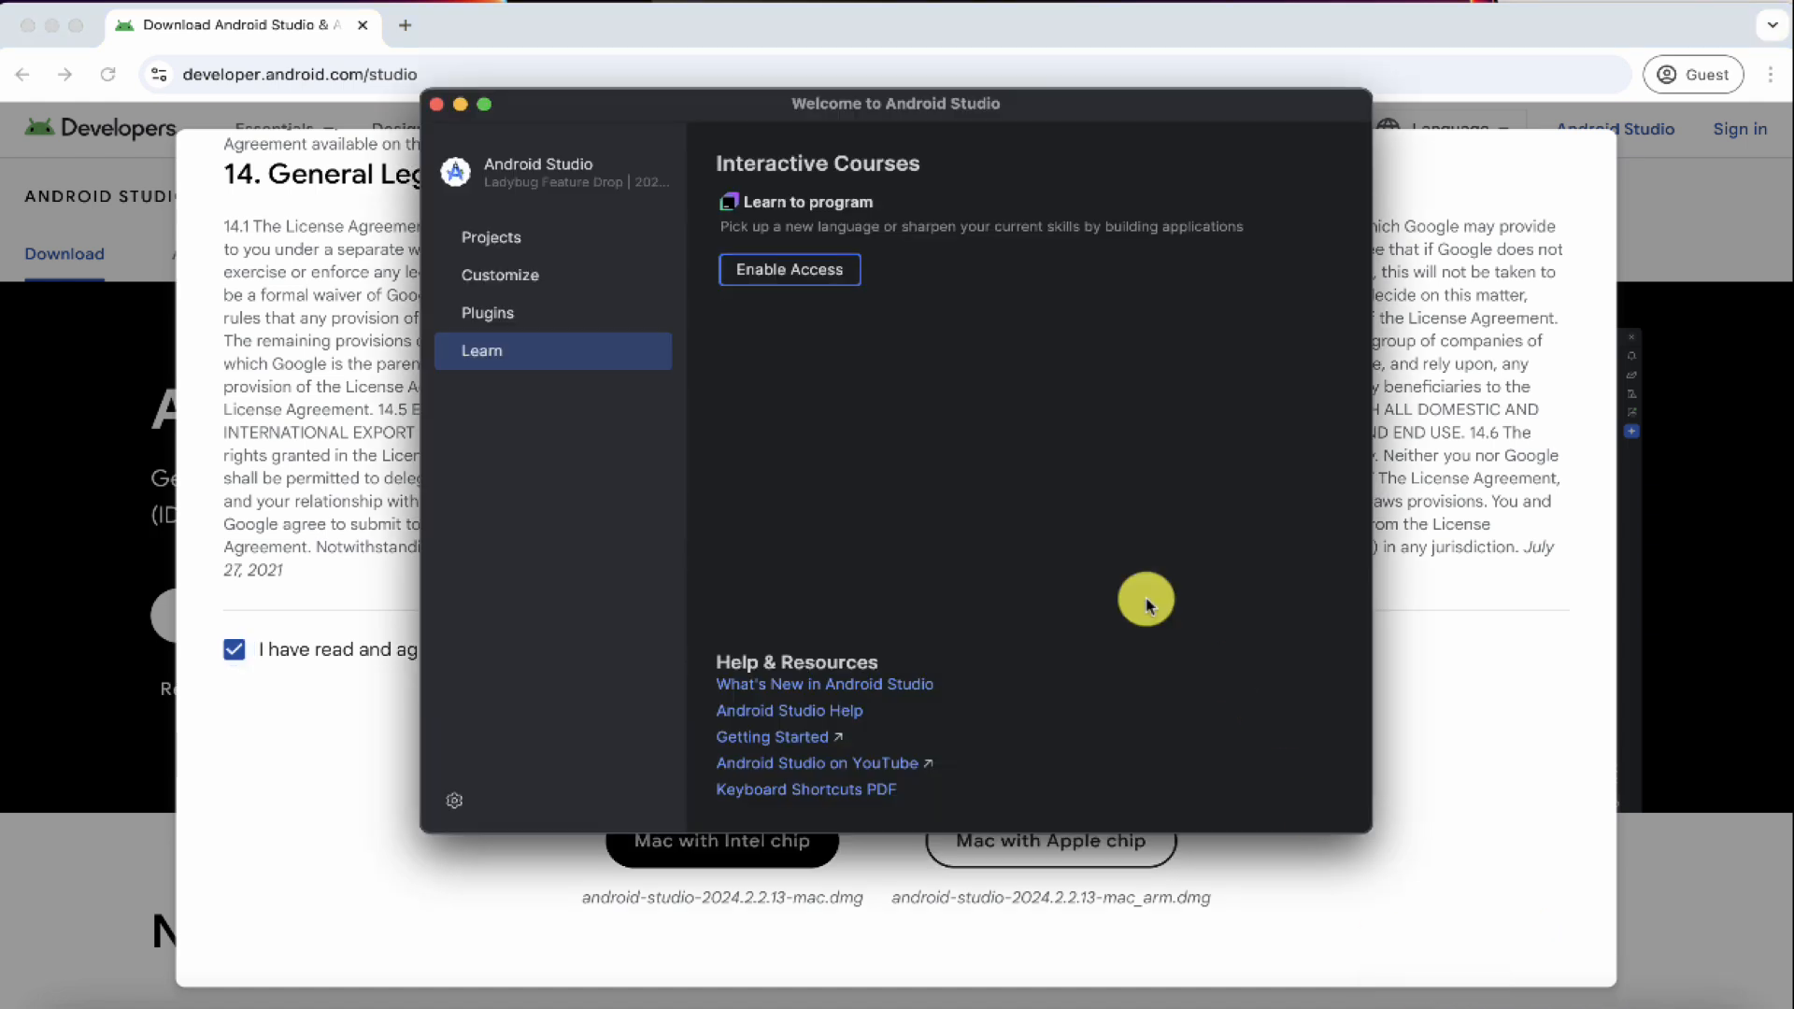
Show the recent projects Demo Application and My Application on the welcome screen.
click(489, 238)
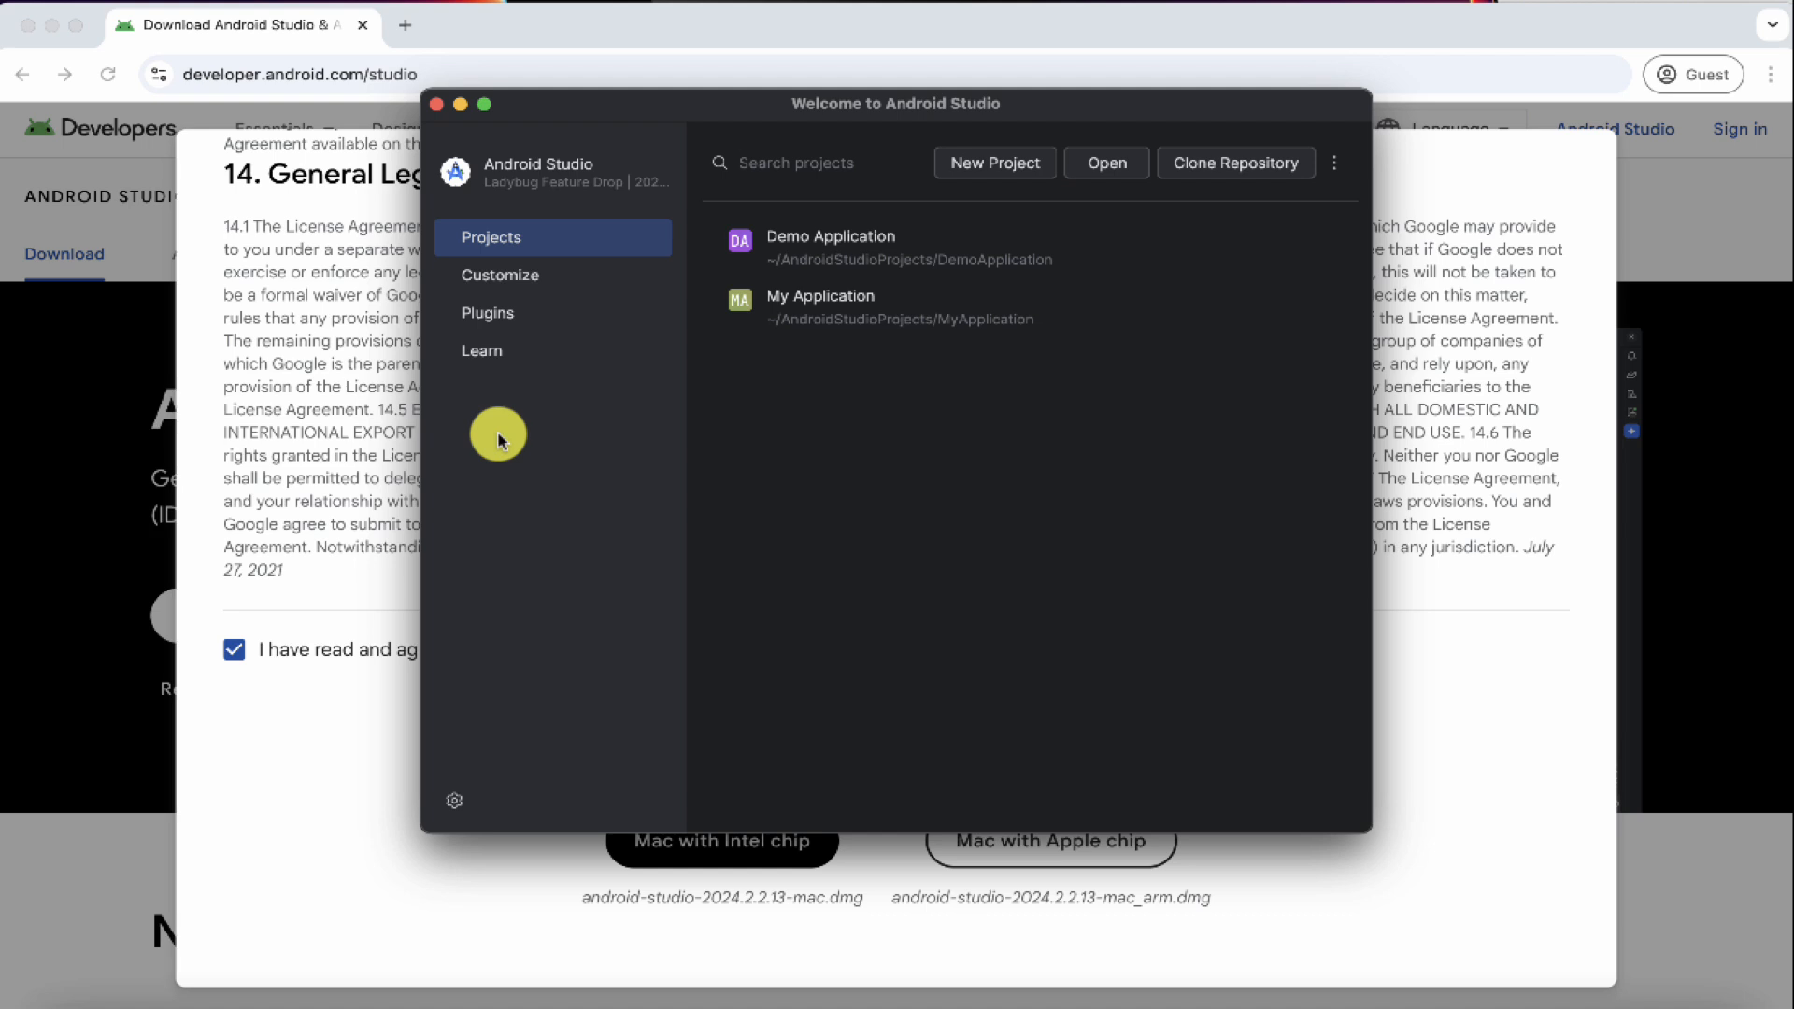
mouse_move(654, 471)
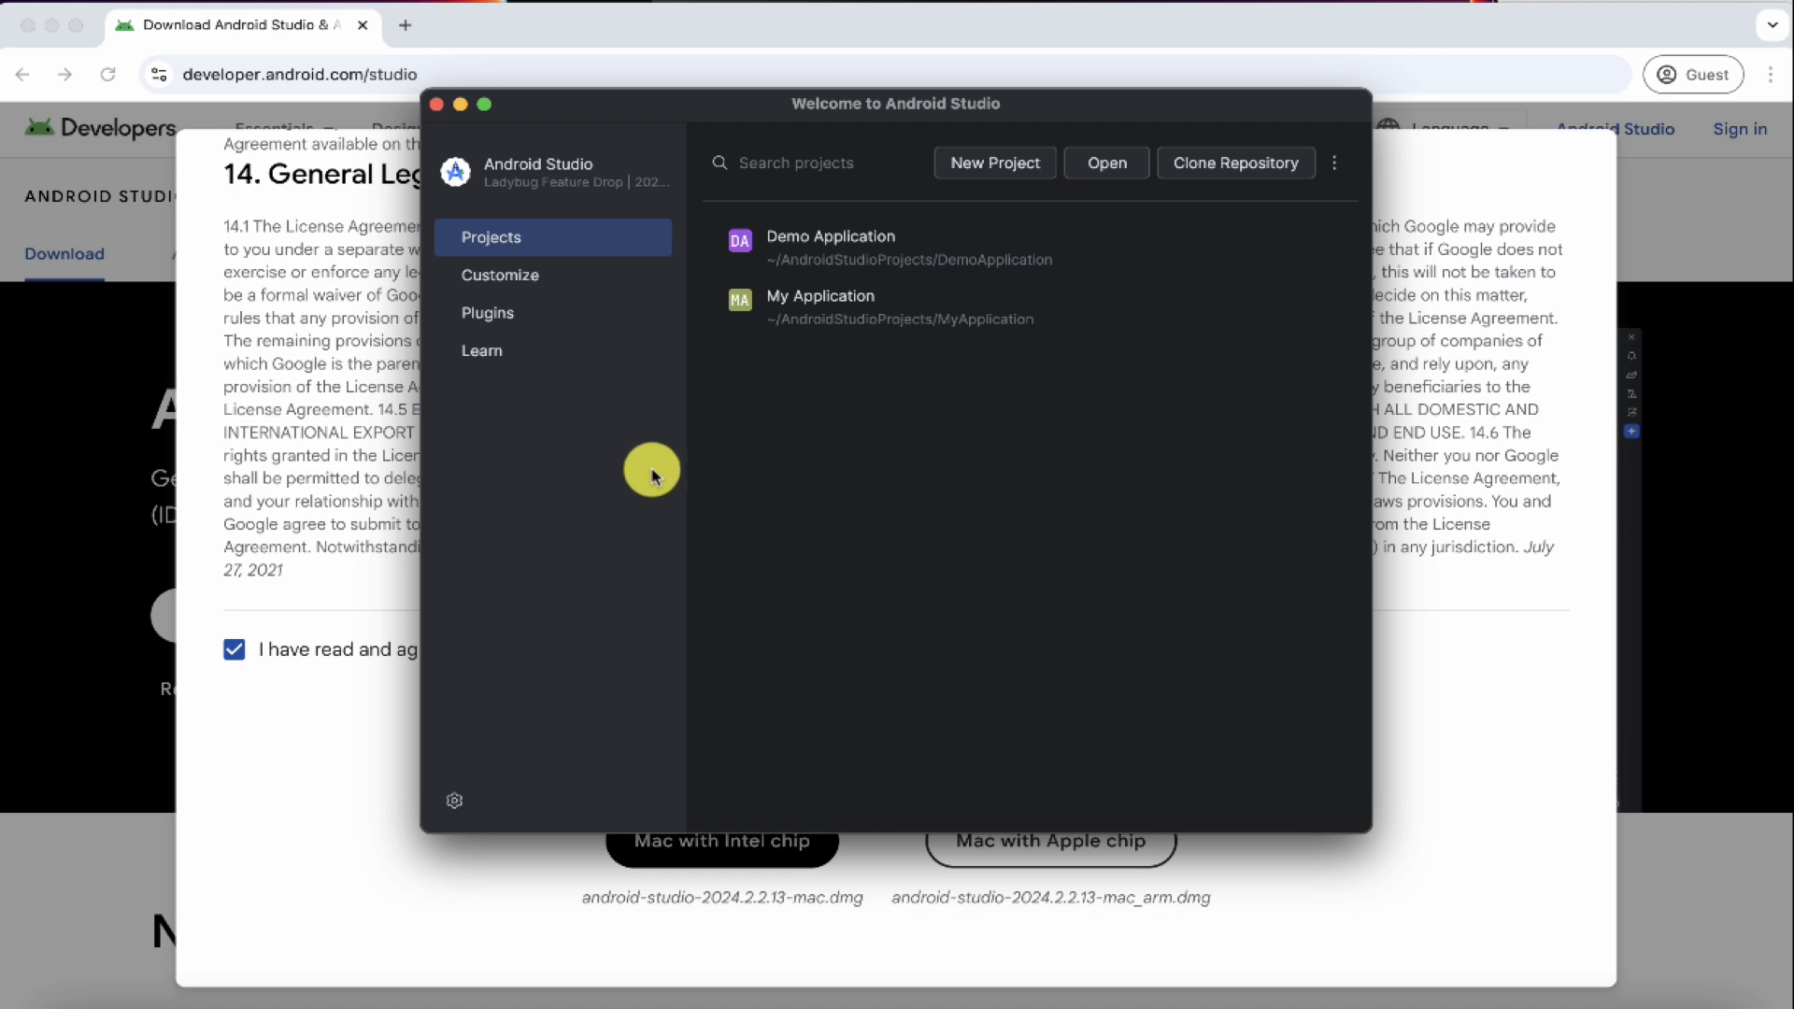
mouse_move(823, 443)
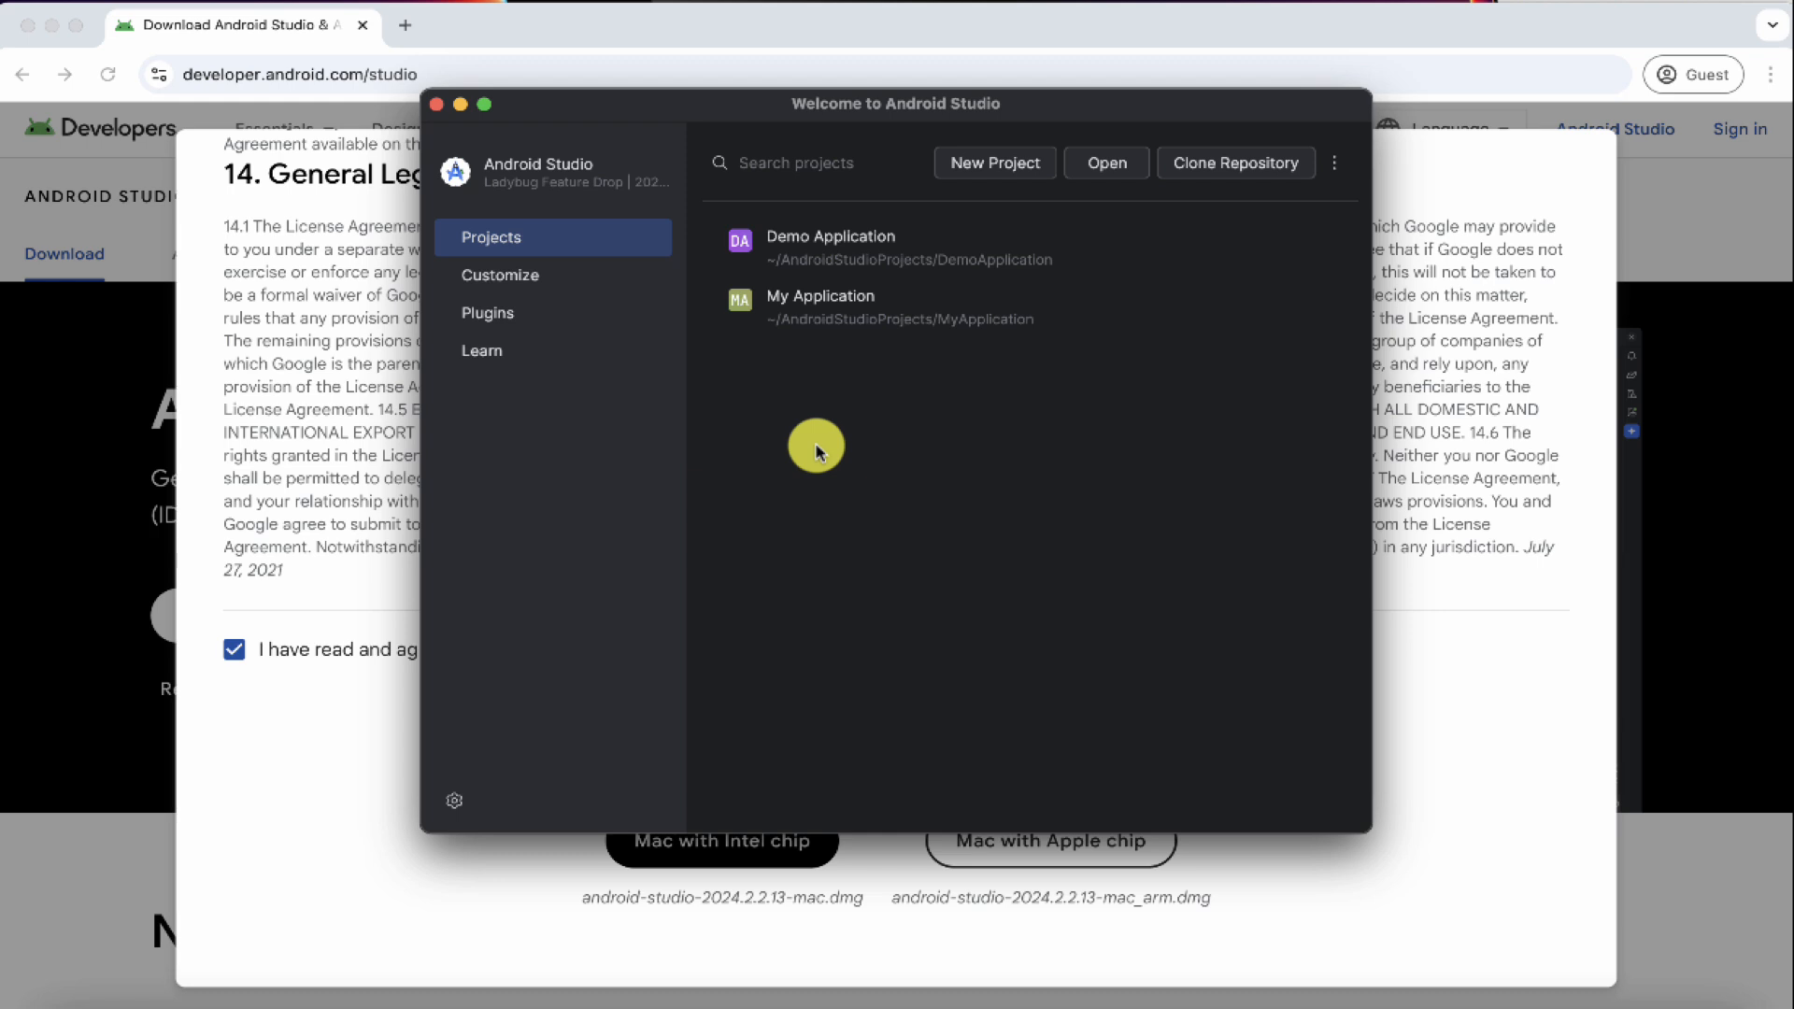
mouse_move(942, 452)
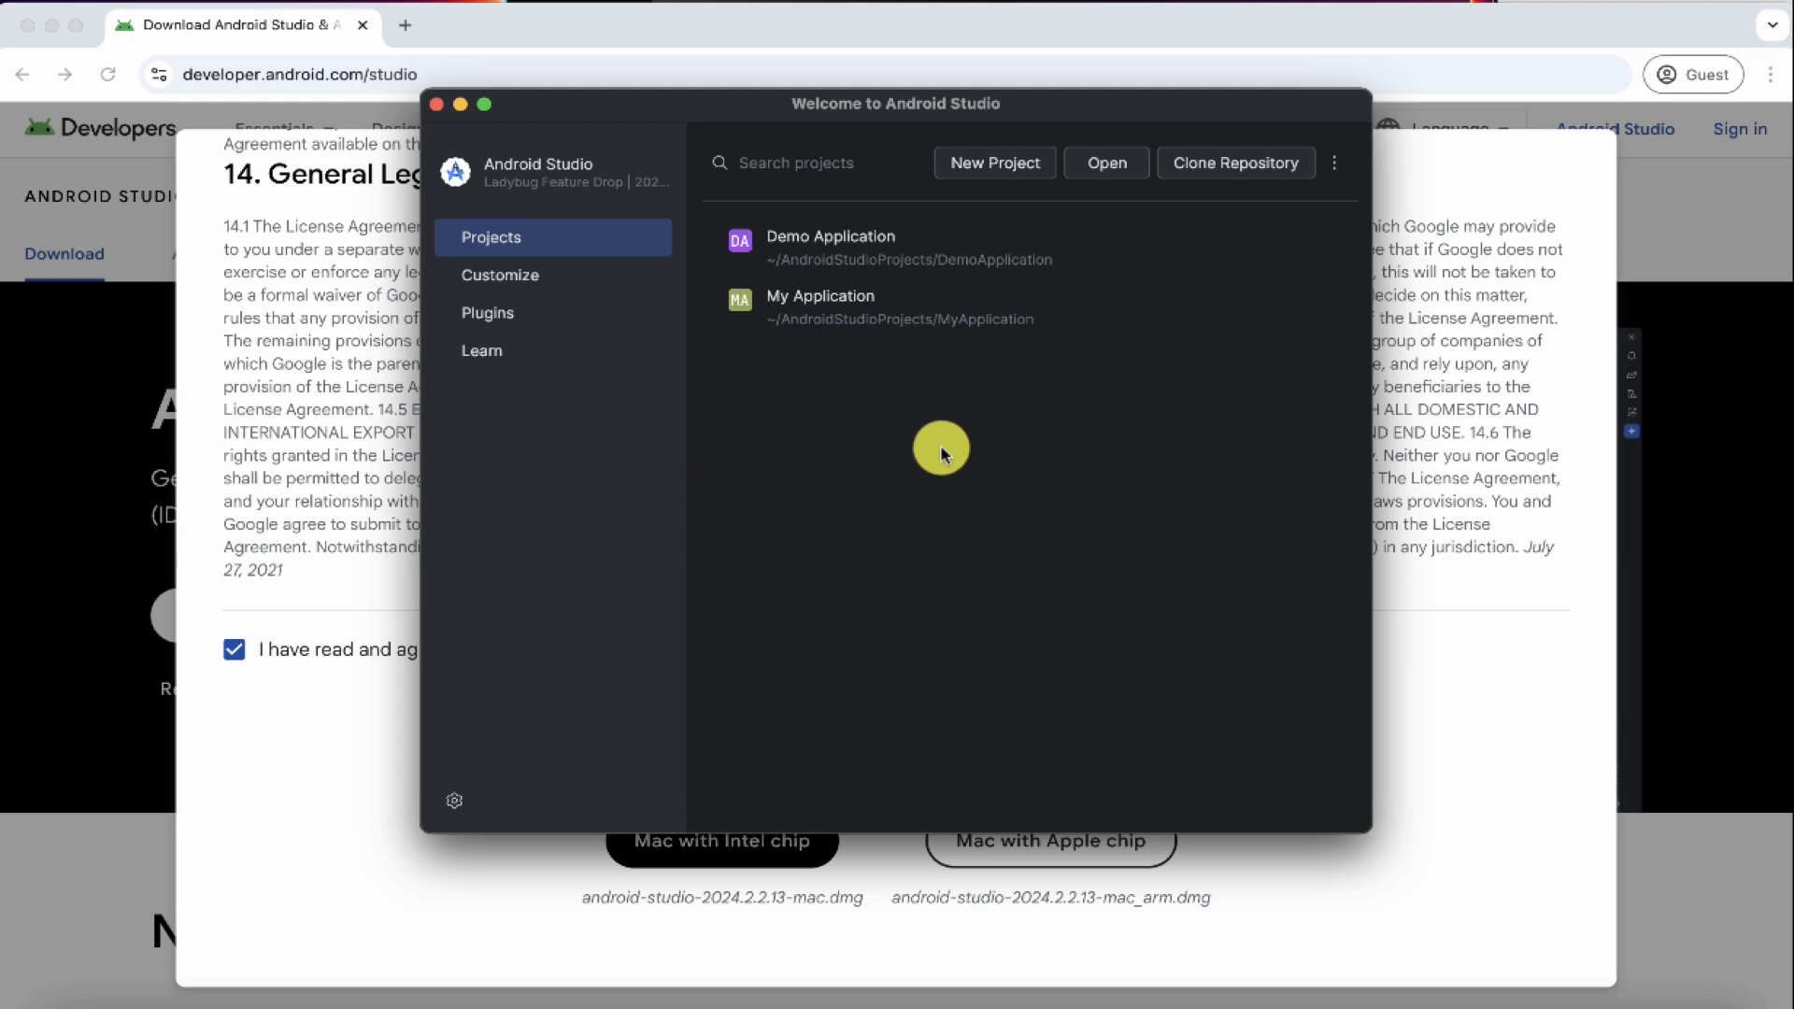
mouse_move(555, 494)
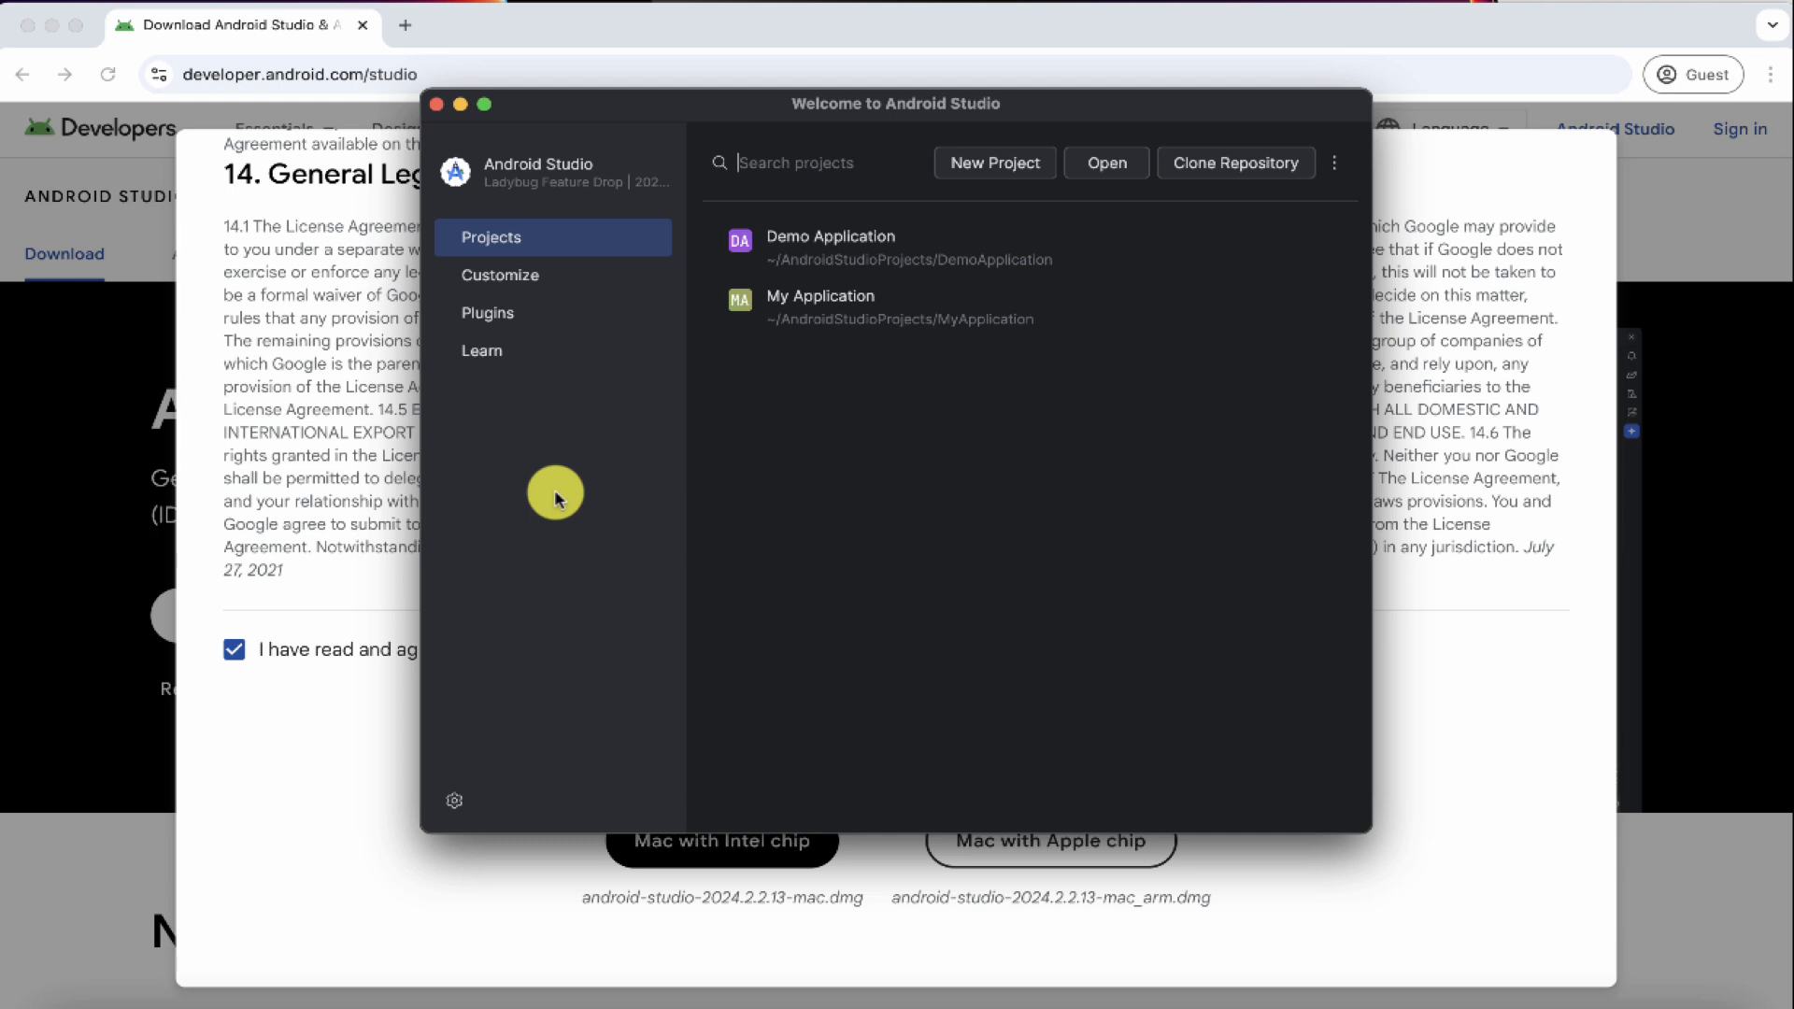
mouse_move(744, 495)
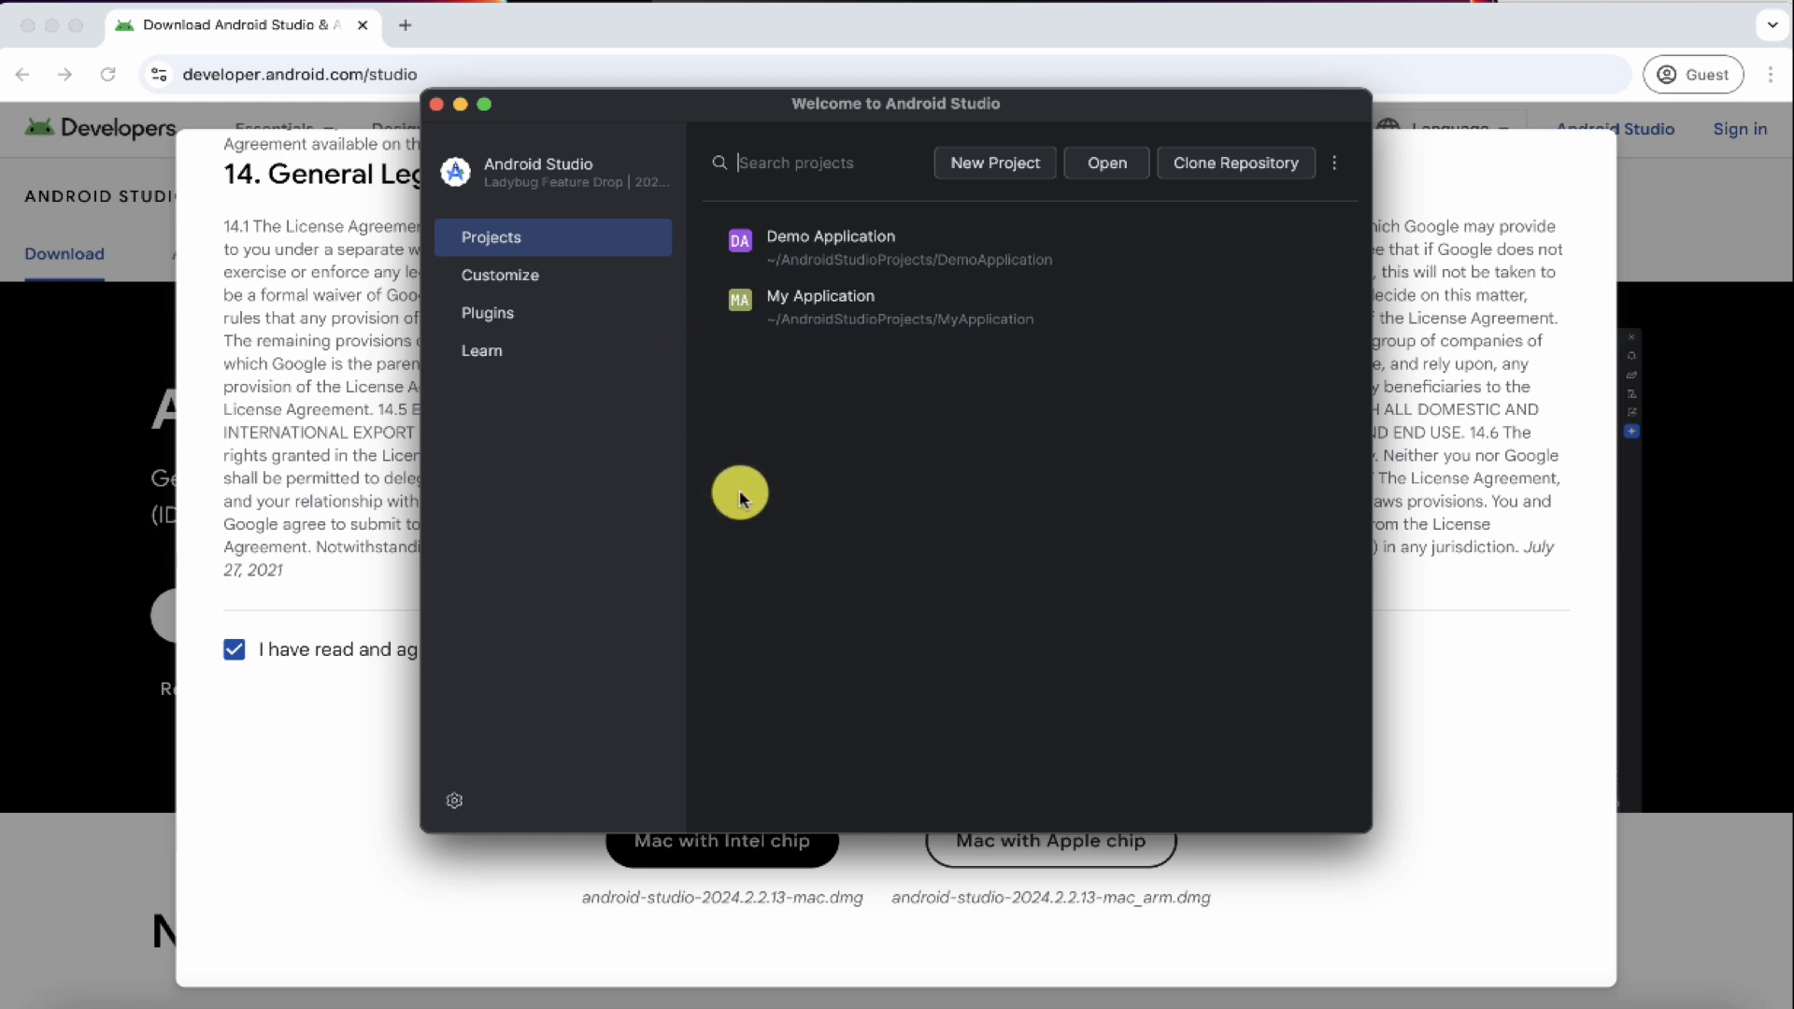
click(787, 175)
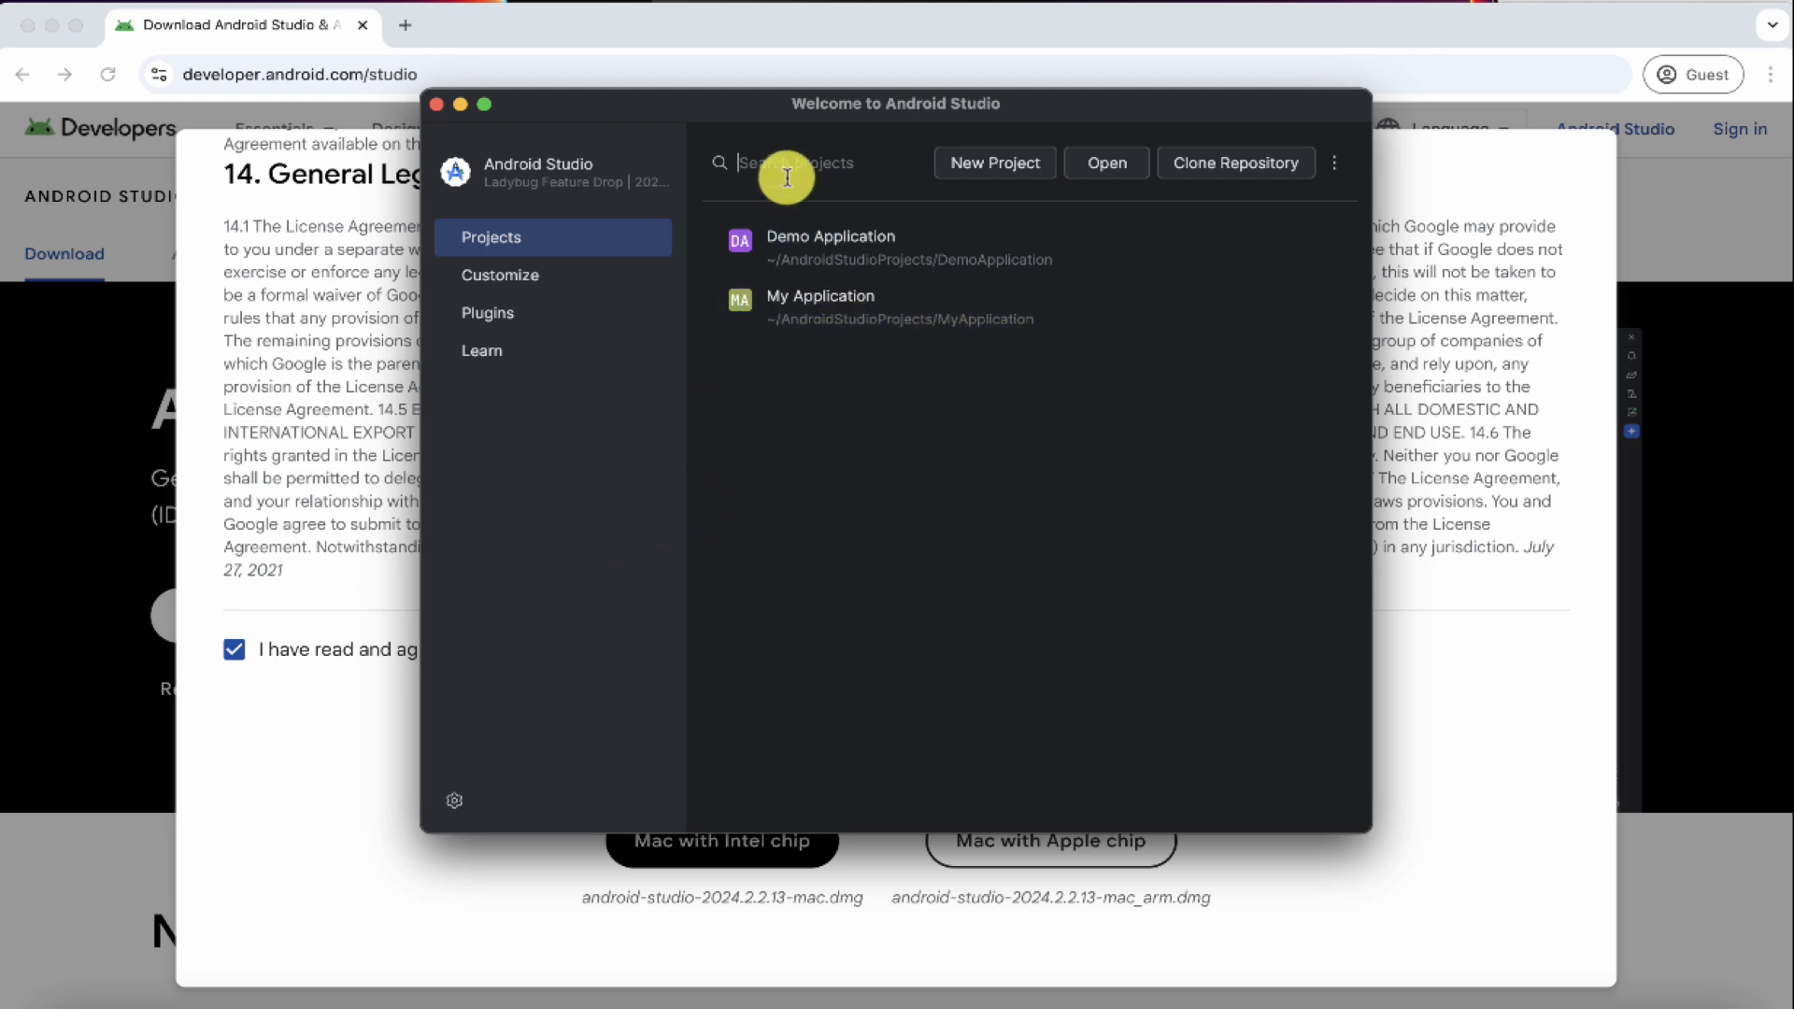
mouse_move(873, 273)
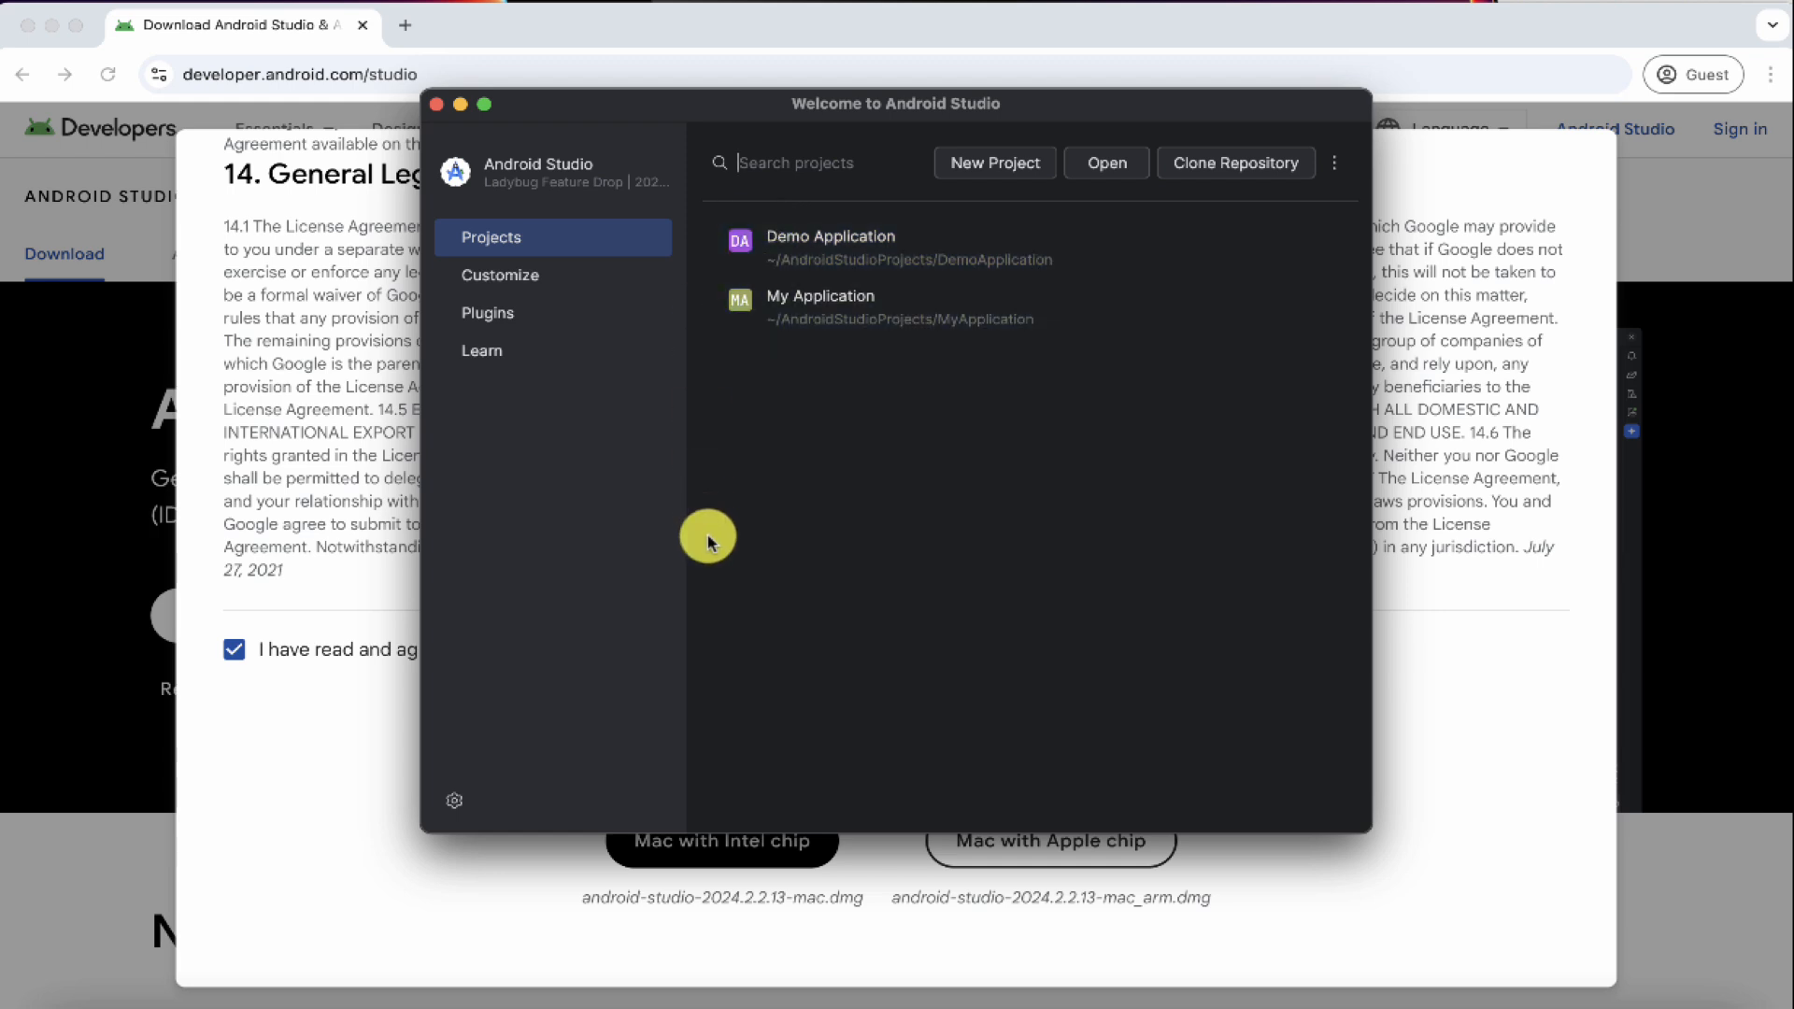
mouse_move(791, 539)
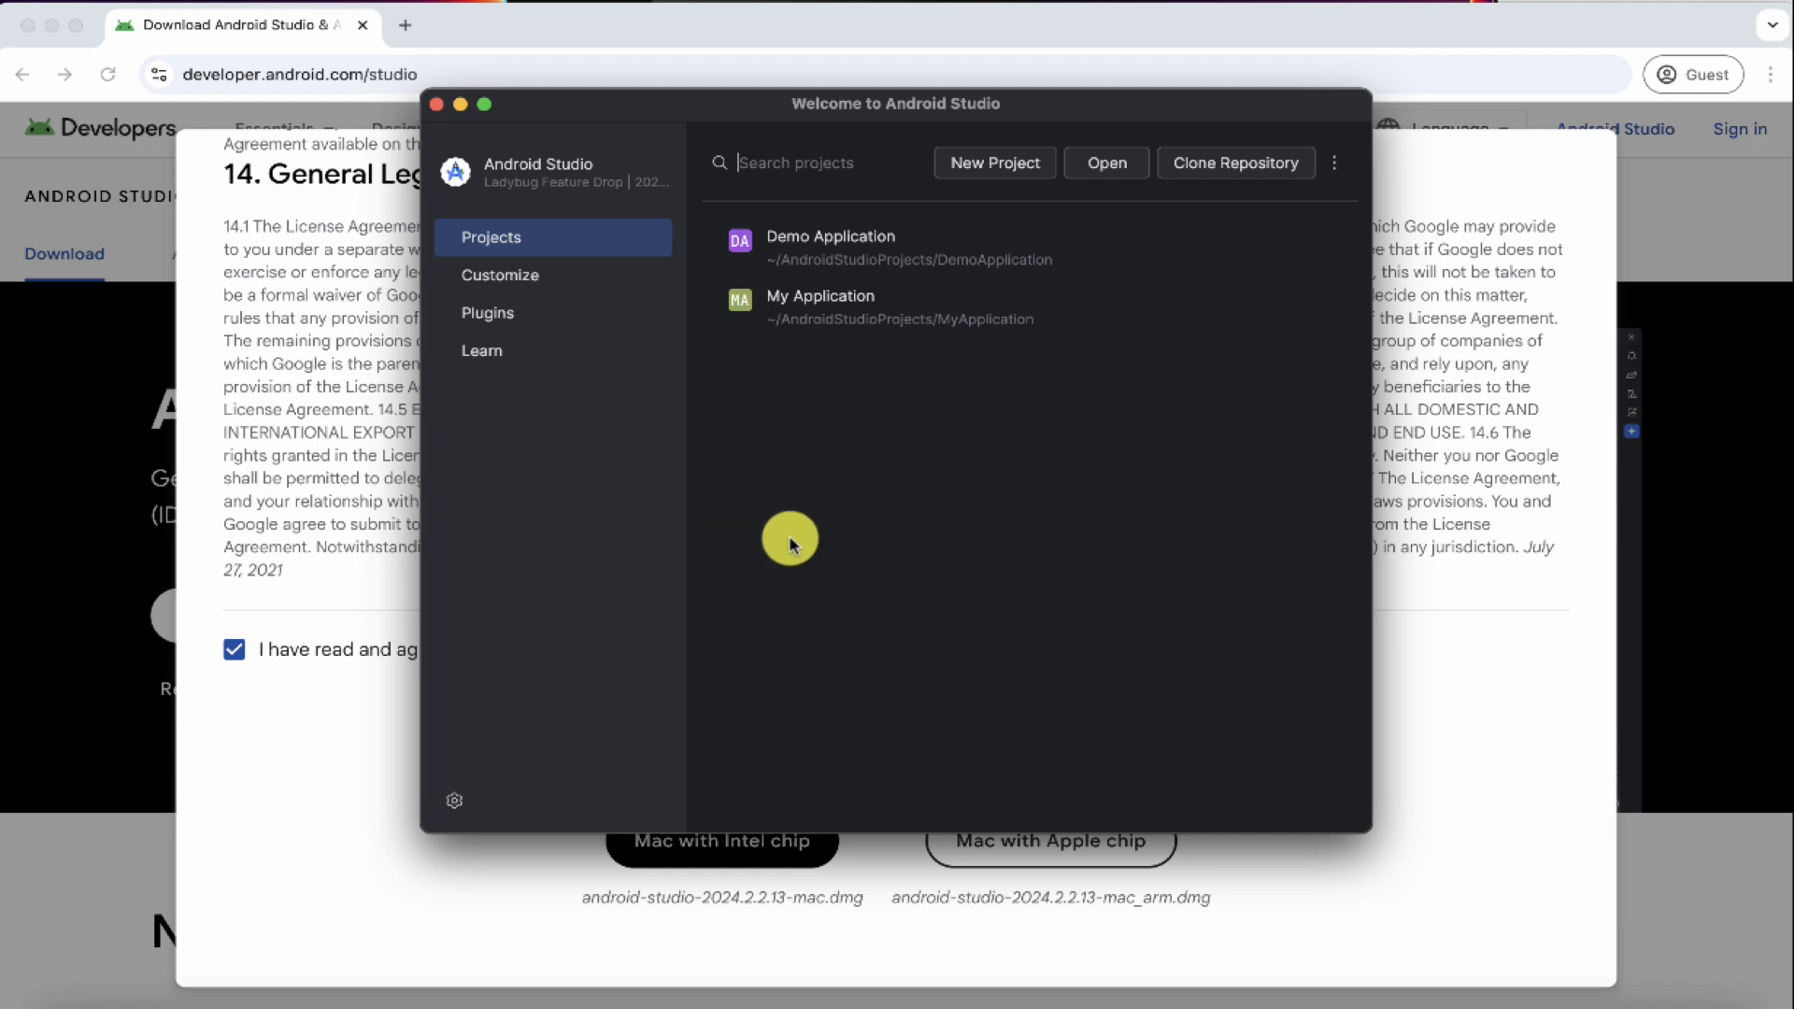
mouse_move(815, 385)
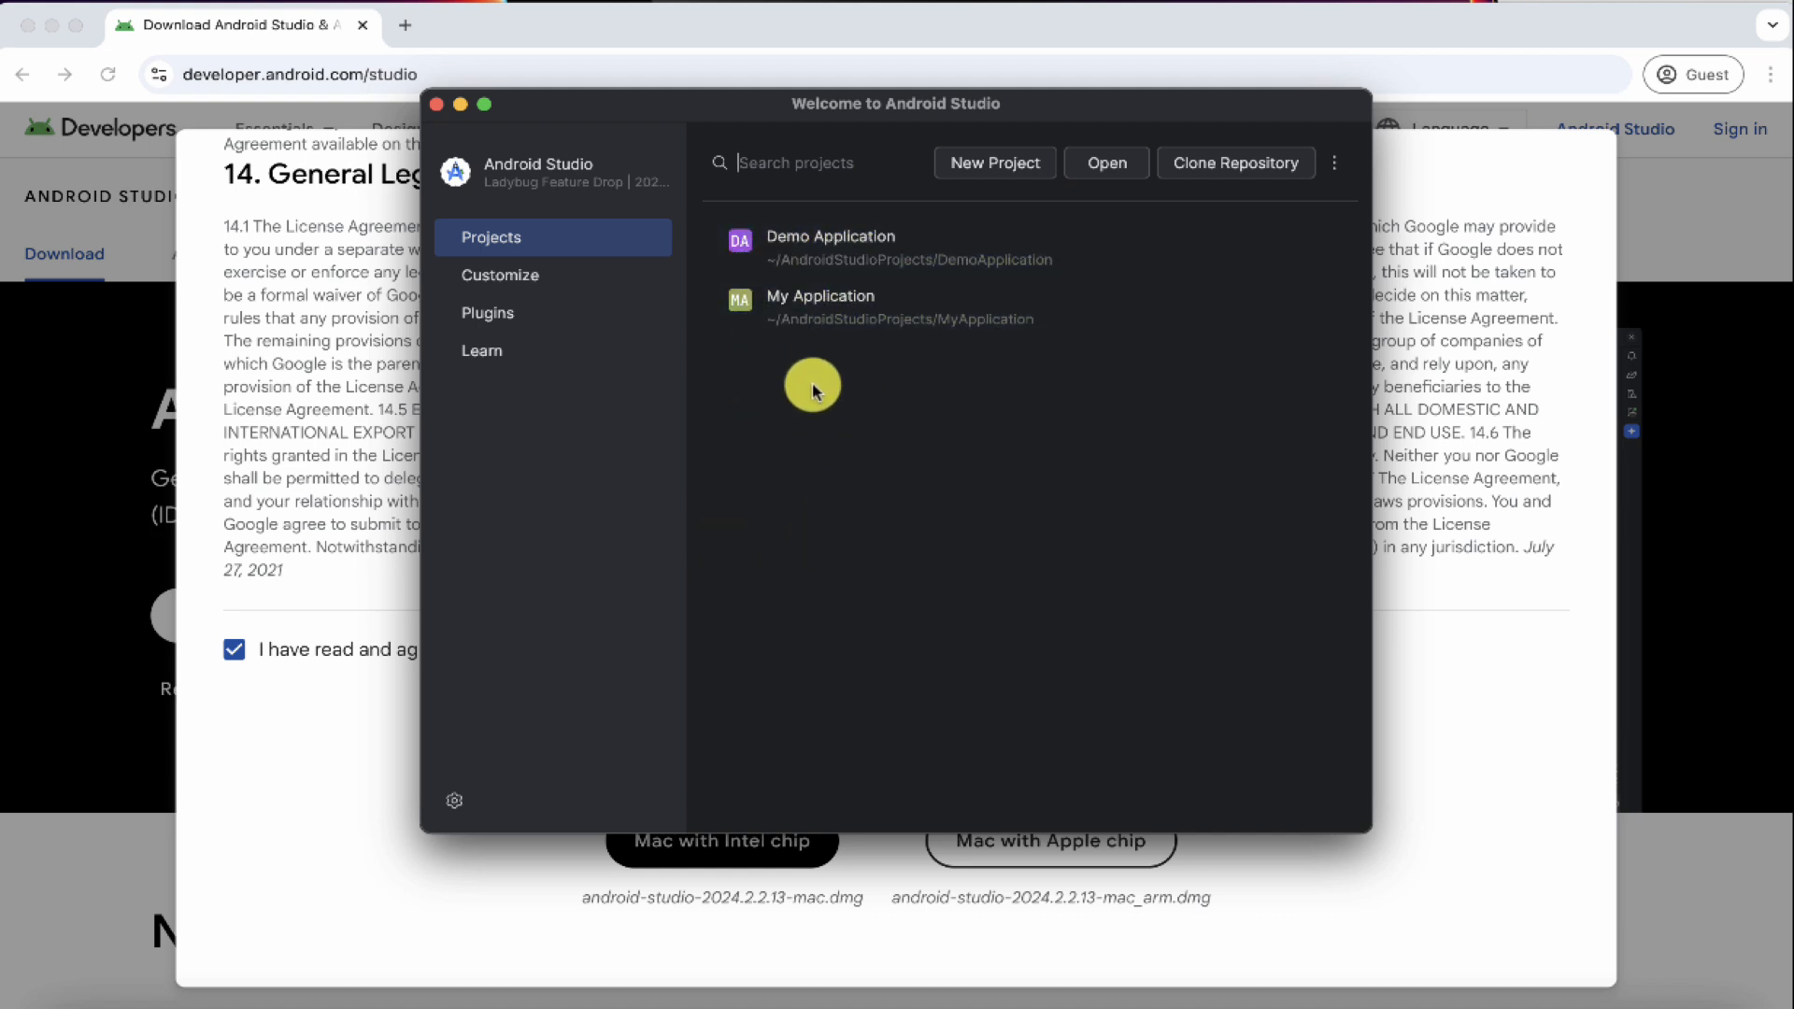
mouse_move(785, 504)
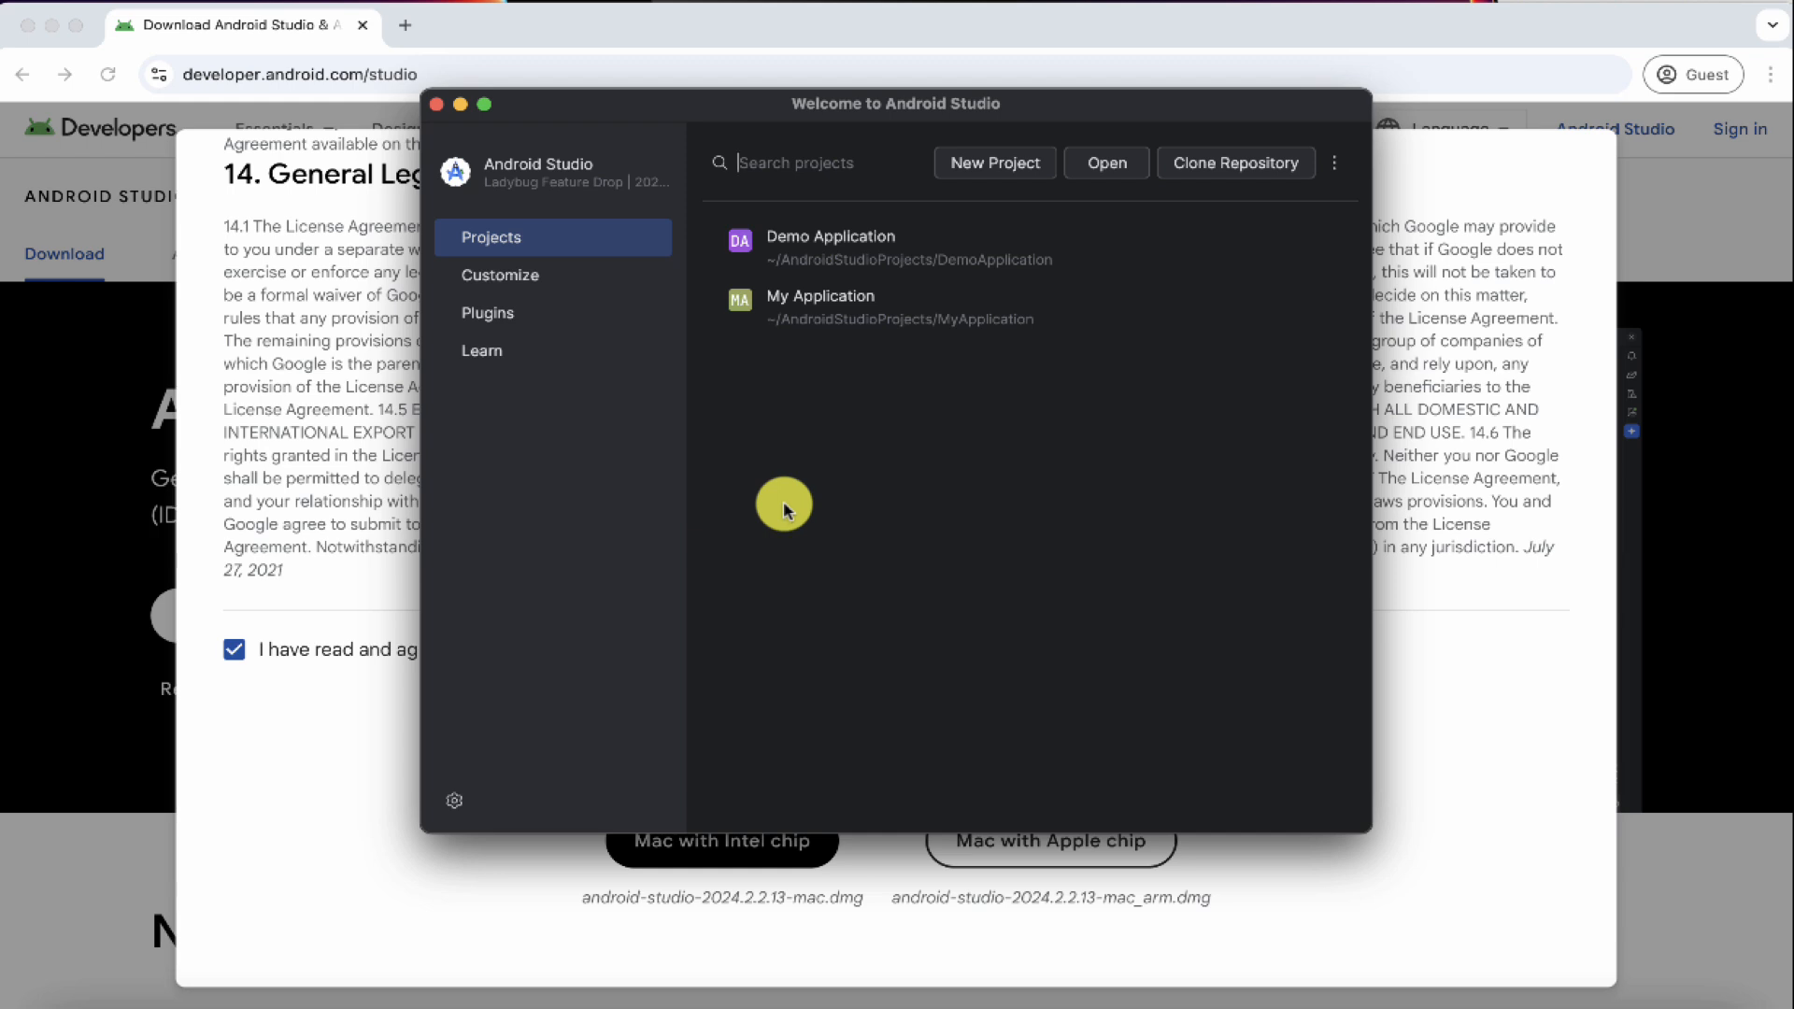
mouse_move(841, 594)
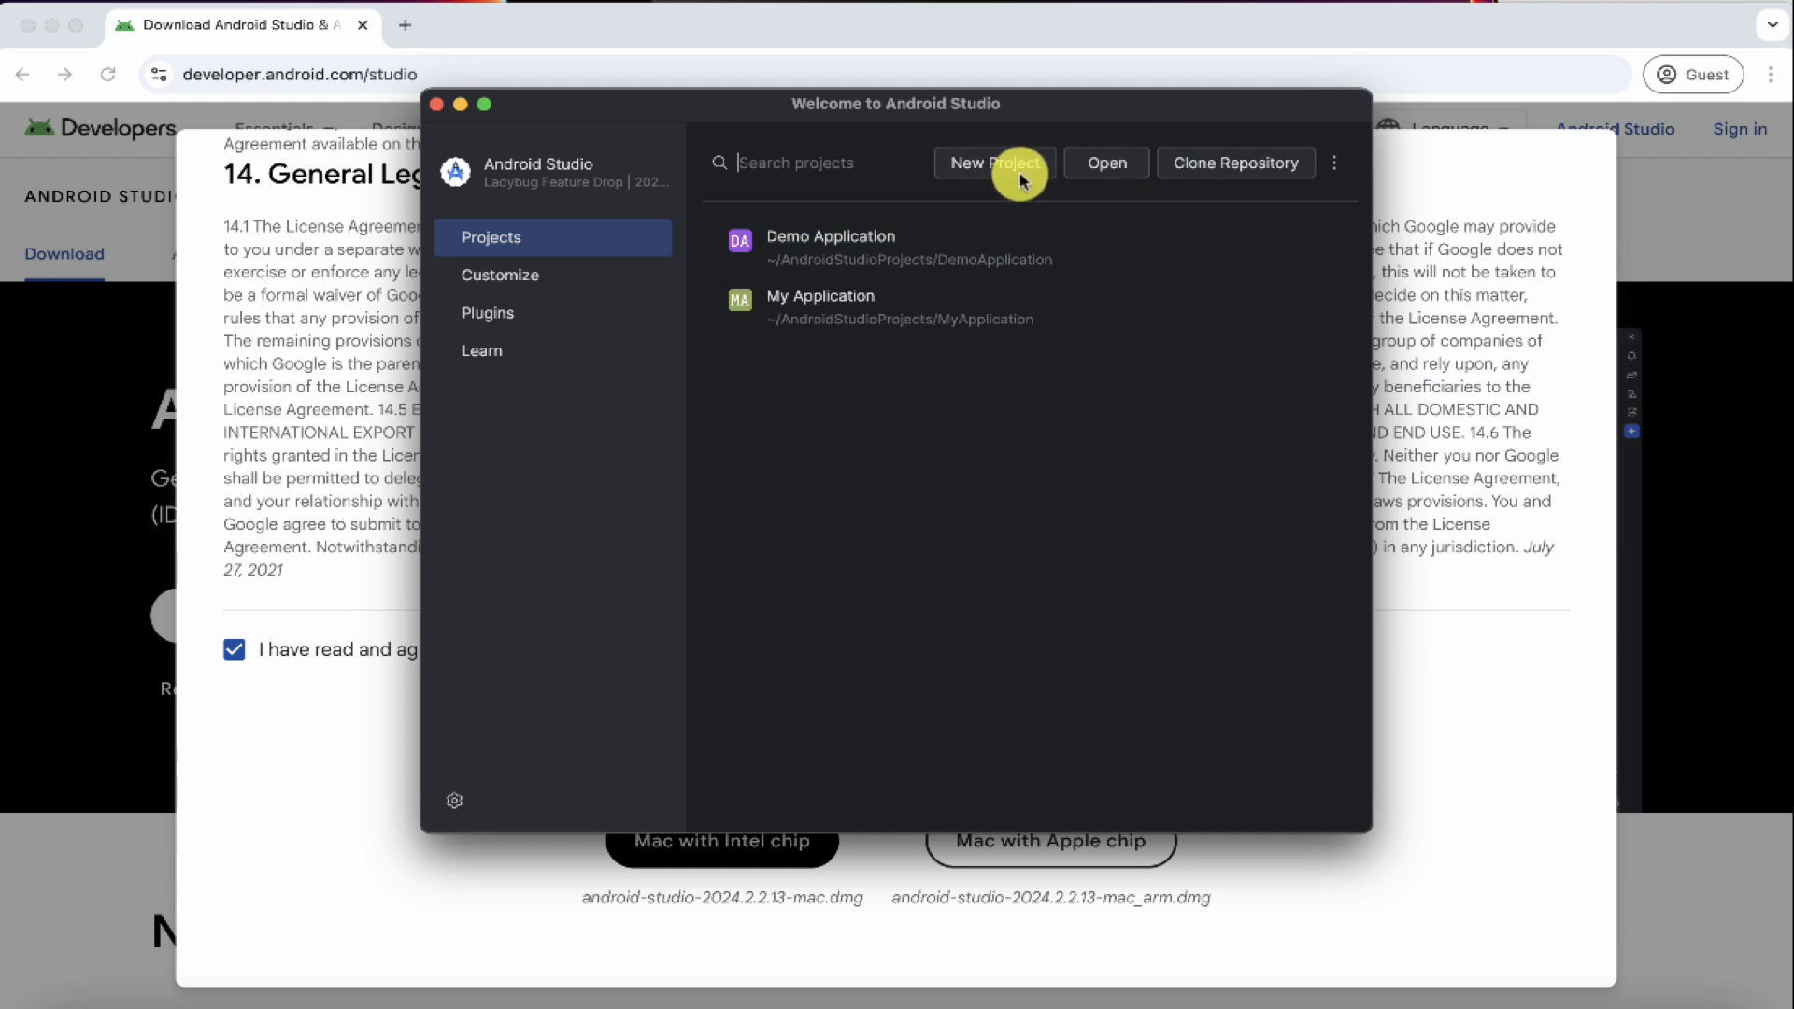
Browse the Wear OS, Television and Automotive templates in New Project, returning to Phone and Tablet.
click(994, 162)
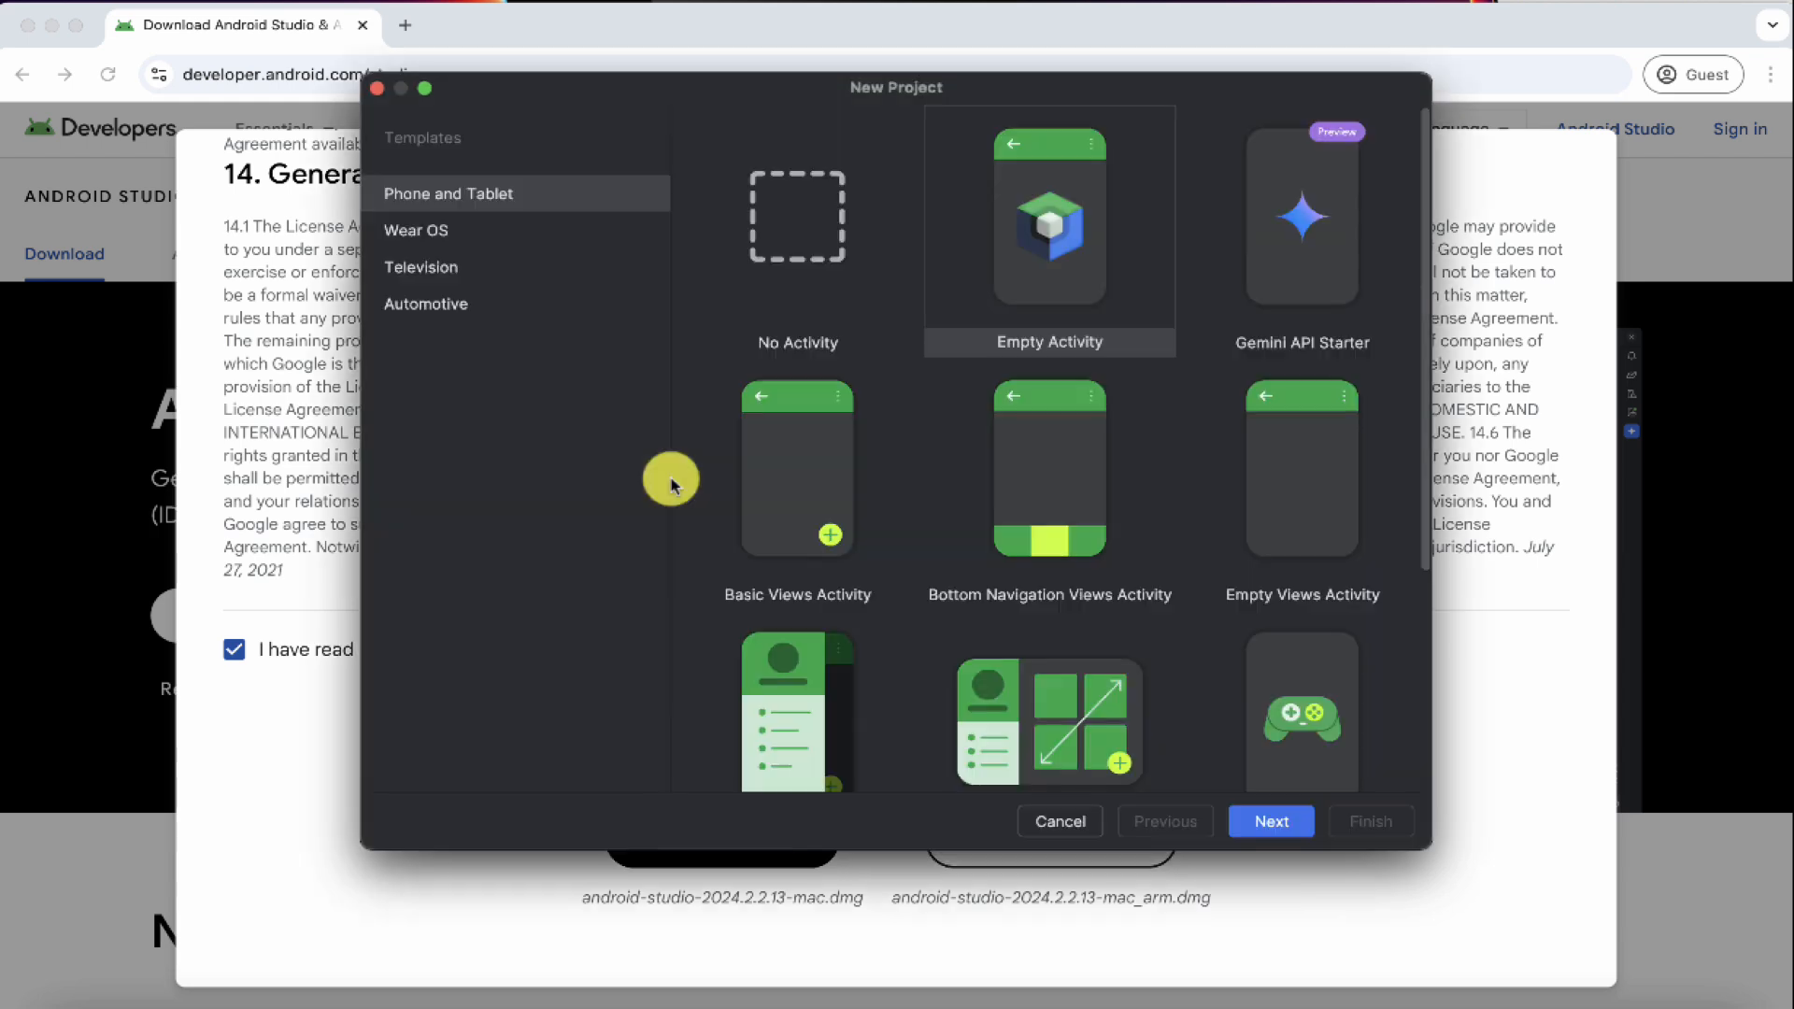
mouse_move(725, 347)
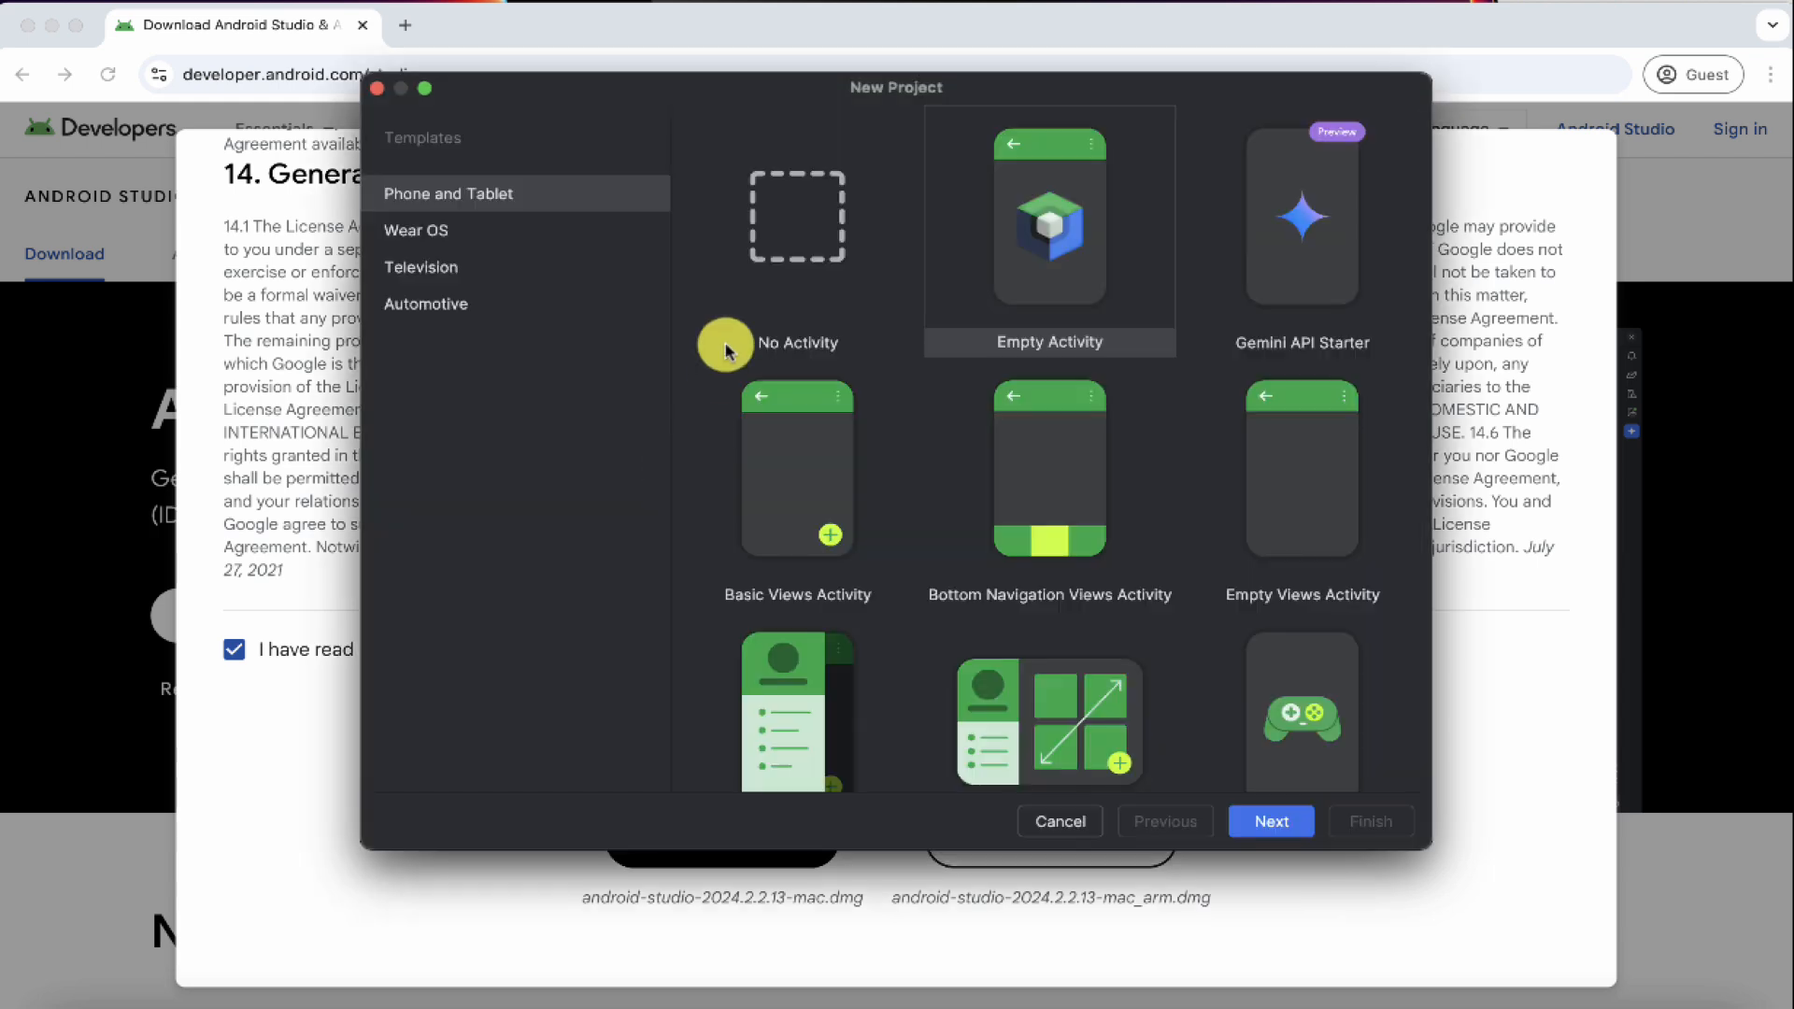
mouse_move(1308, 233)
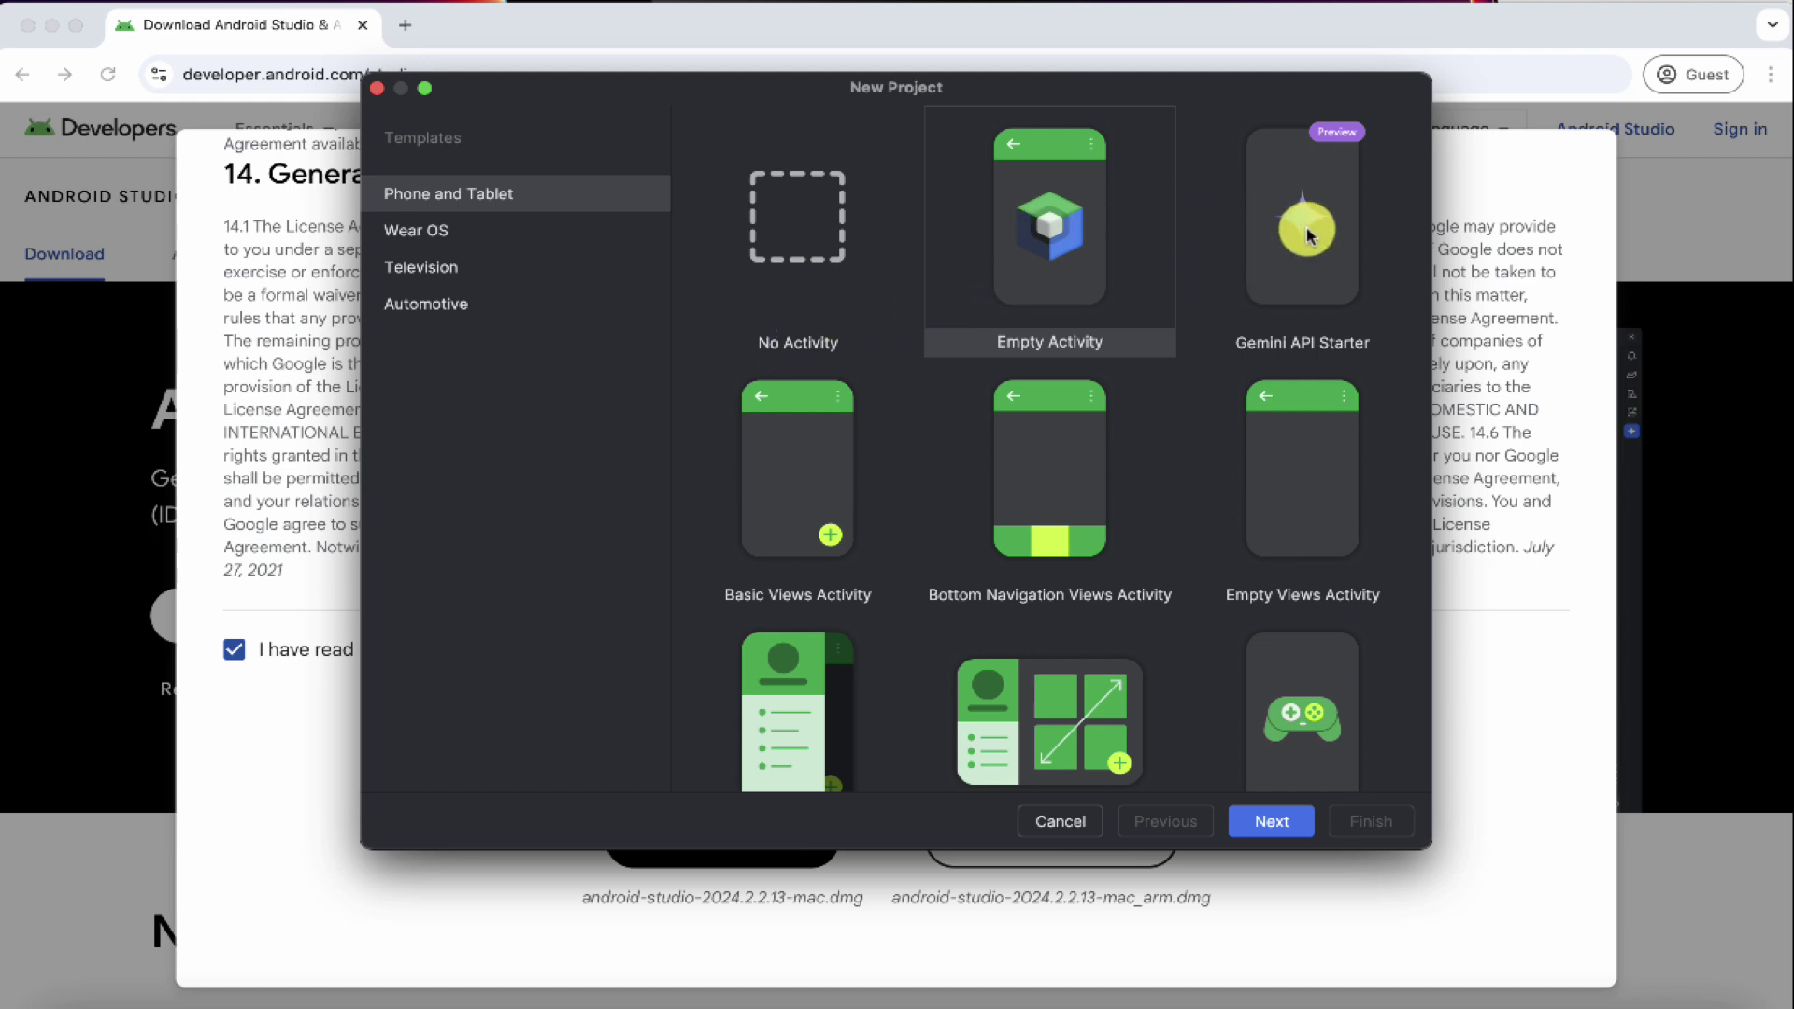
mouse_move(1198, 309)
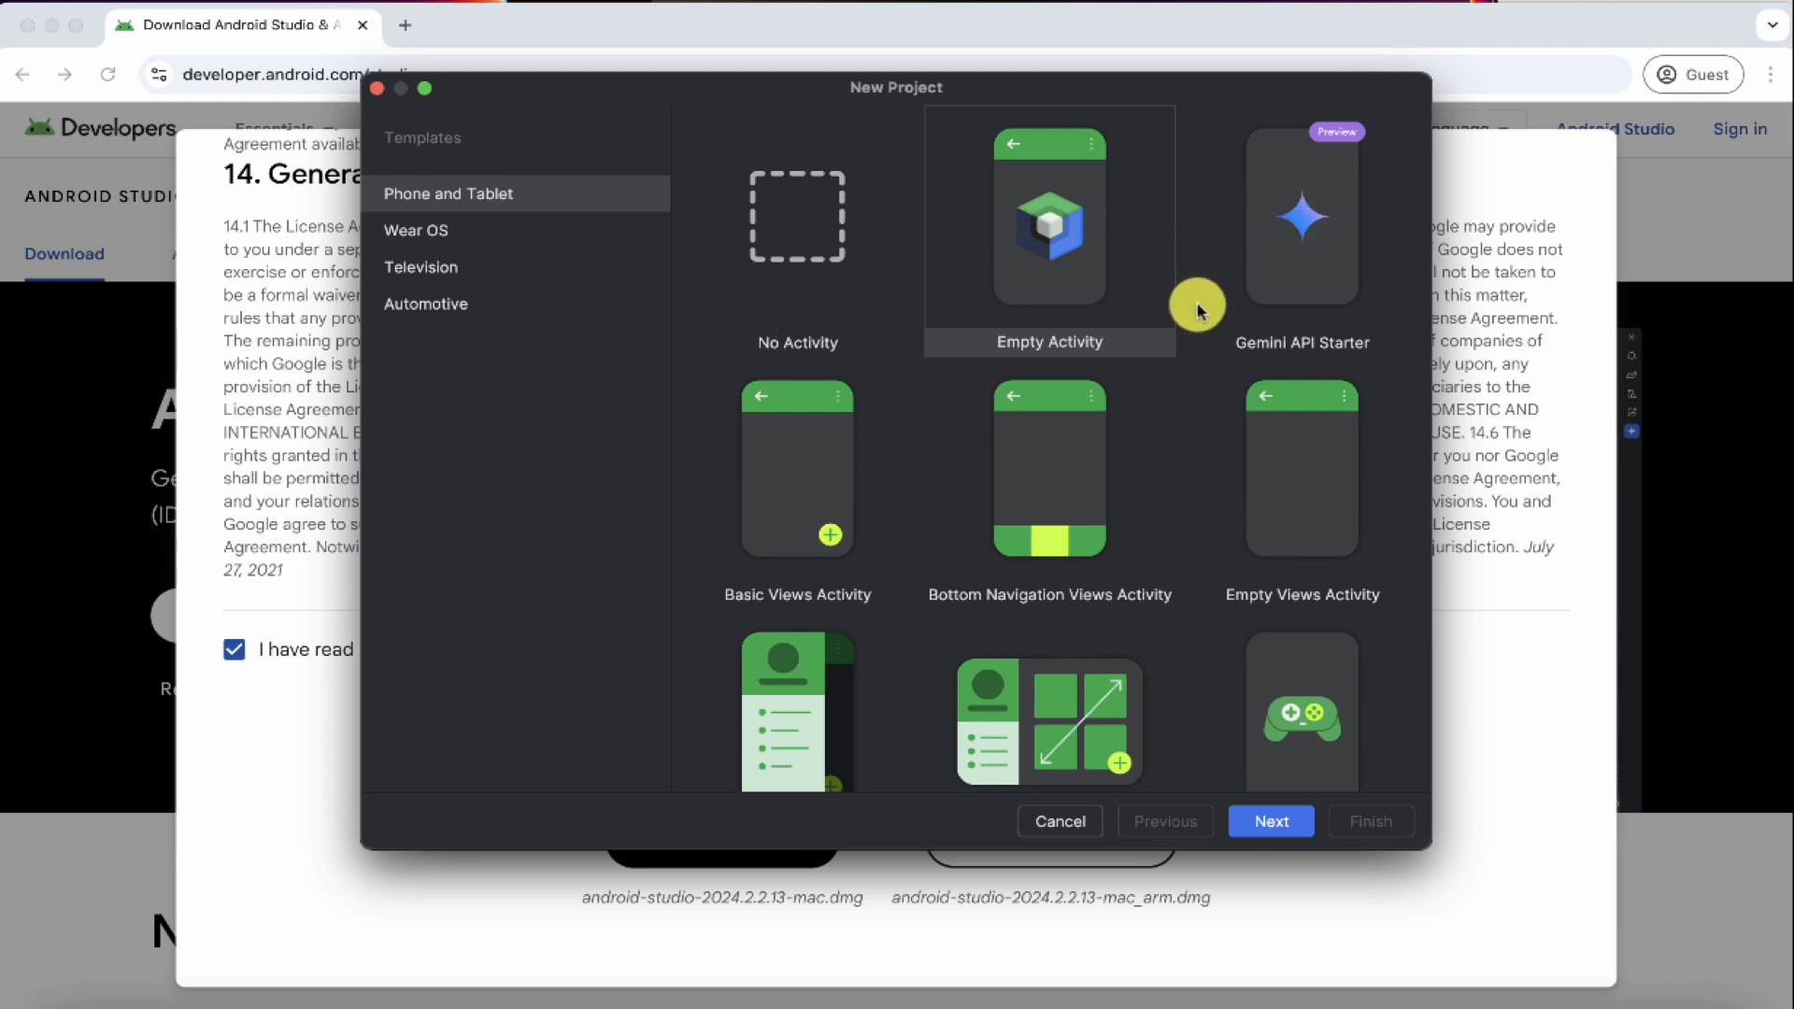
mouse_move(426, 198)
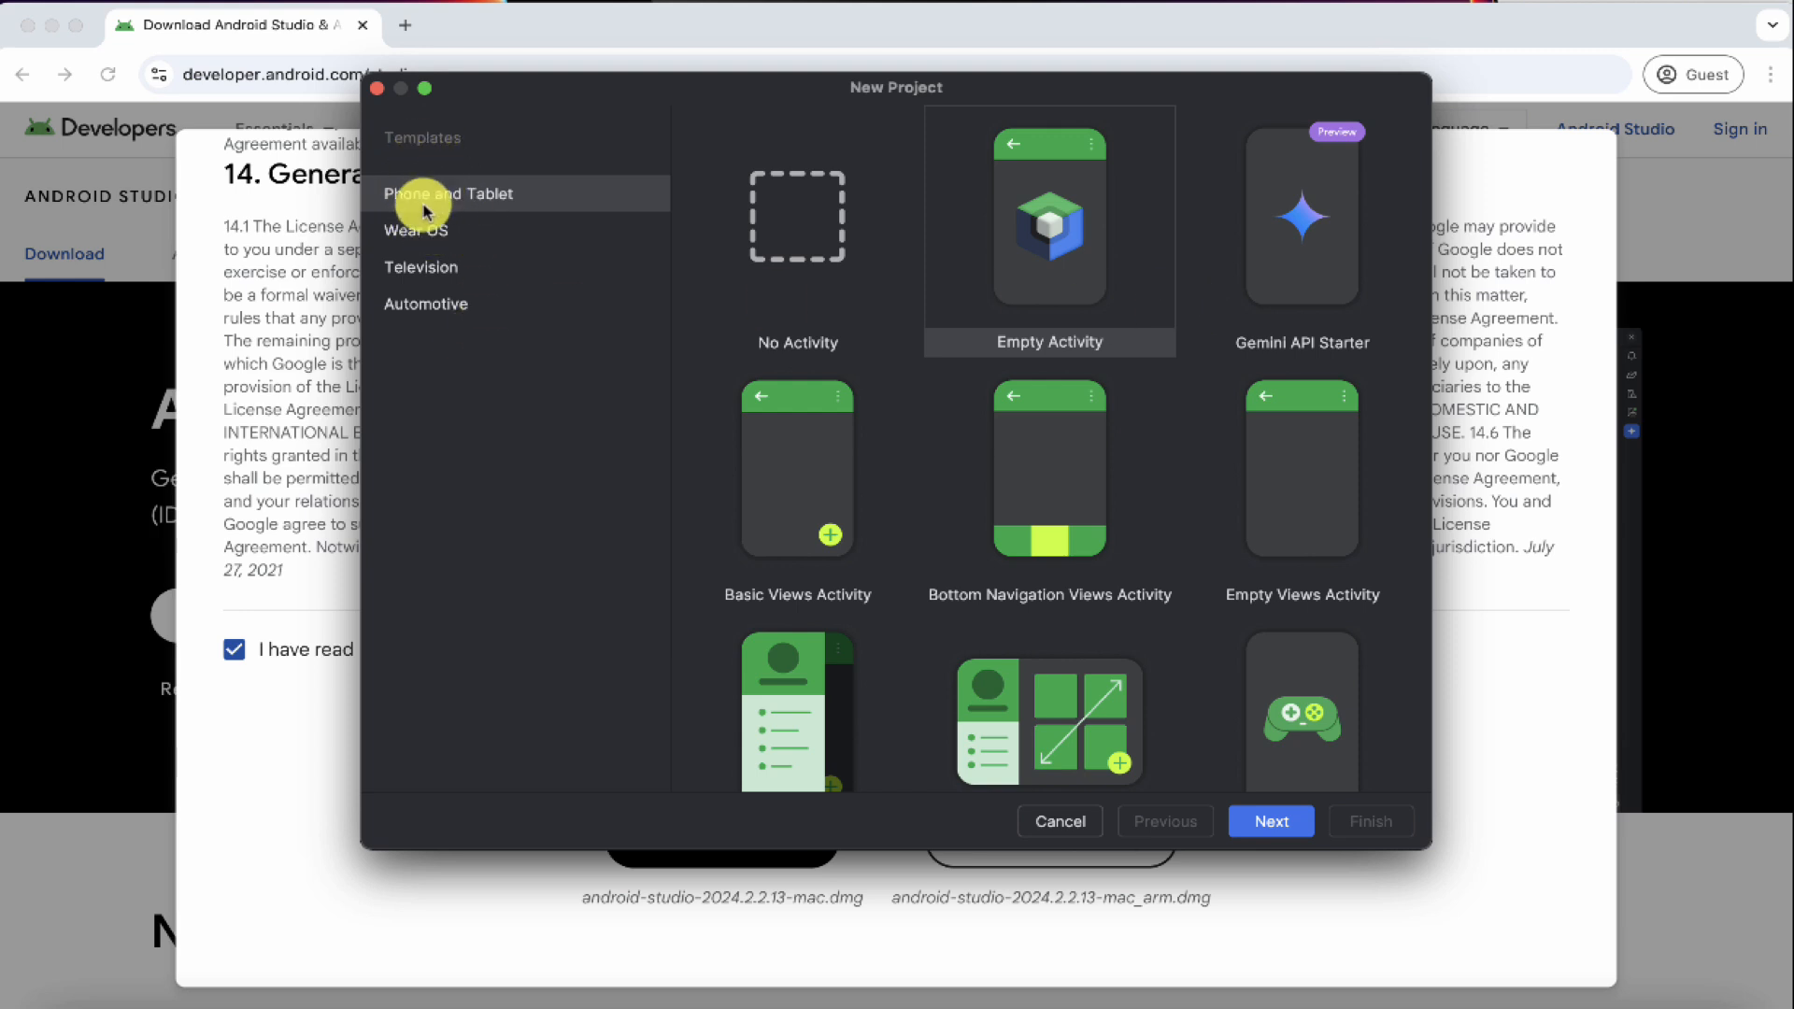
mouse_move(454, 206)
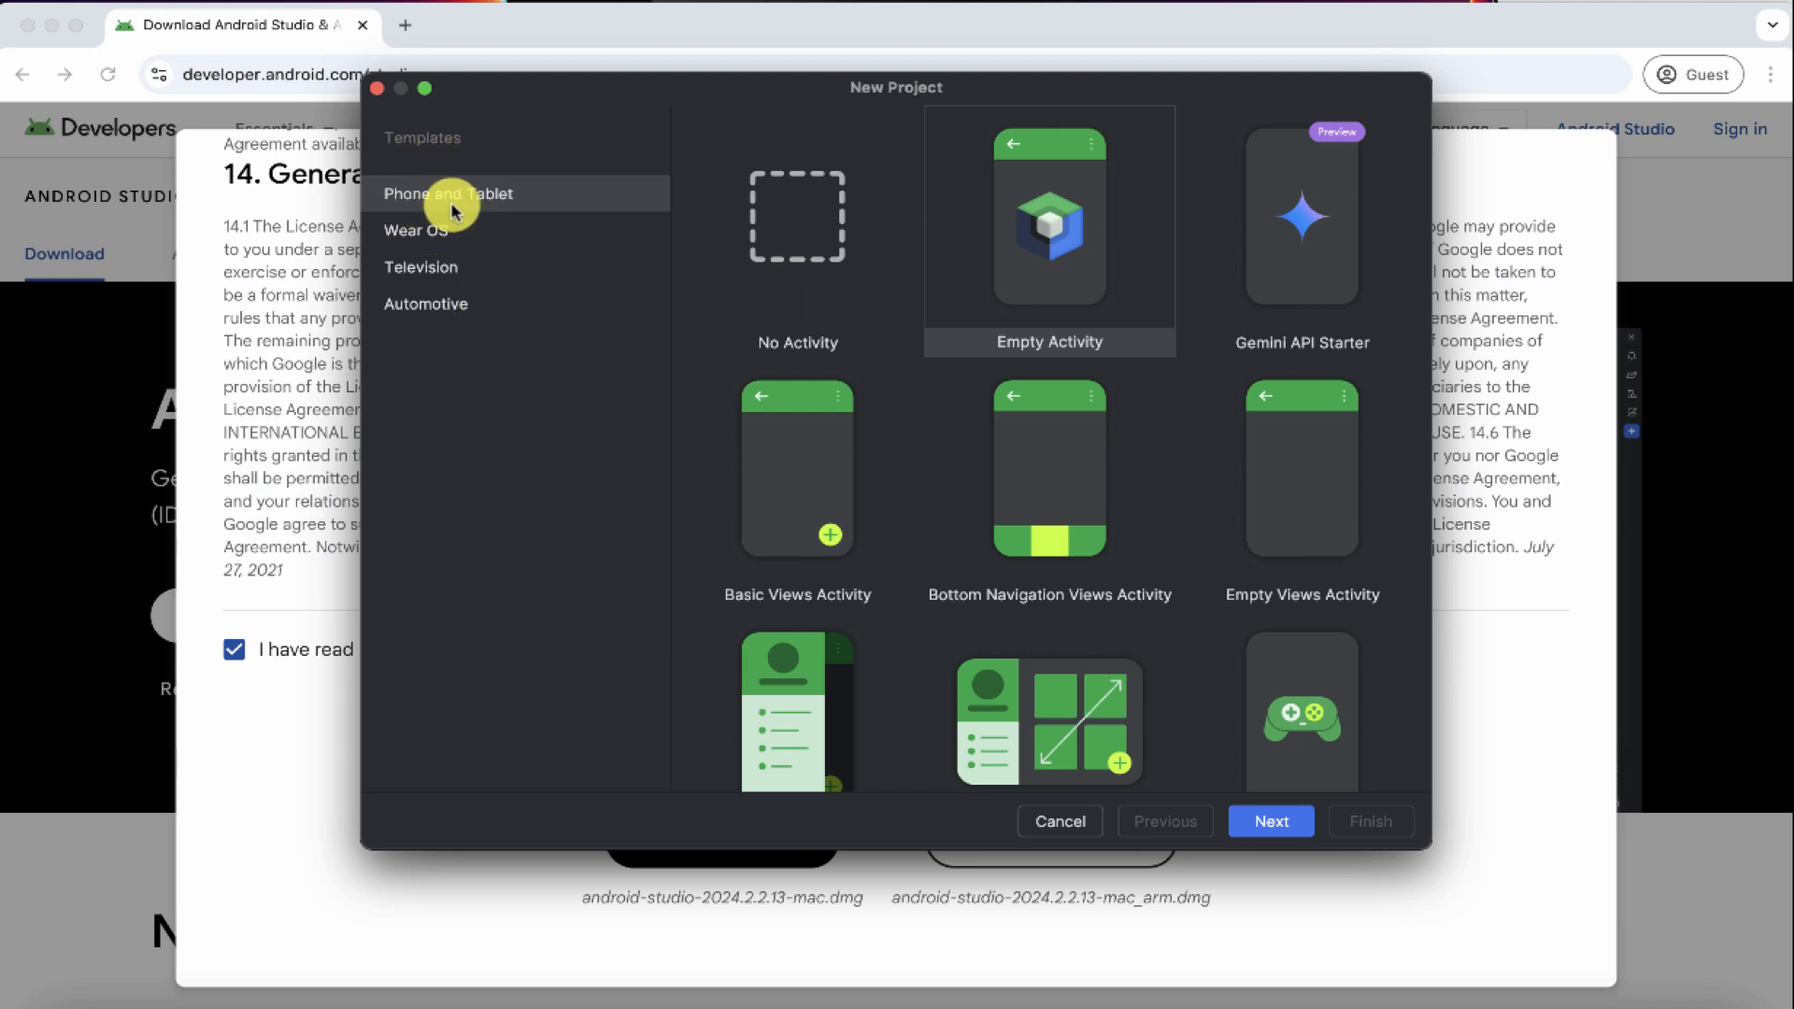
scroll(down, 3)
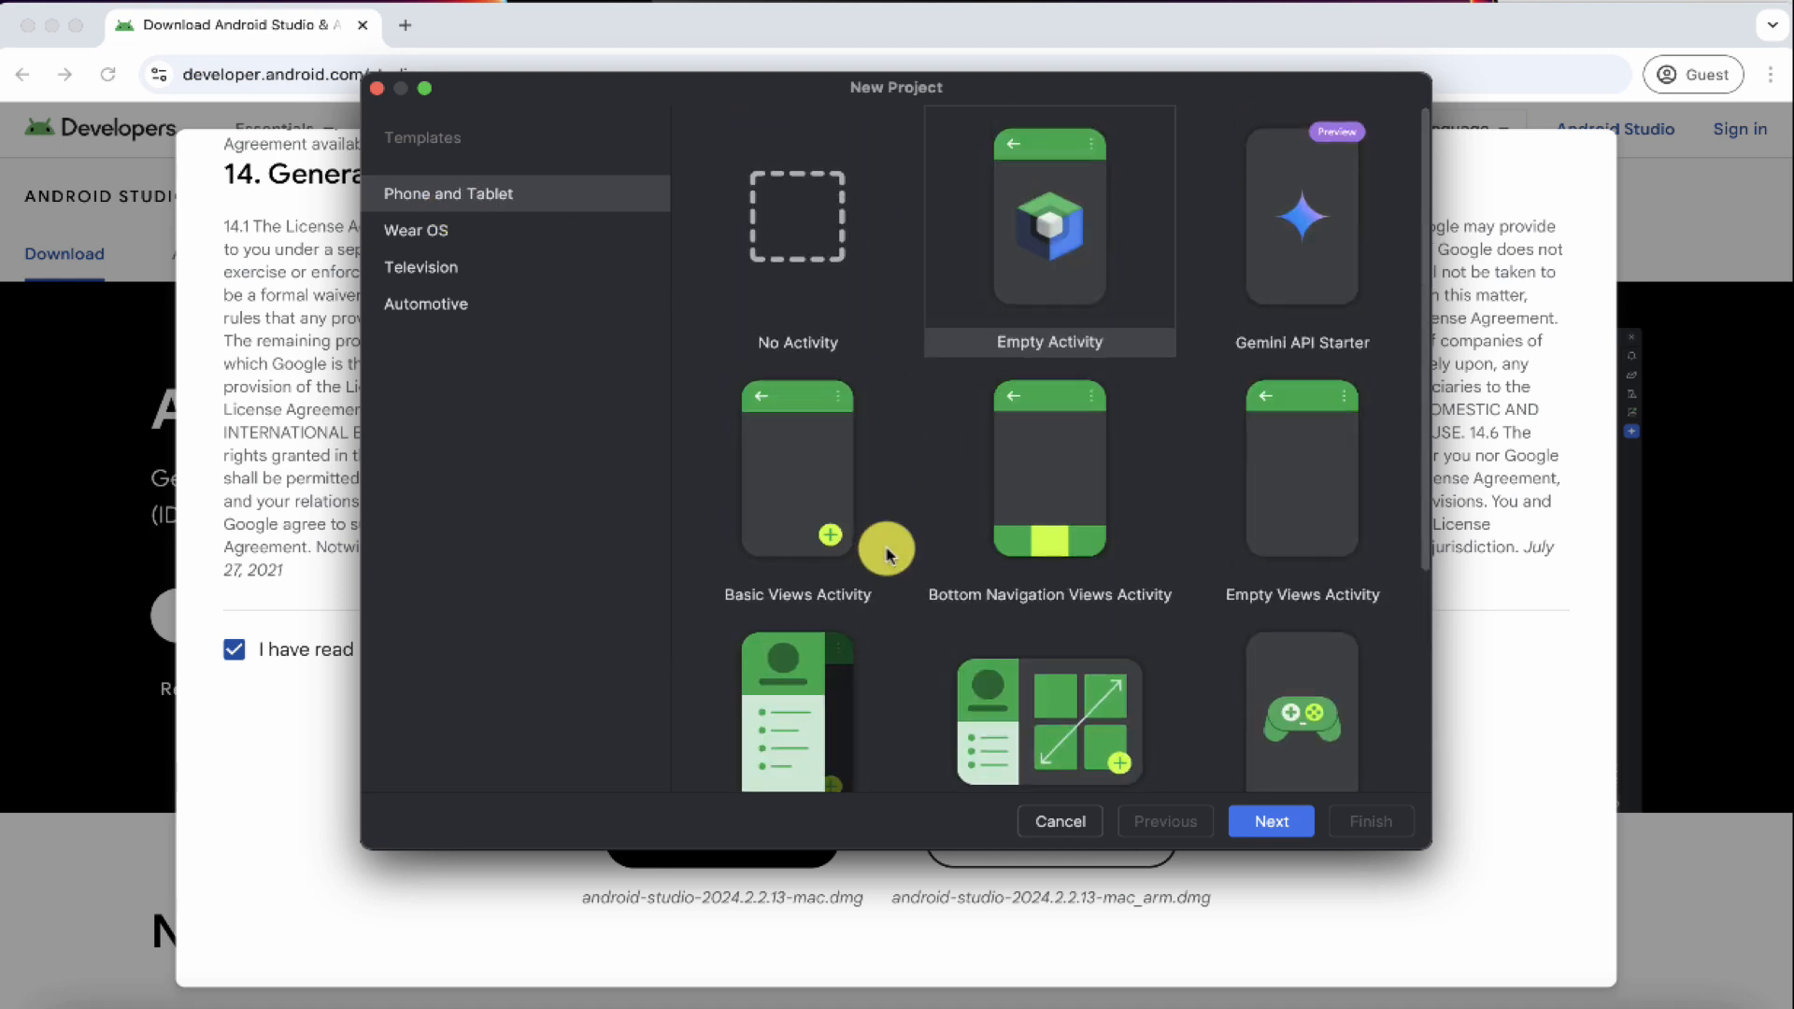
click(415, 232)
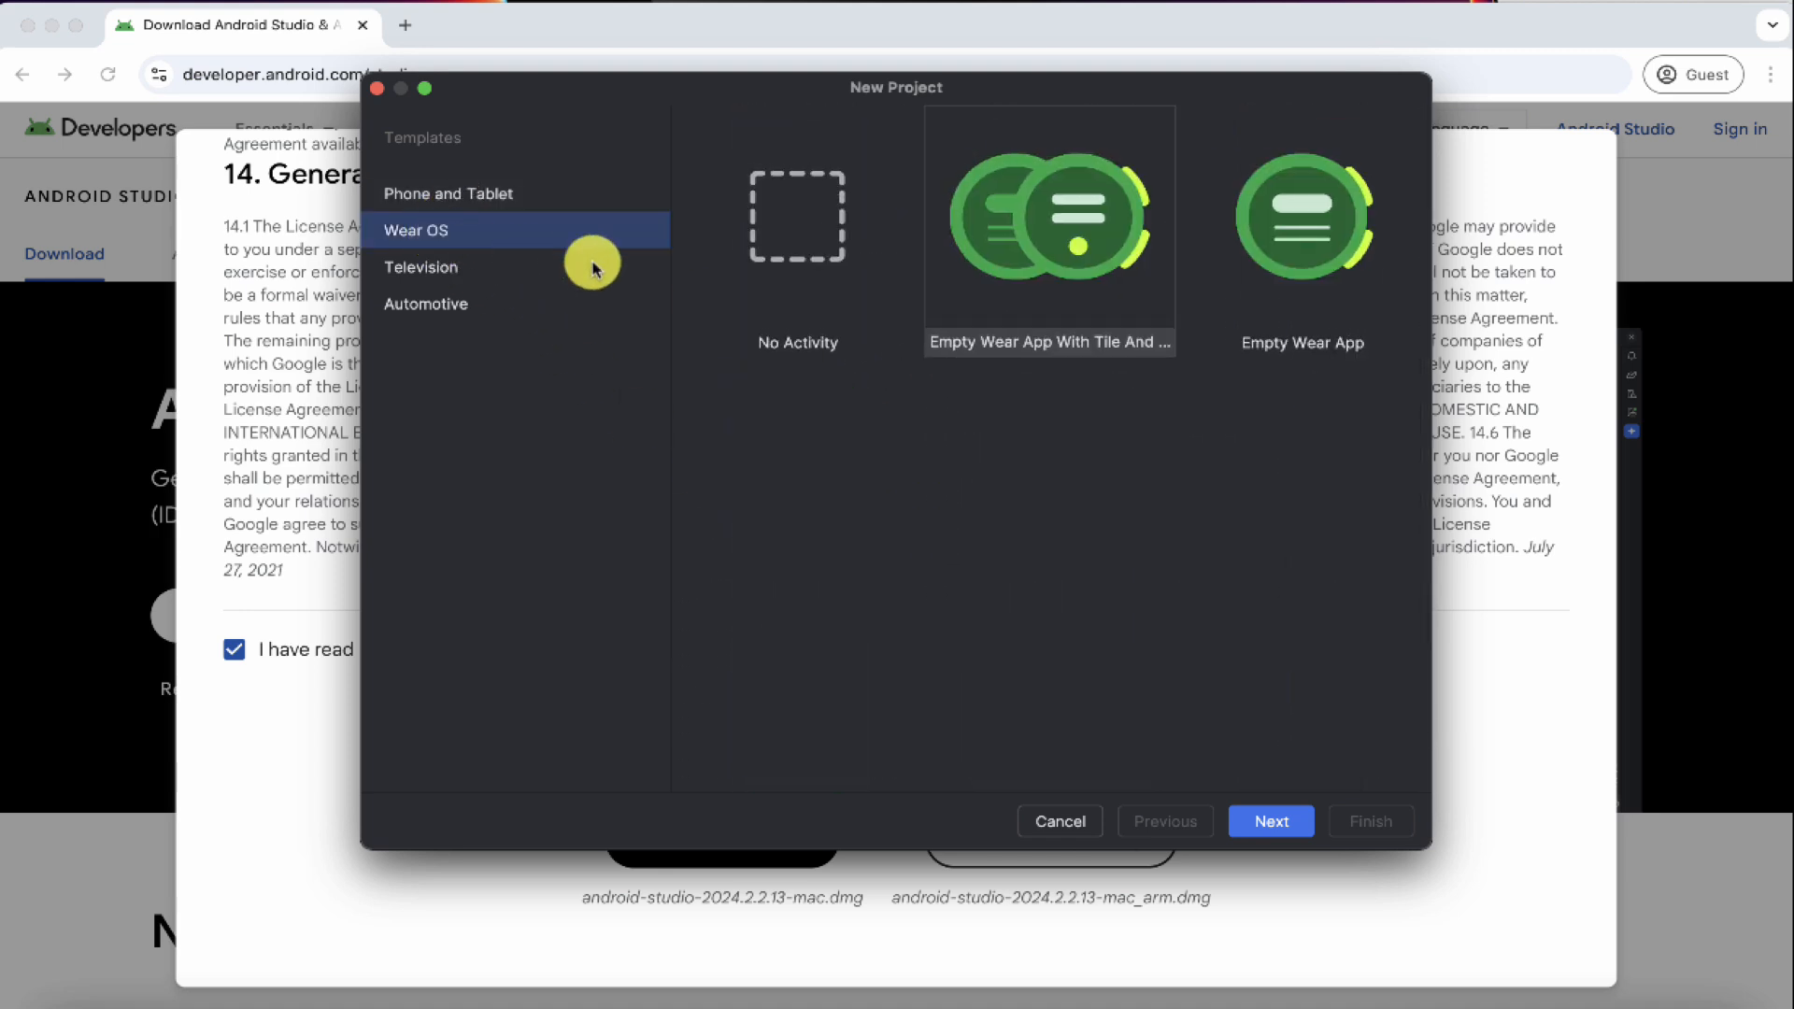
click(421, 267)
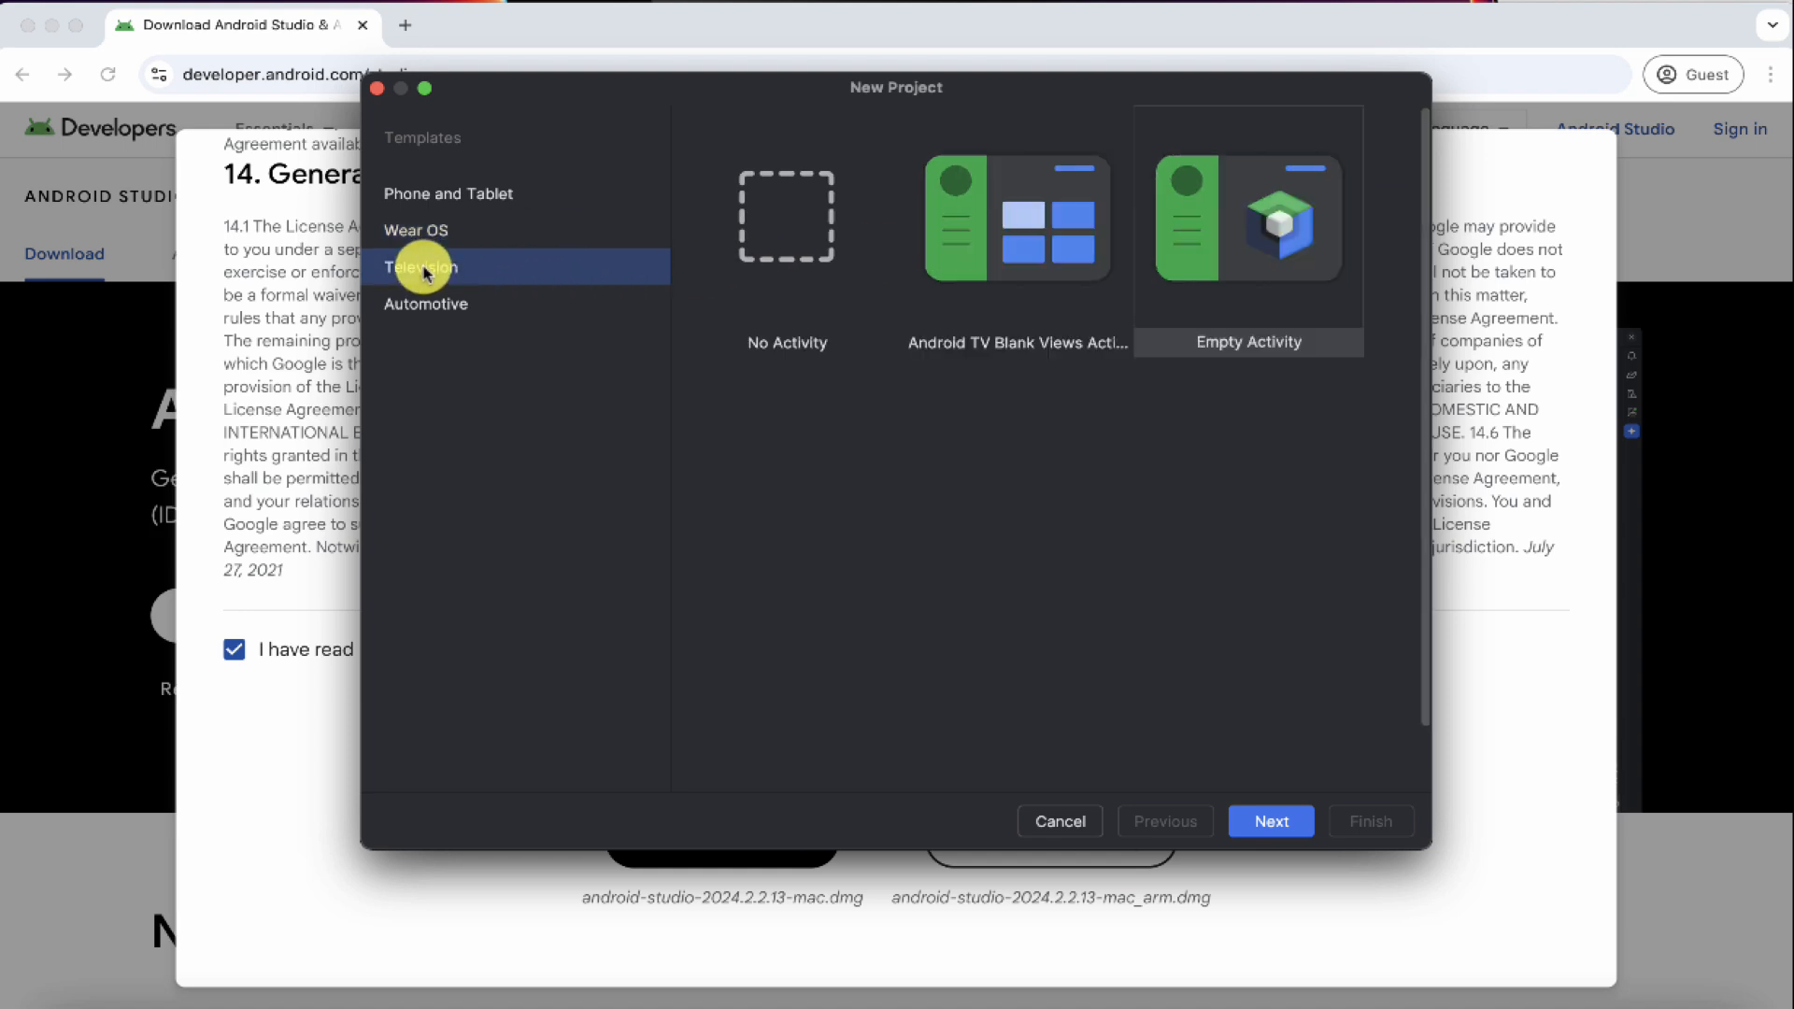
click(426, 302)
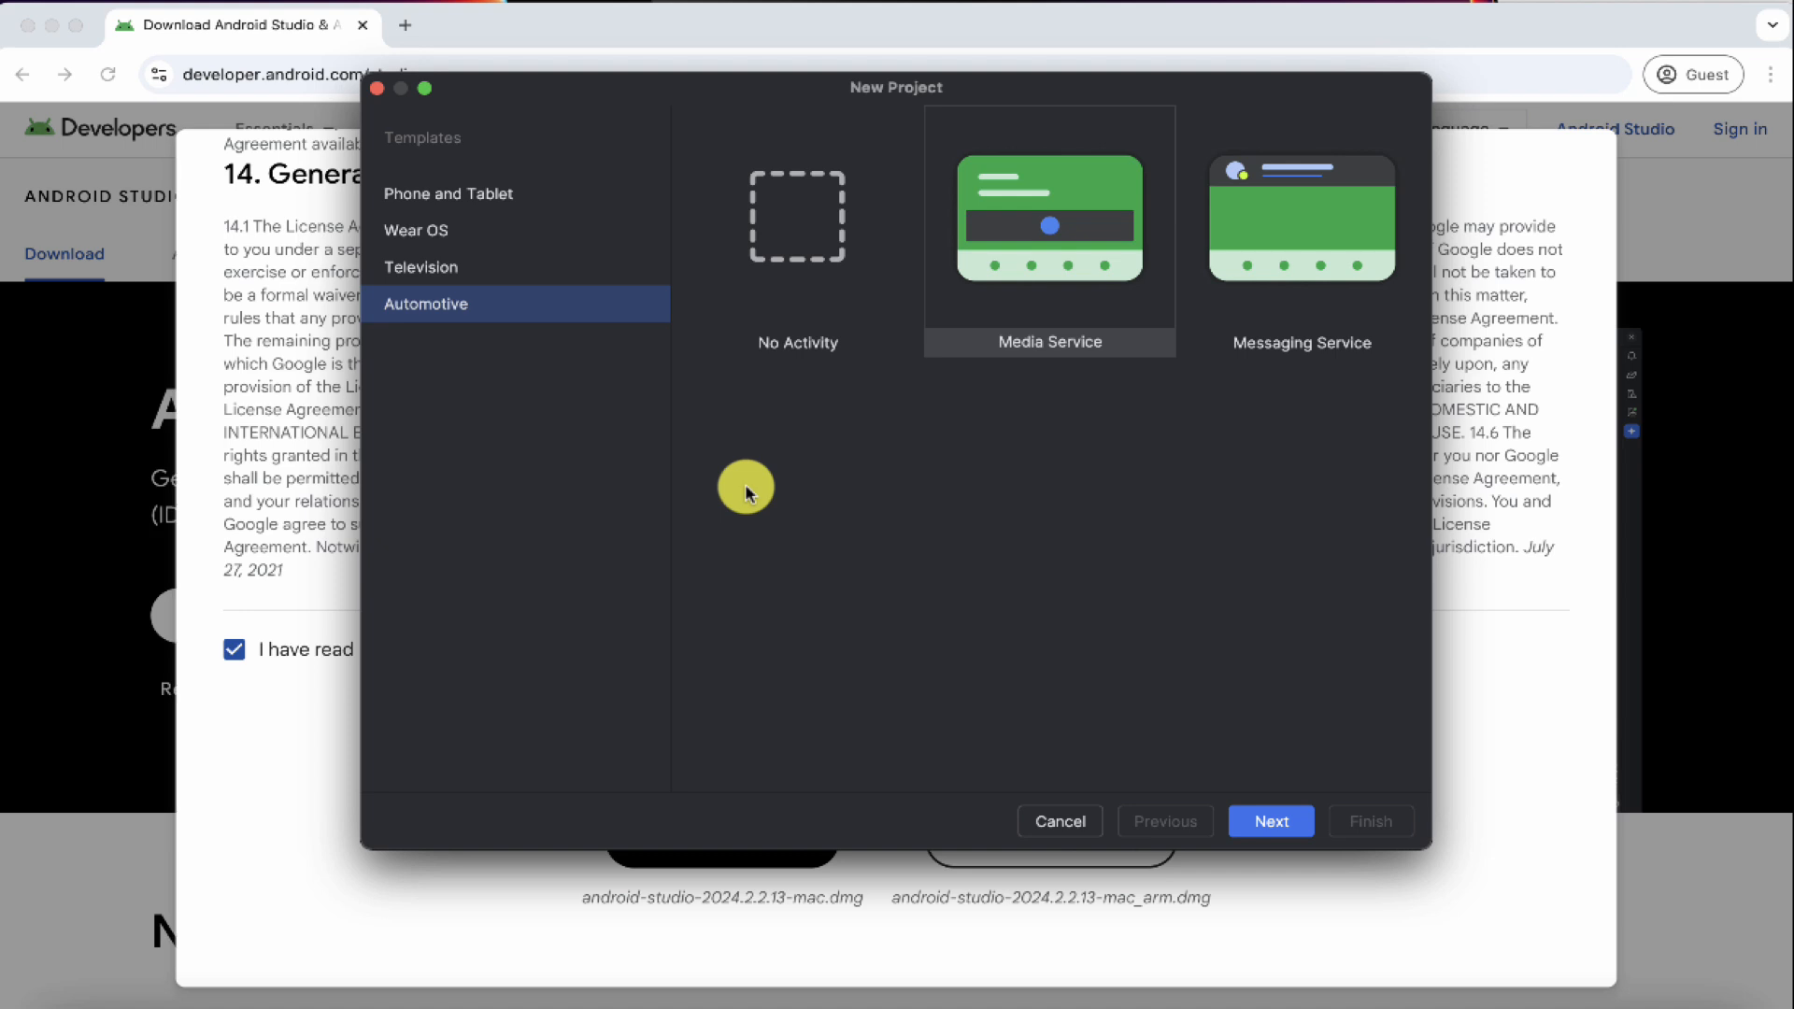
mouse_move(435, 202)
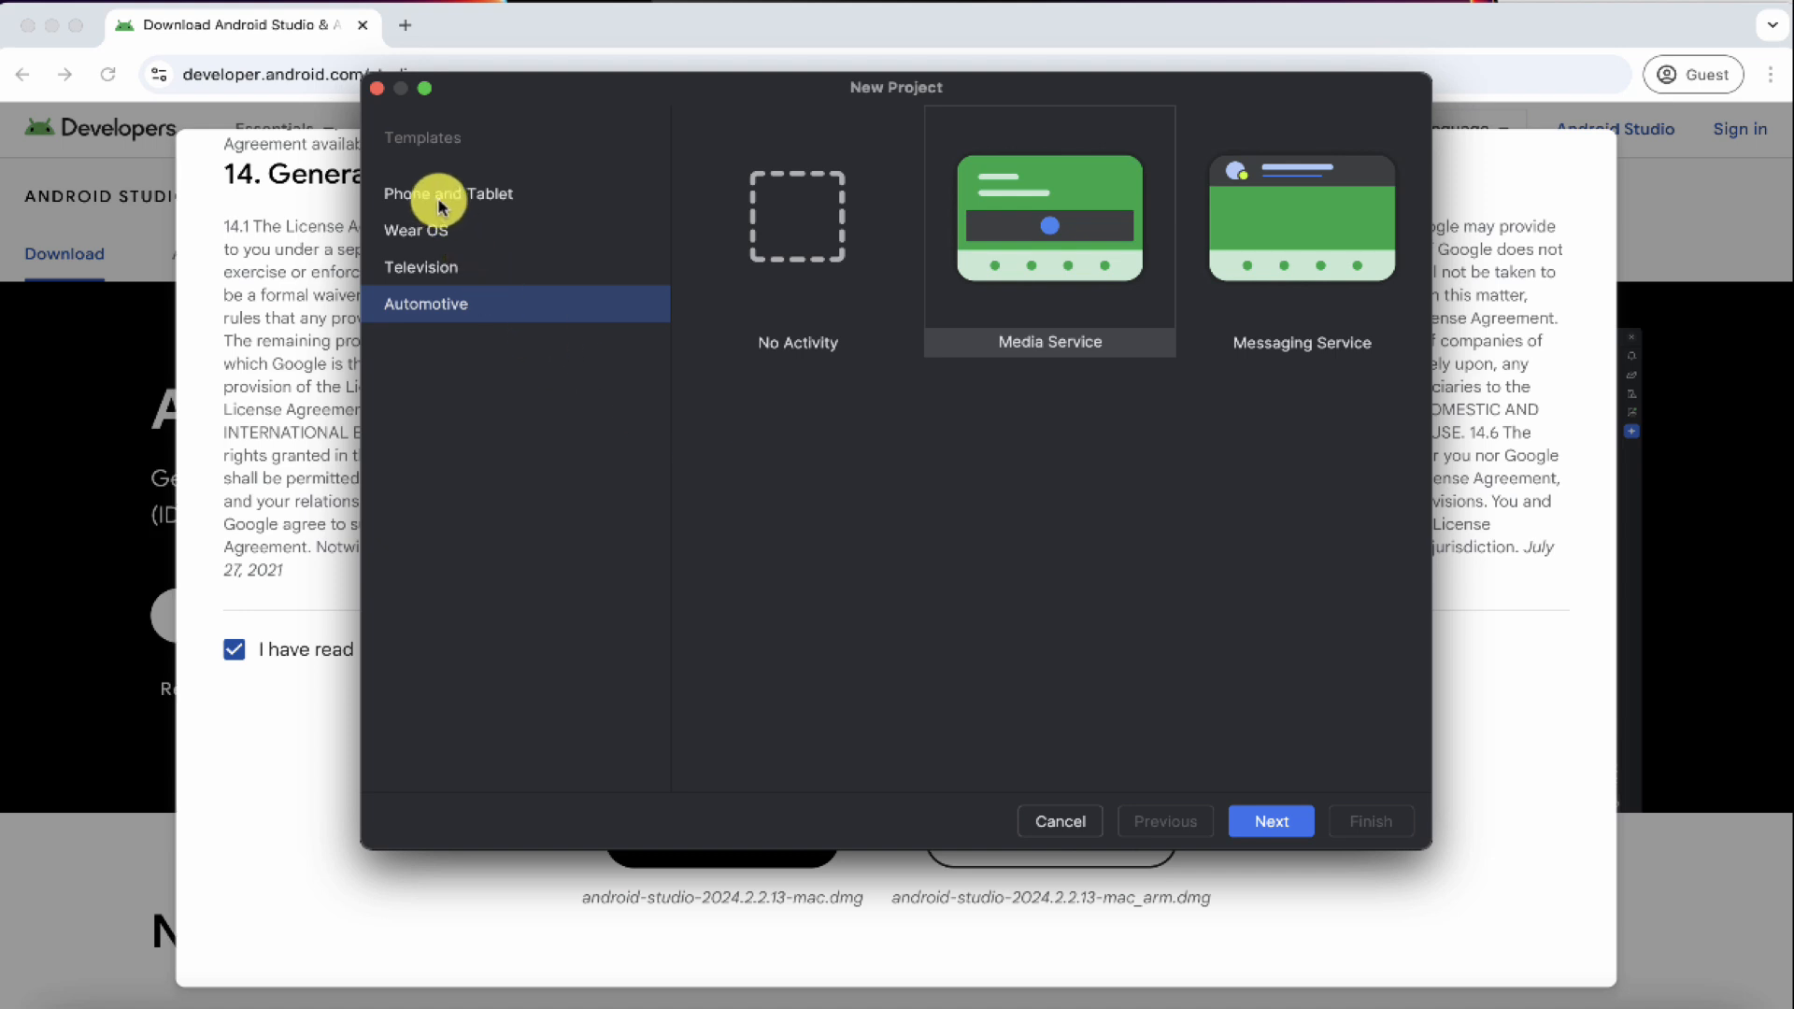
click(446, 192)
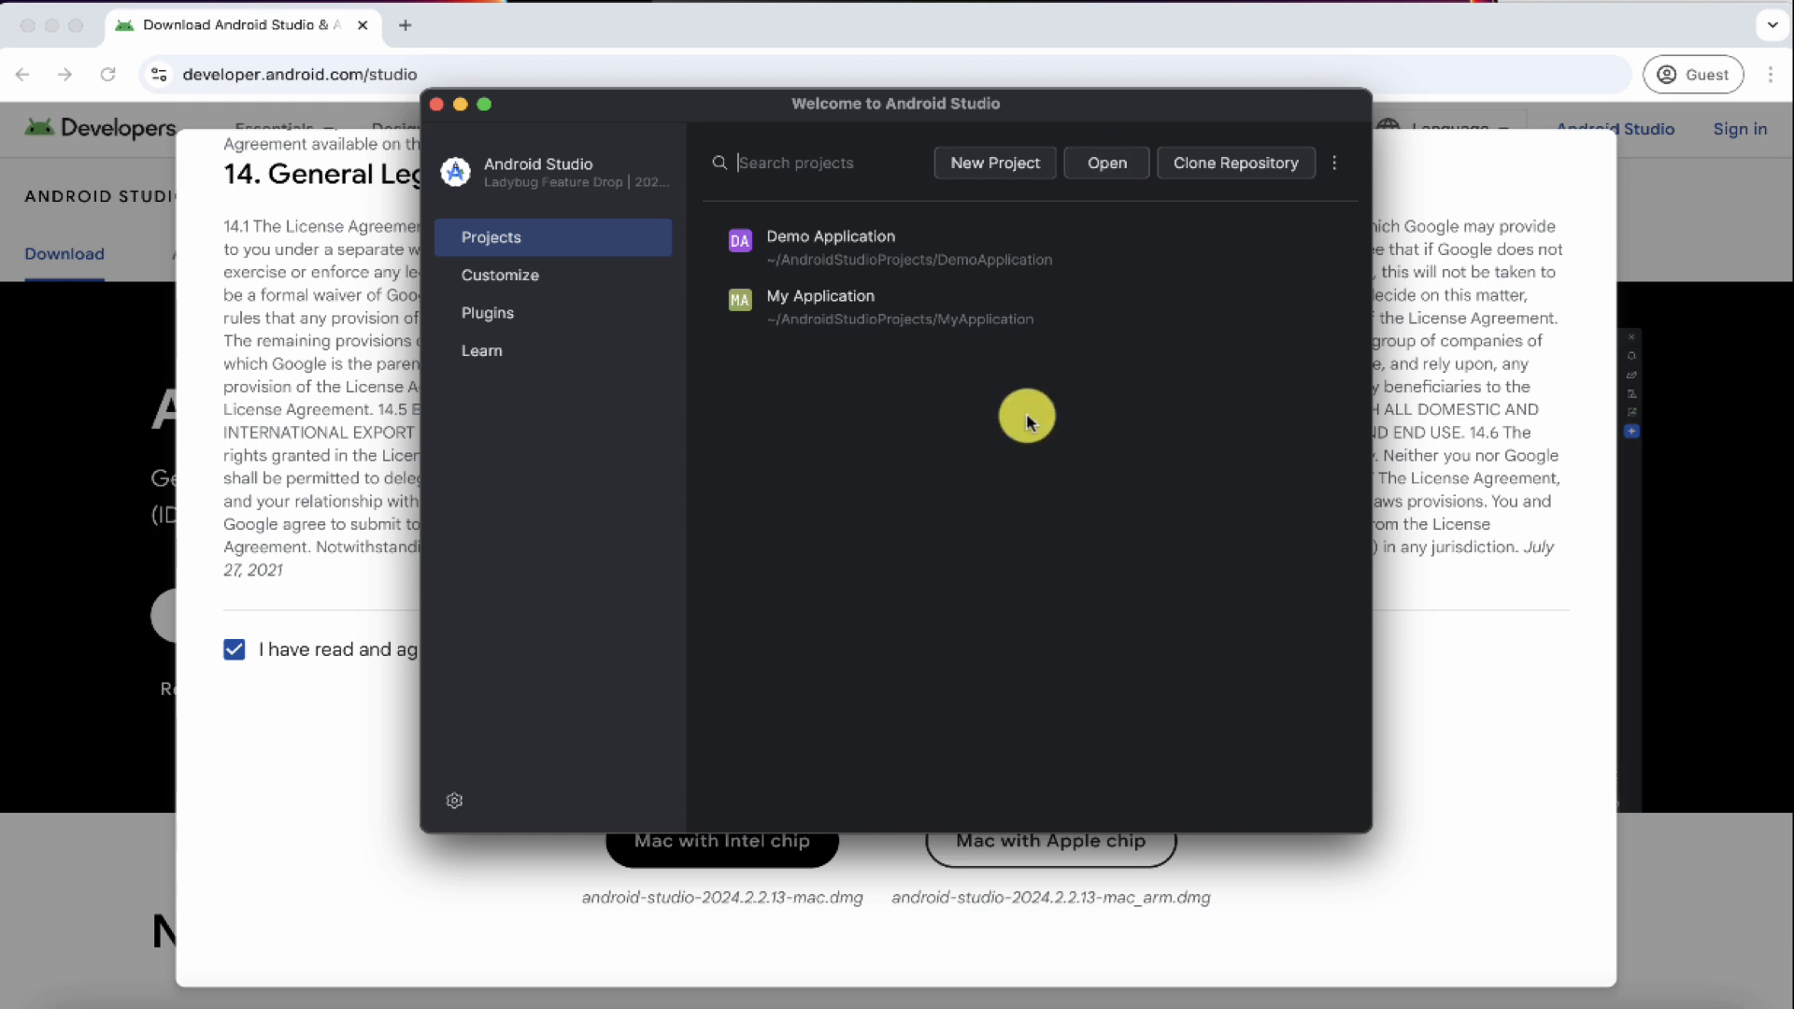
mouse_move(1039, 408)
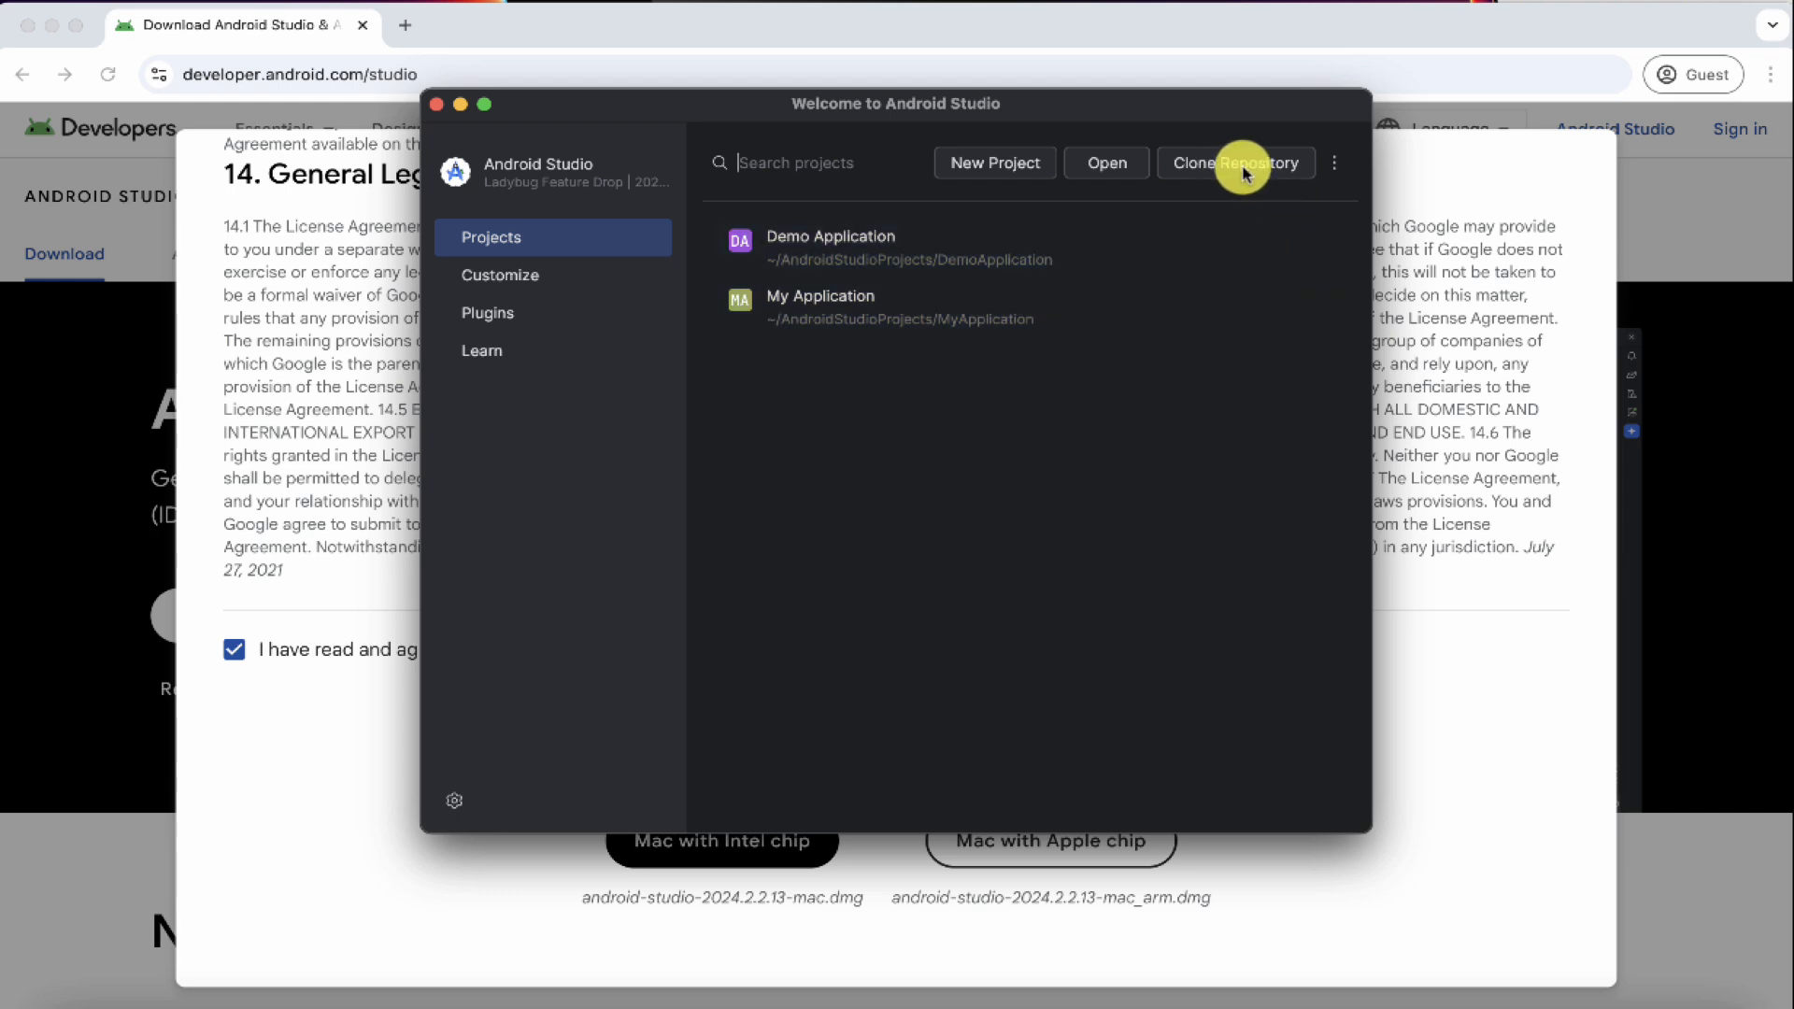
click(1246, 162)
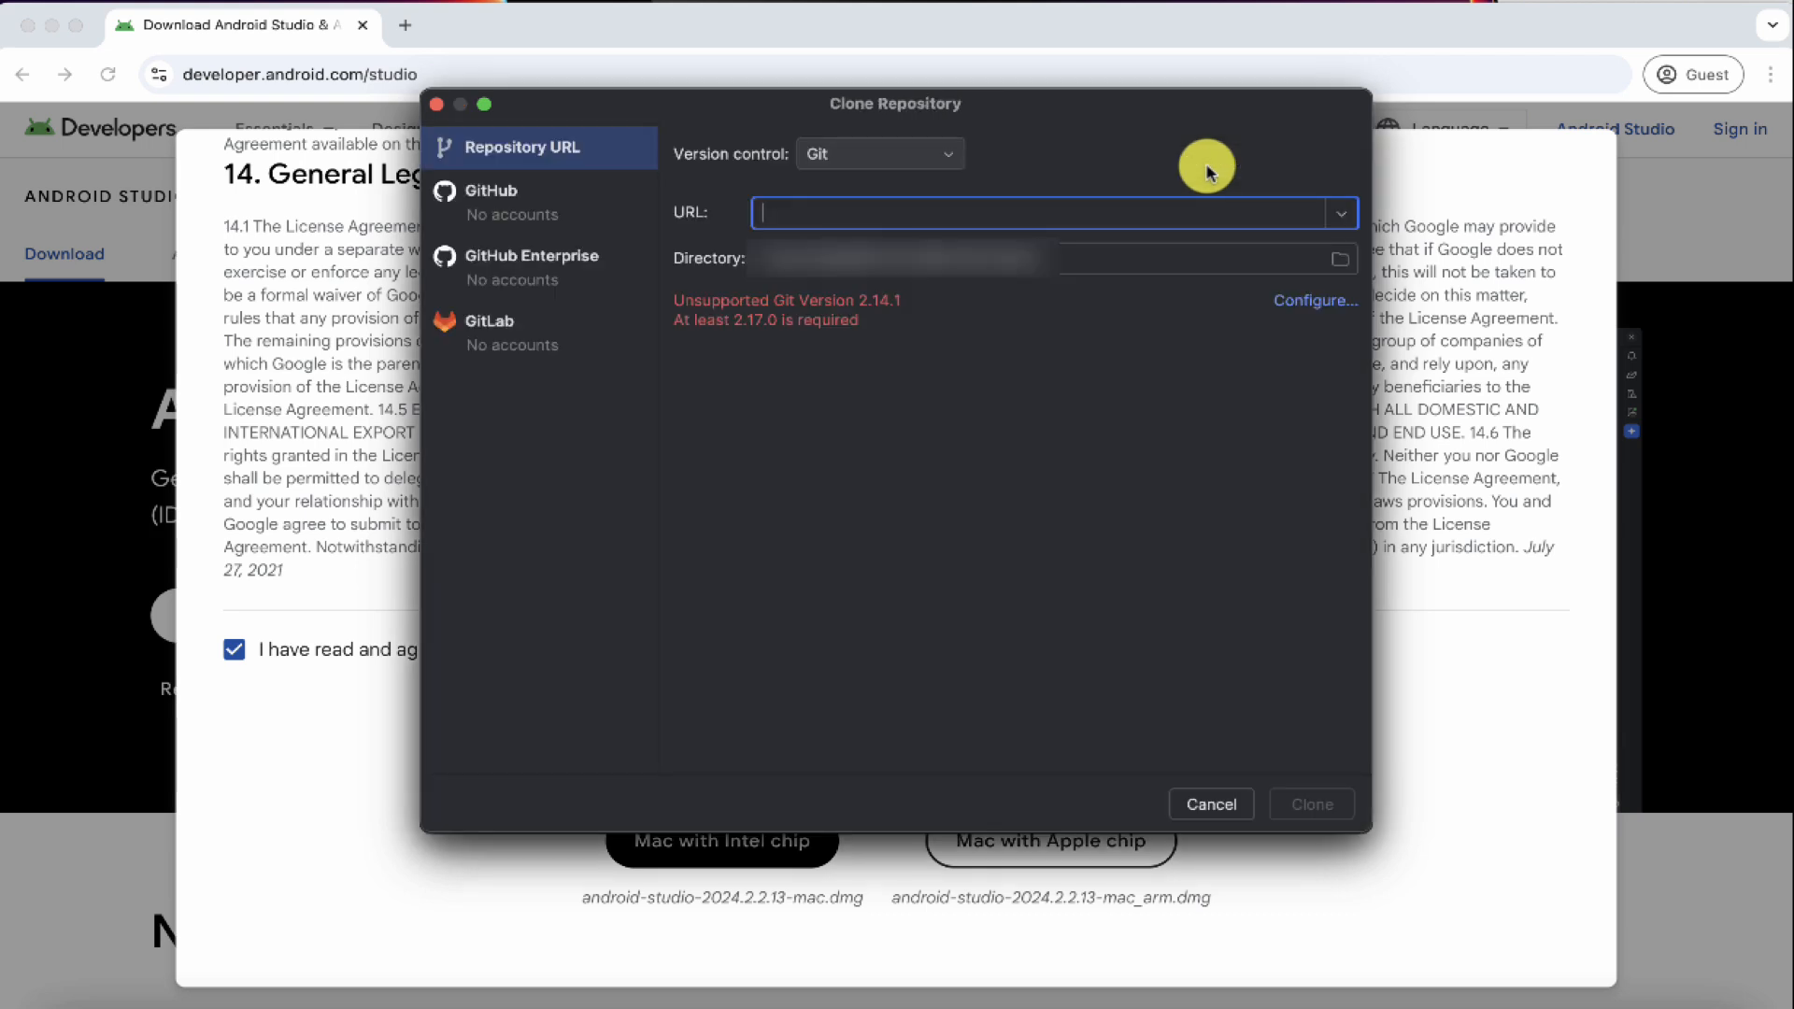
mouse_move(749, 425)
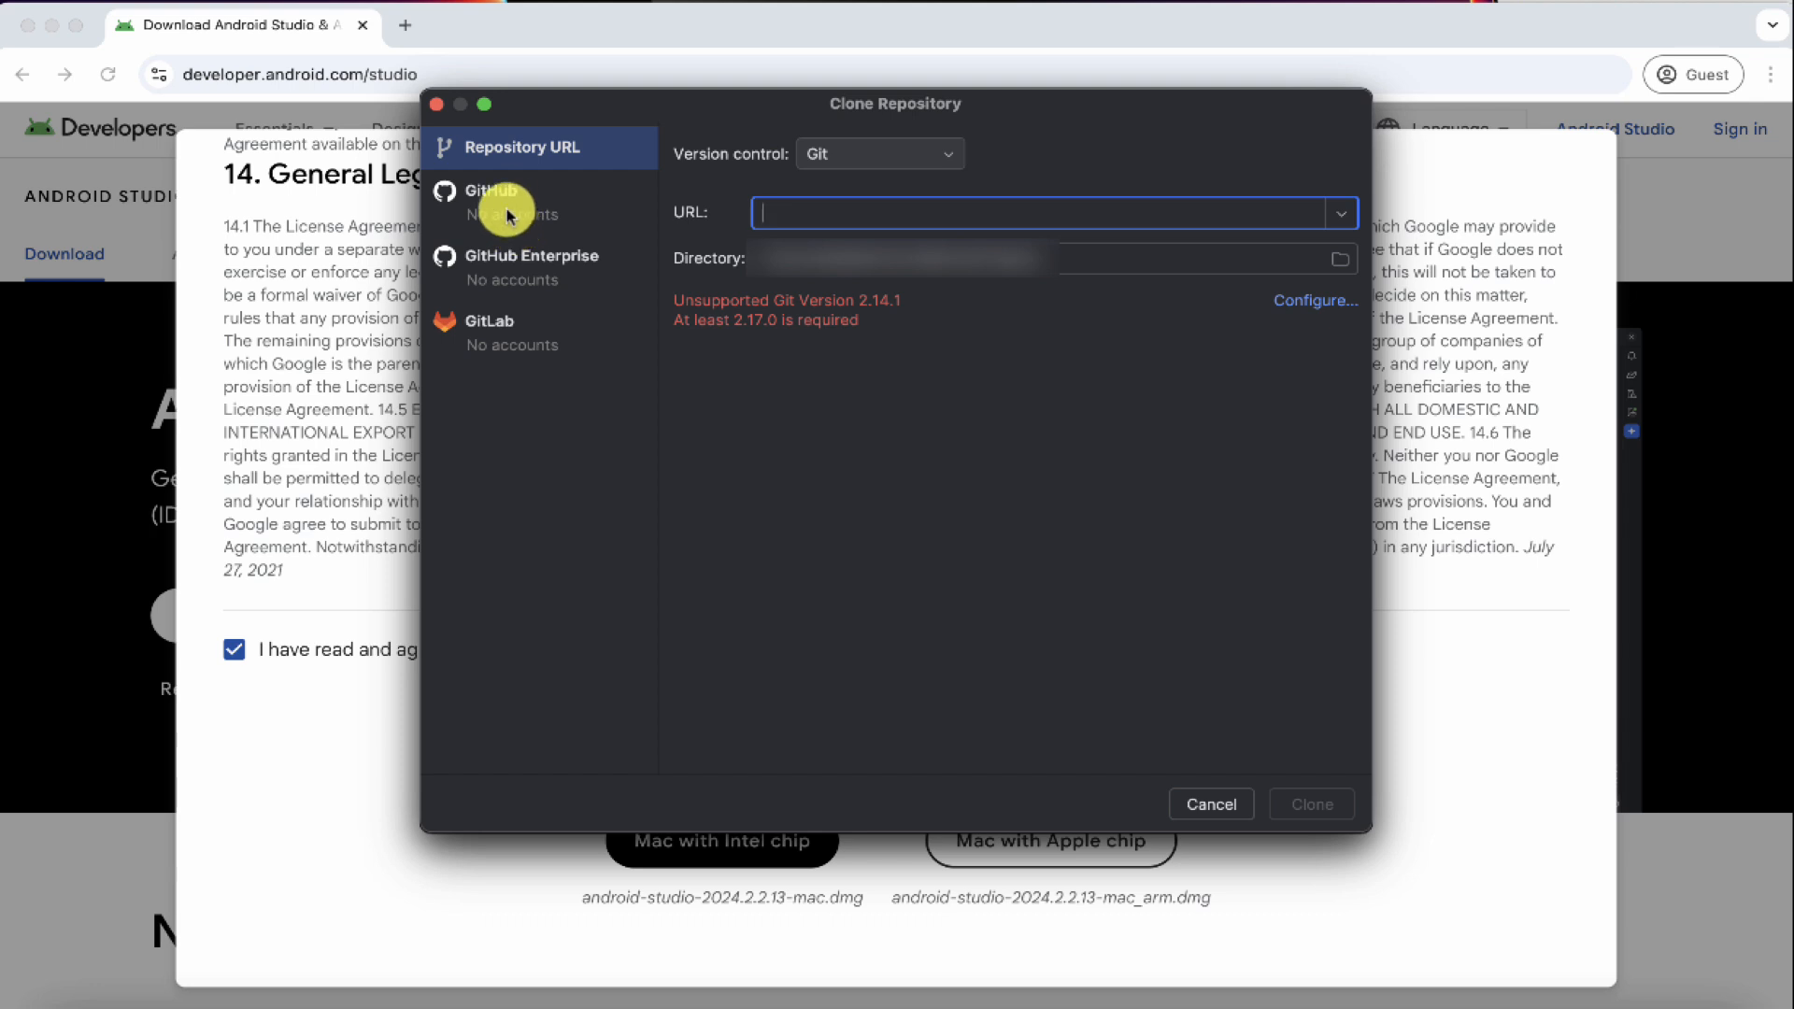
mouse_move(678, 469)
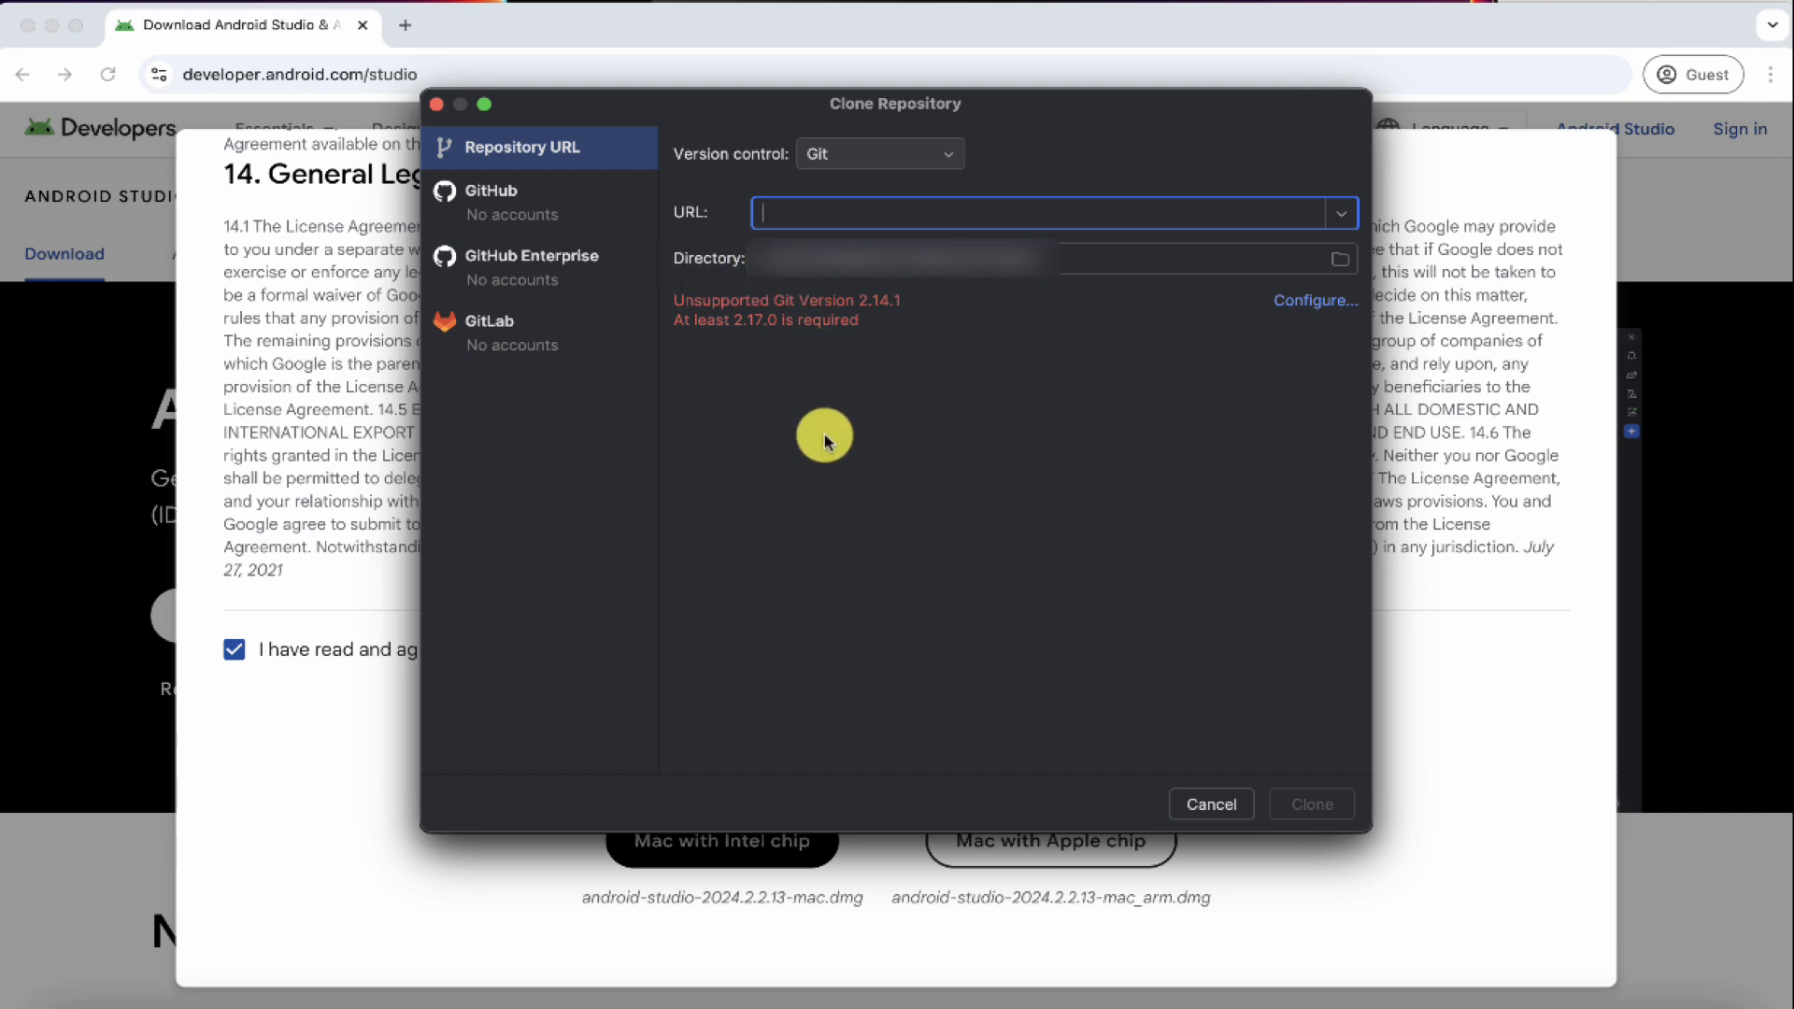
mouse_move(1148, 600)
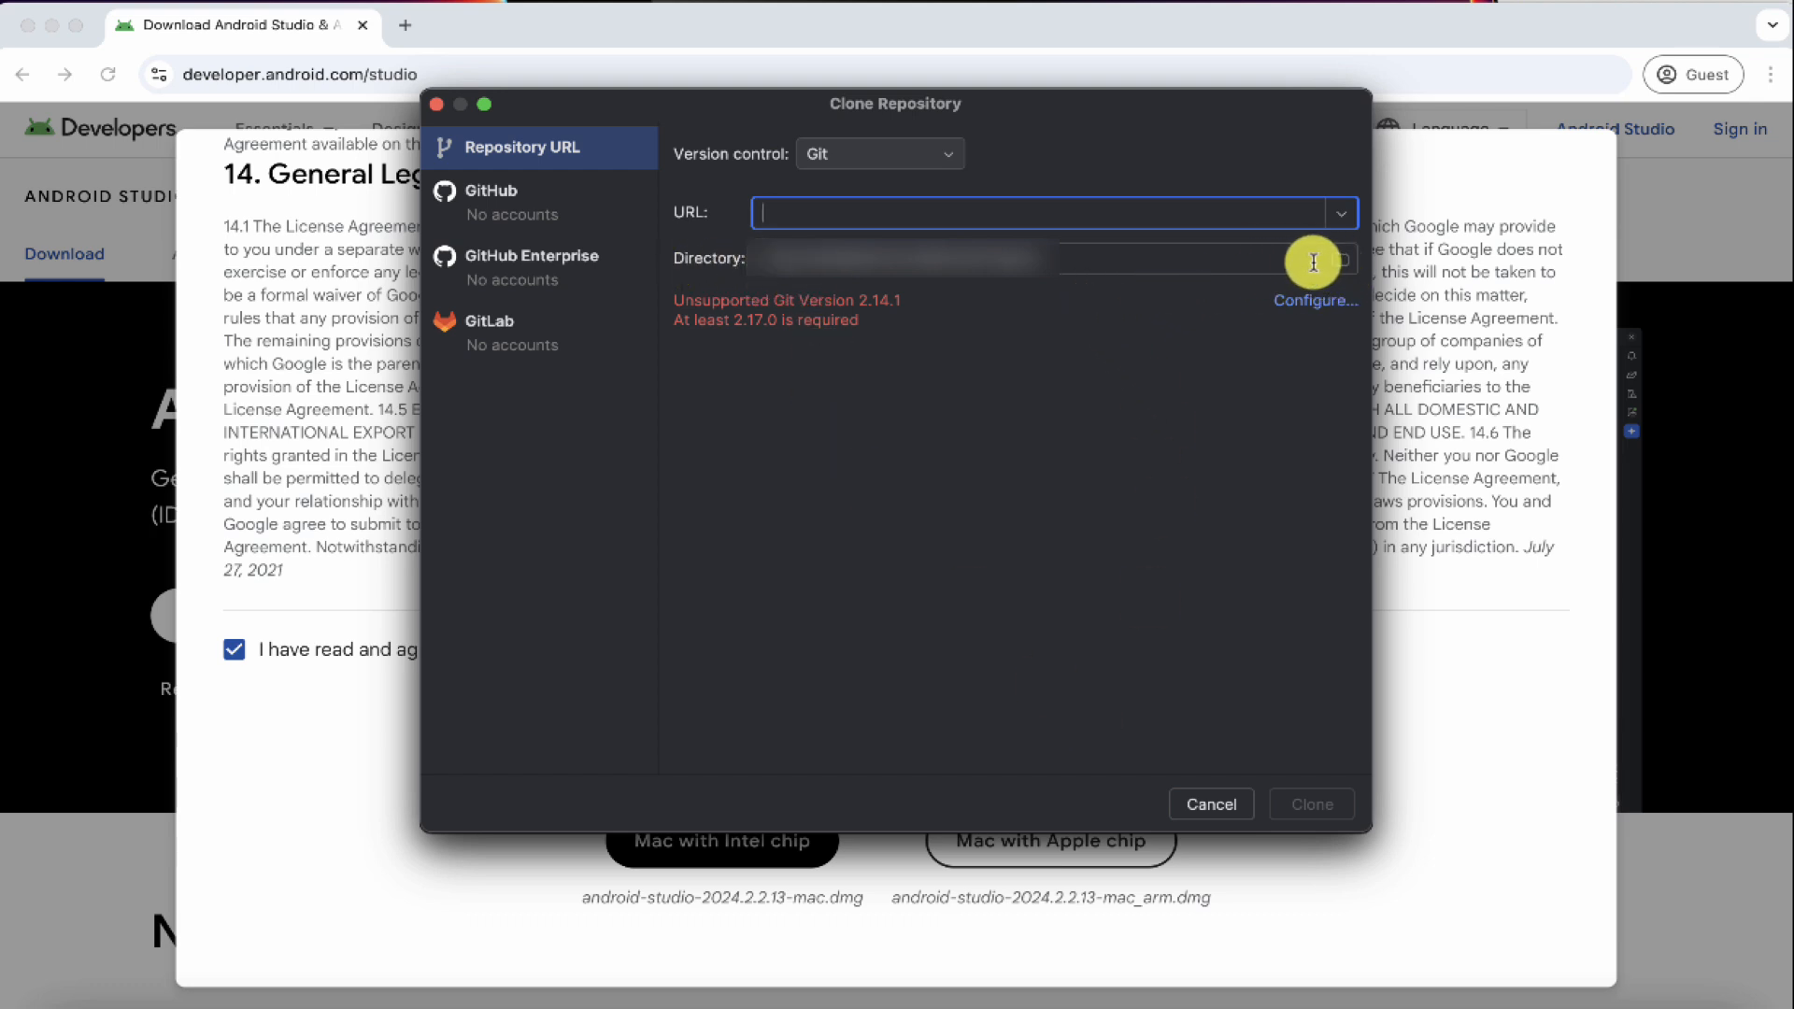
mouse_move(948, 473)
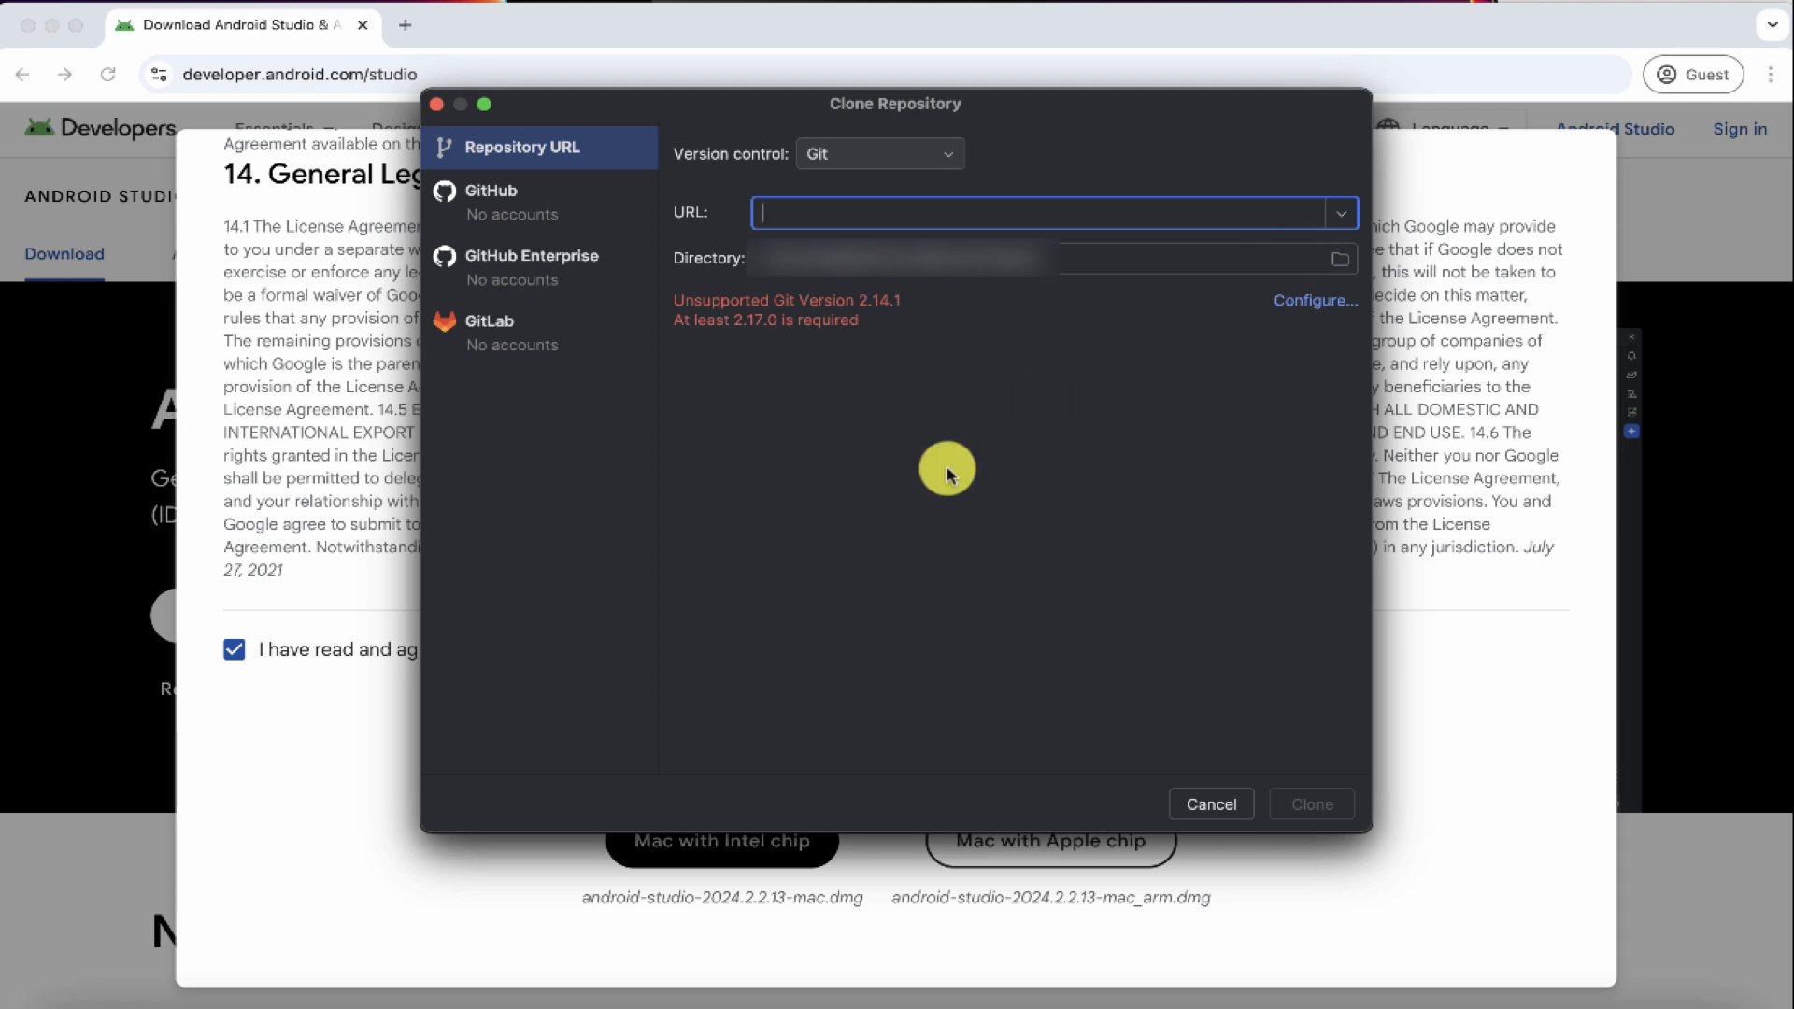
mouse_move(968, 696)
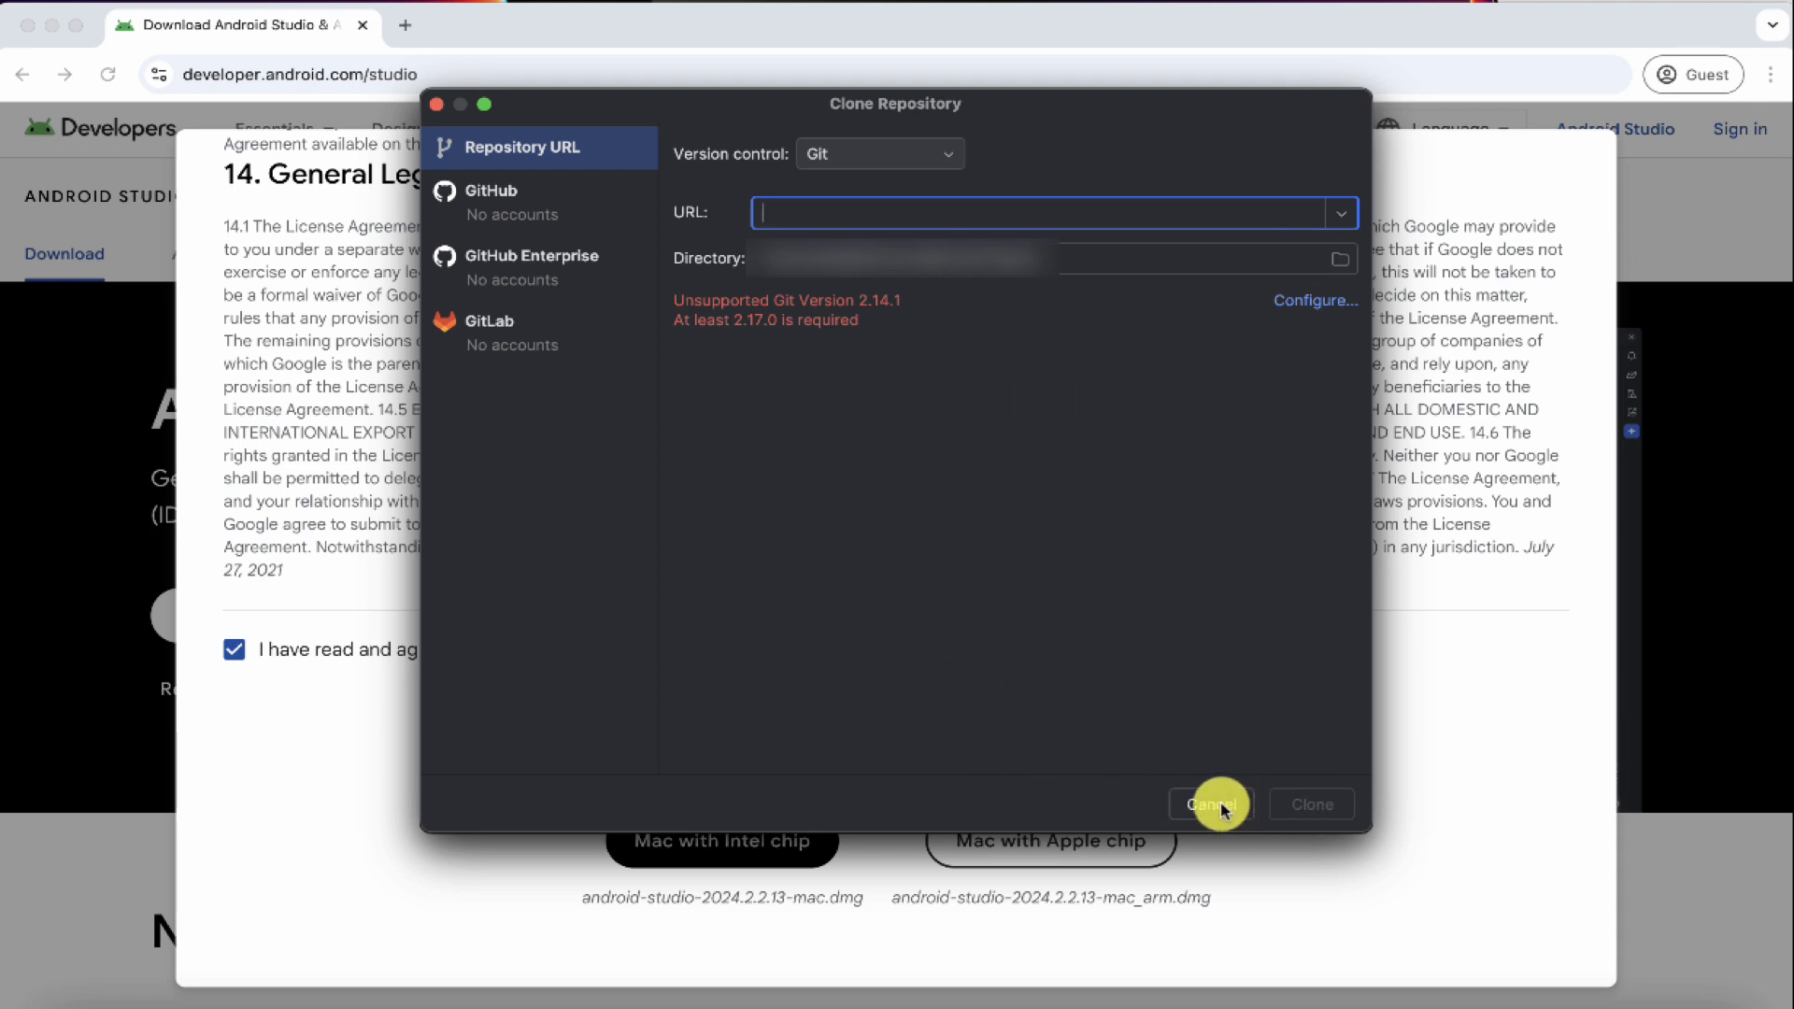
click(1211, 803)
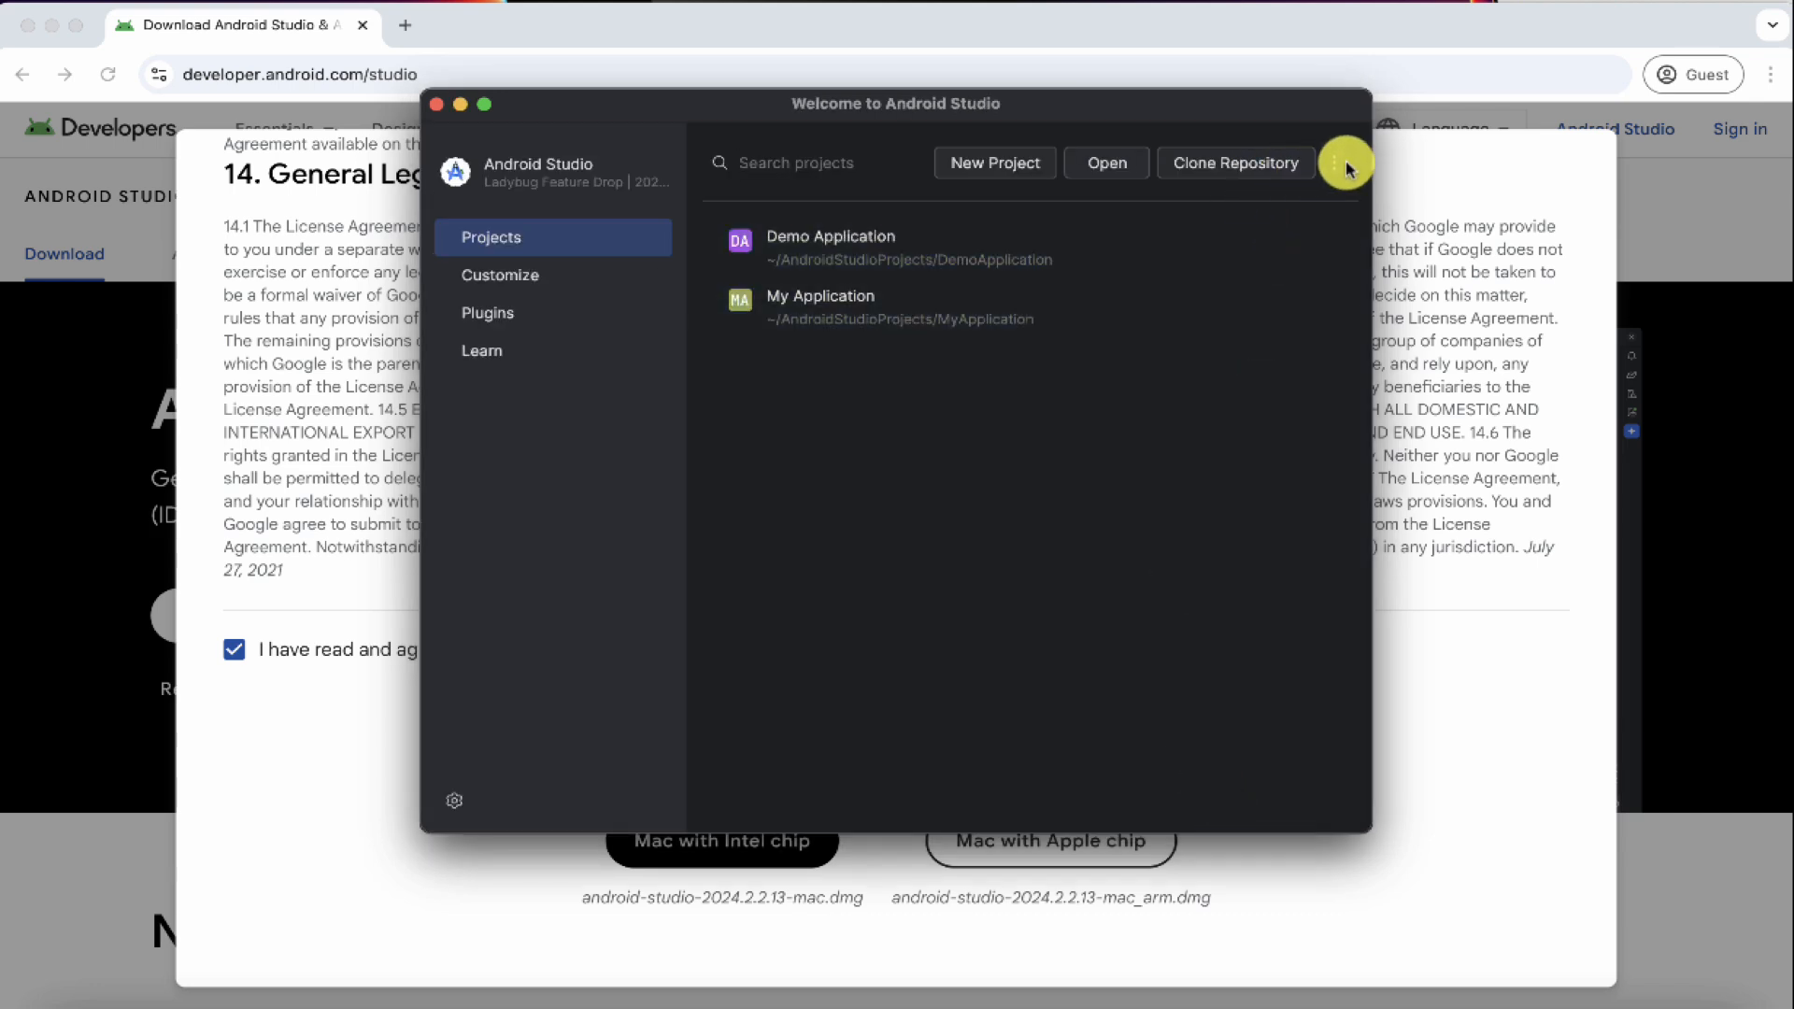
click(1335, 162)
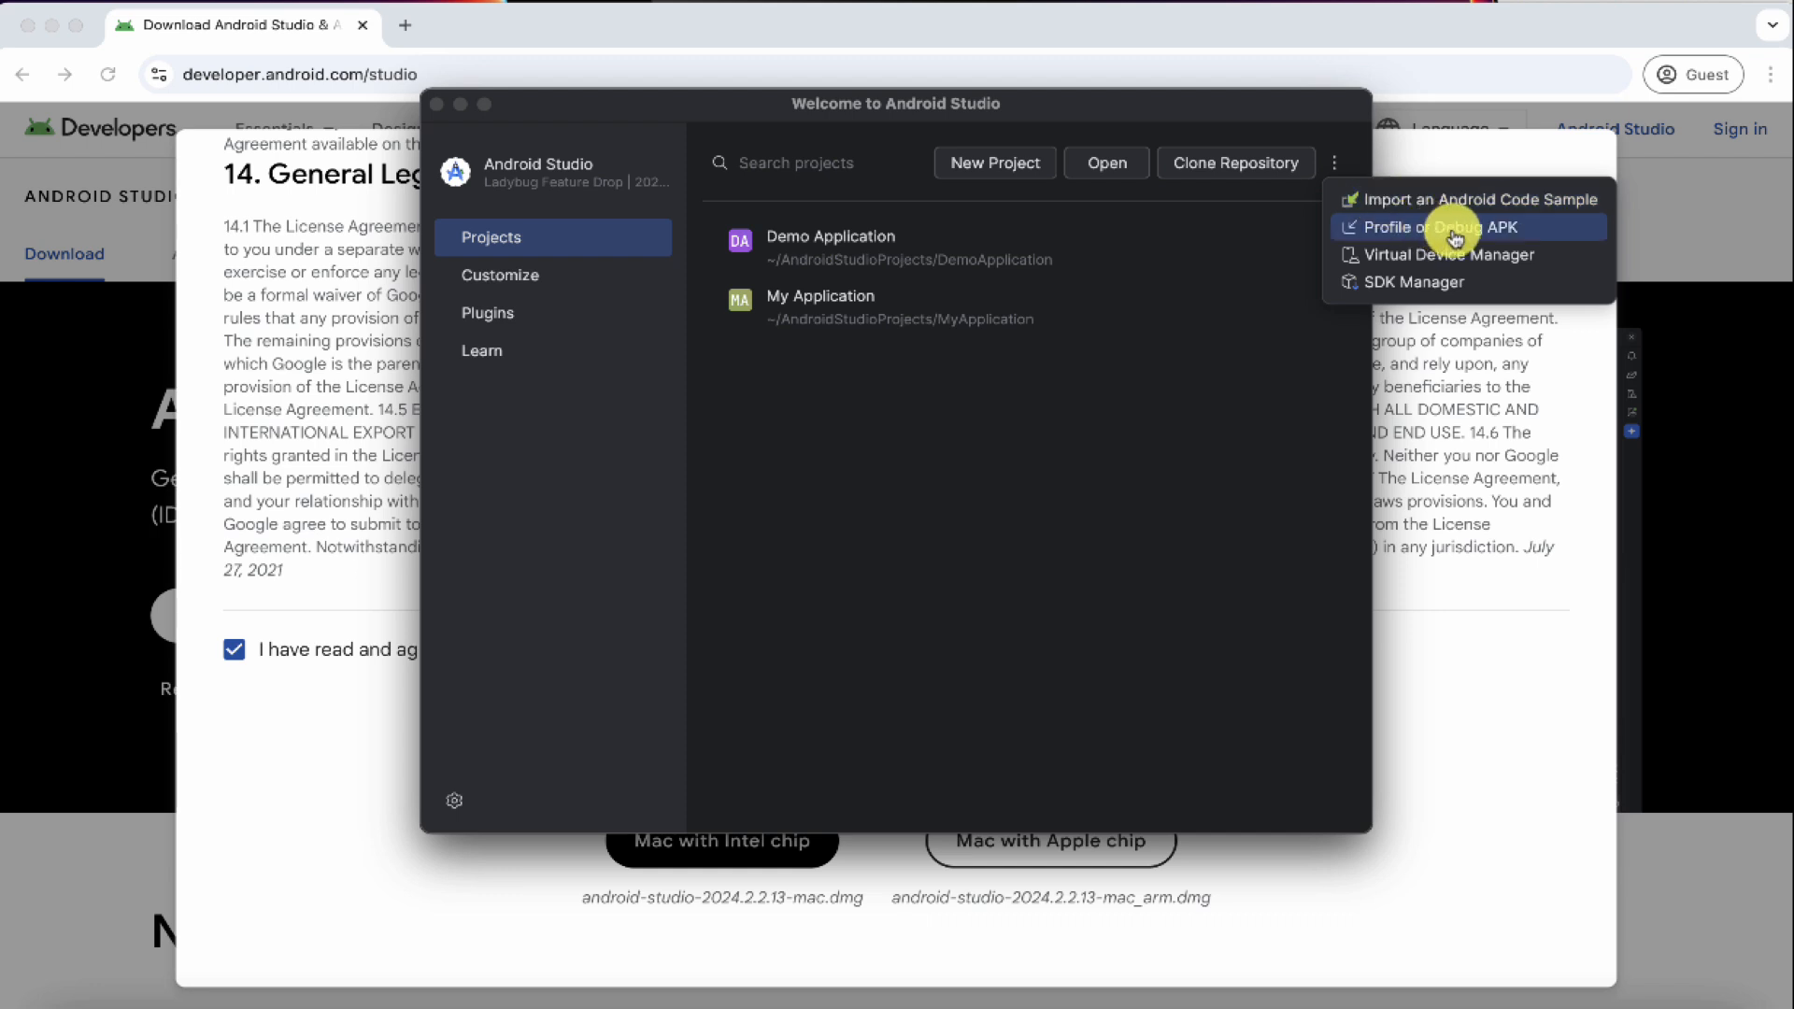
mouse_move(1564, 291)
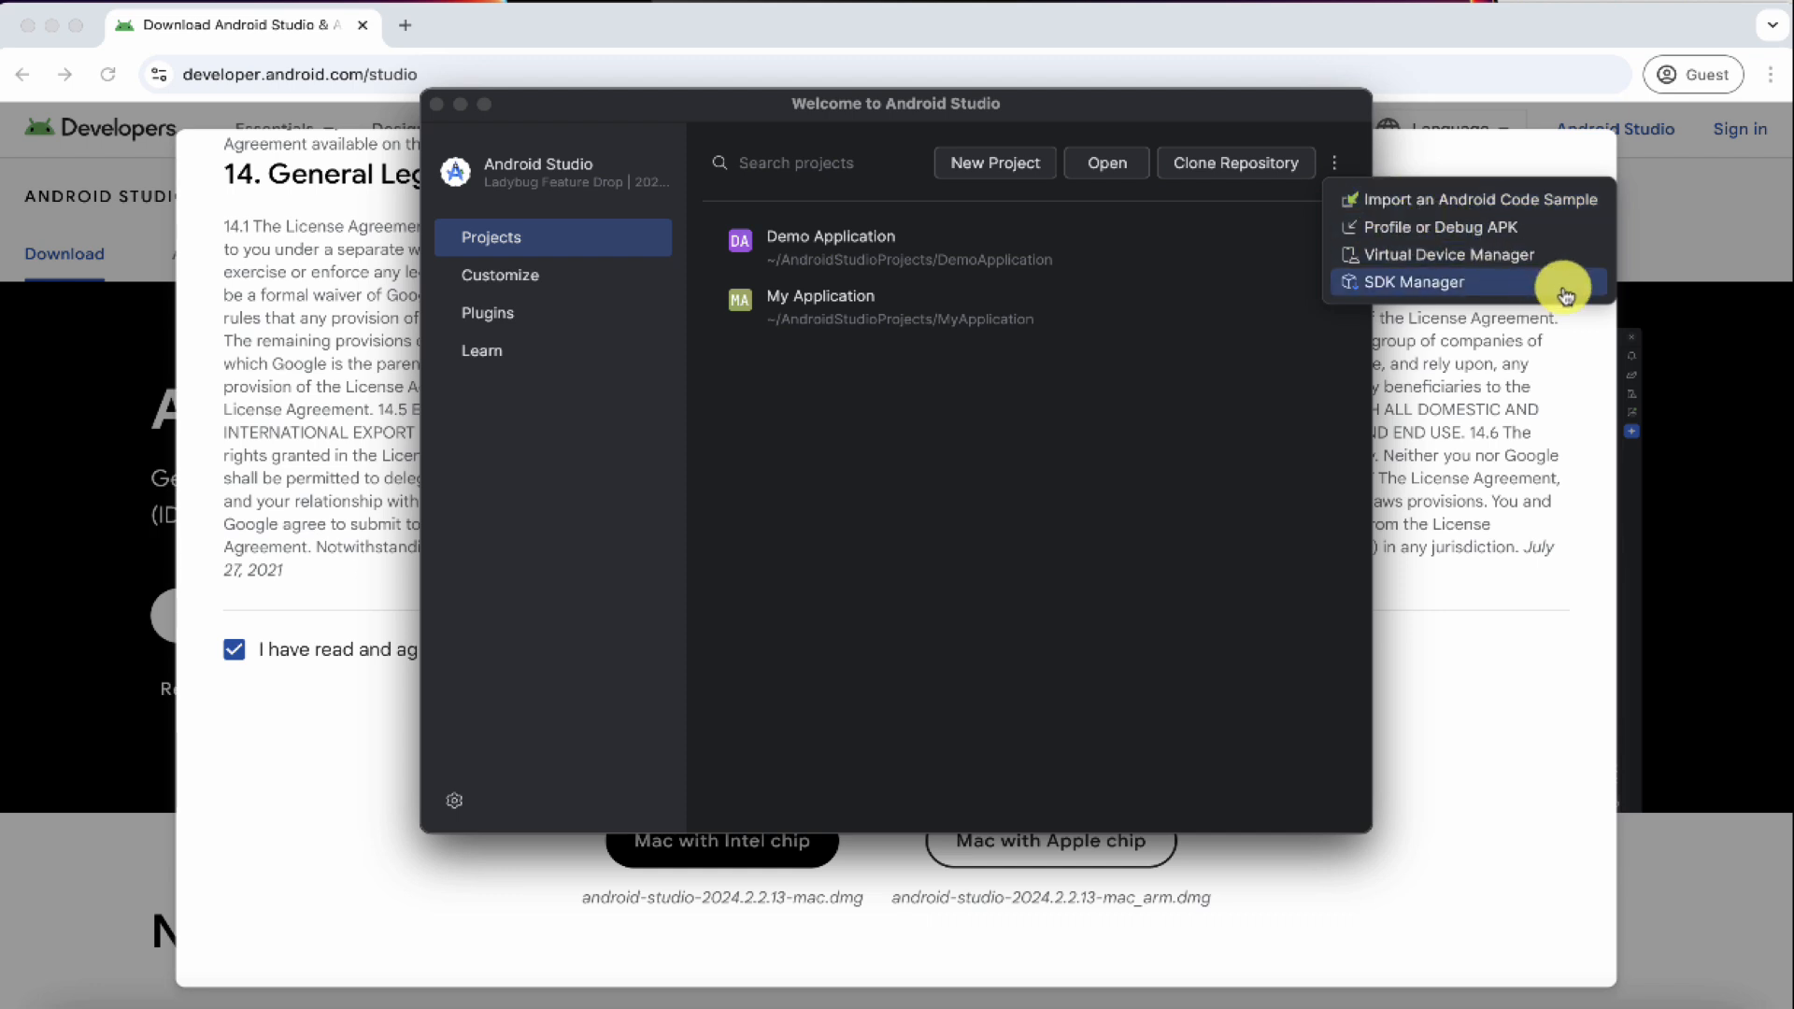
mouse_move(1477, 260)
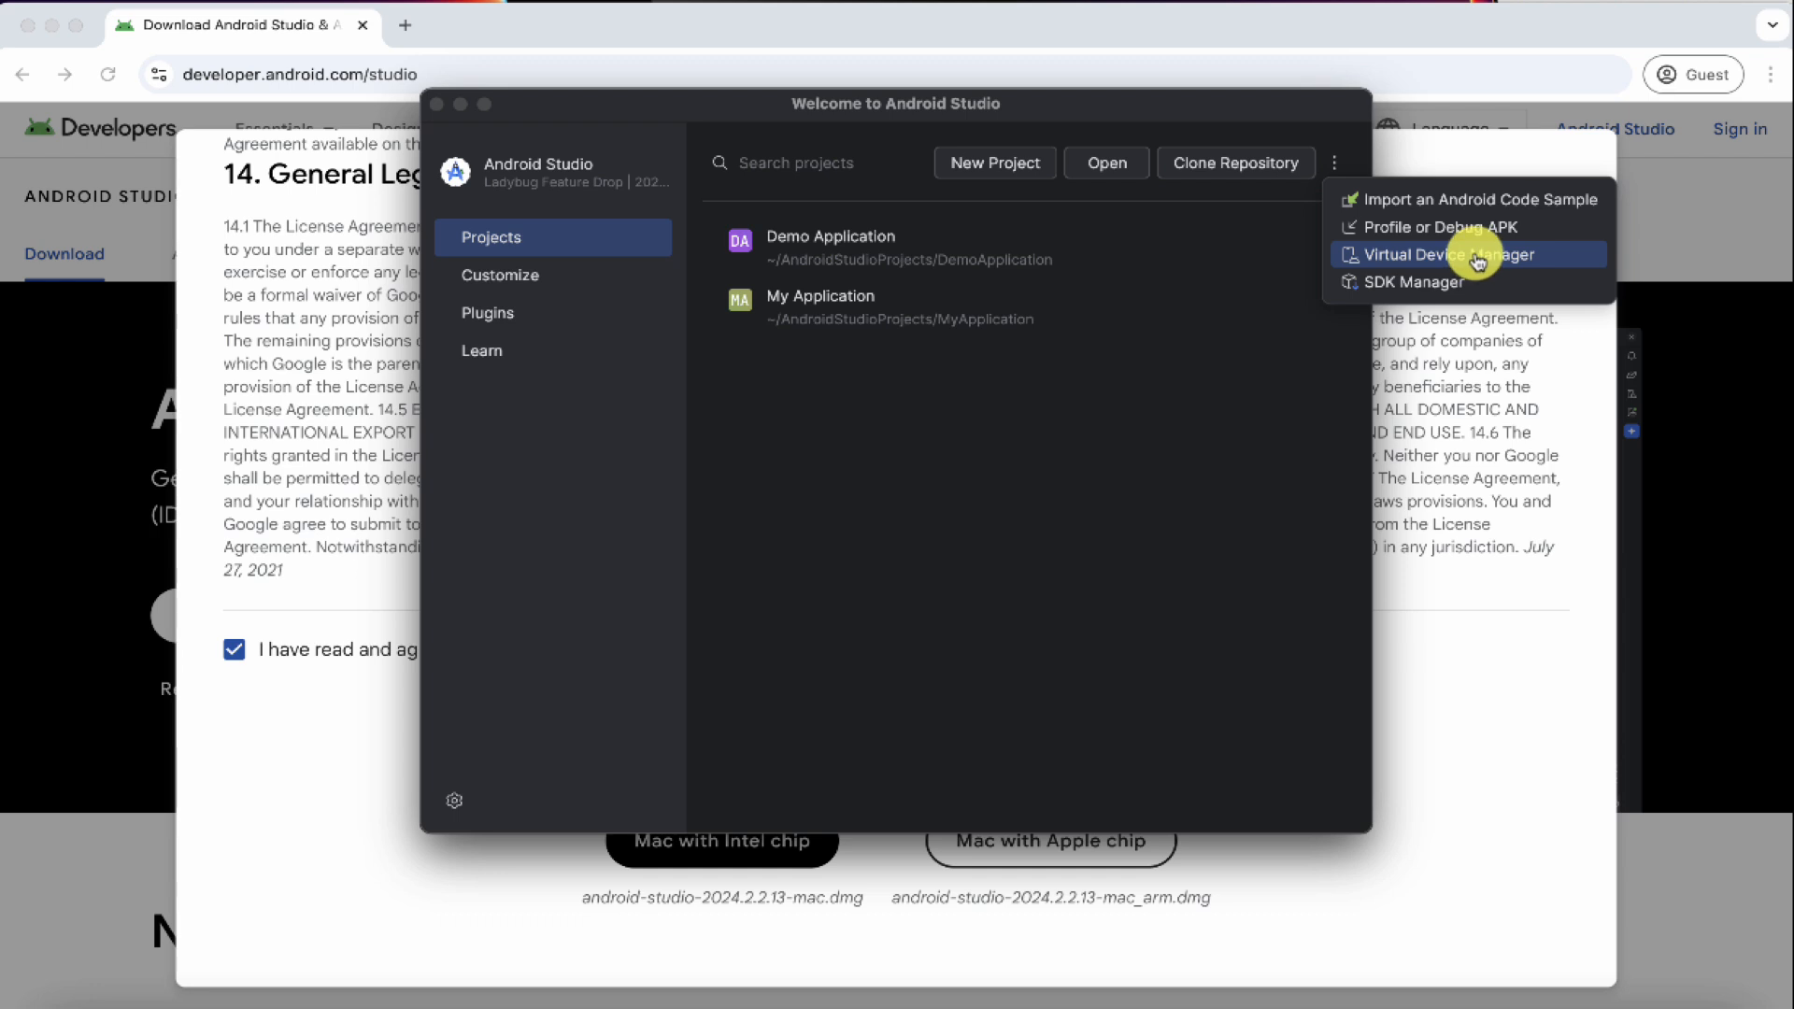
mouse_move(1405, 282)
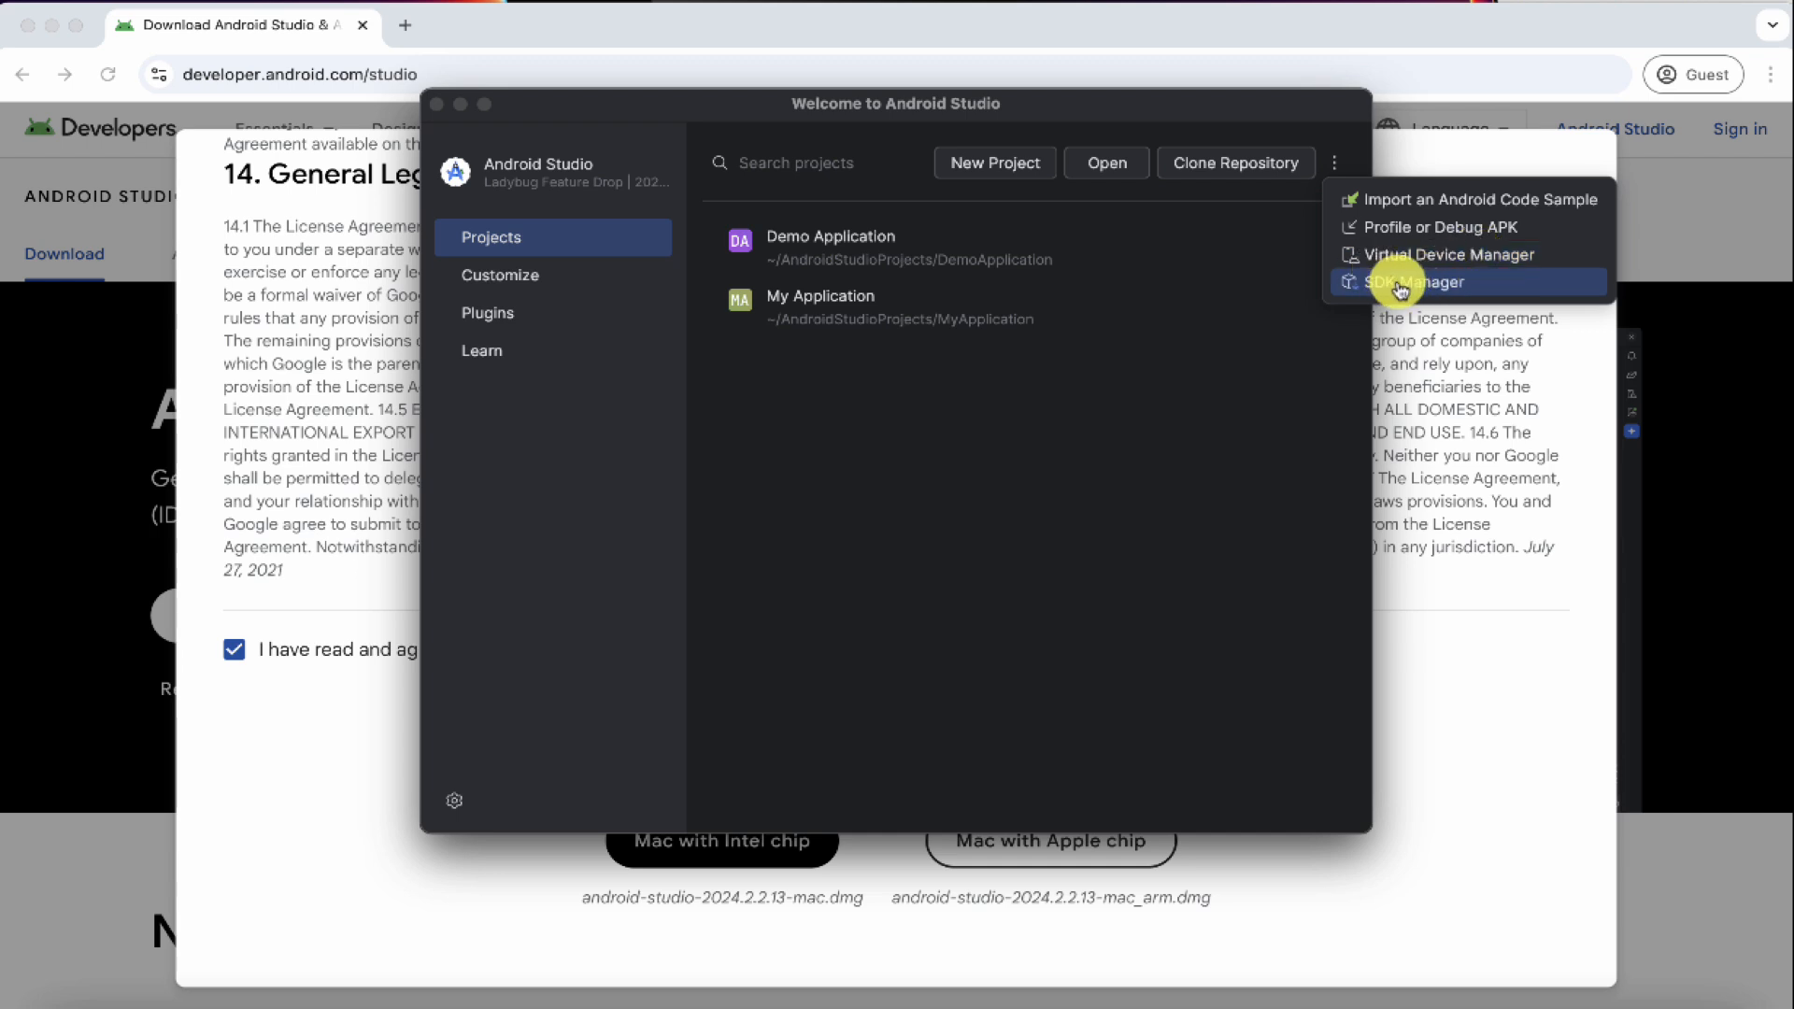
click(1420, 254)
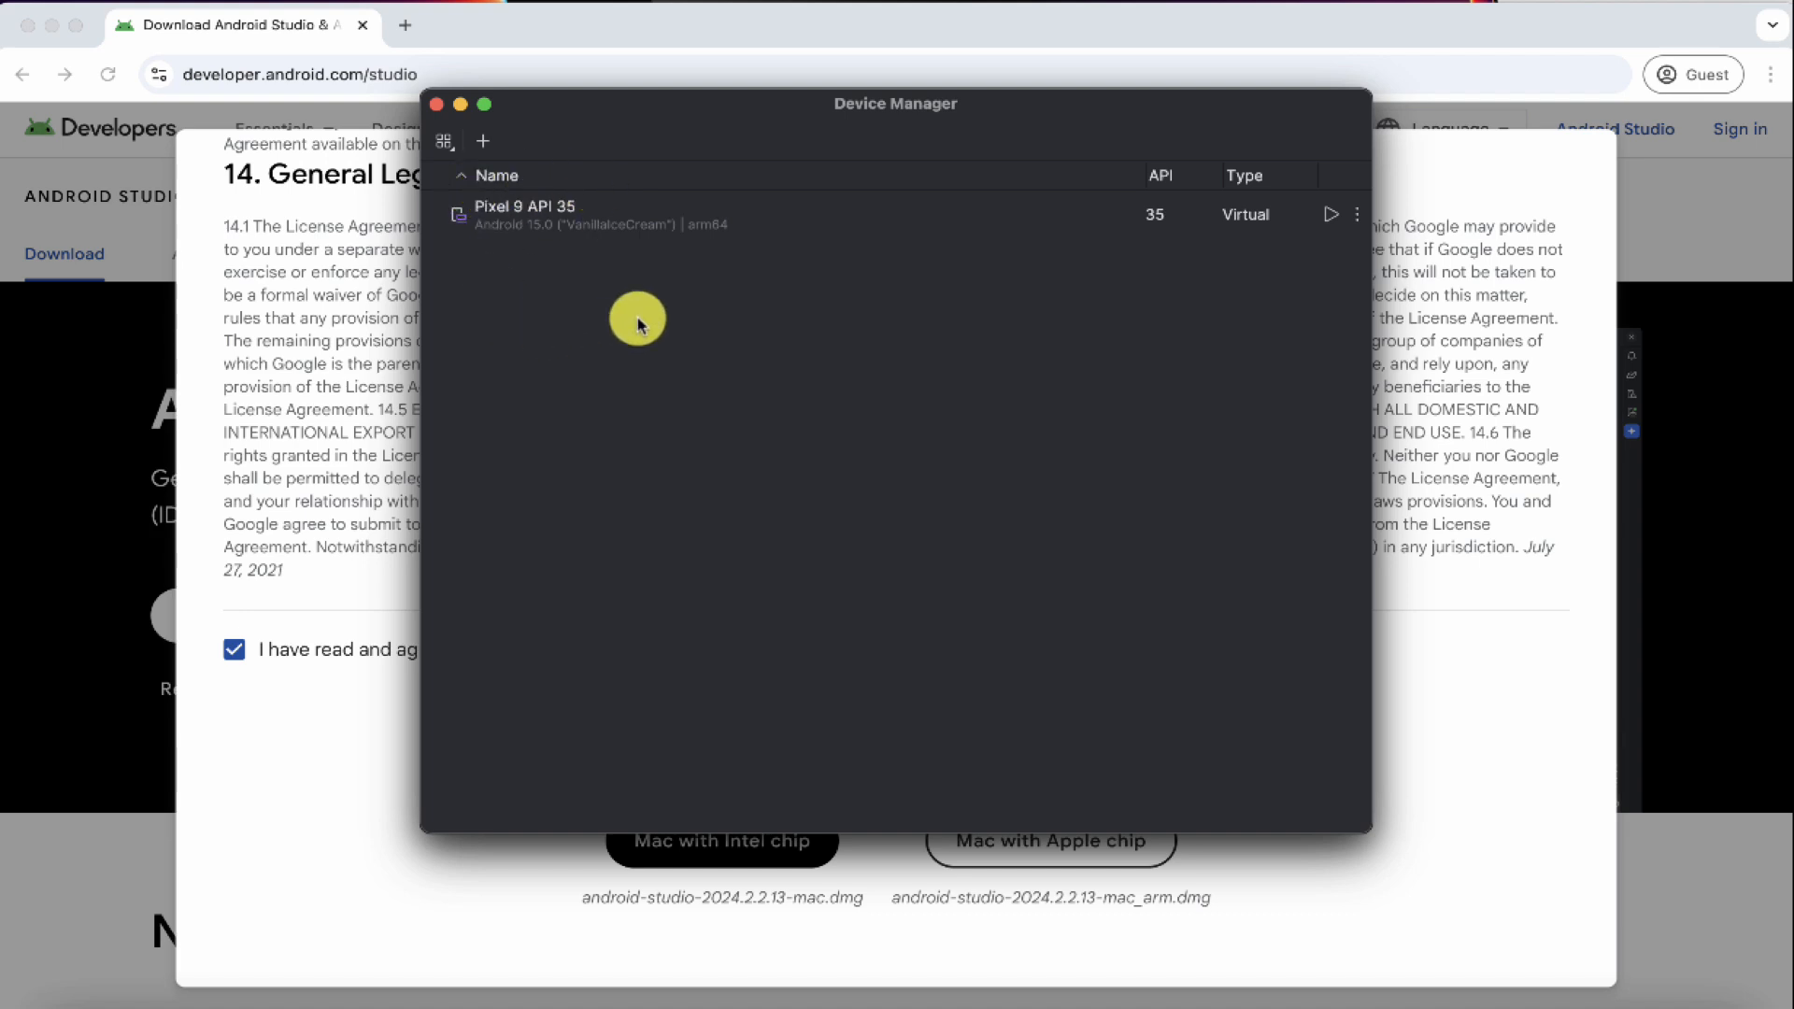
mouse_move(539, 290)
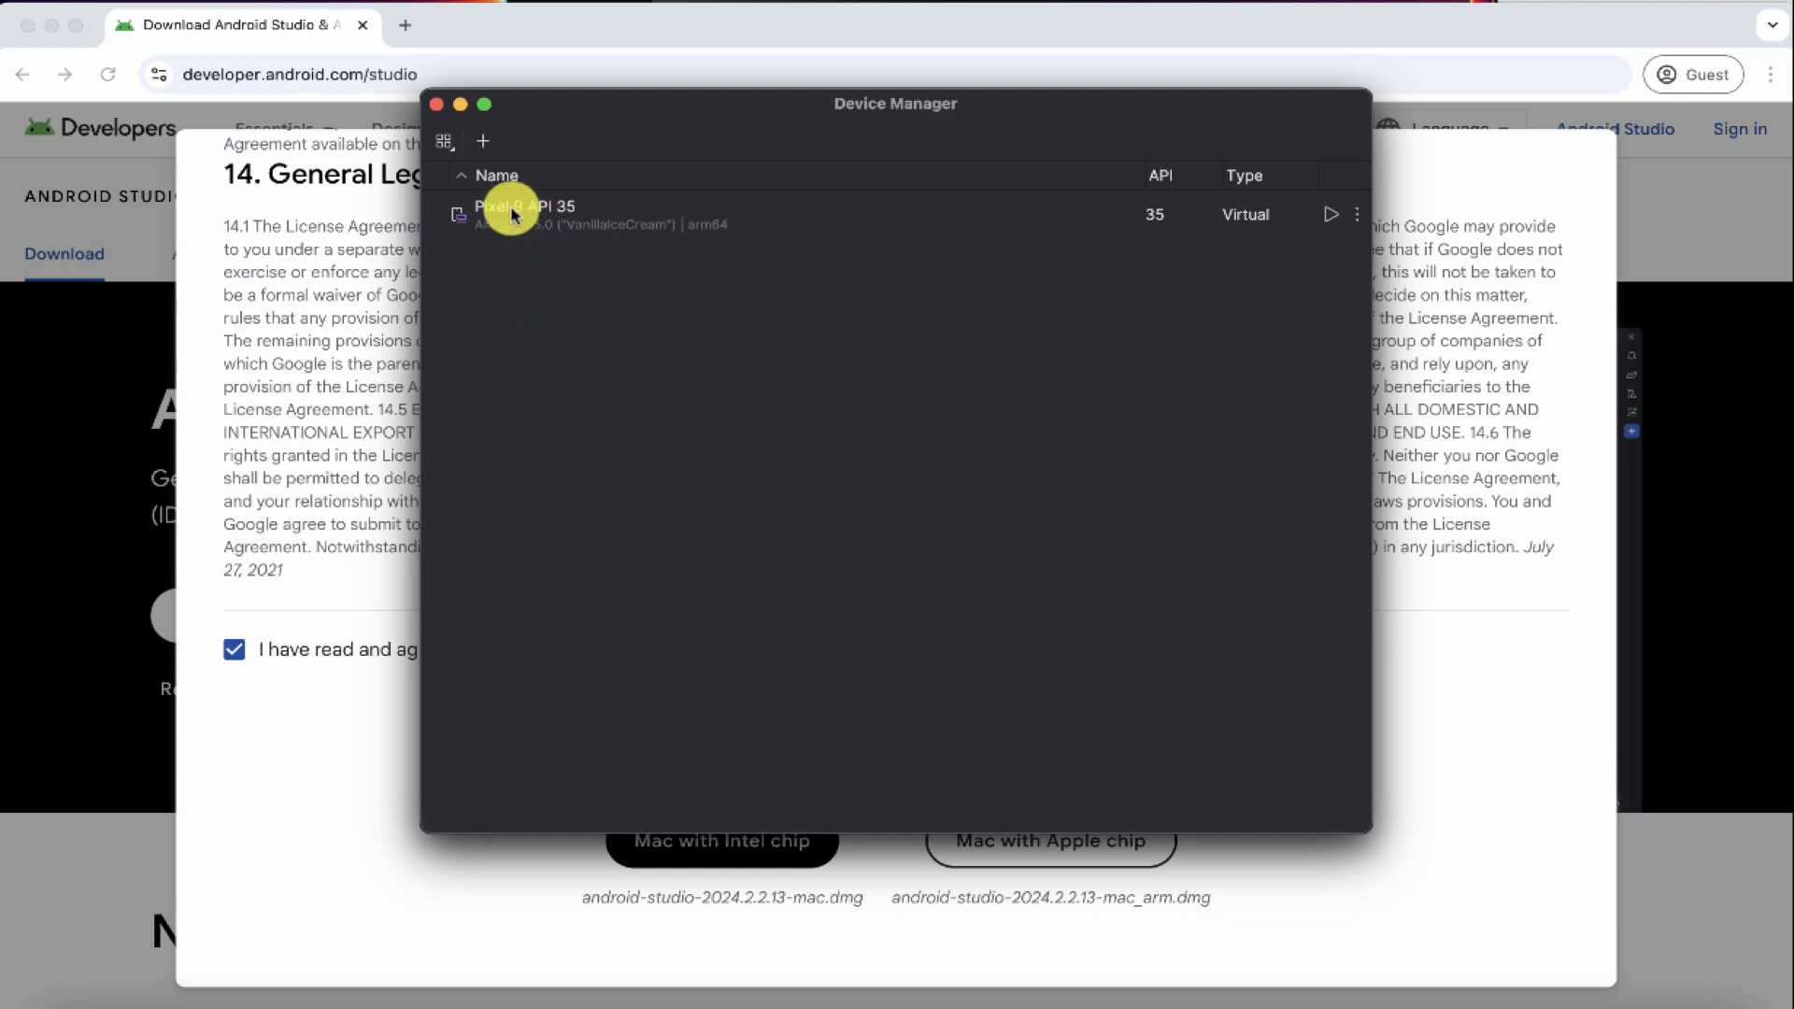
mouse_move(519, 357)
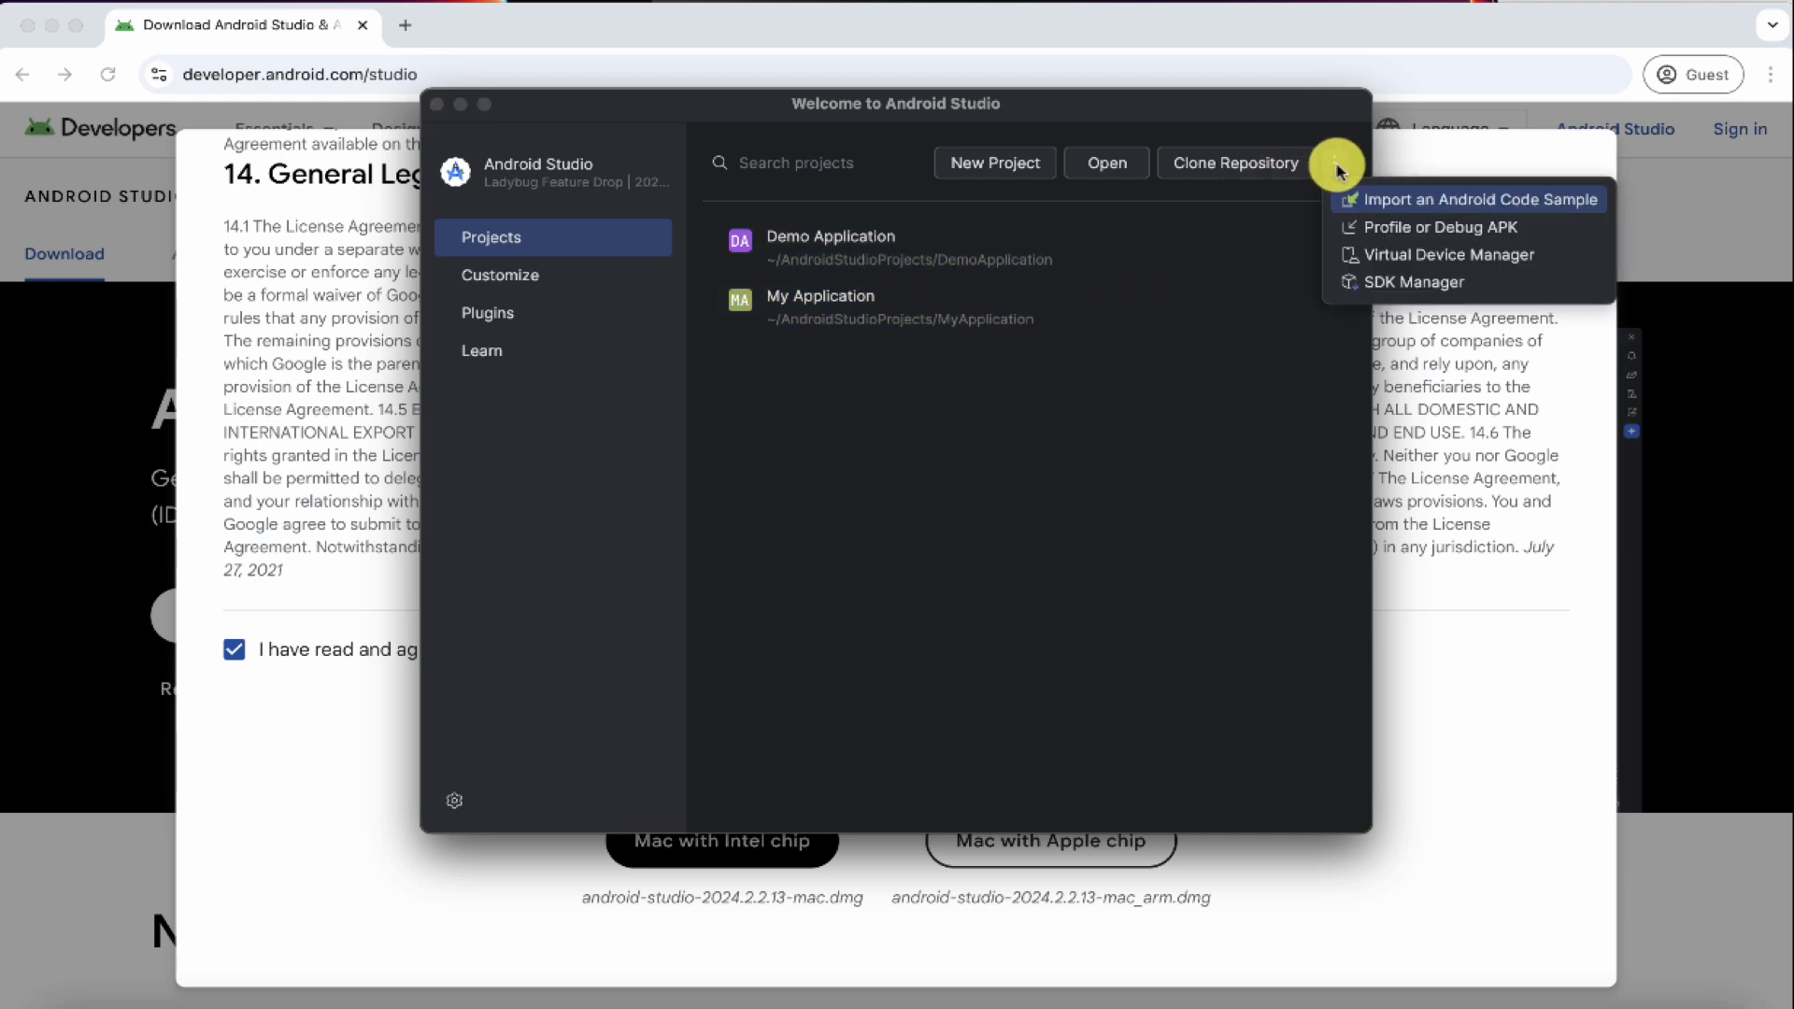
click(1412, 283)
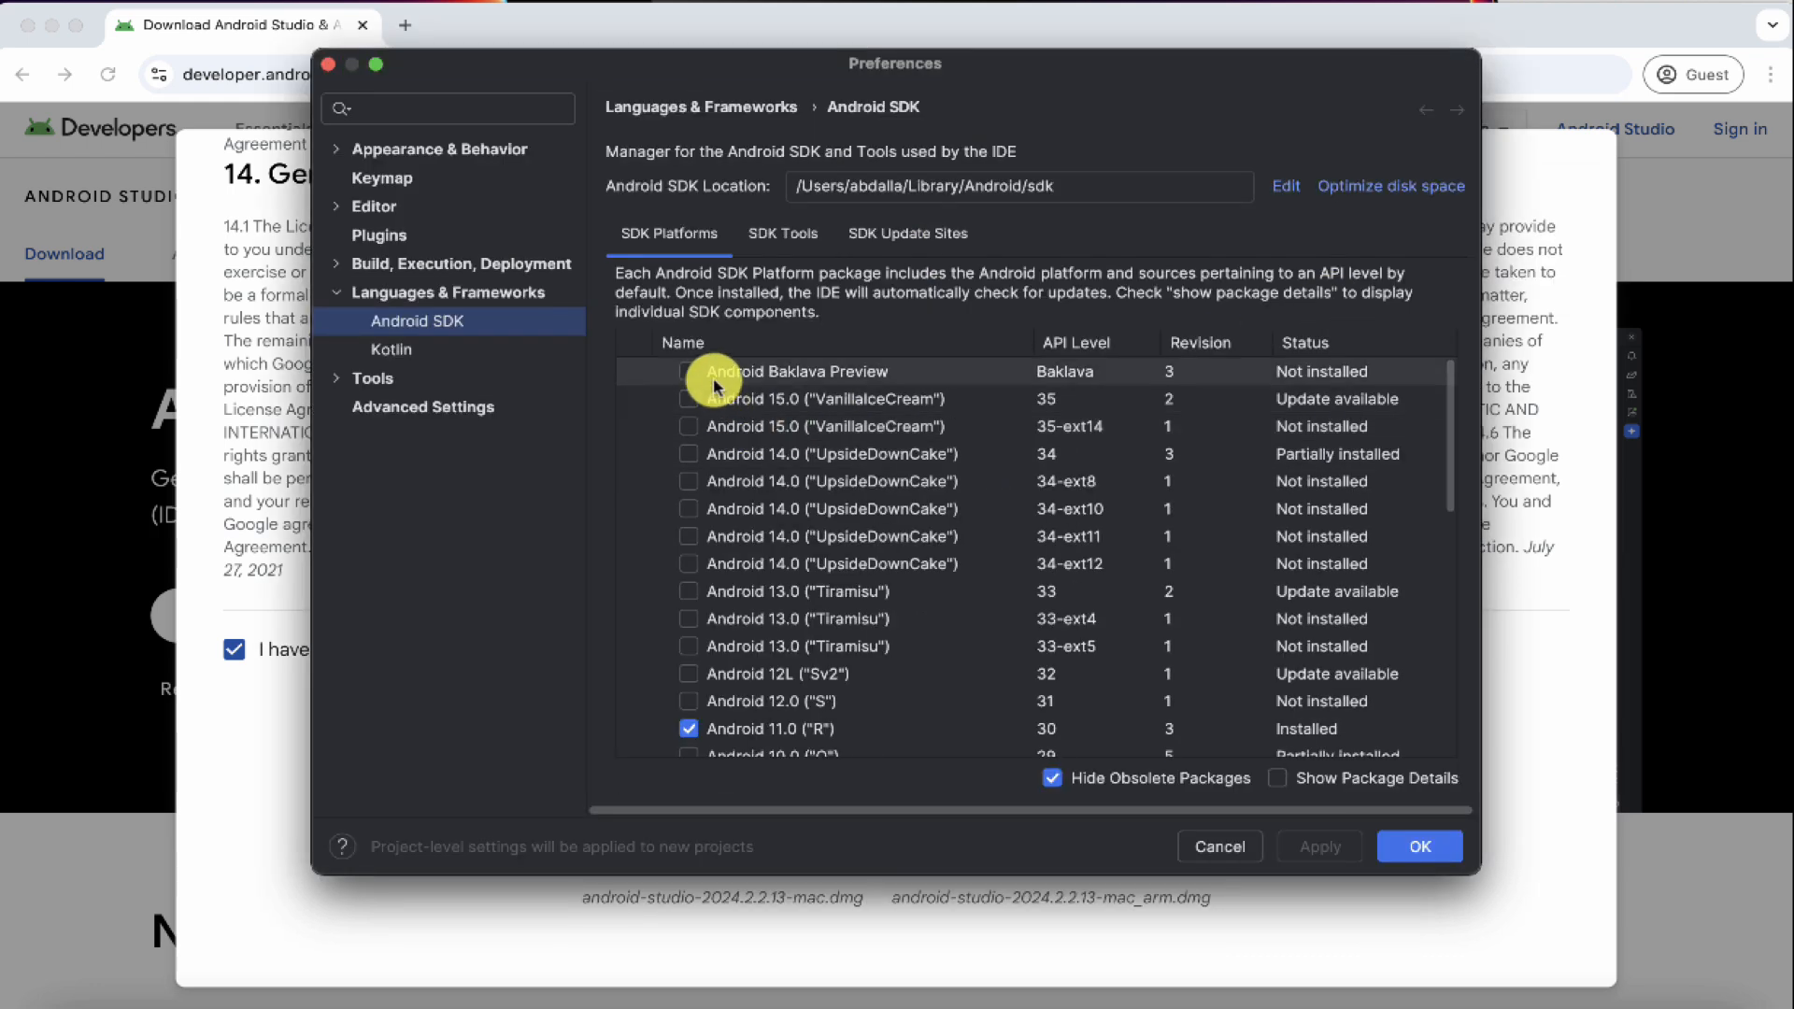
mouse_move(826, 559)
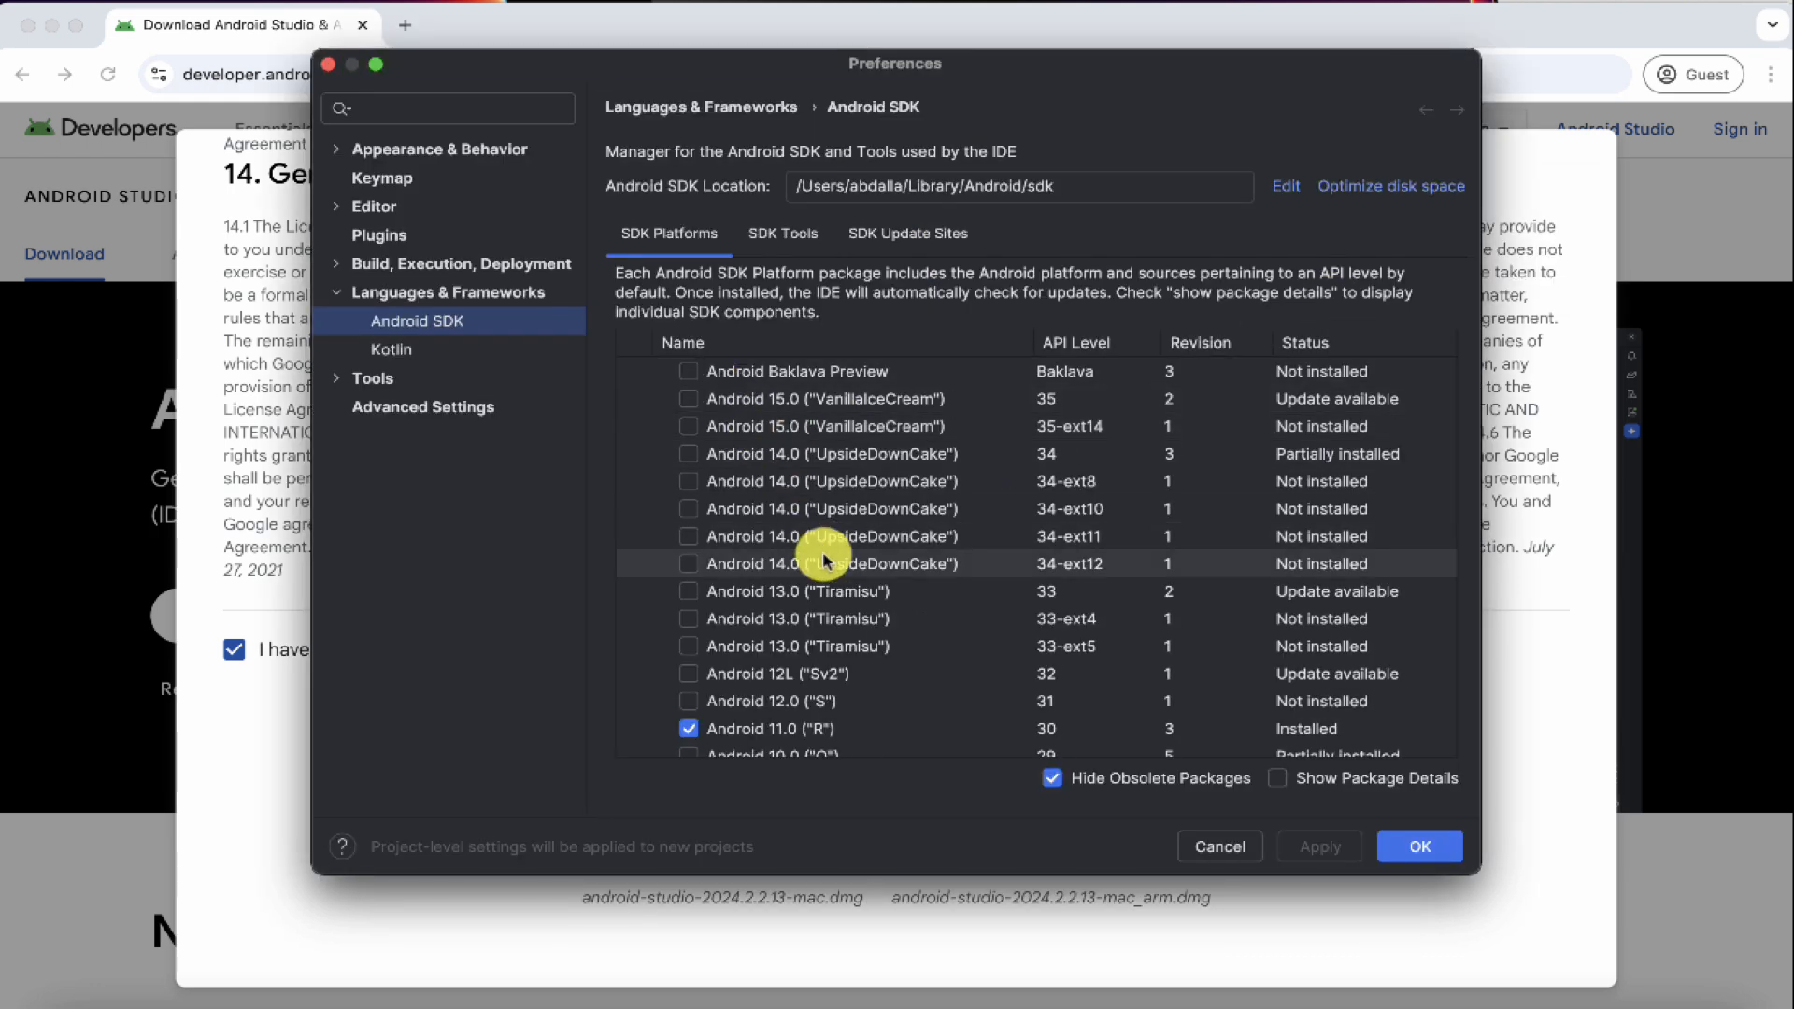
mouse_move(867, 508)
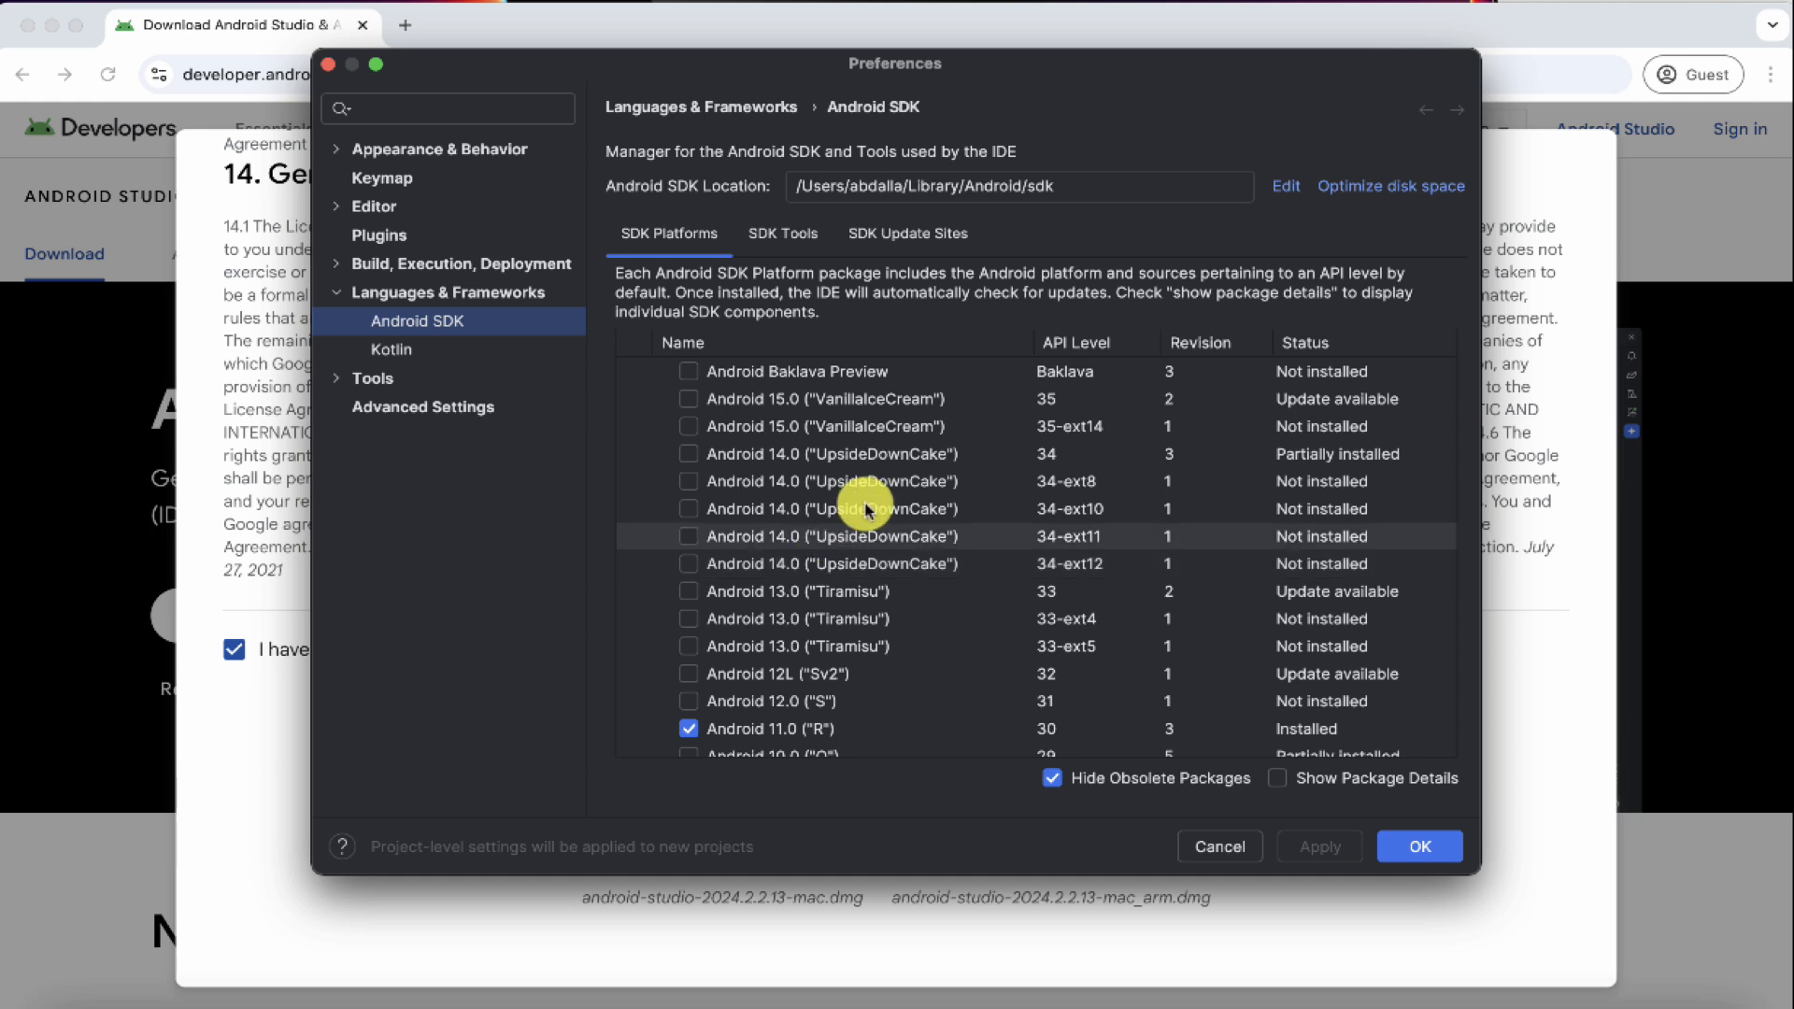
mouse_move(691, 388)
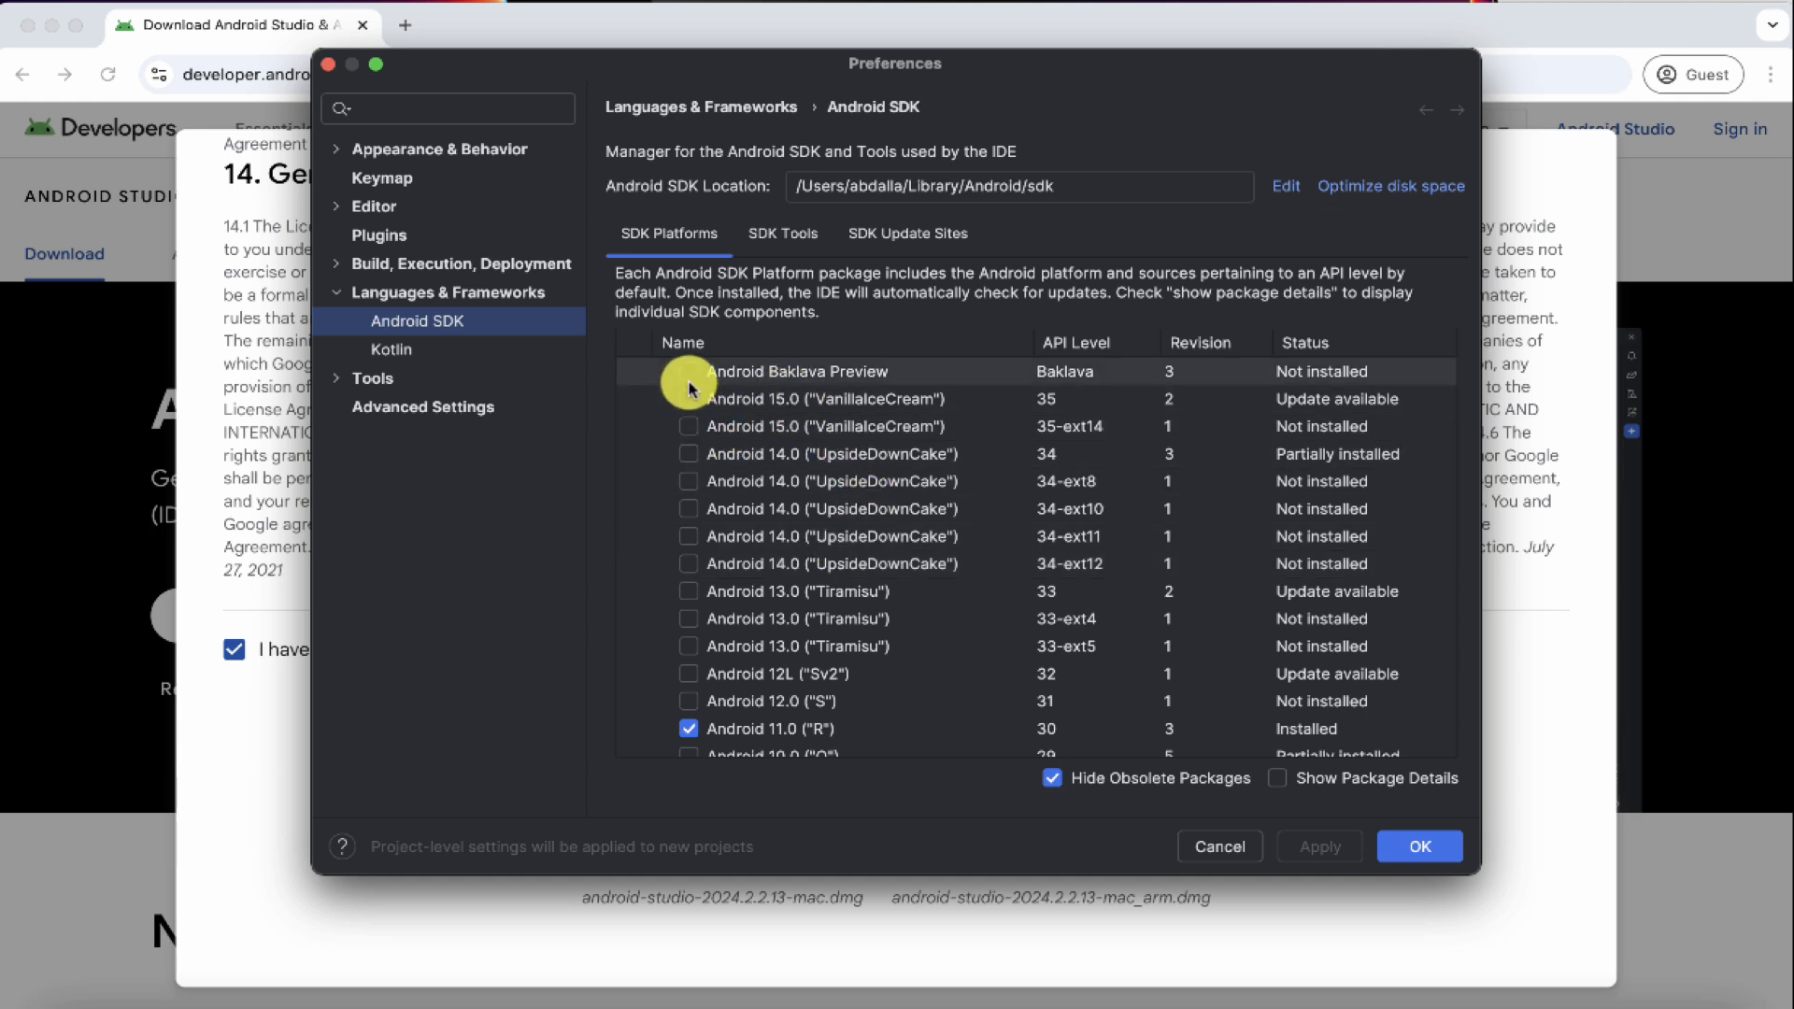
click(688, 372)
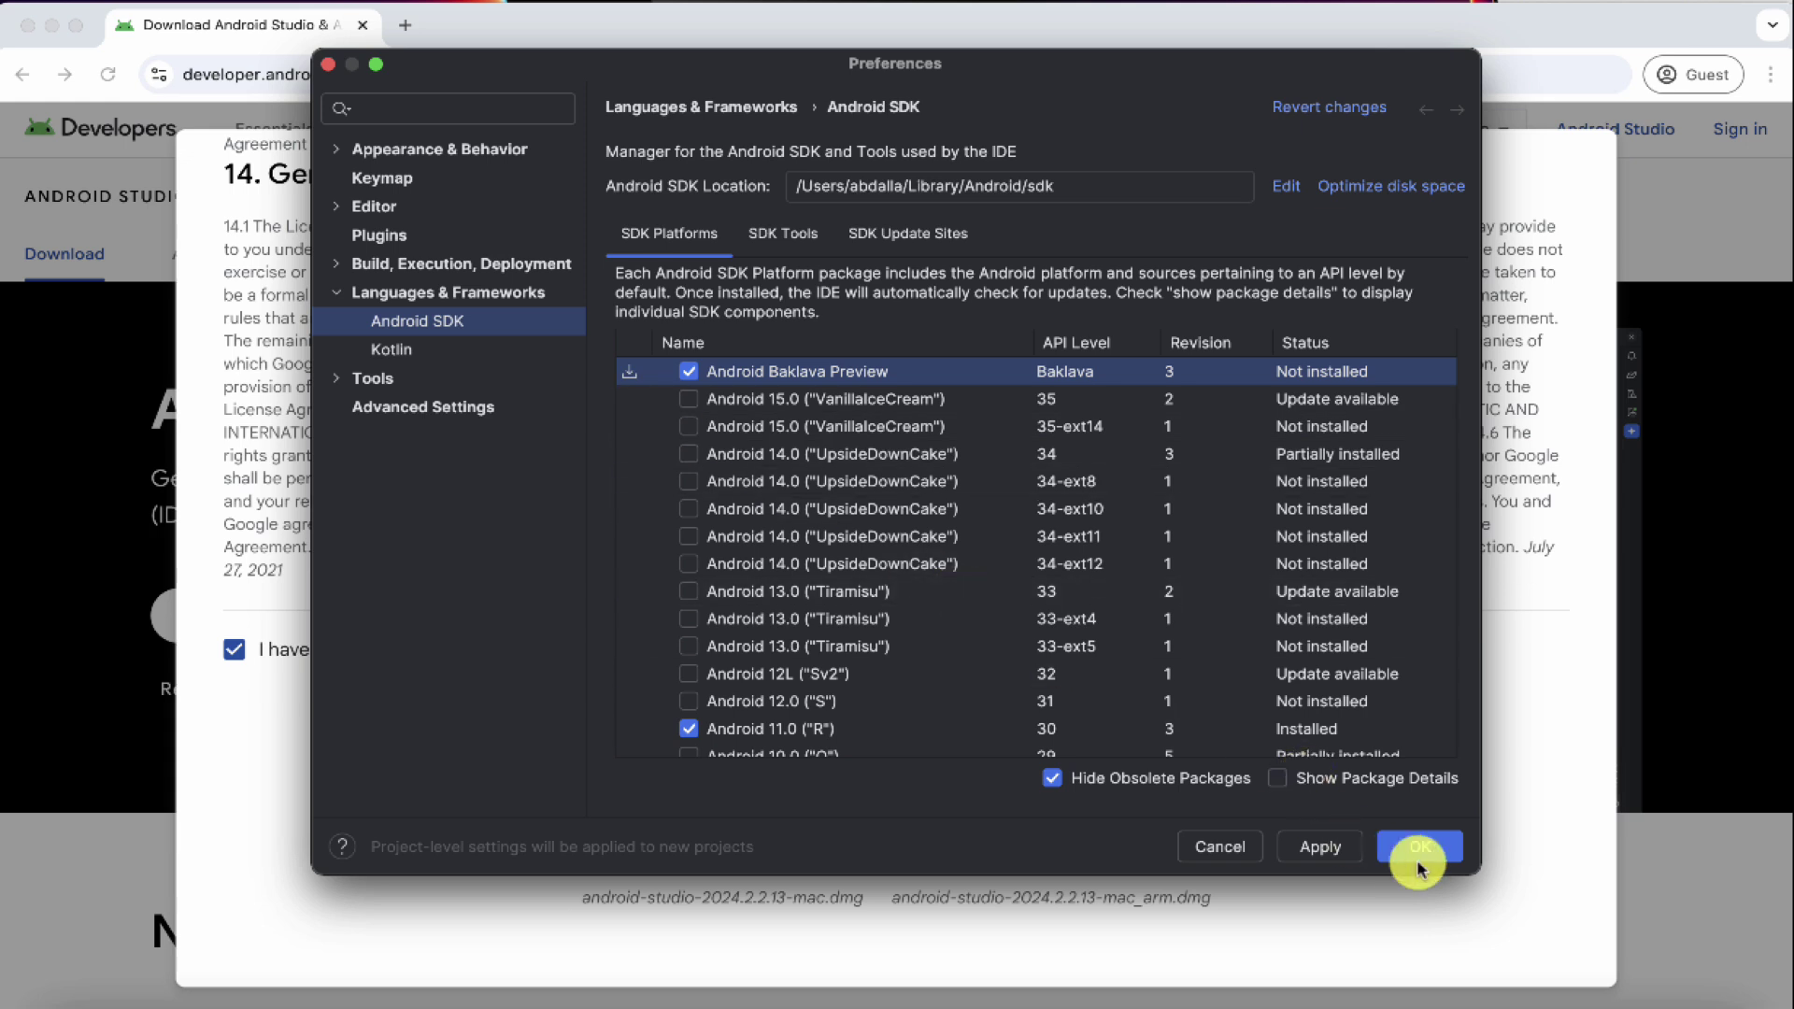
mouse_move(923, 643)
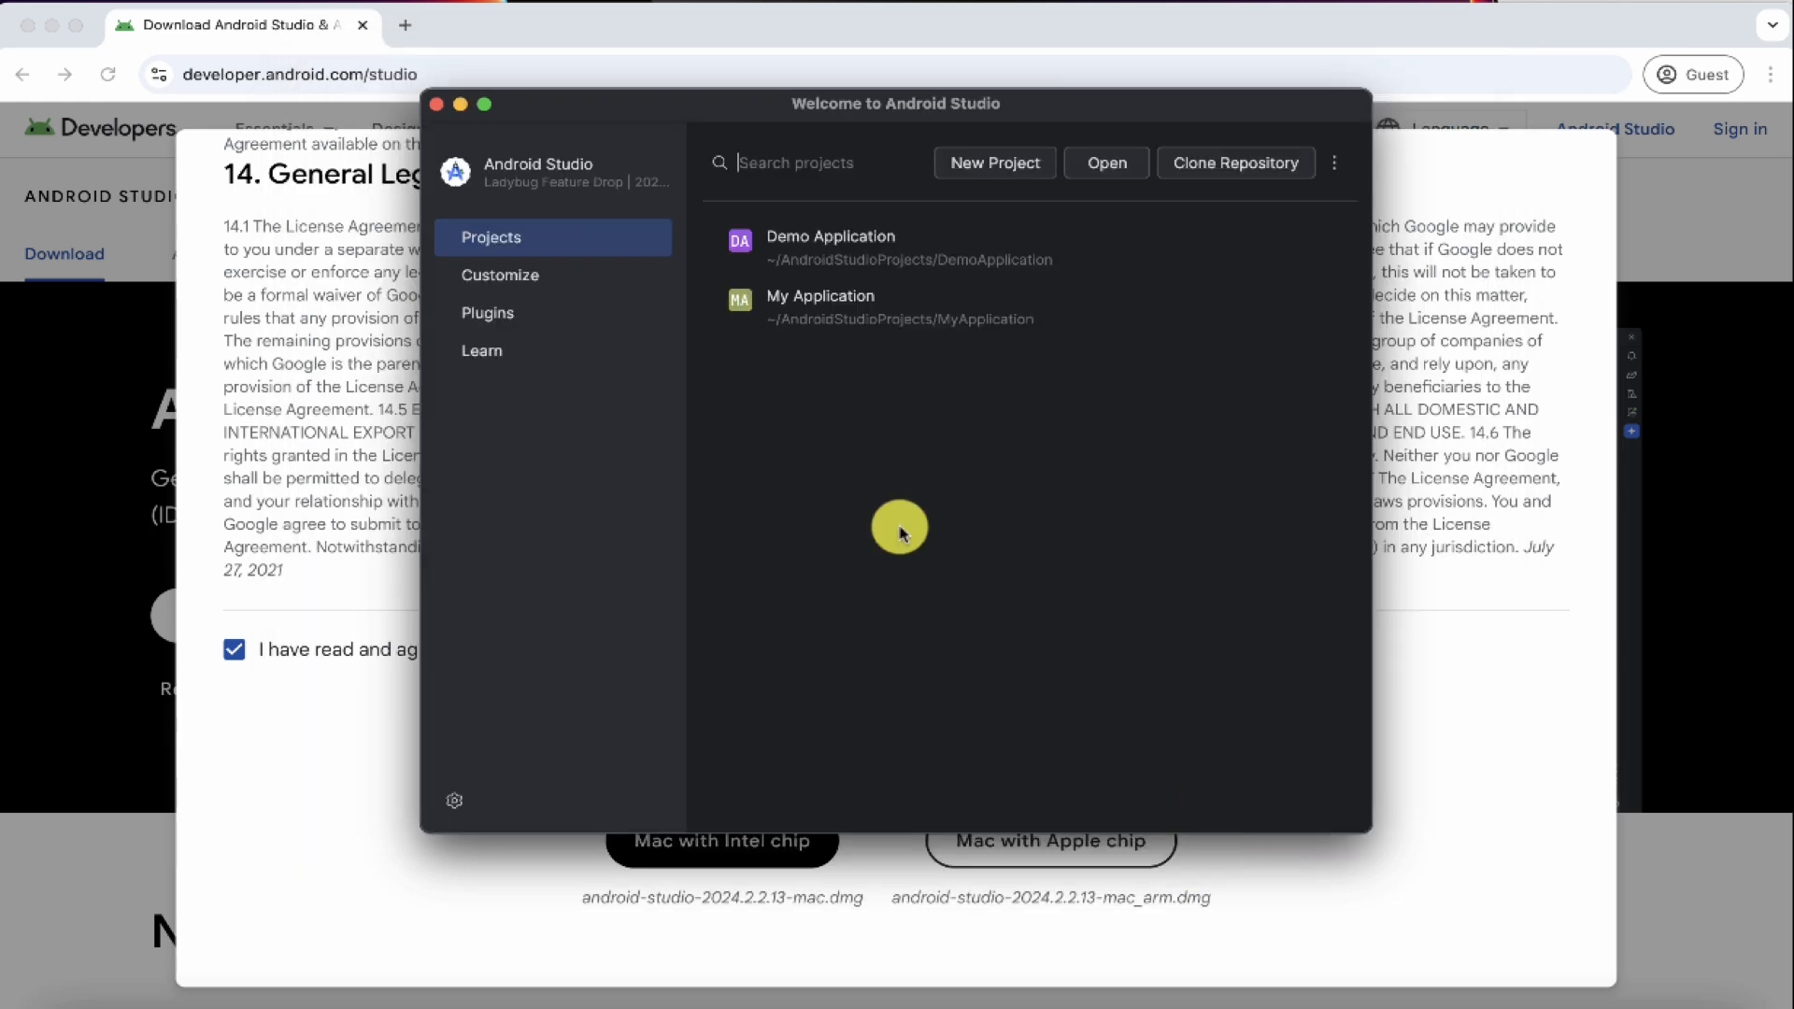
mouse_move(502, 381)
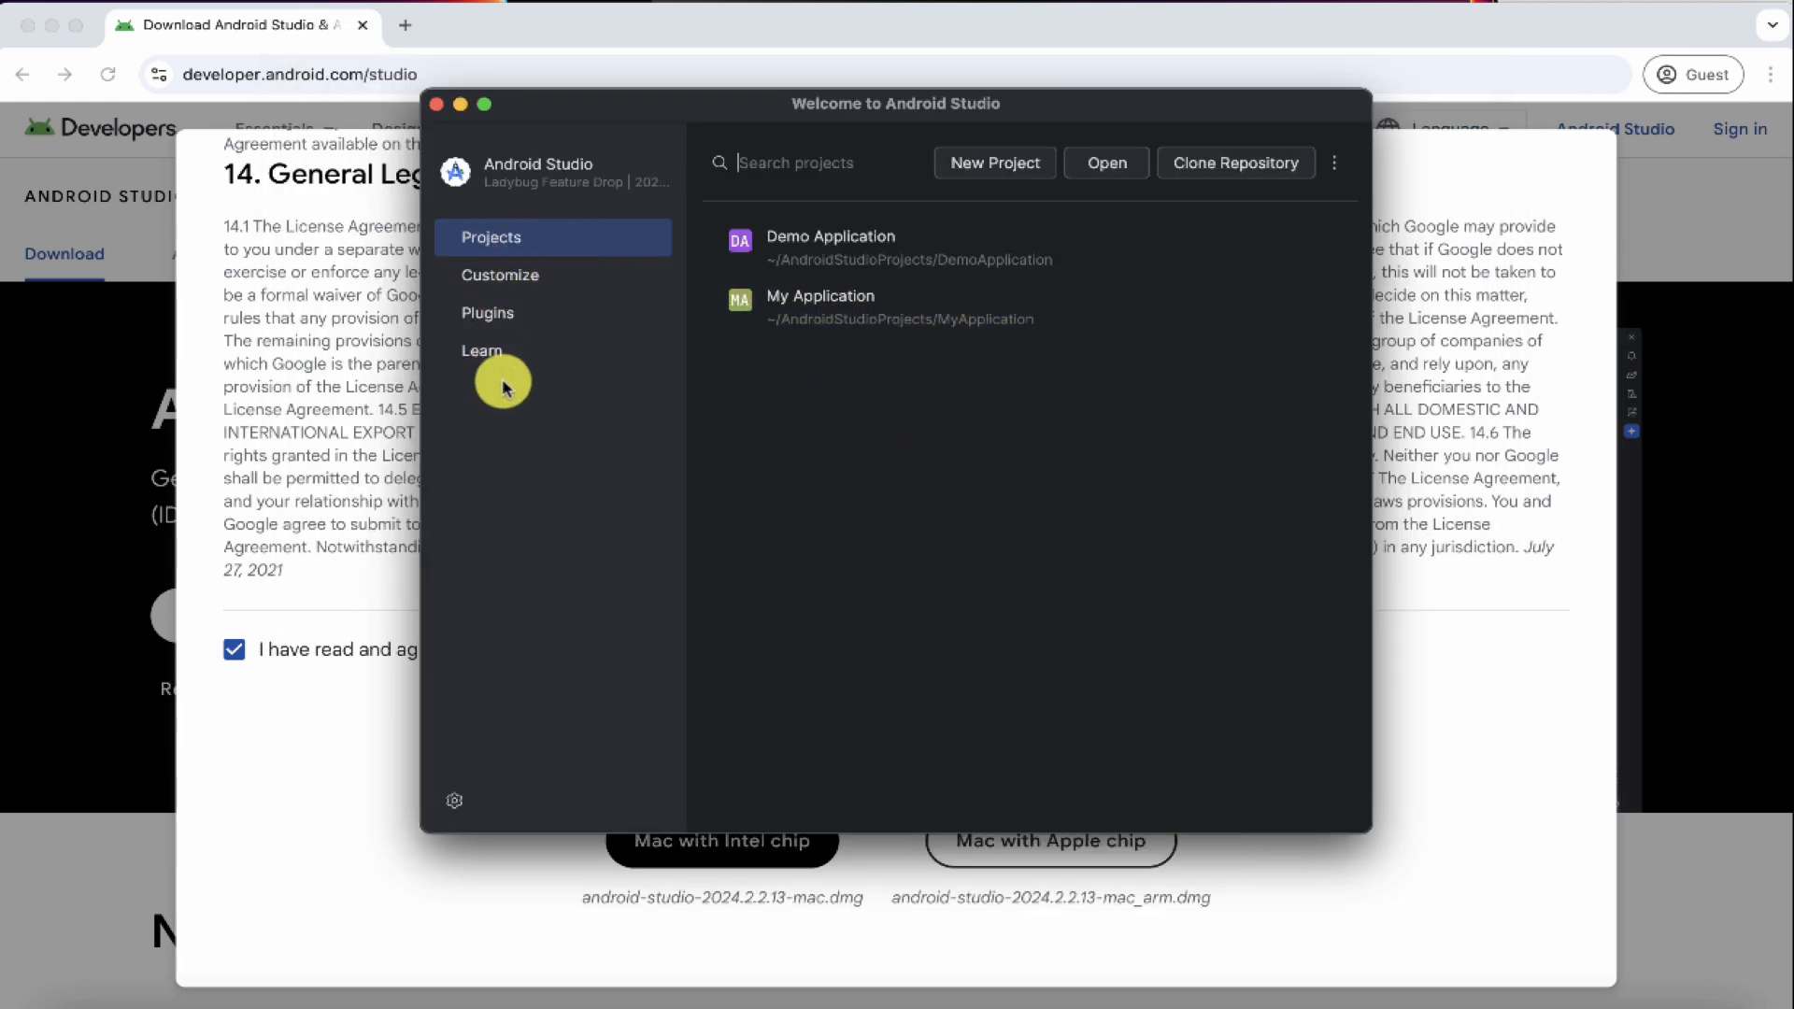
mouse_move(787, 482)
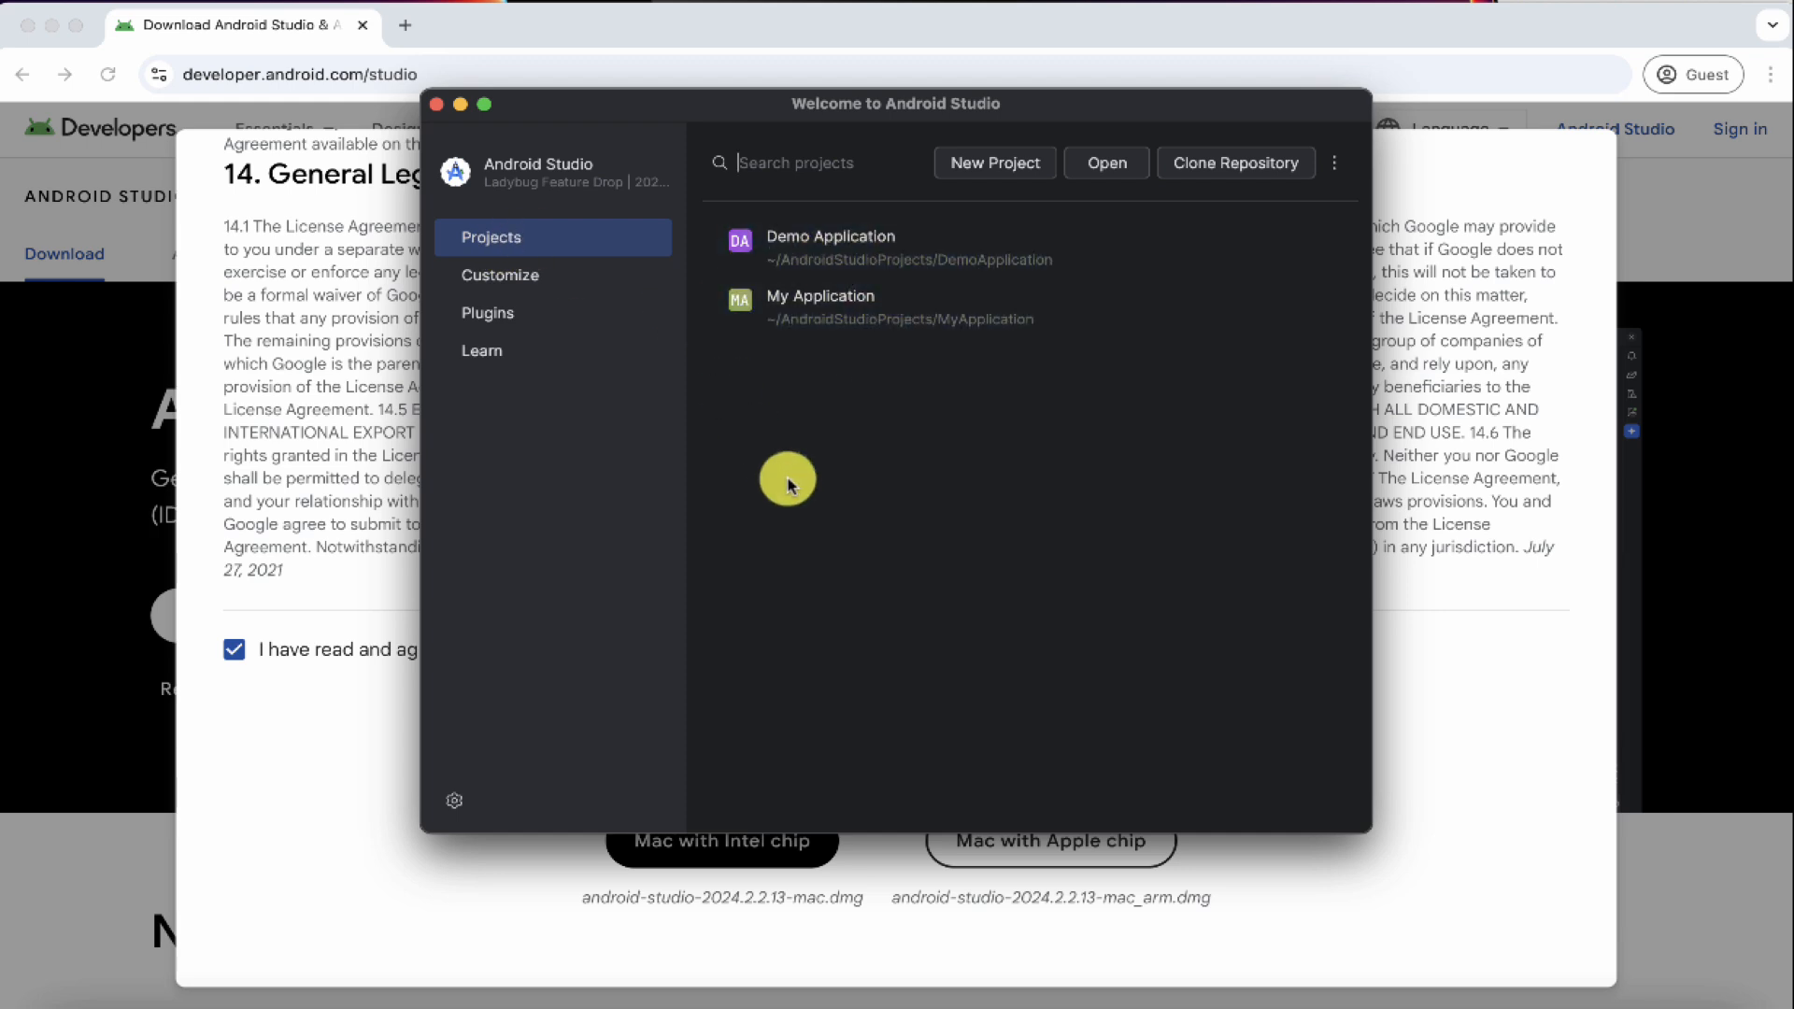
In Customize, switch the IDE theme to Light briefly and back to Dark.
click(501, 275)
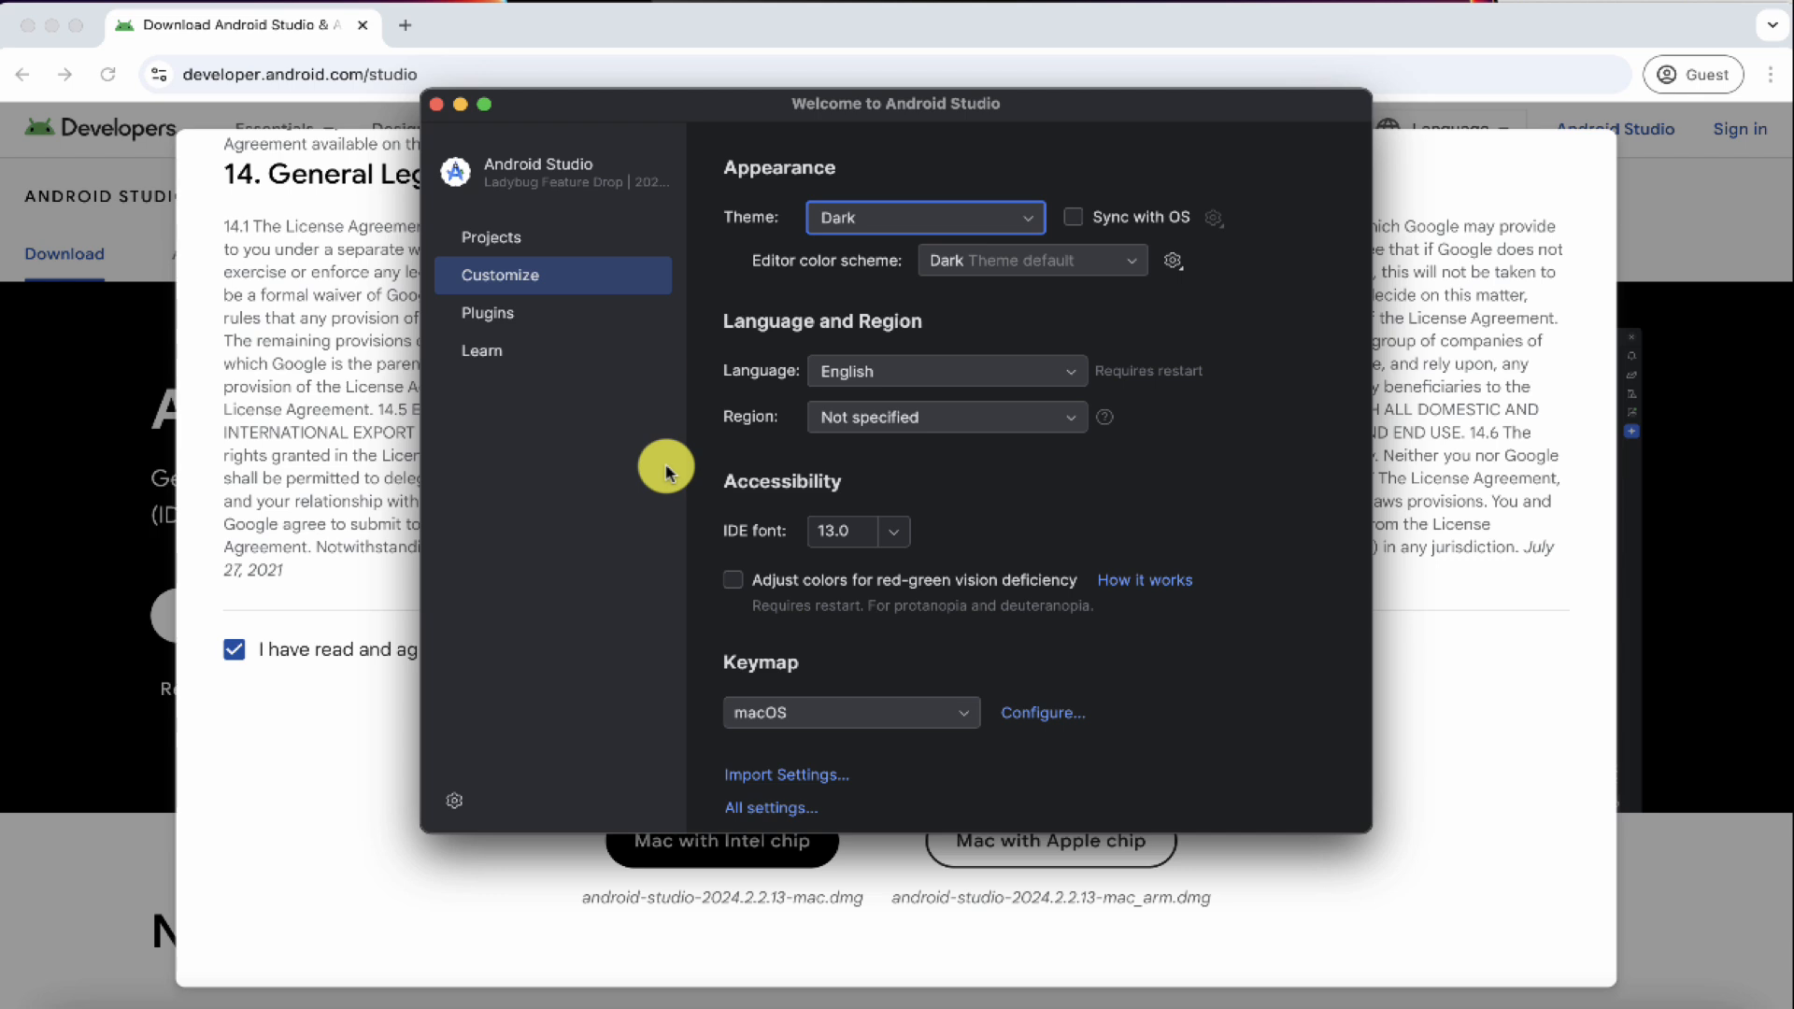
mouse_move(869, 221)
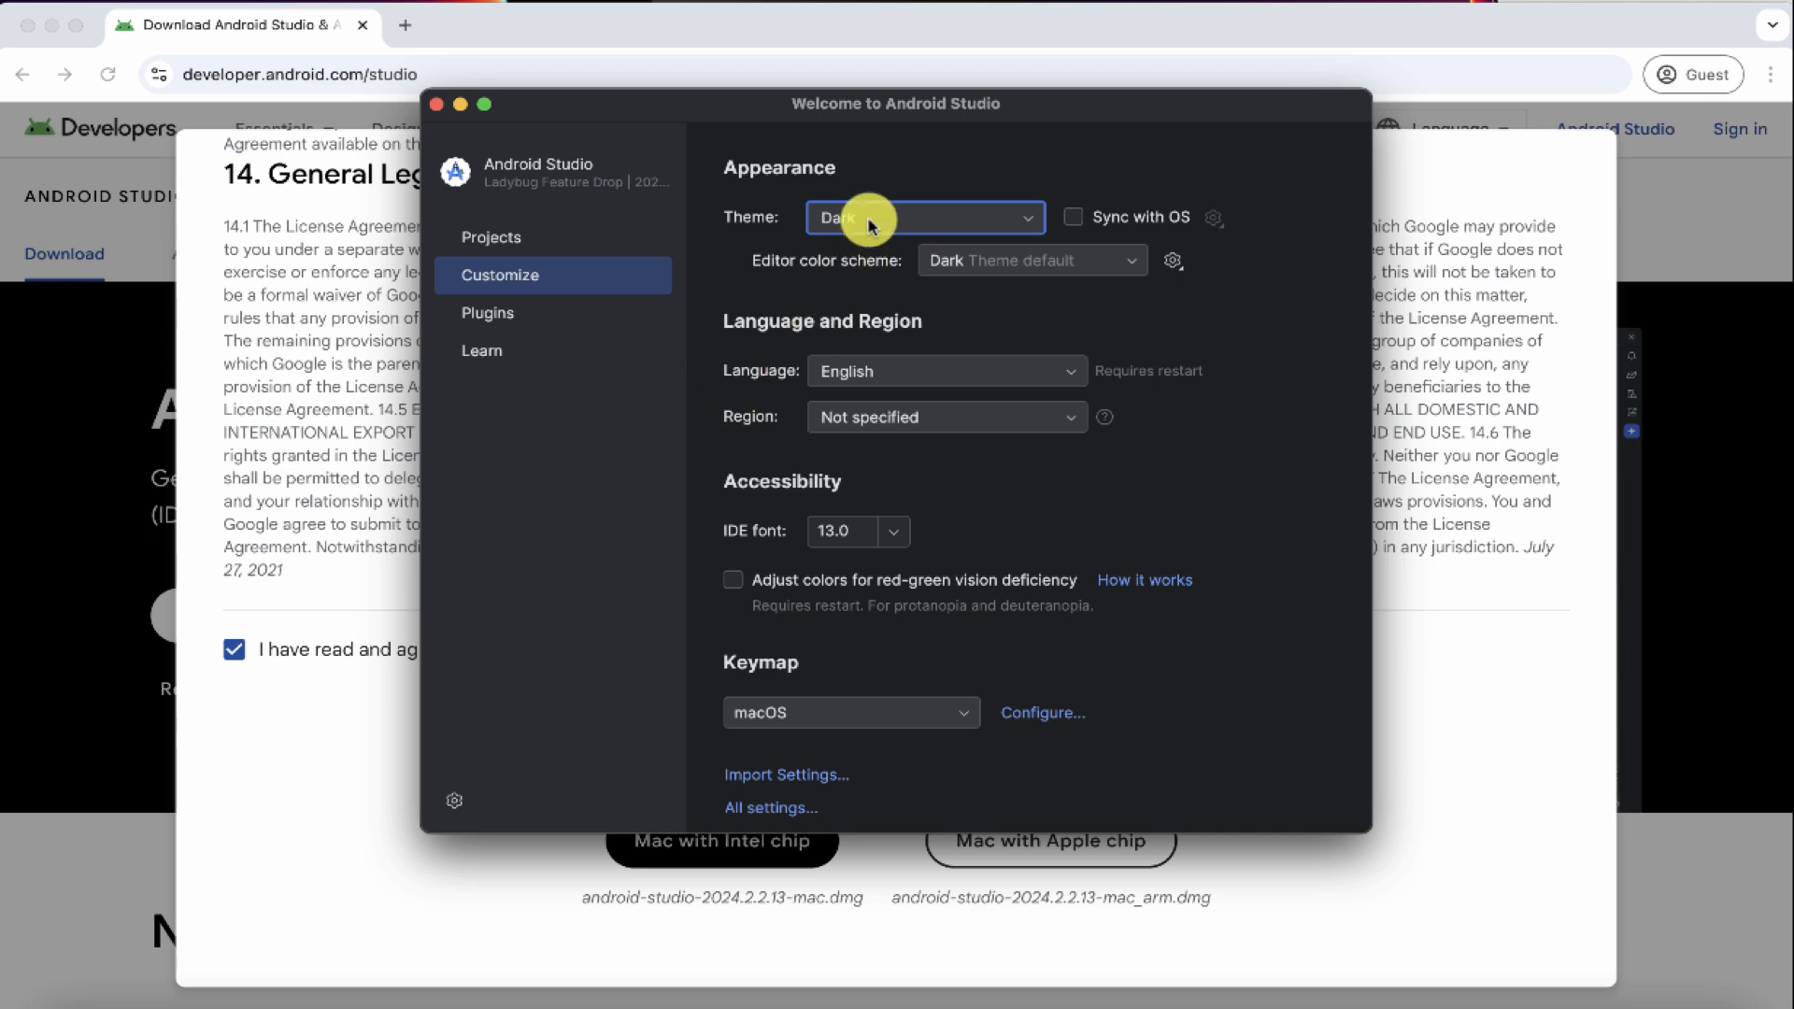
click(925, 217)
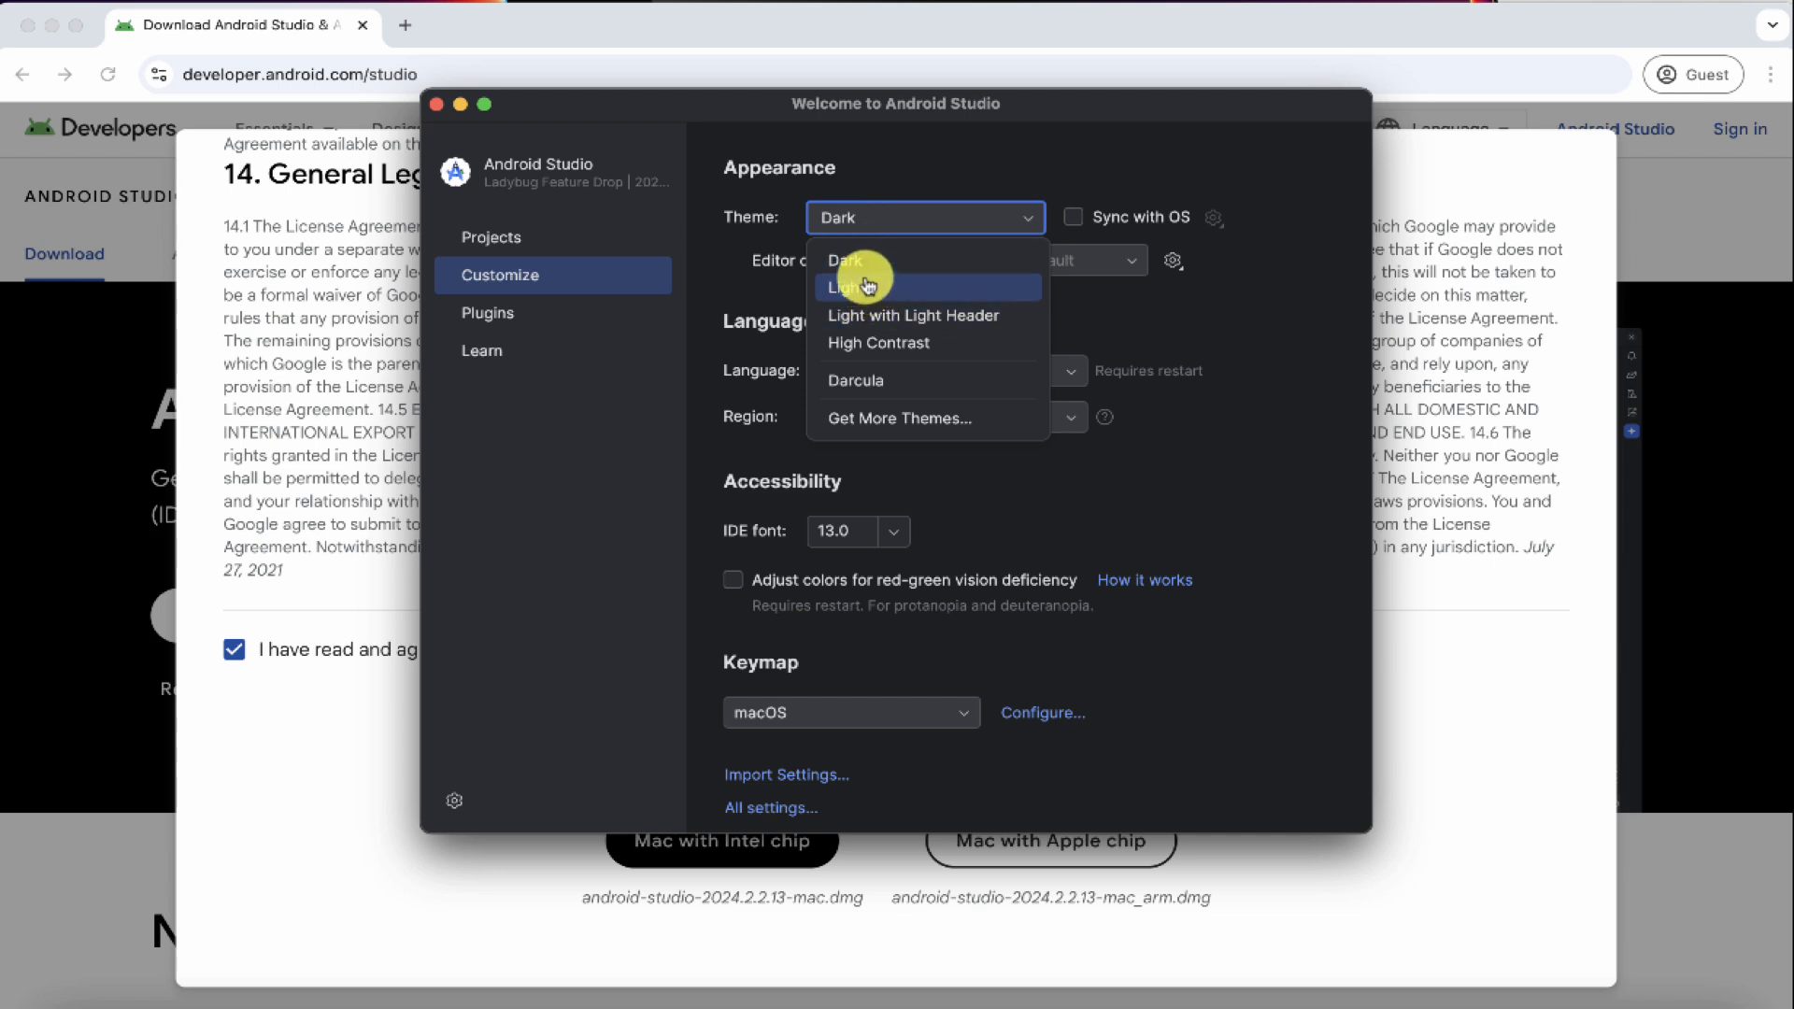
mouse_move(861, 260)
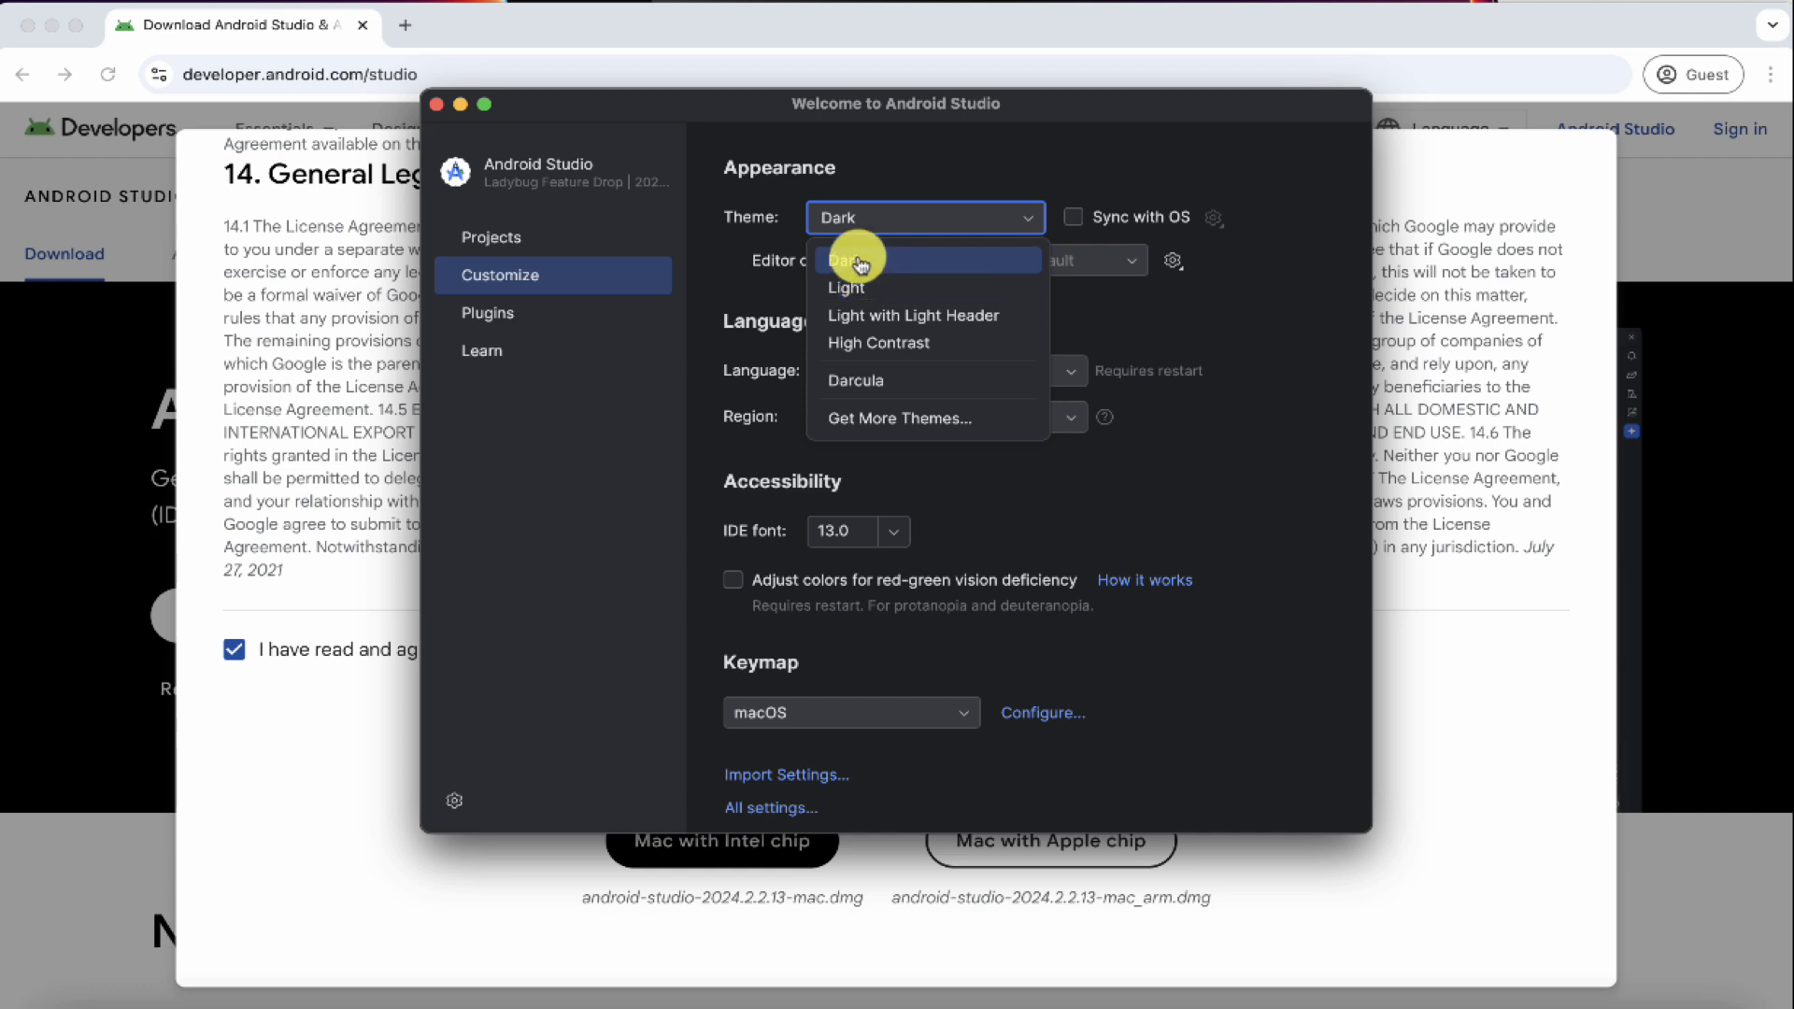
mouse_move(864, 288)
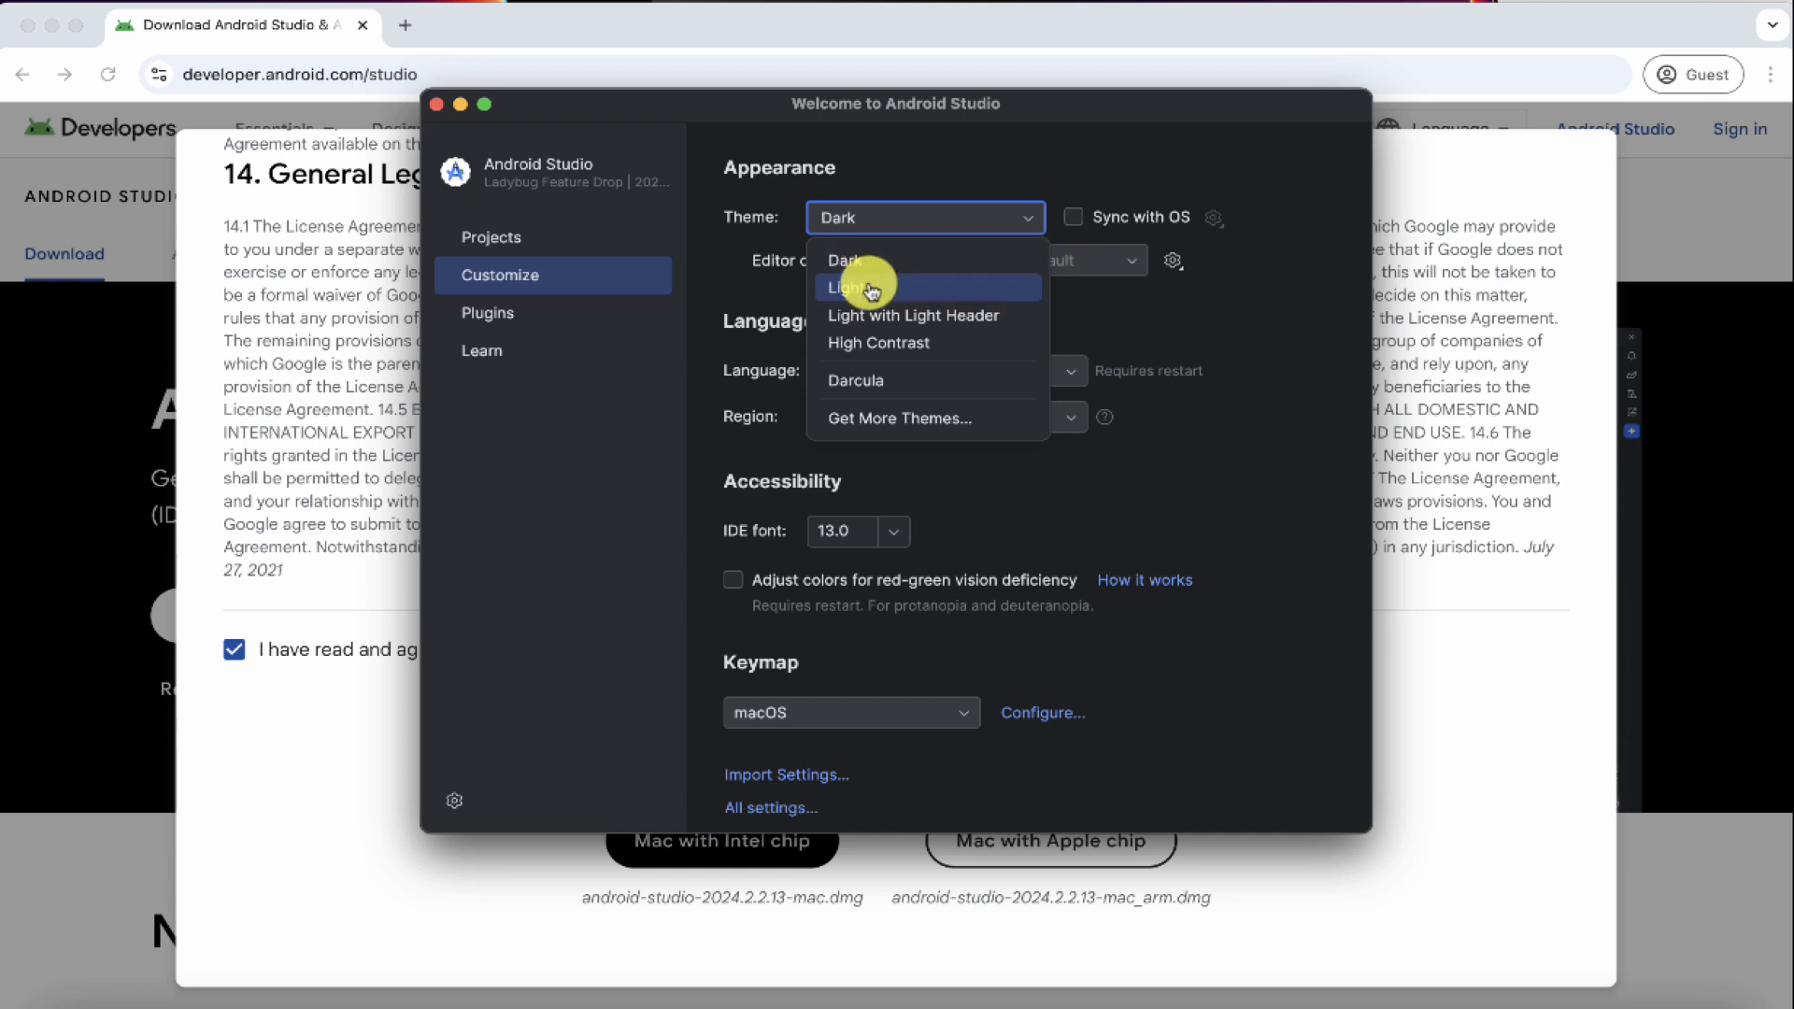
click(854, 286)
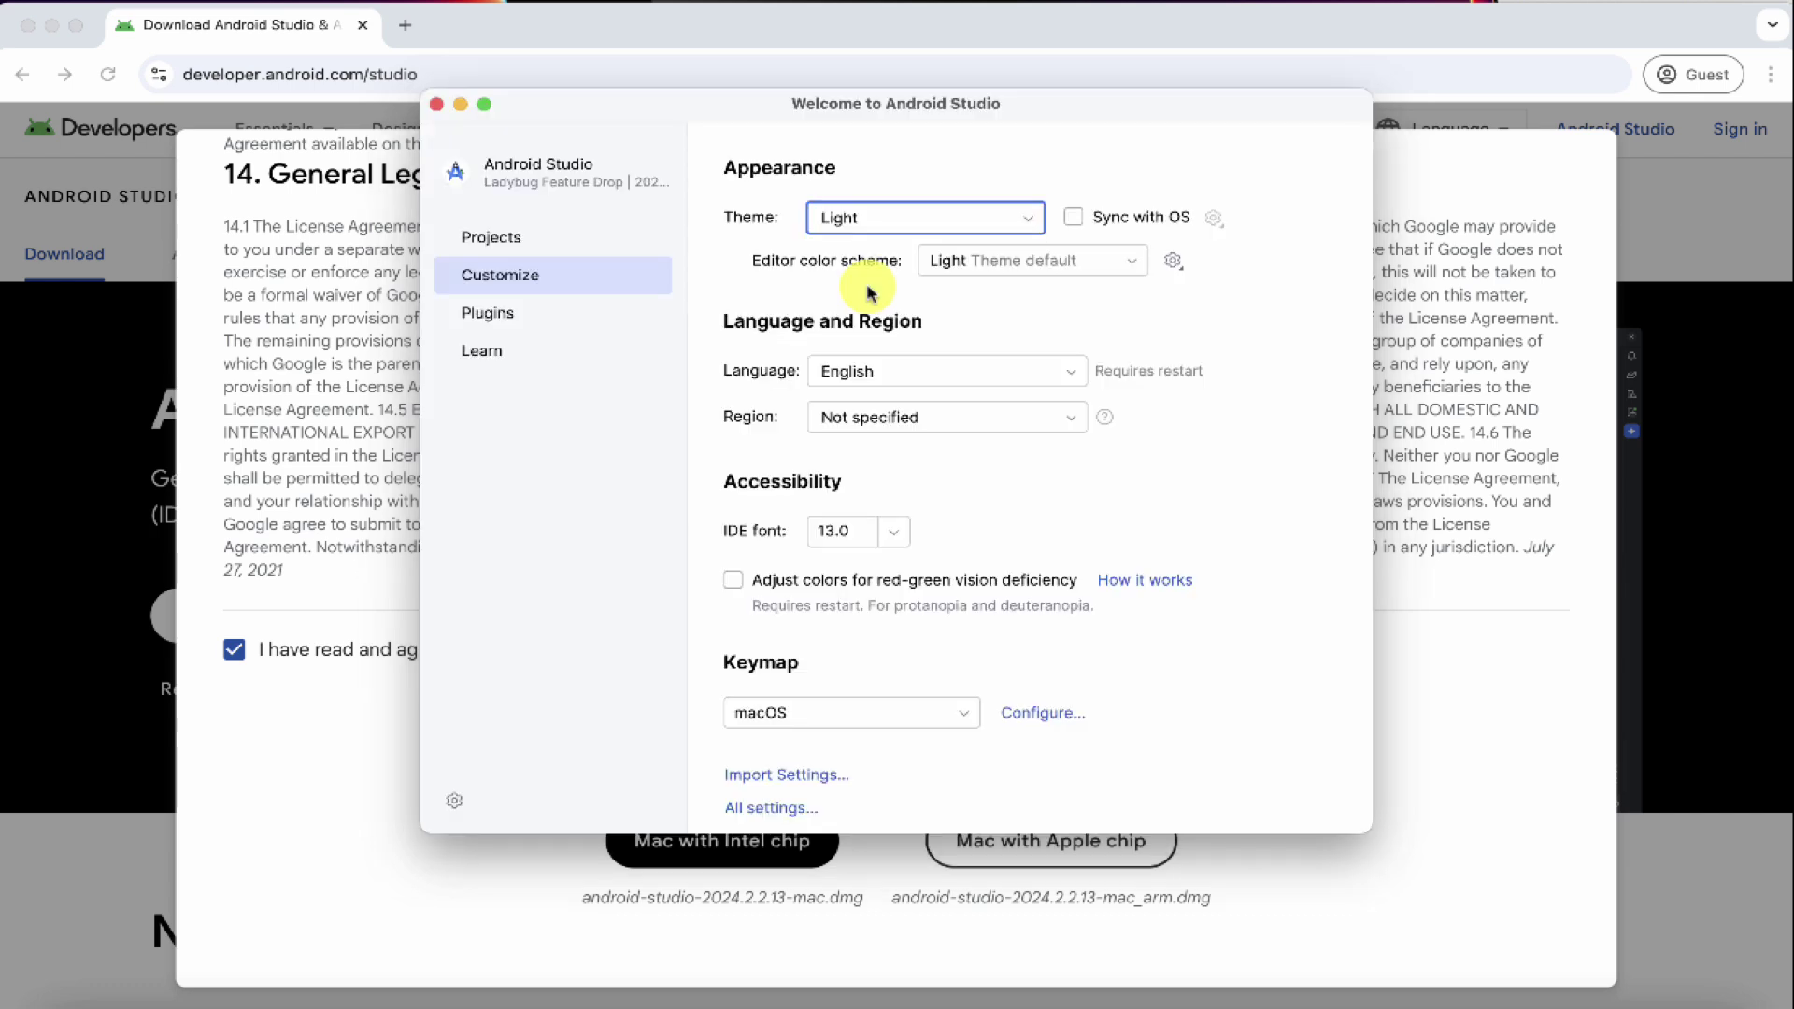
click(925, 217)
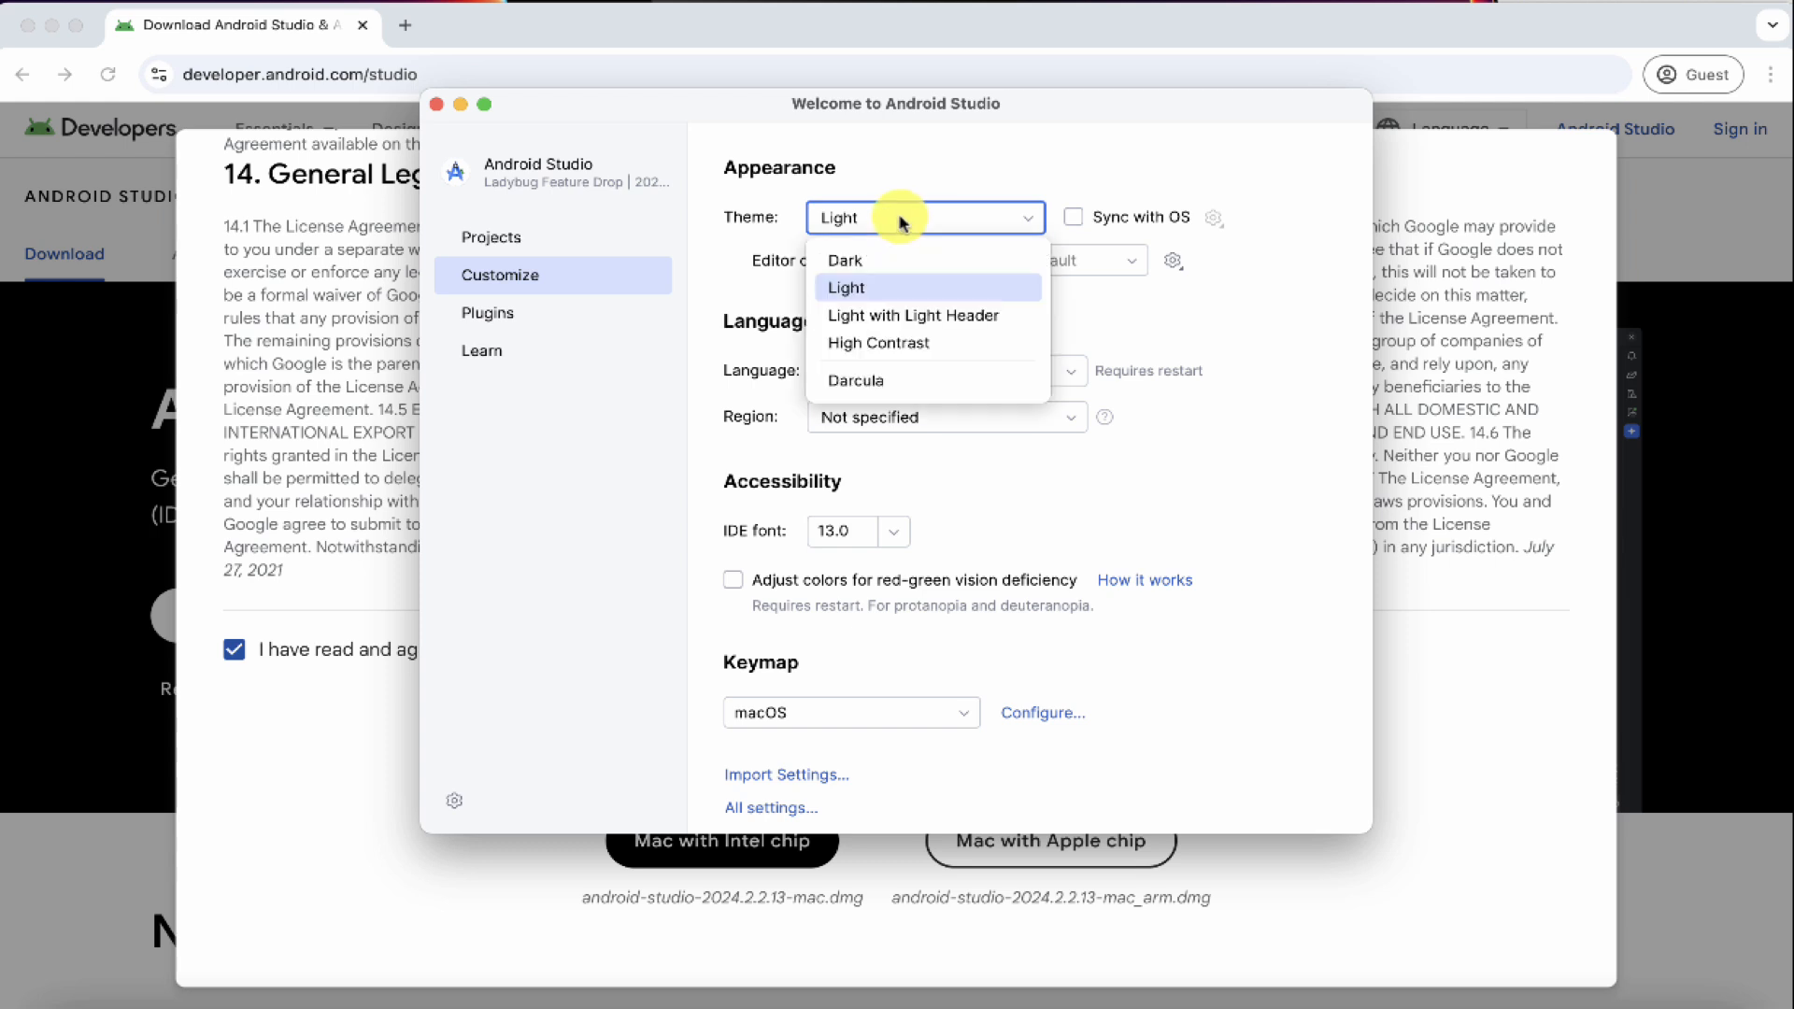
click(844, 260)
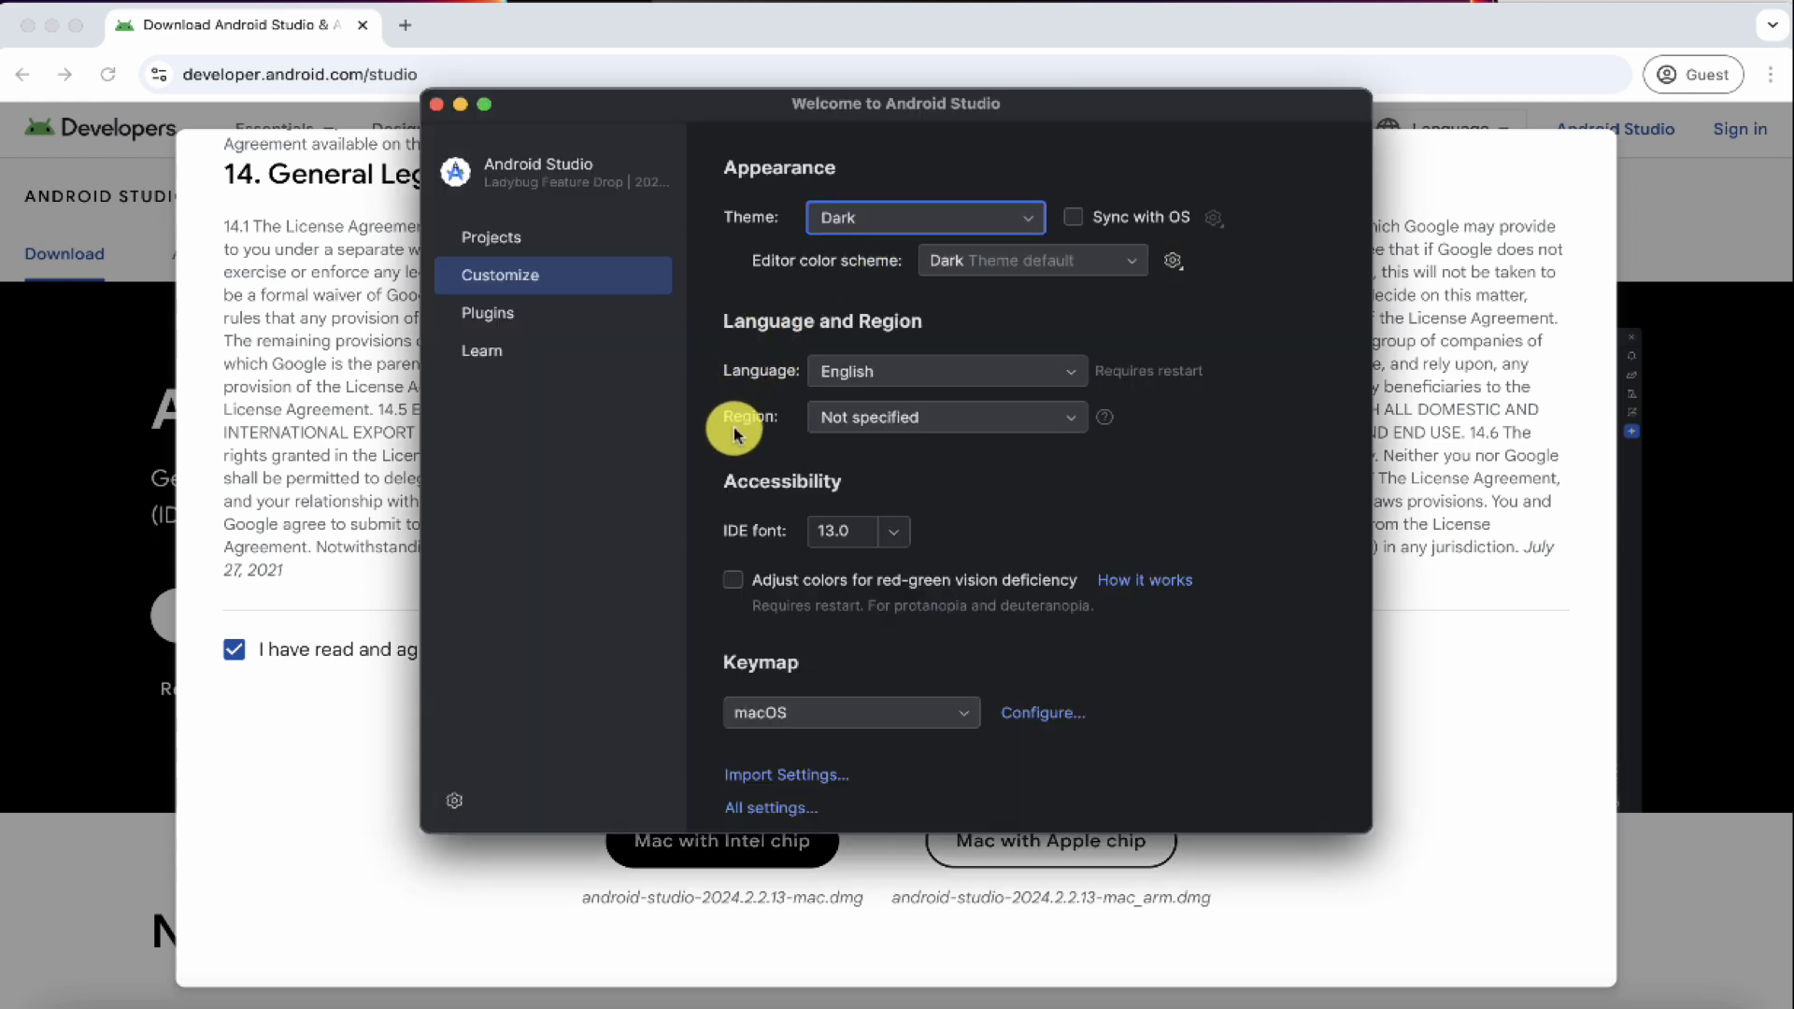
mouse_move(894, 542)
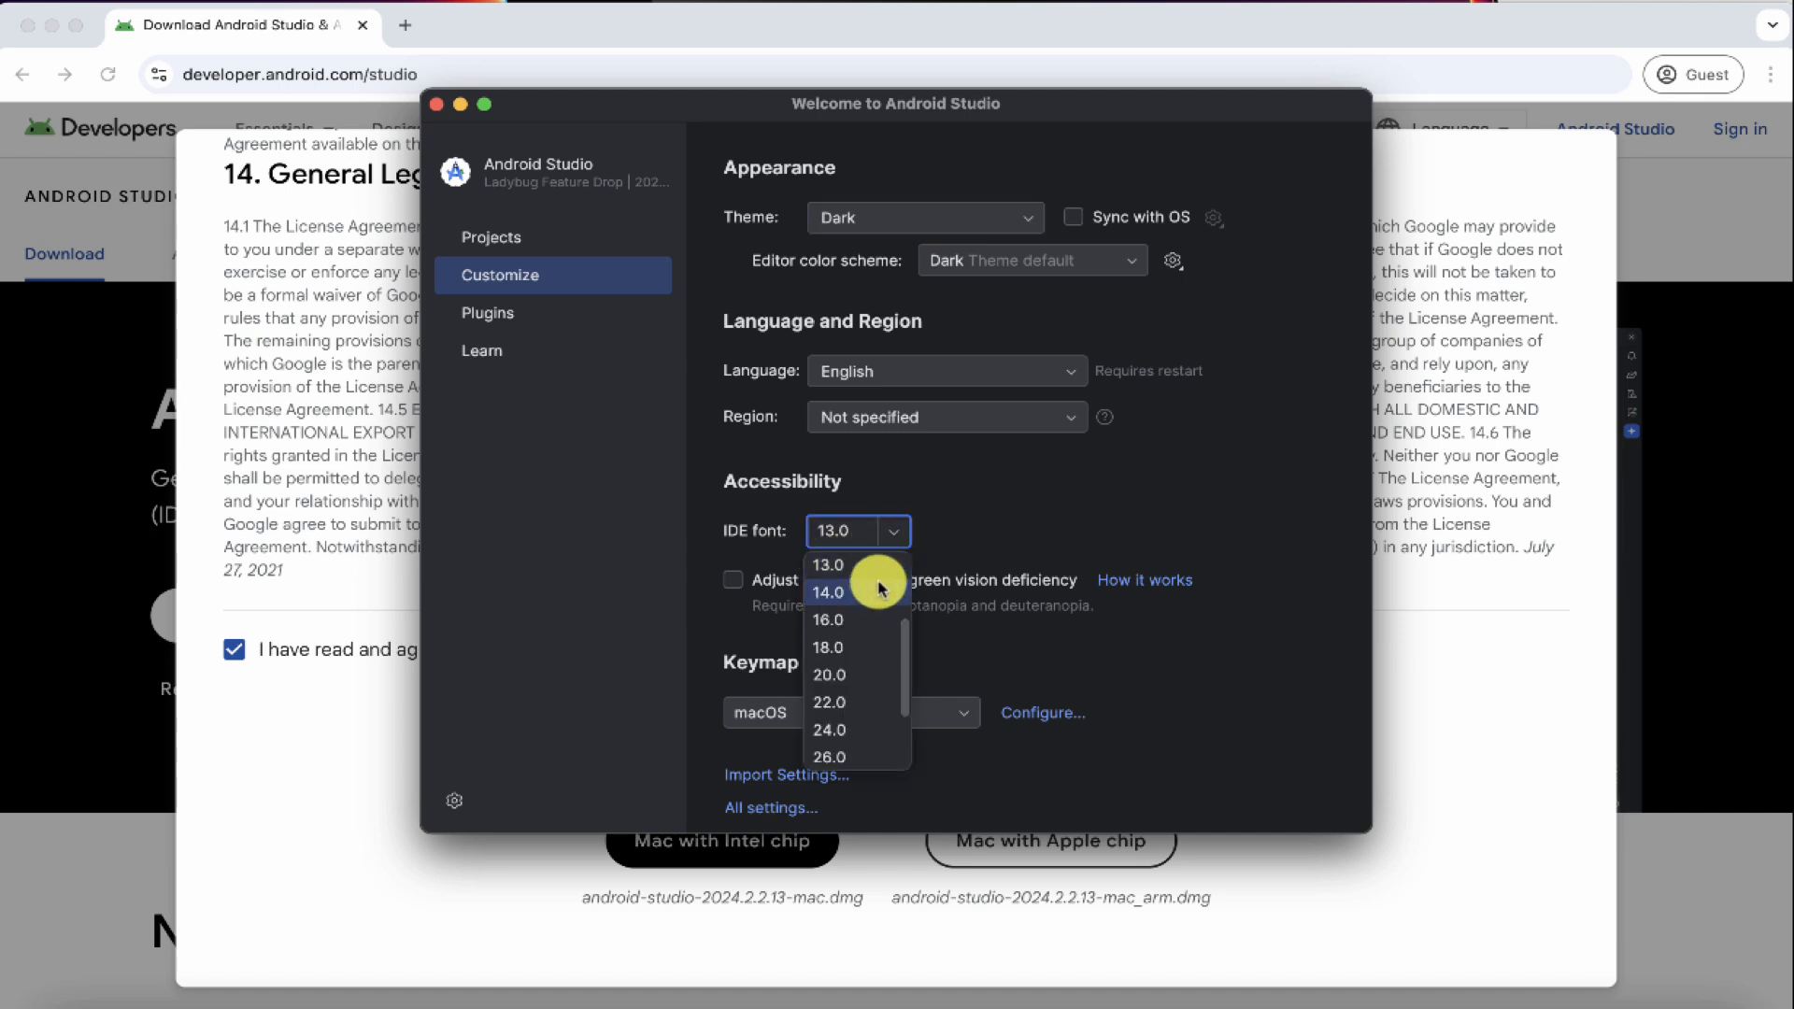
scroll(down, 3)
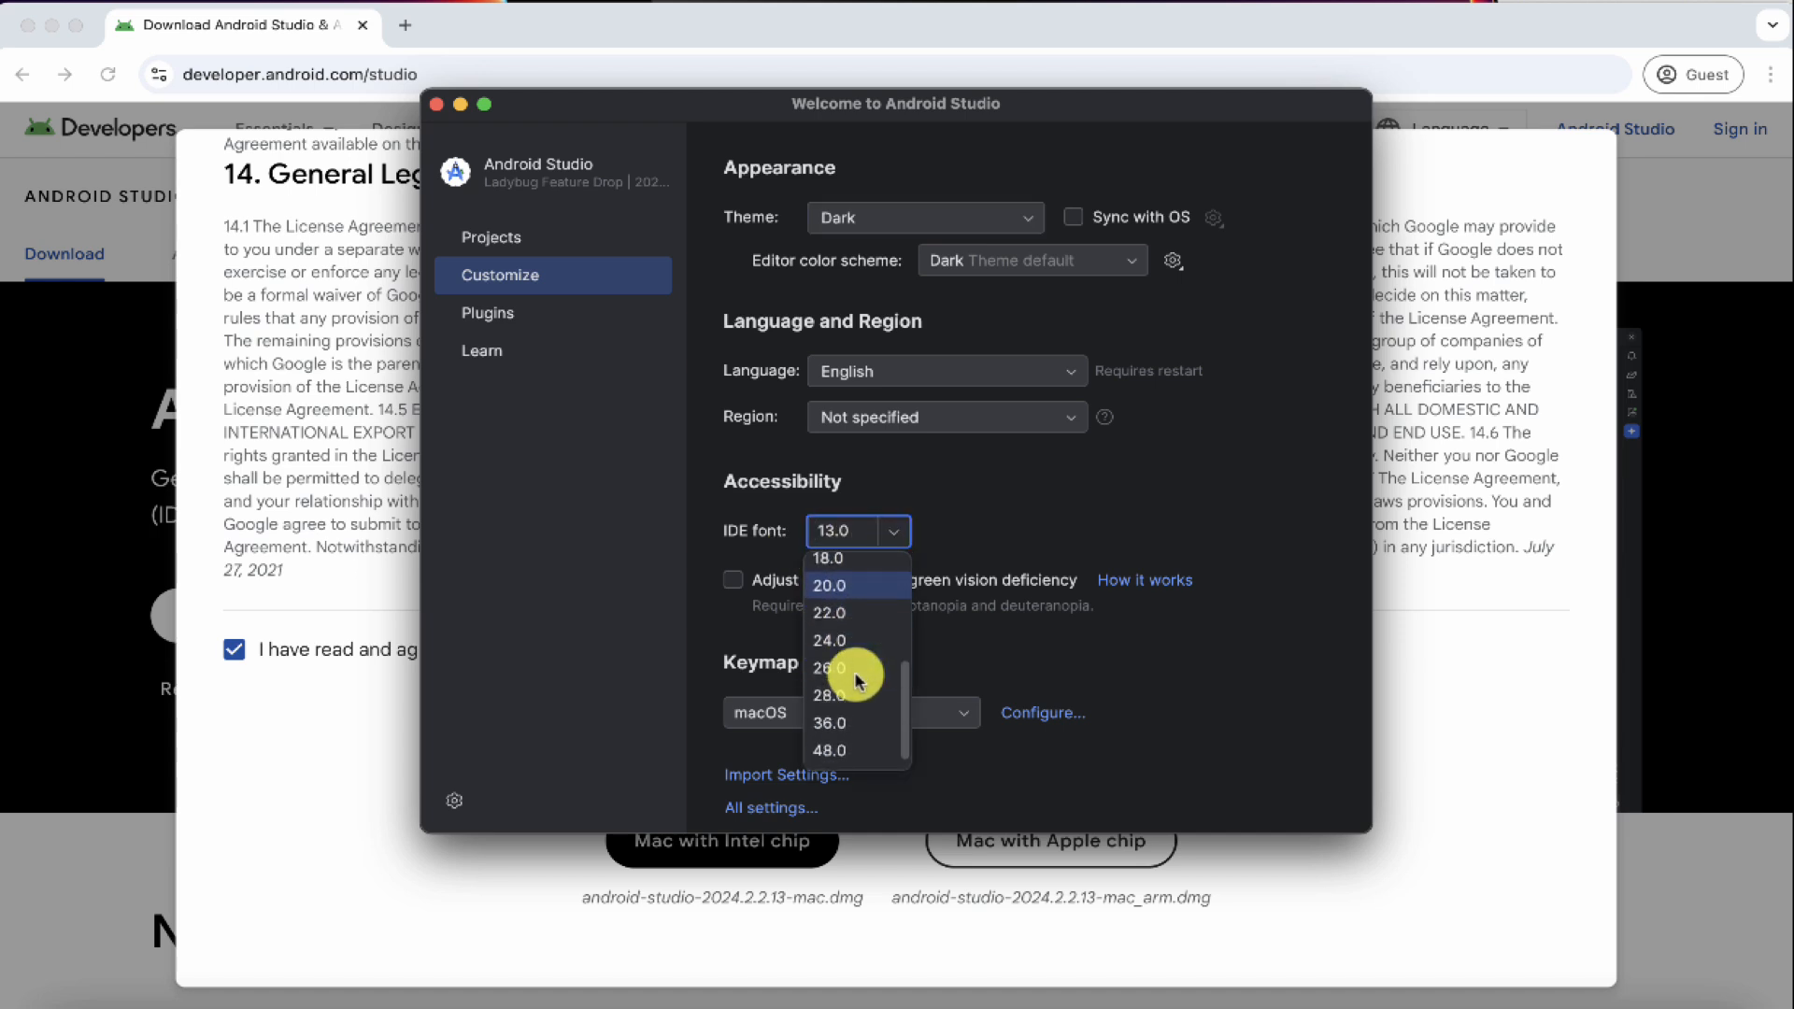
scroll(down, 3)
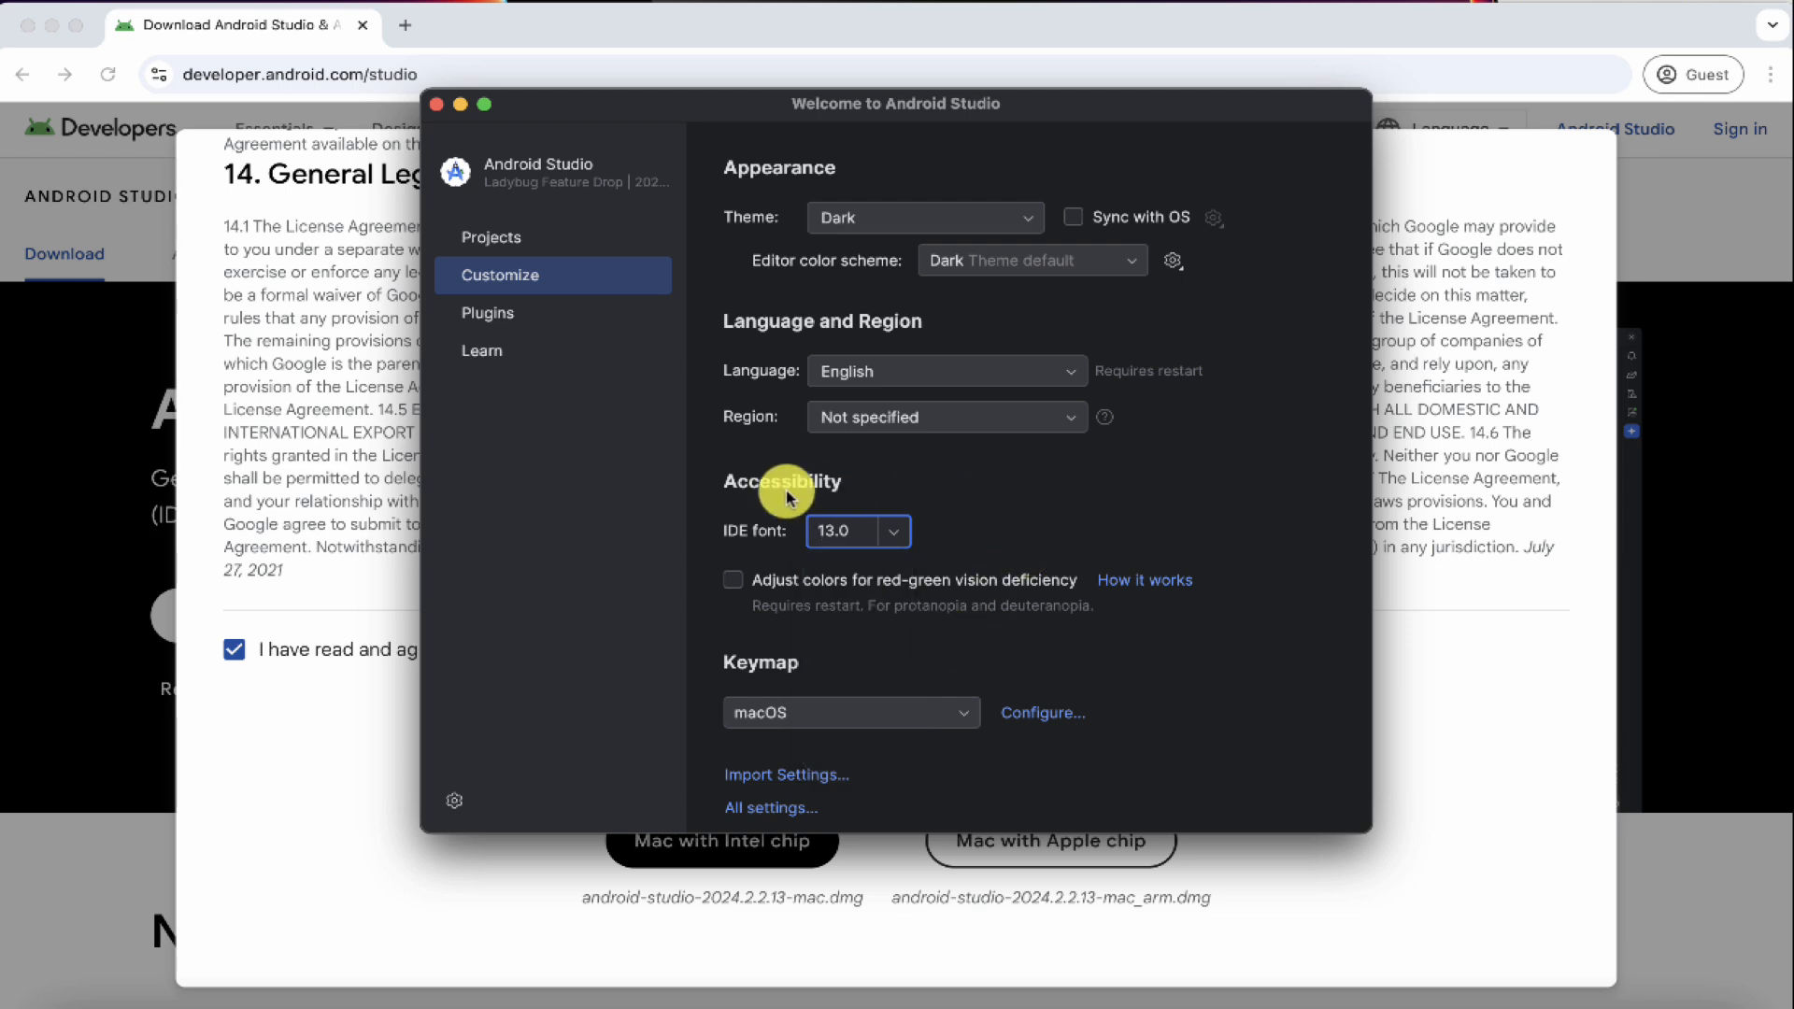
mouse_move(761, 502)
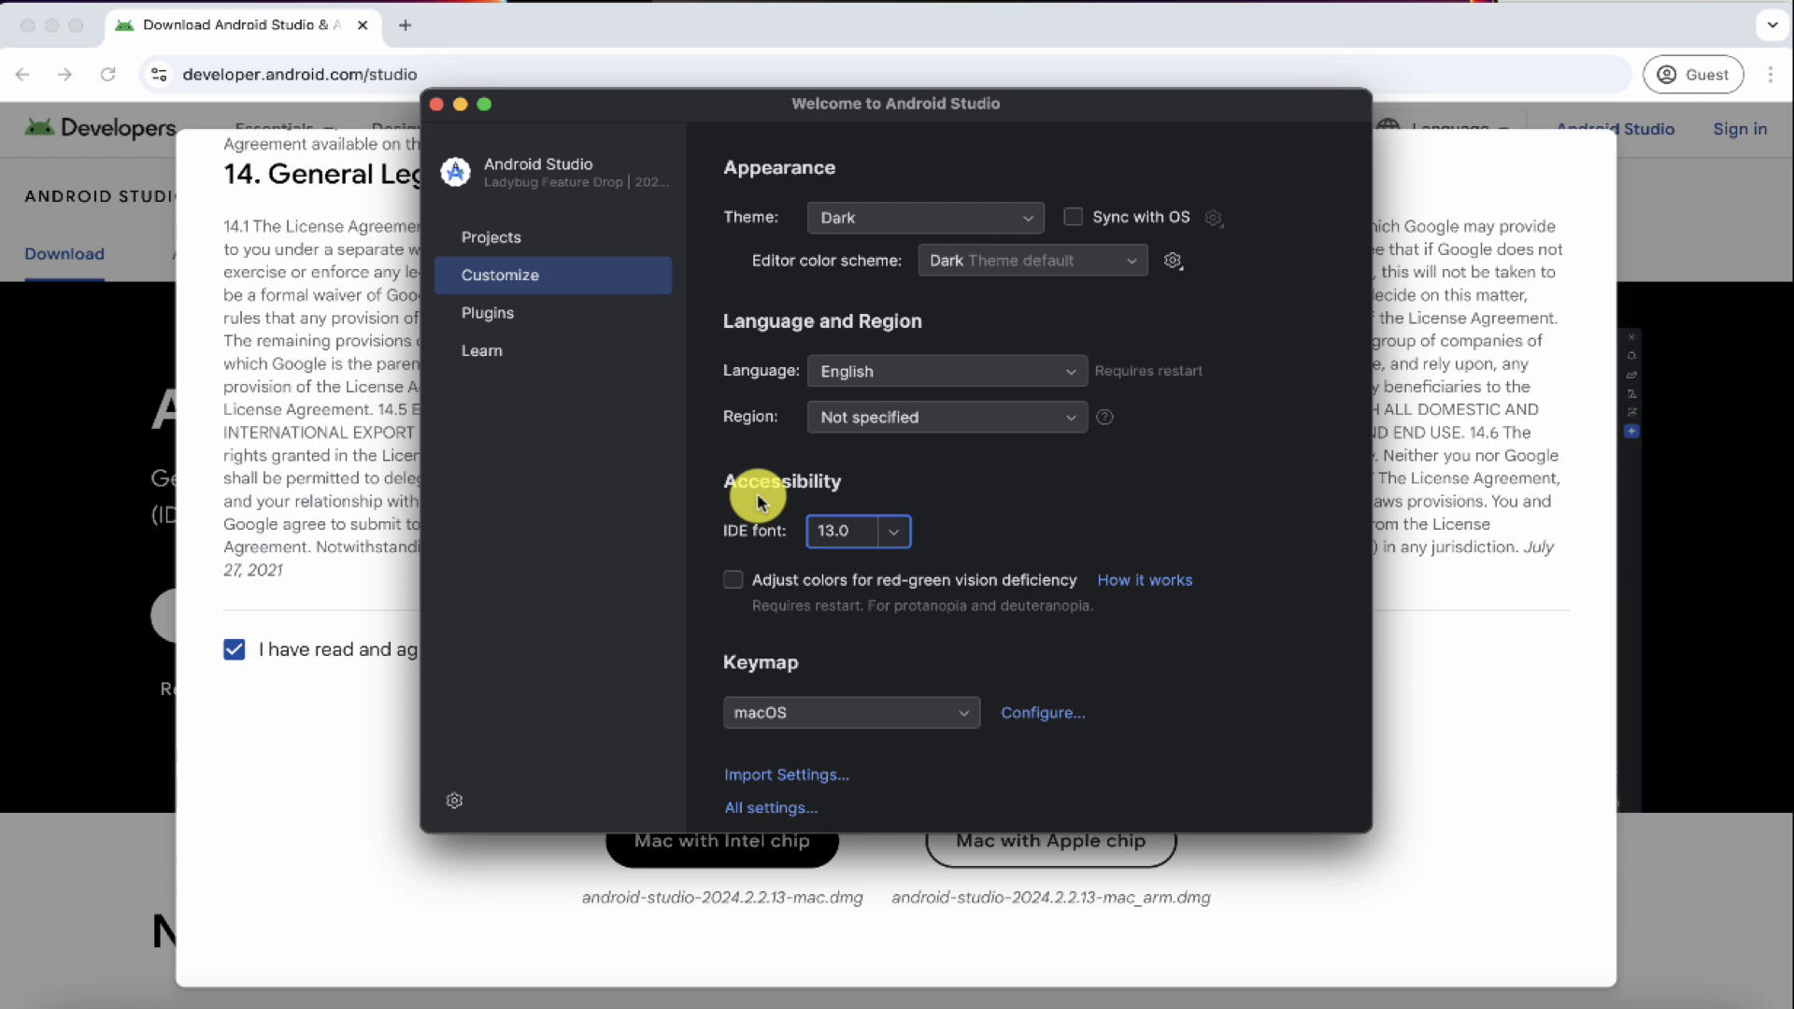
Browse the Plugins marketplace list with the Flutter plugin's details showing.
click(488, 314)
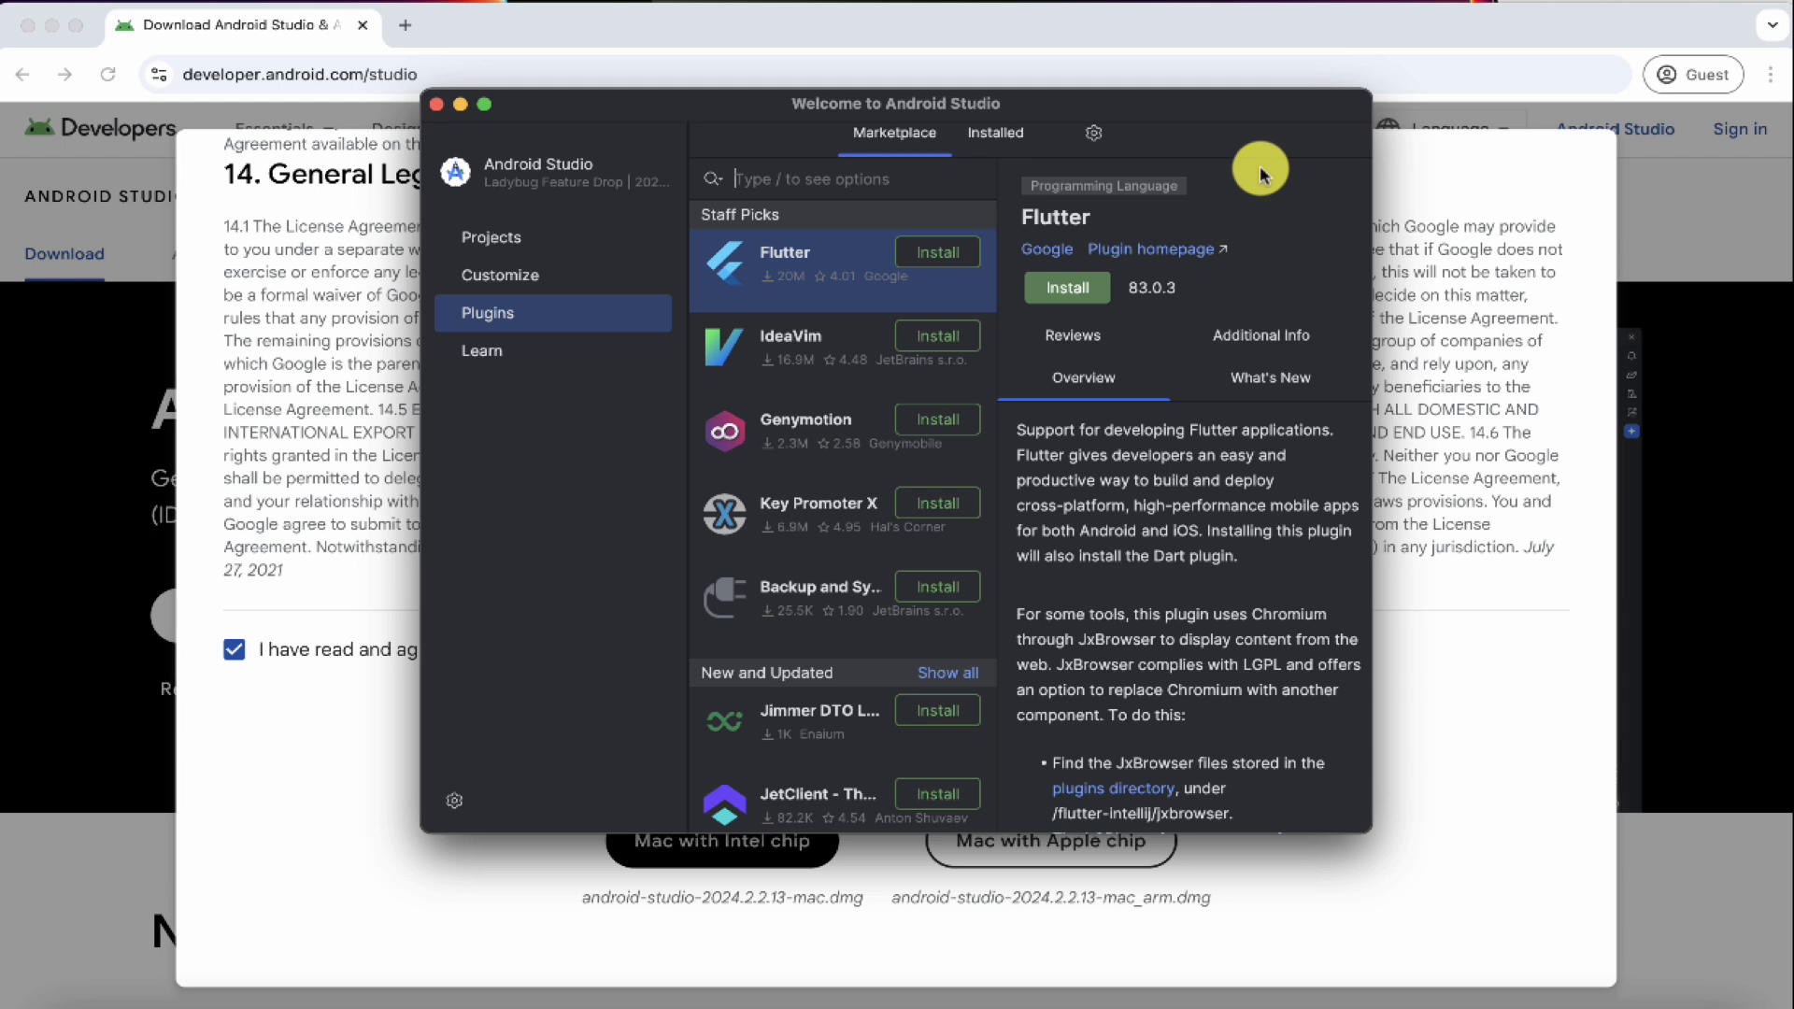
mouse_move(837, 260)
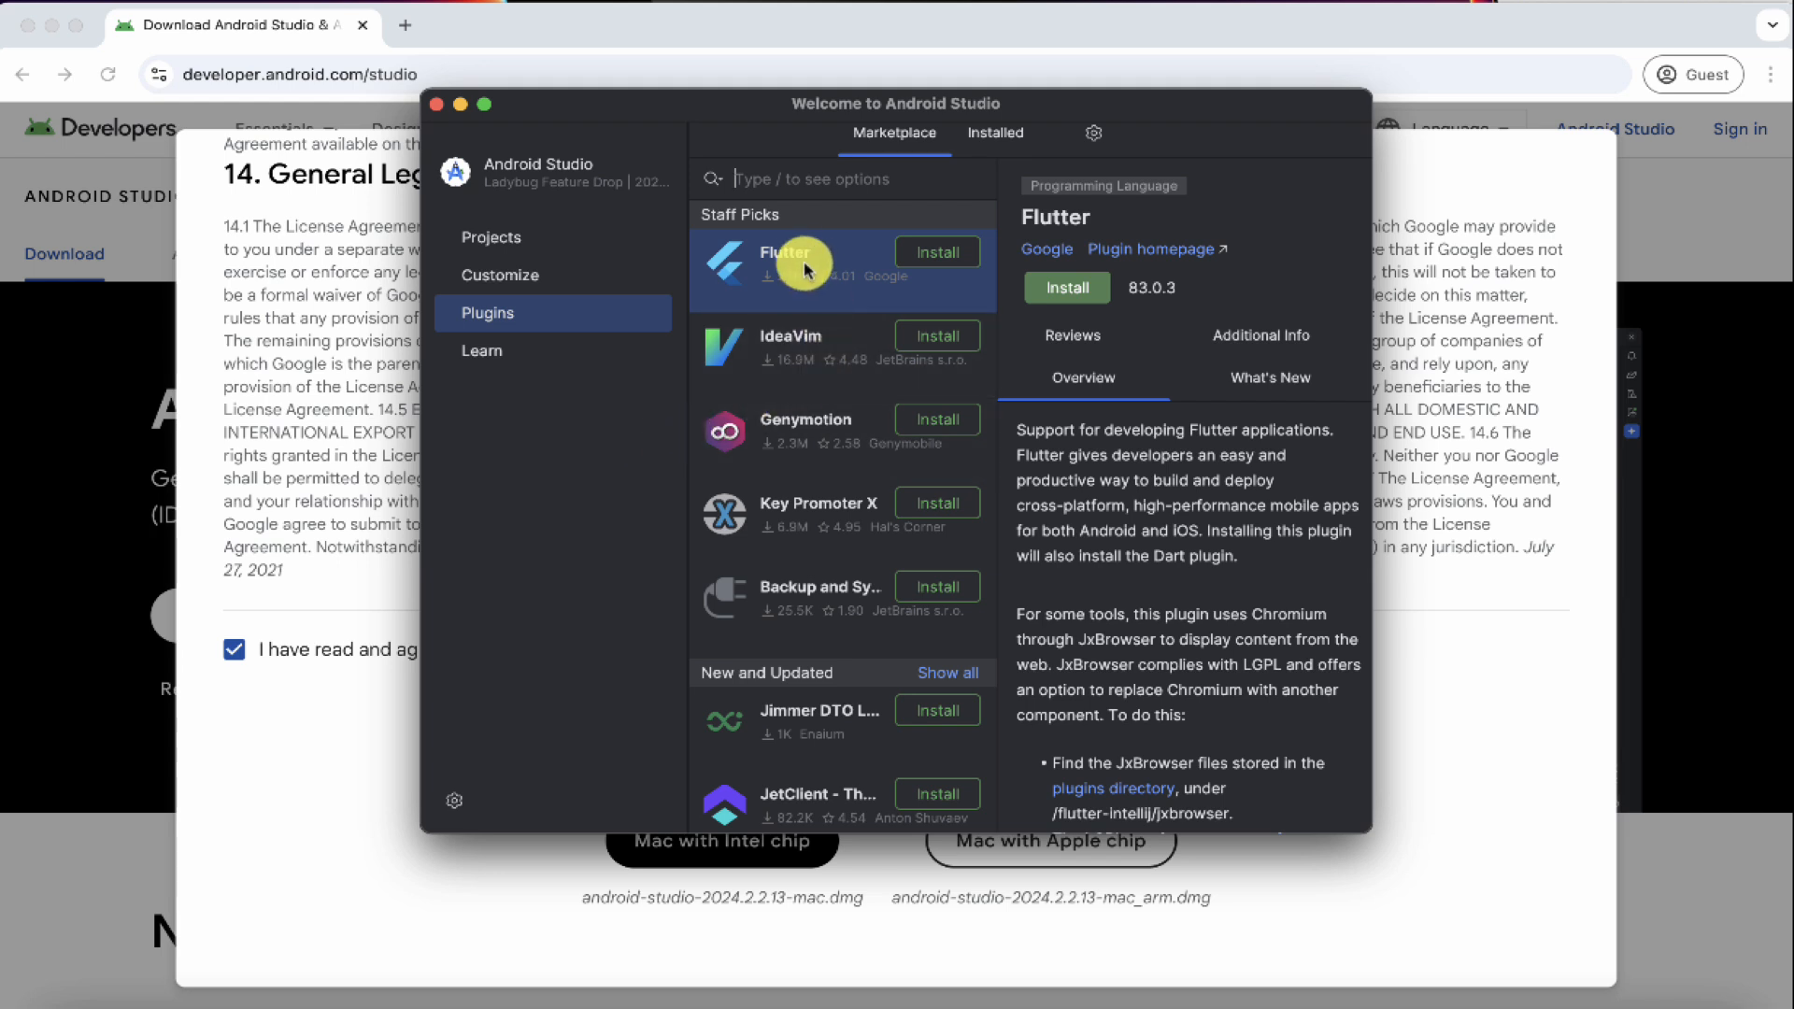
scroll(down, 3)
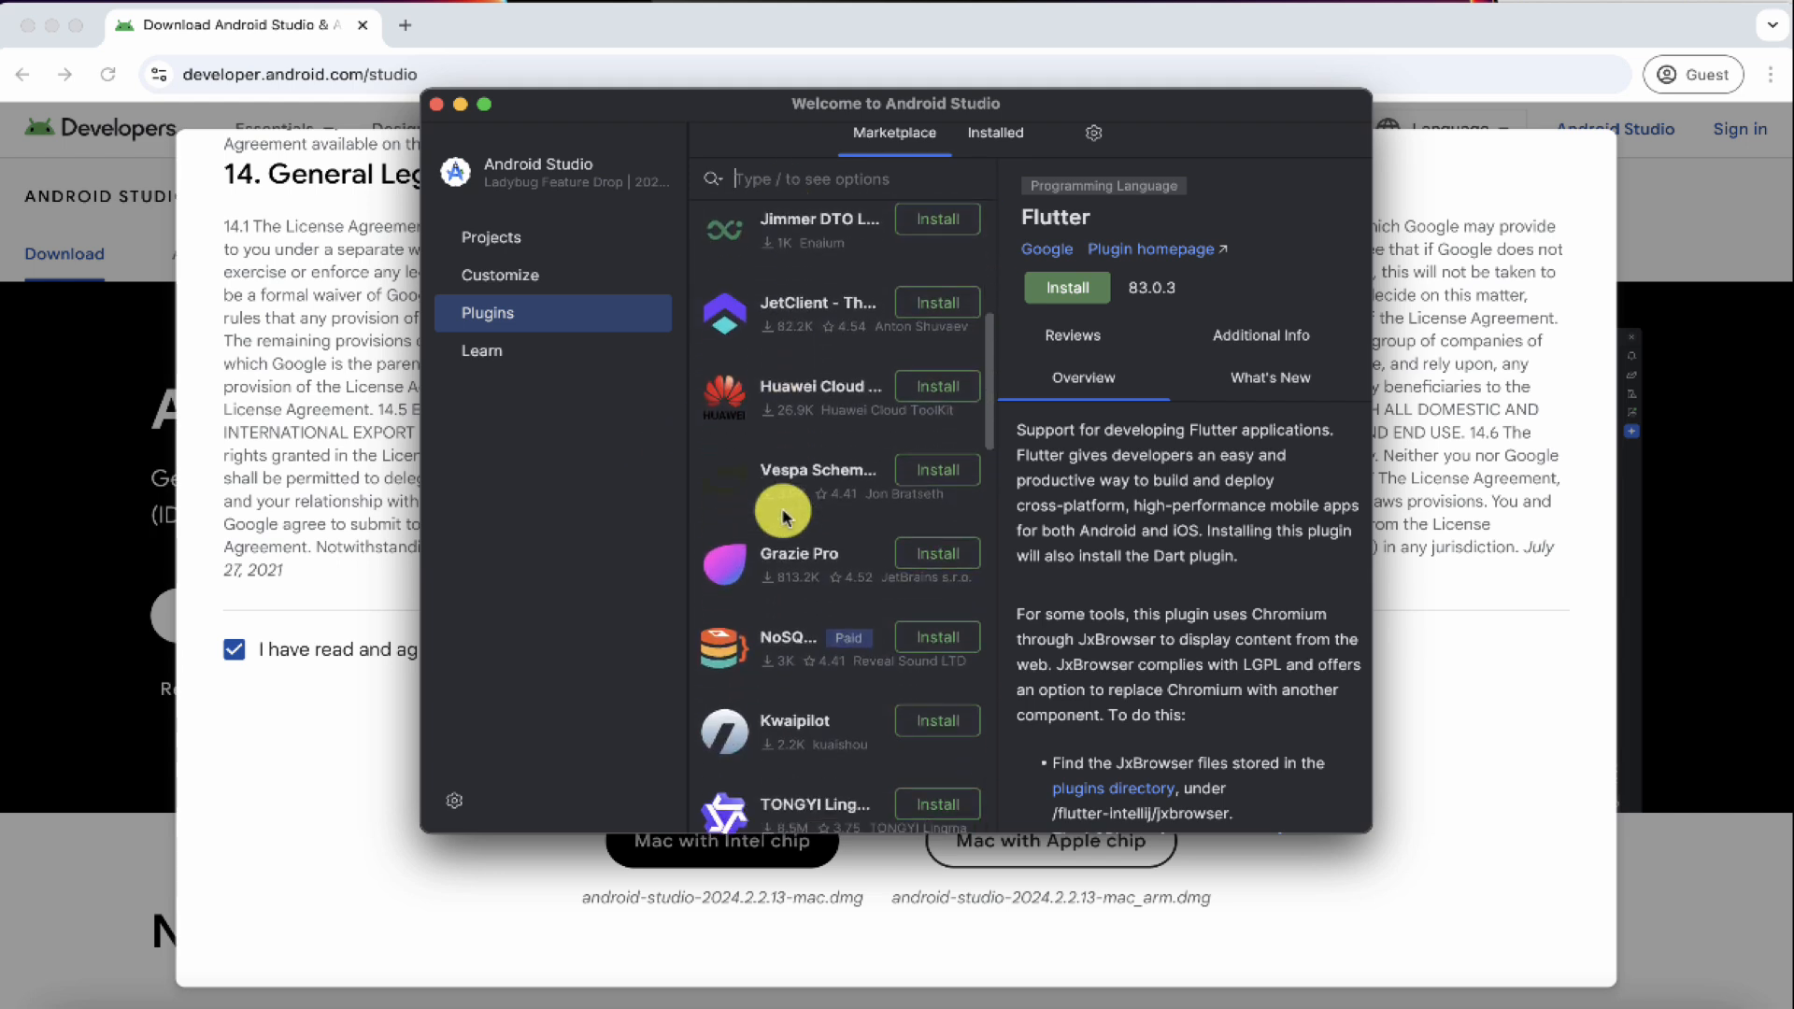
scroll(down, 3)
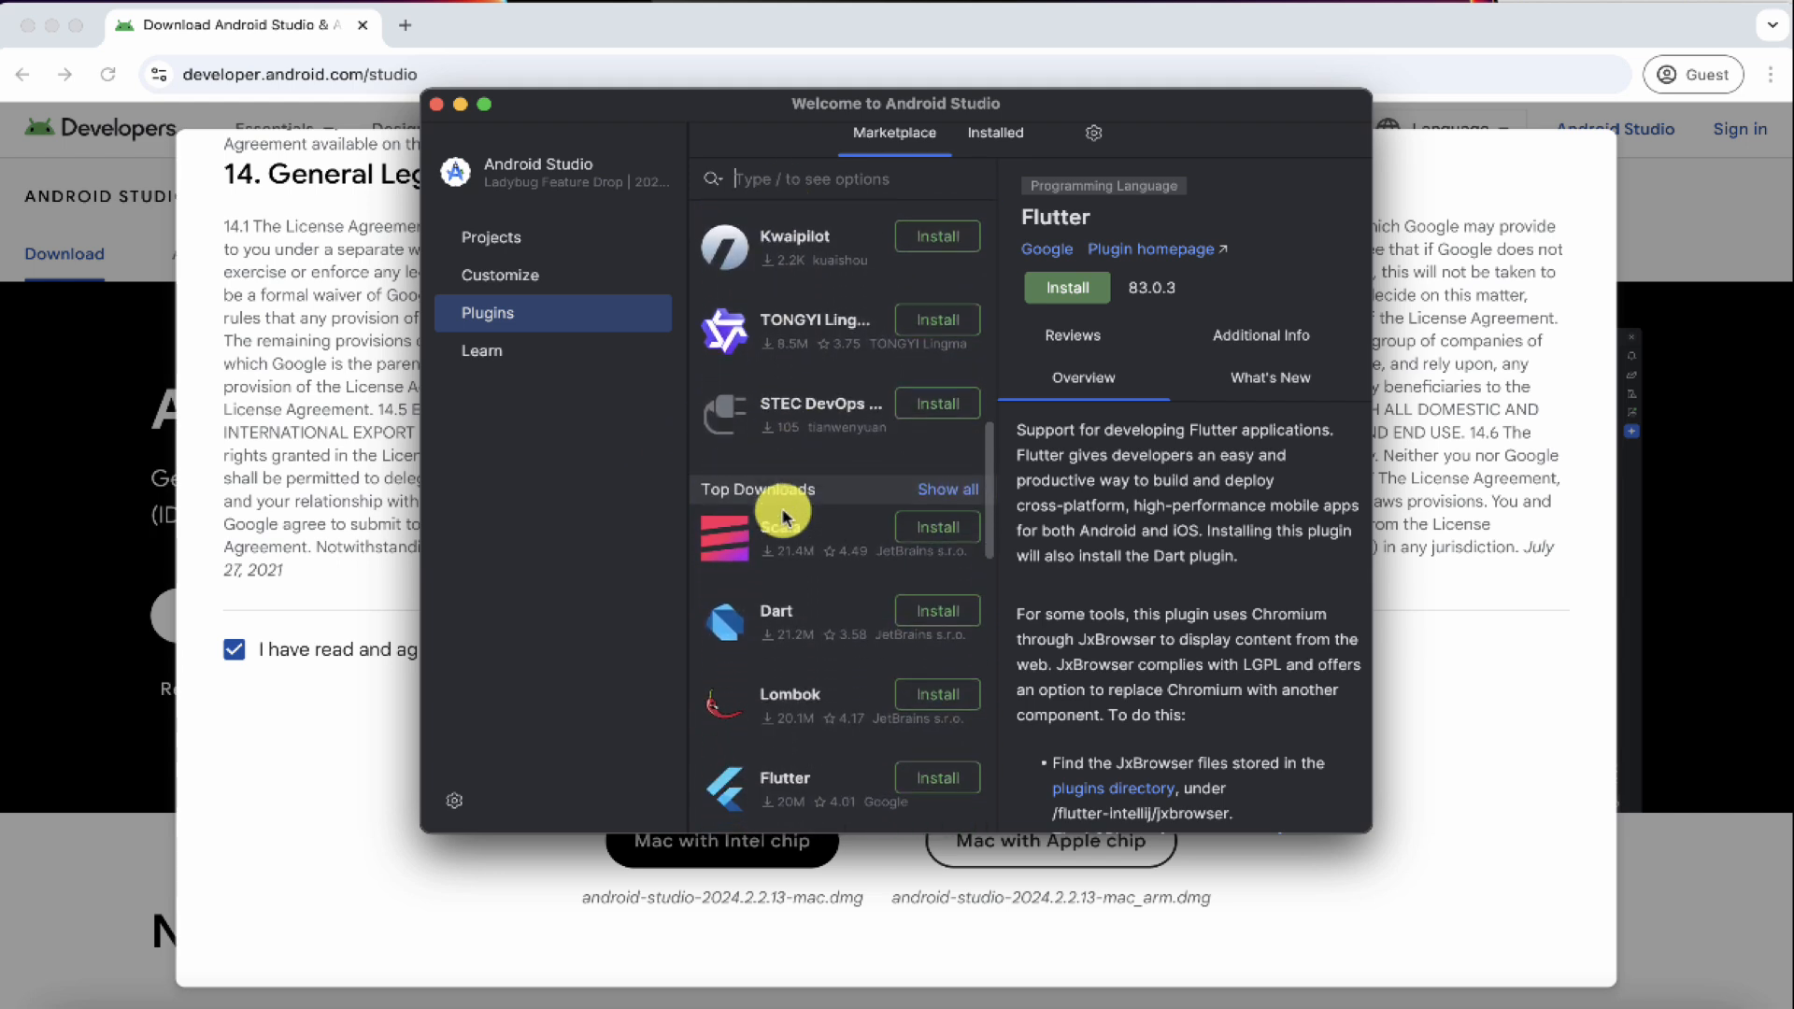
scroll(down, 3)
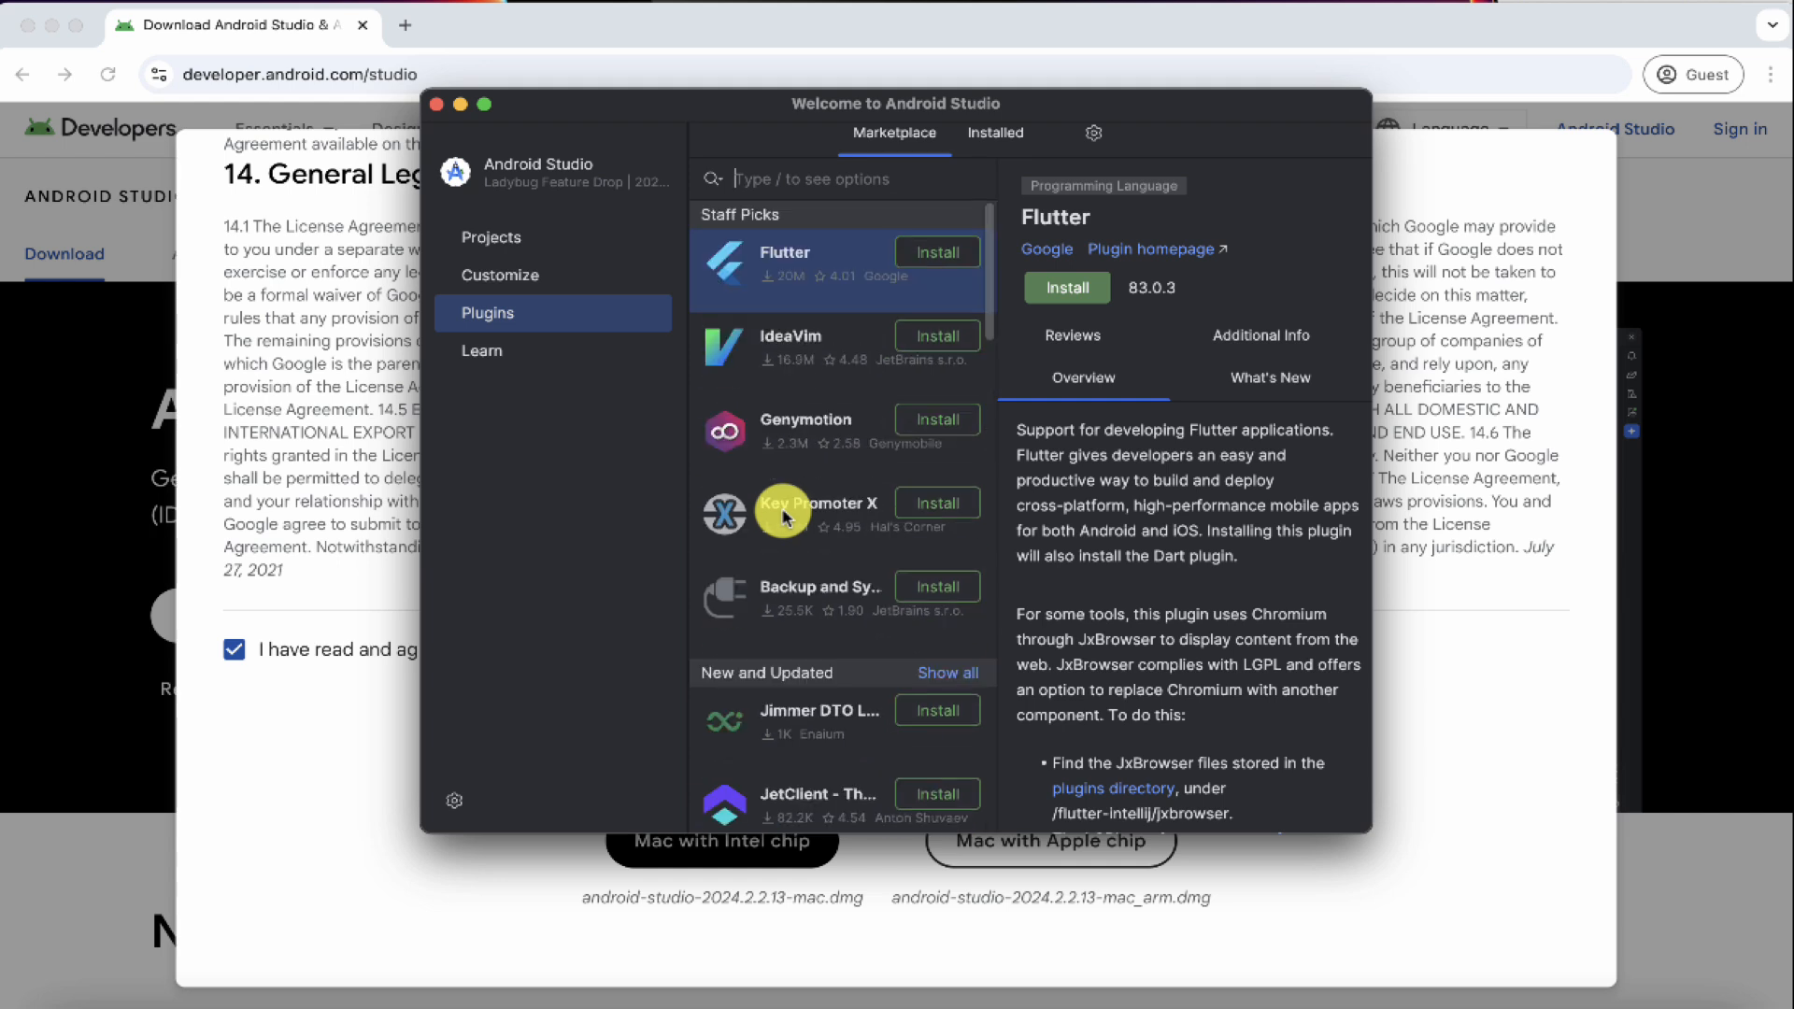
mouse_move(783, 452)
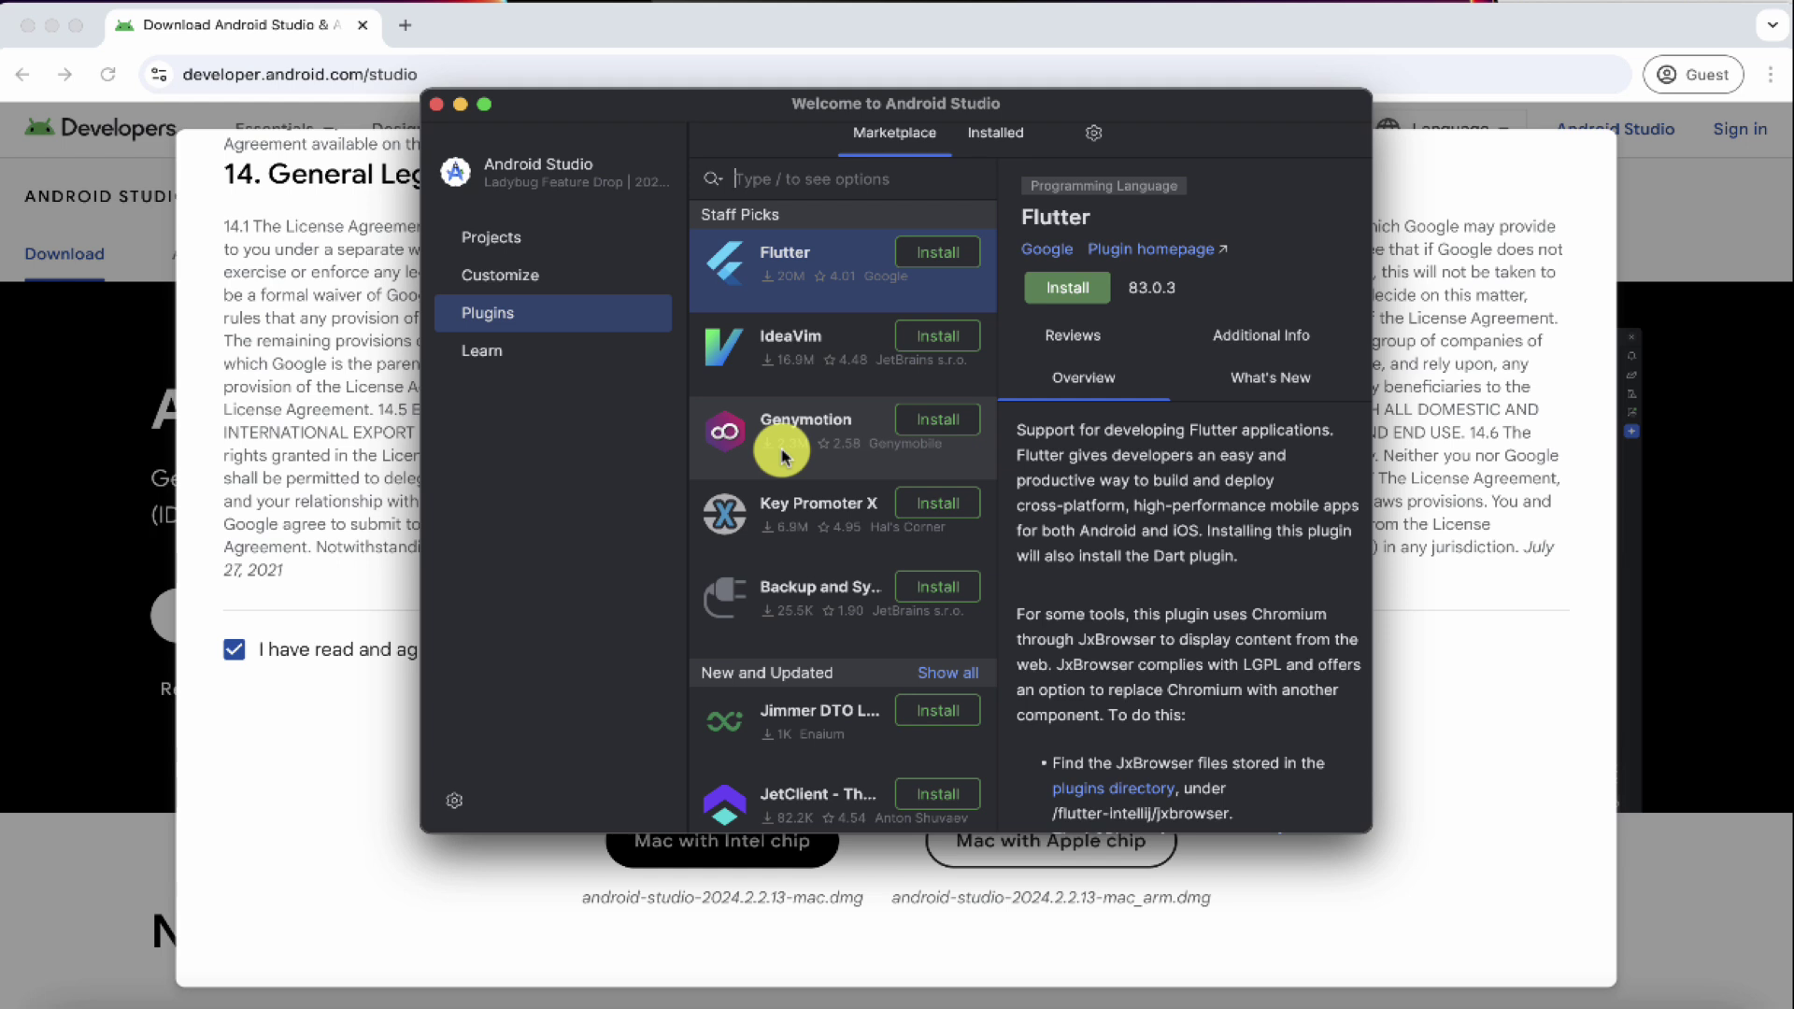
Show the Learn page with its interactive course and Help & Resources links.
click(482, 352)
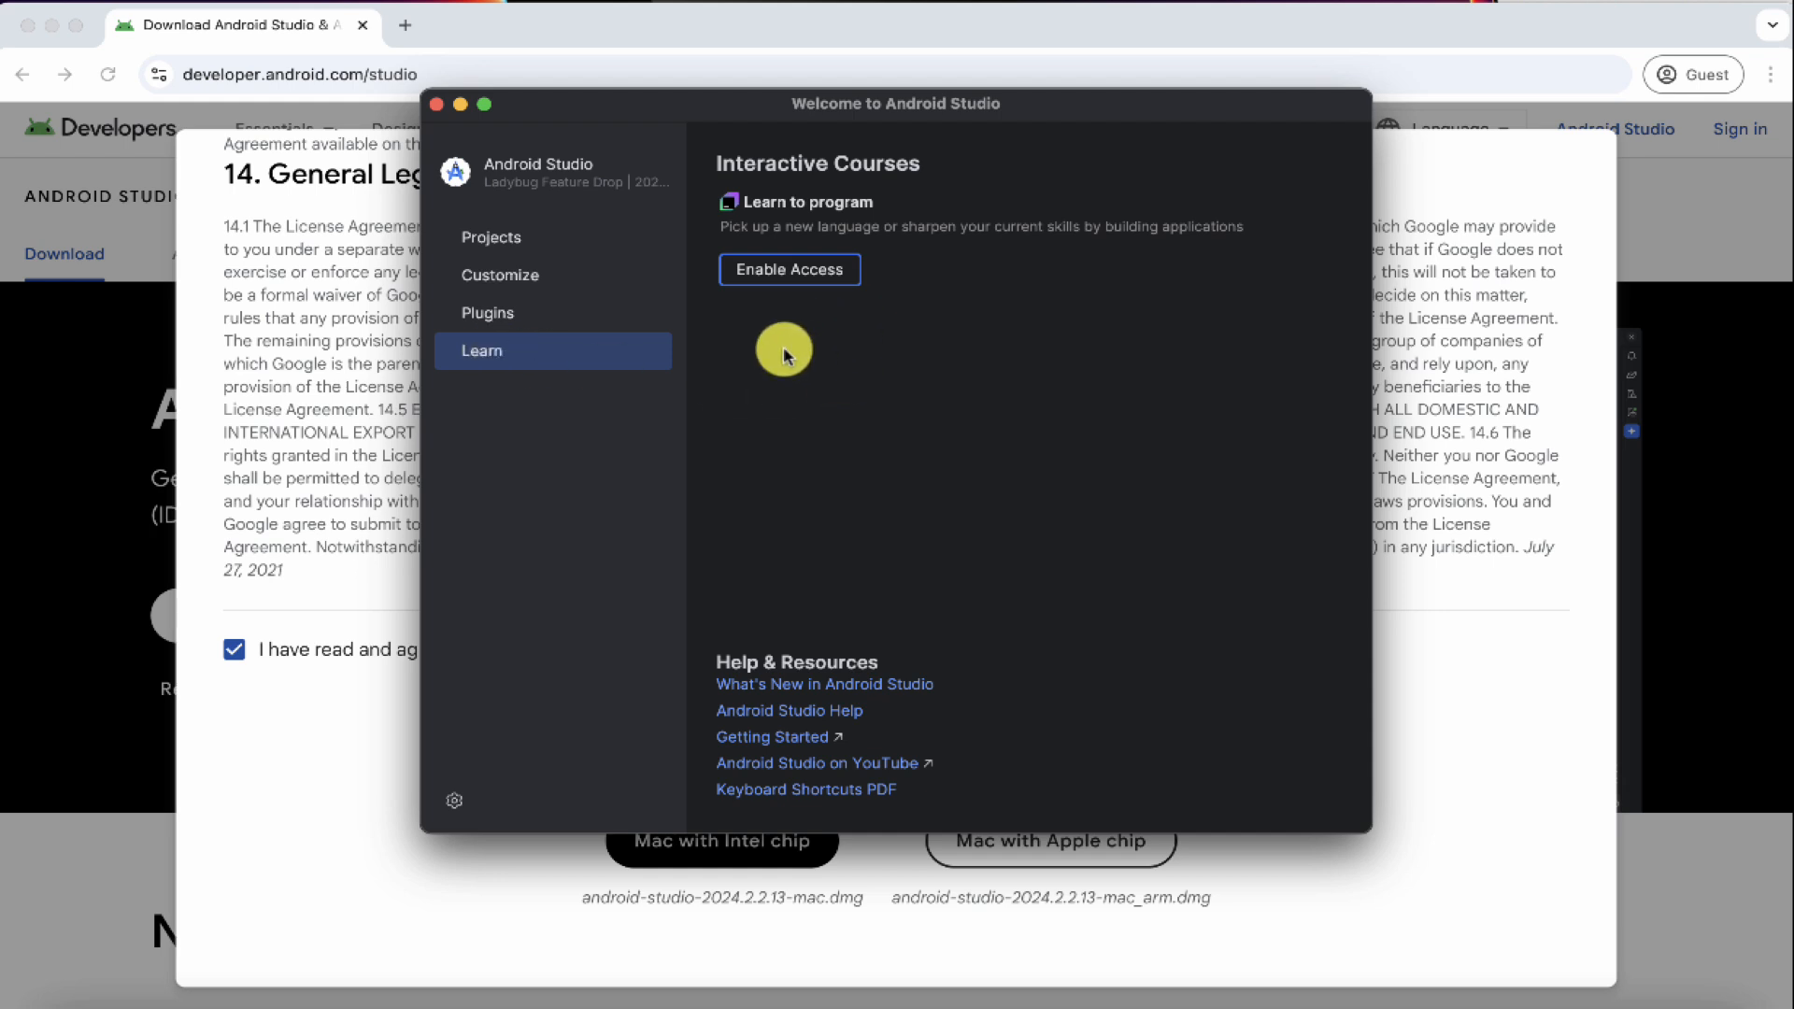
mouse_move(983, 688)
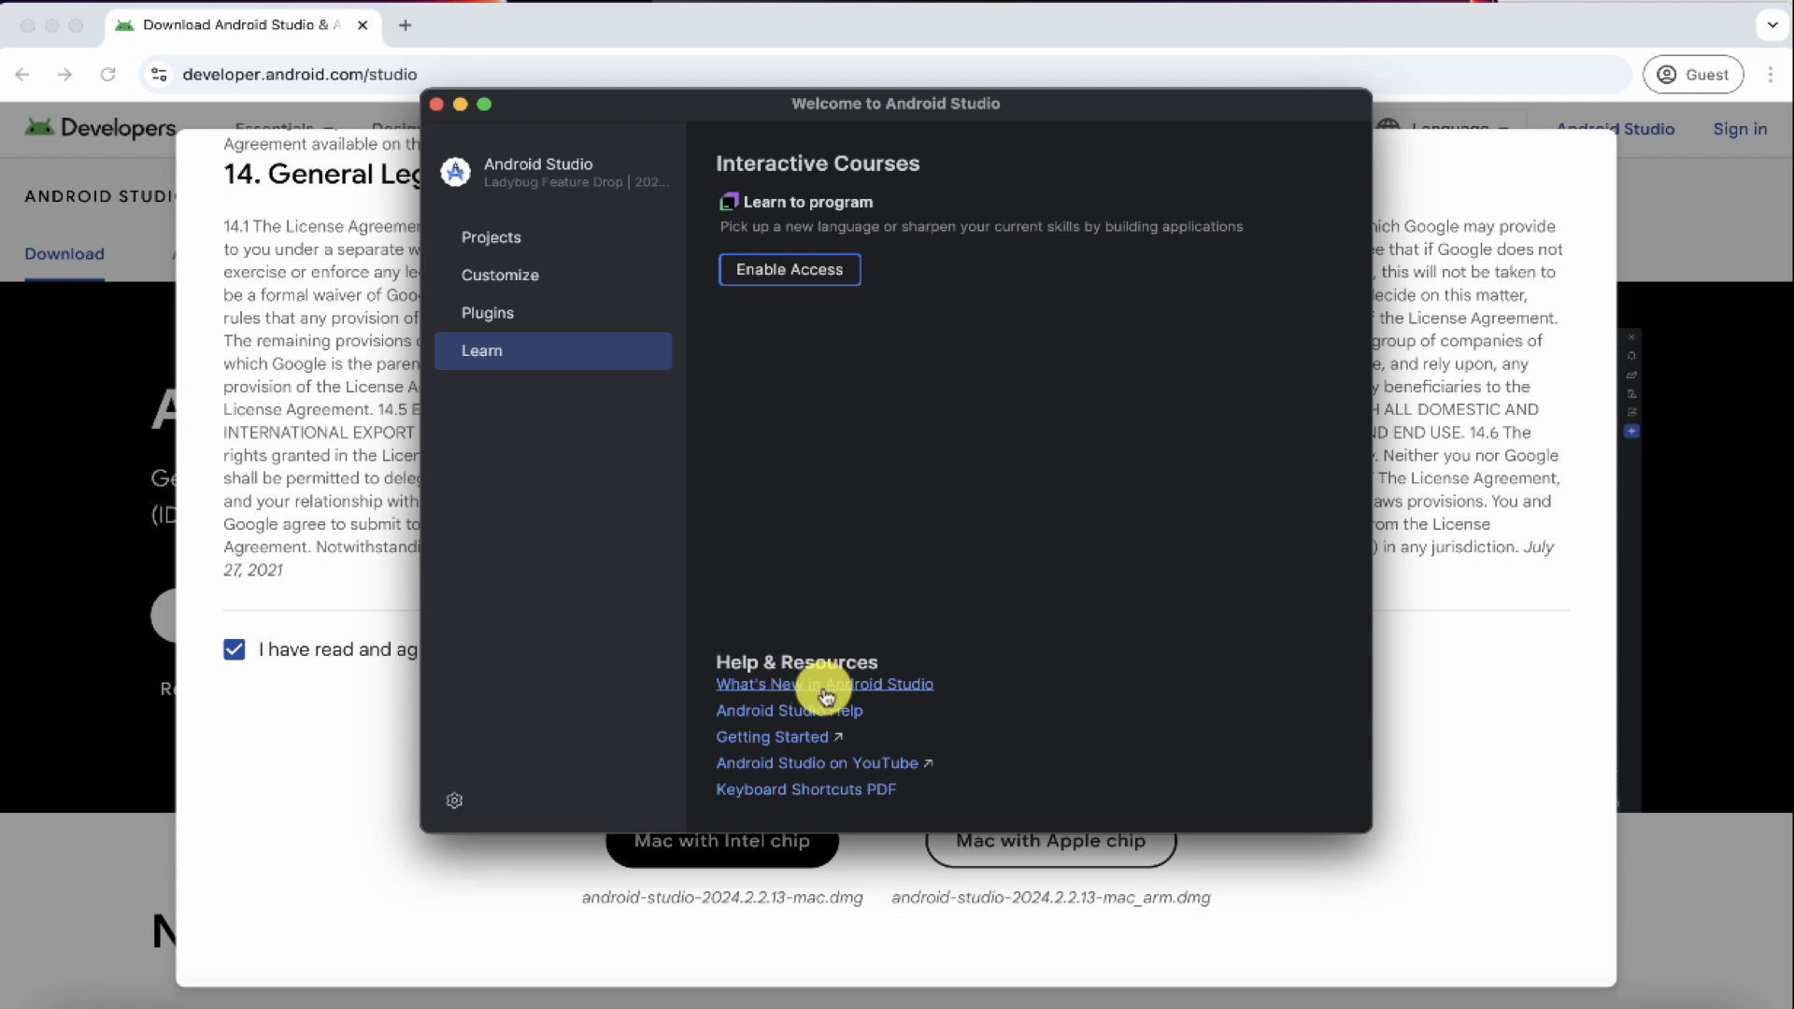
mouse_move(1007, 645)
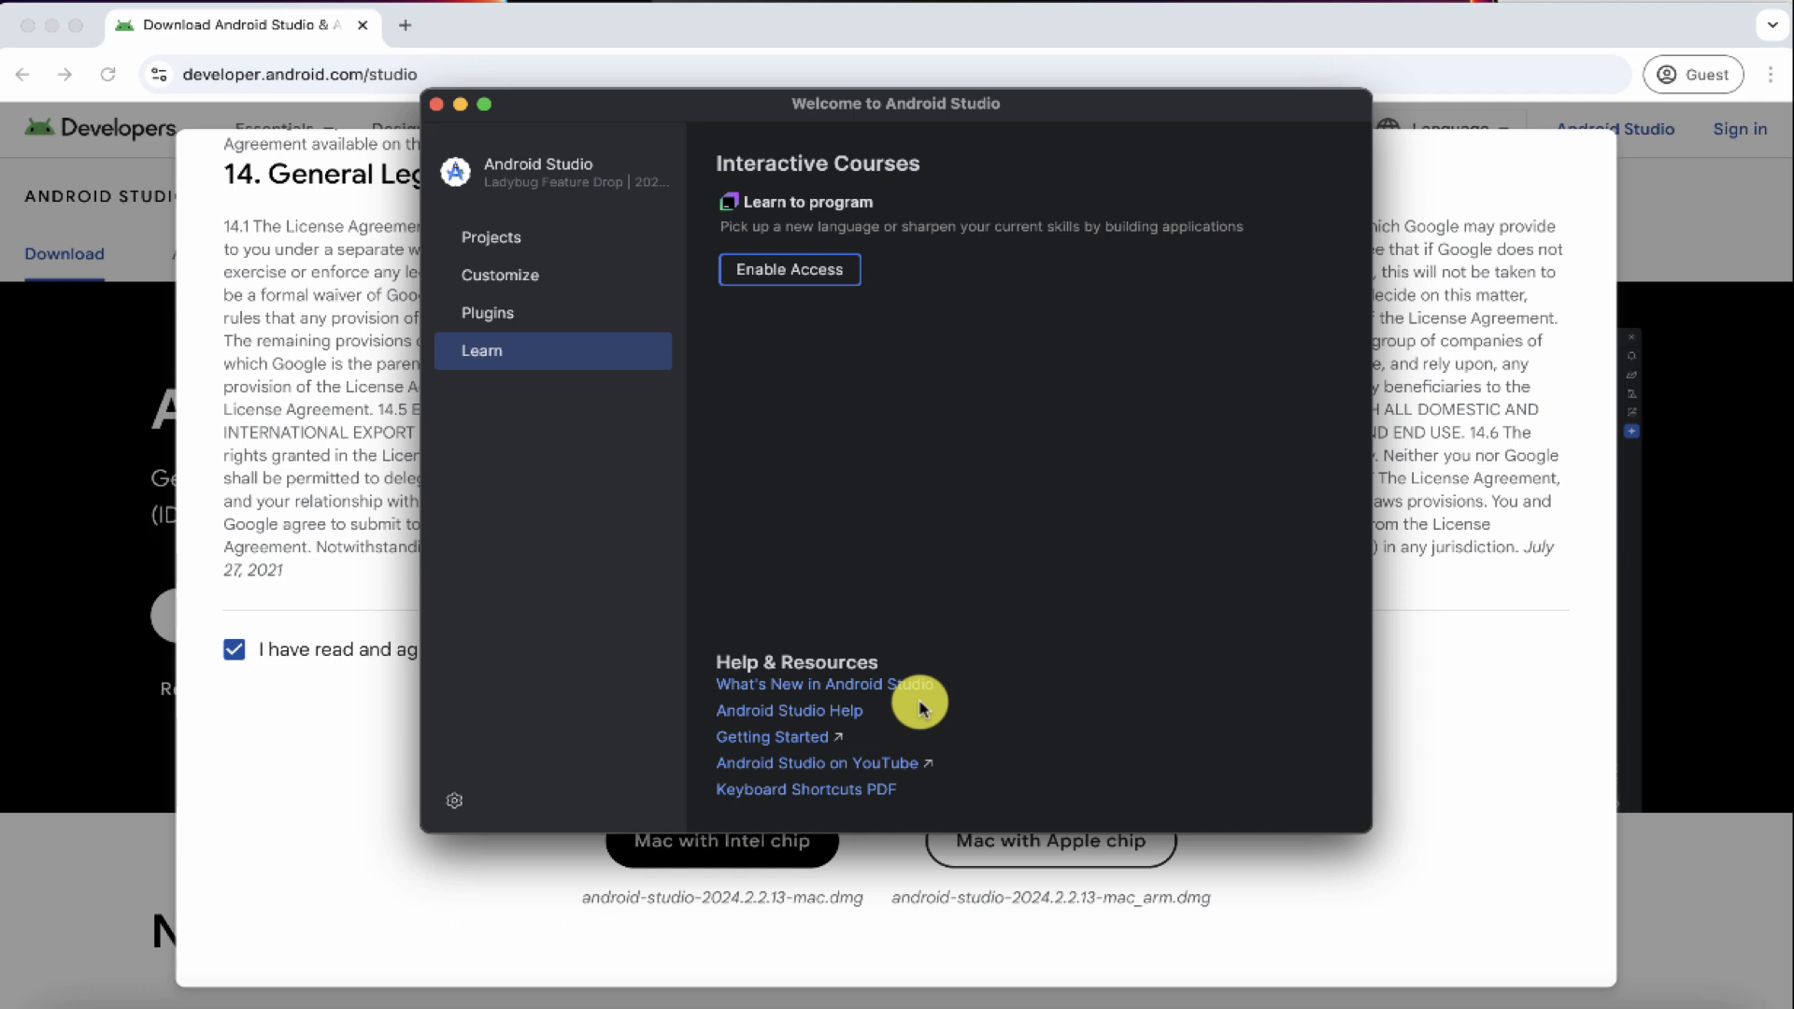
mouse_move(785, 762)
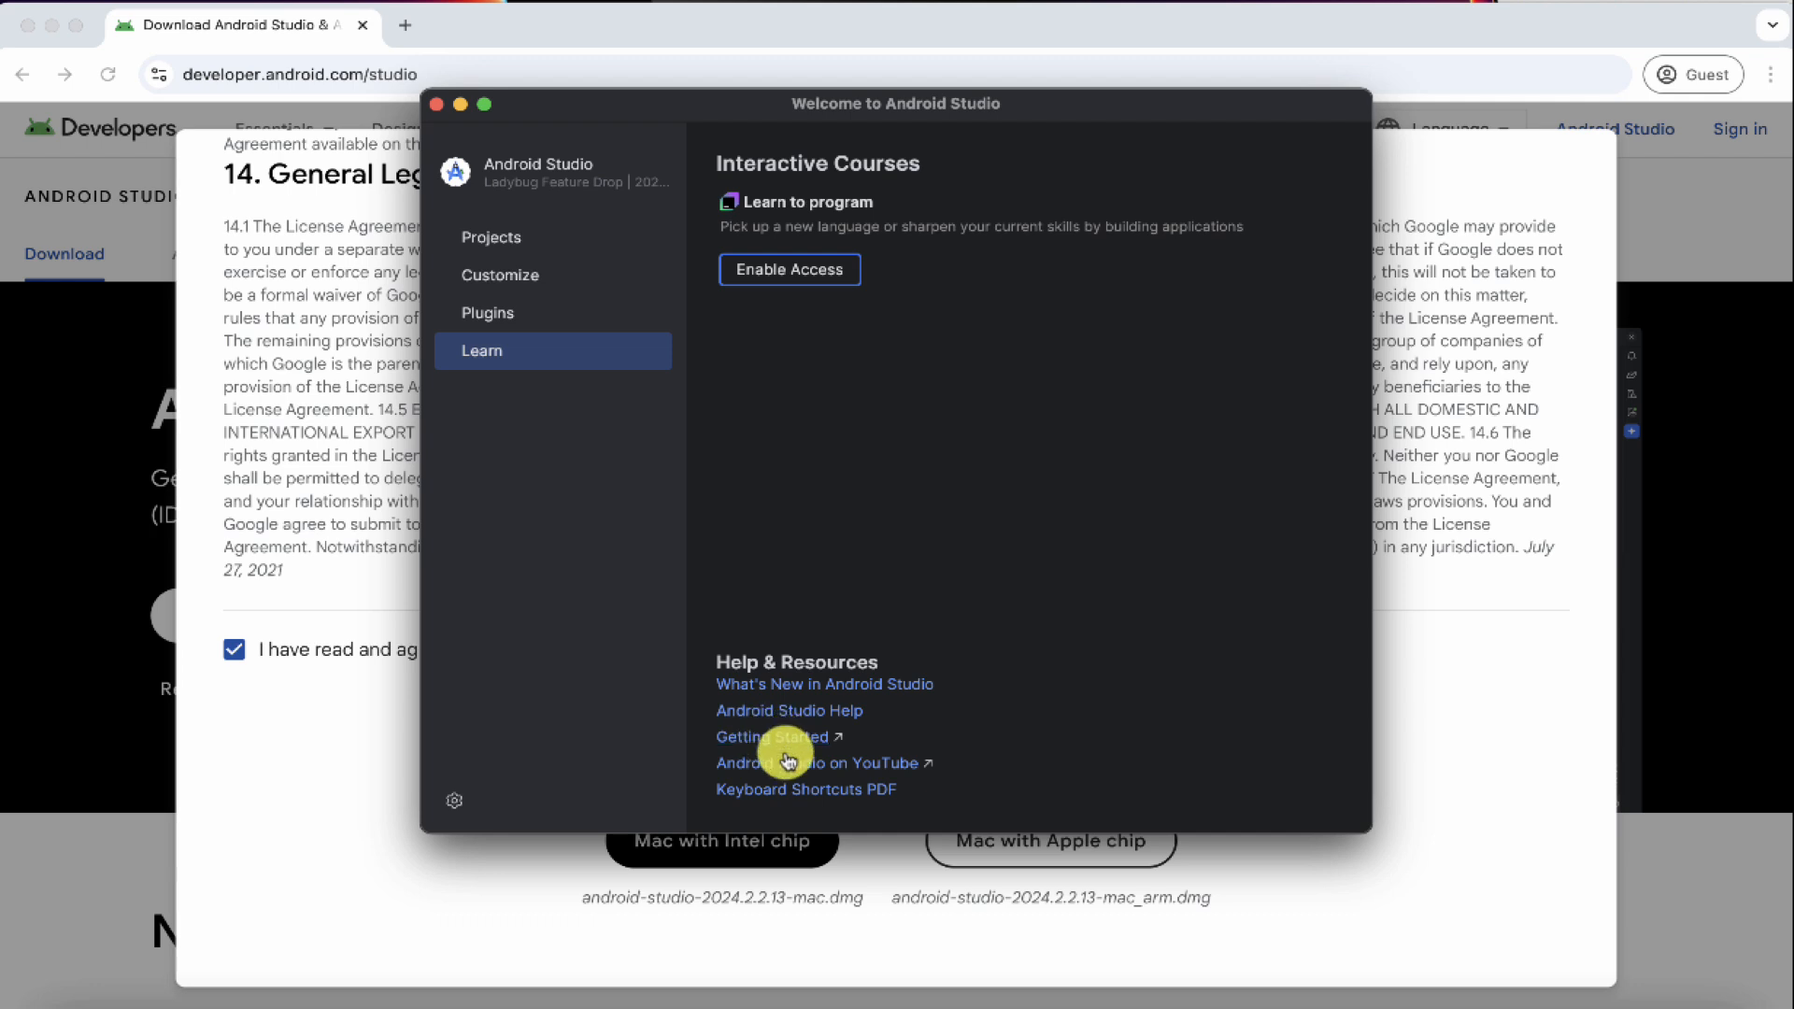
mouse_move(858, 768)
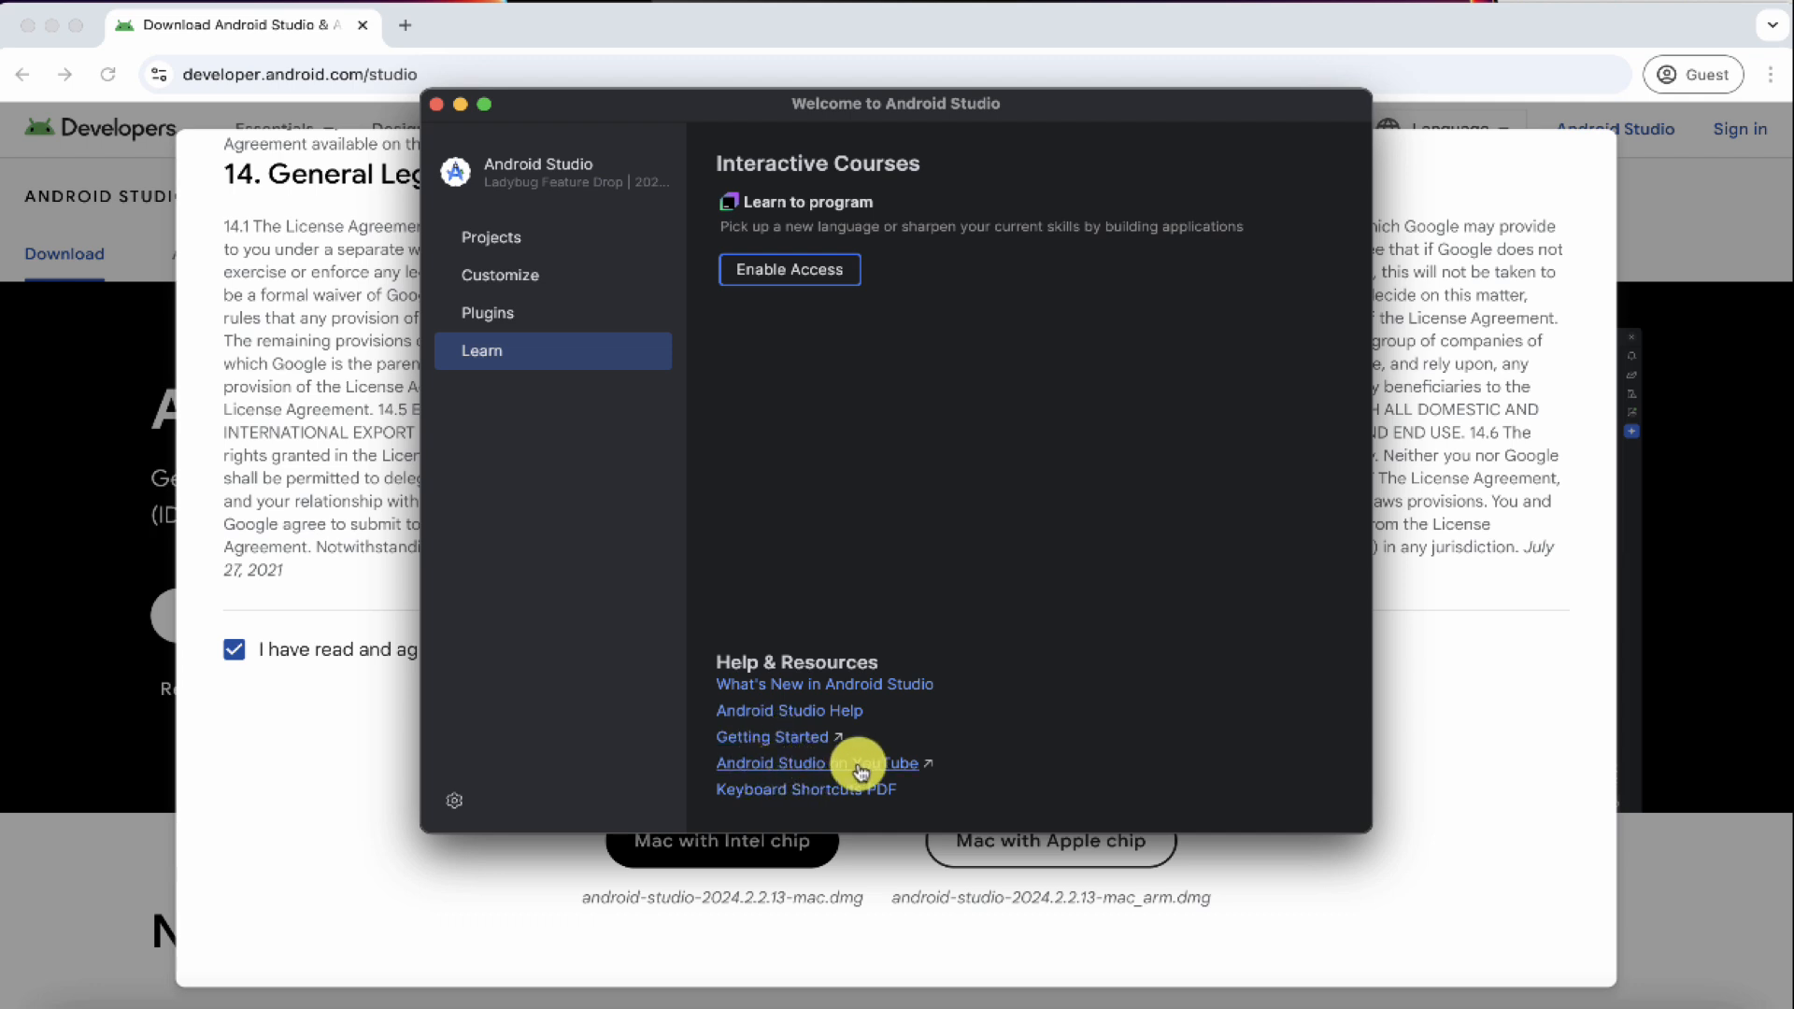
mouse_move(995, 639)
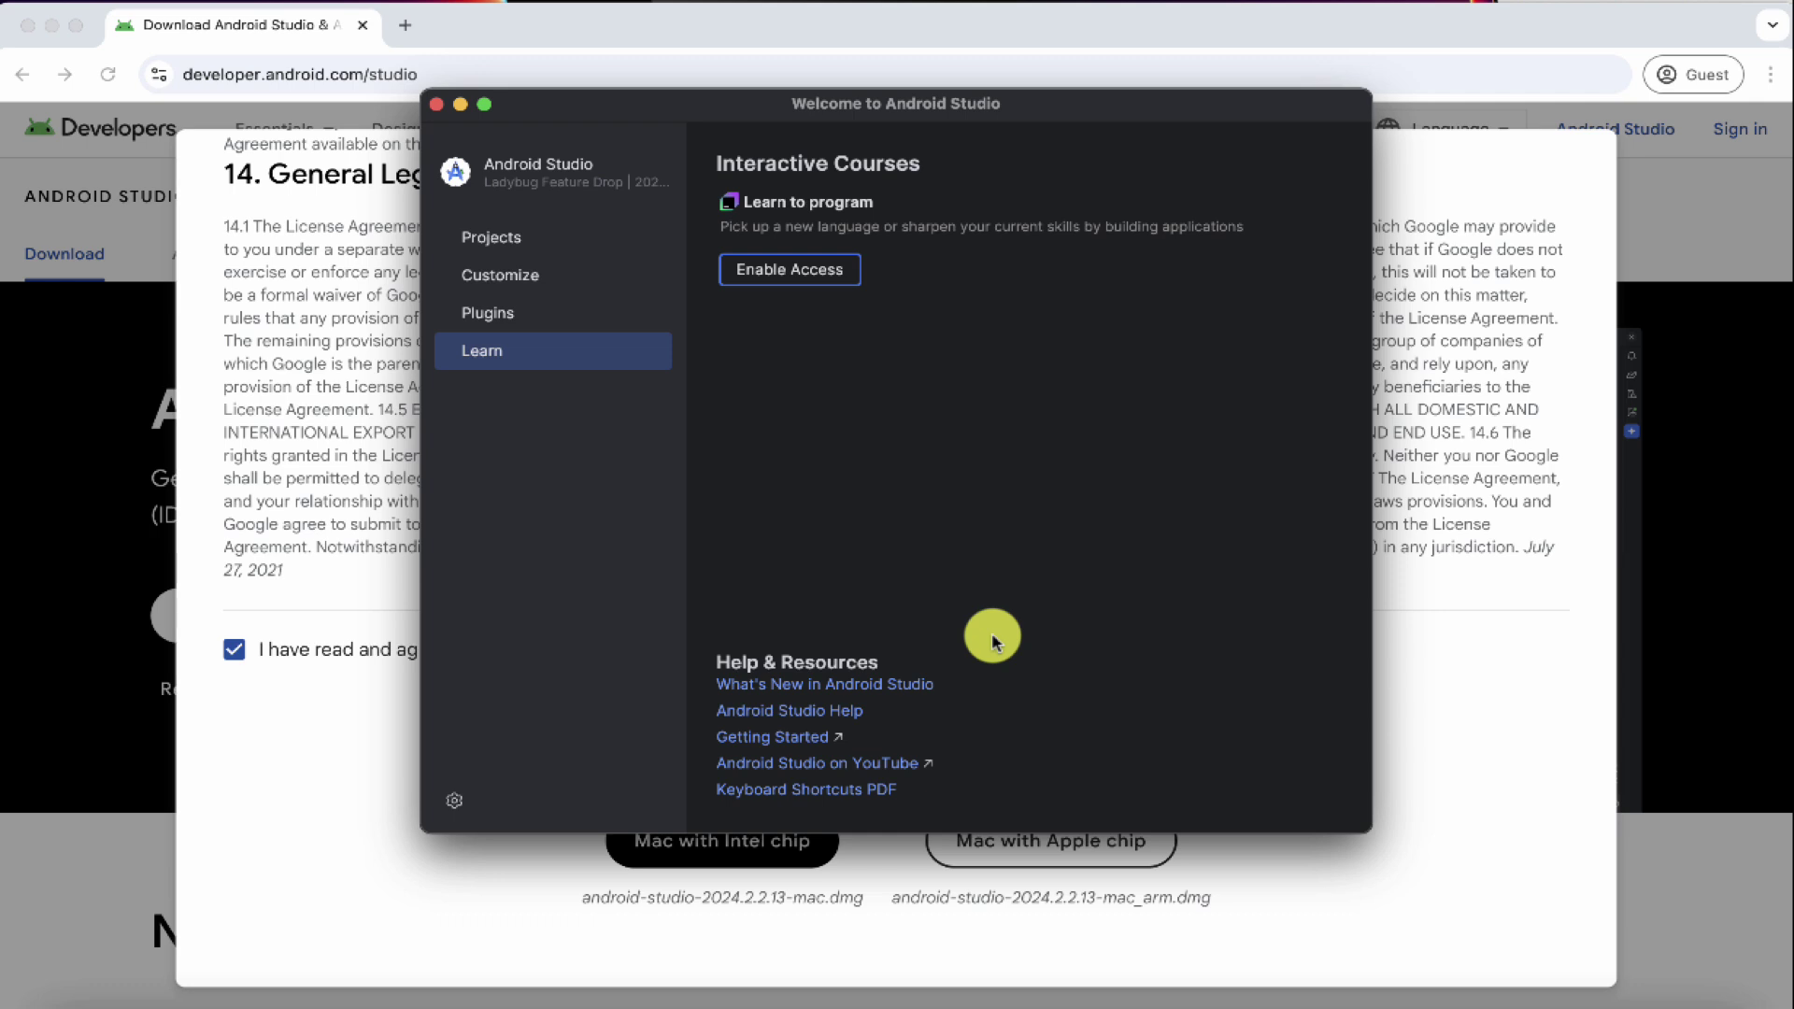
mouse_move(611, 520)
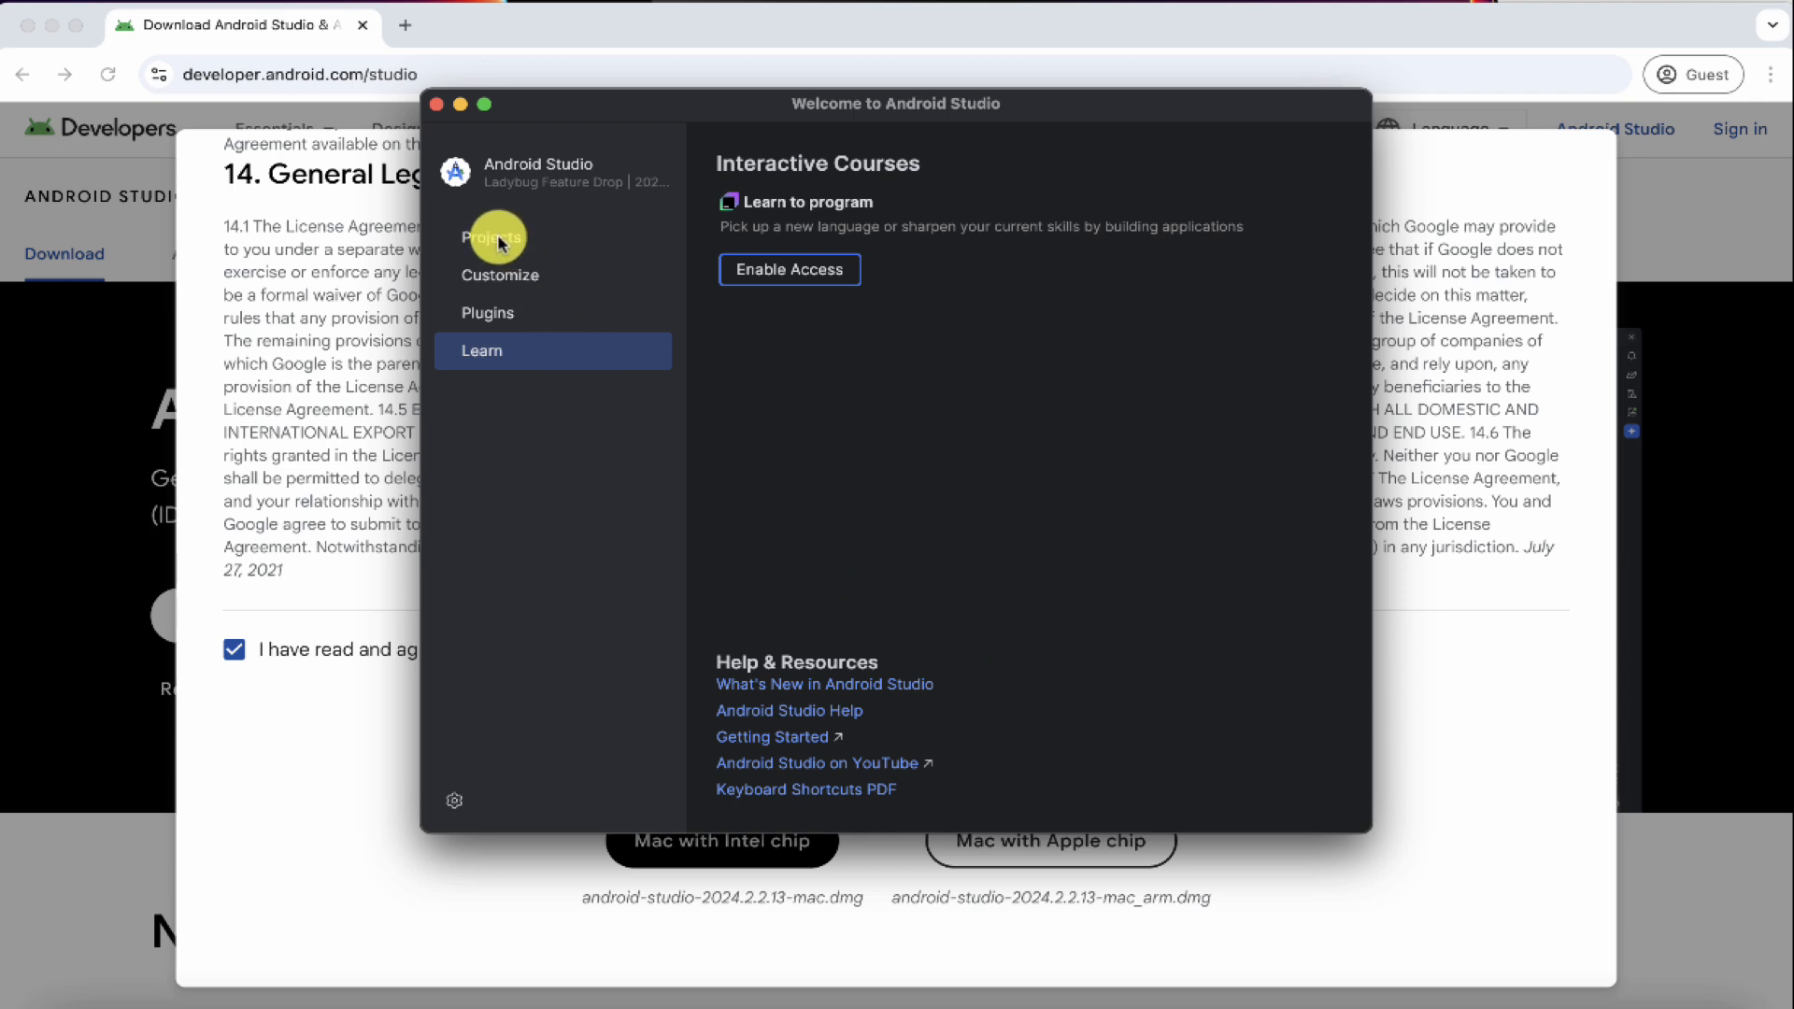
Return the welcome window to the recent projects list.
click(494, 238)
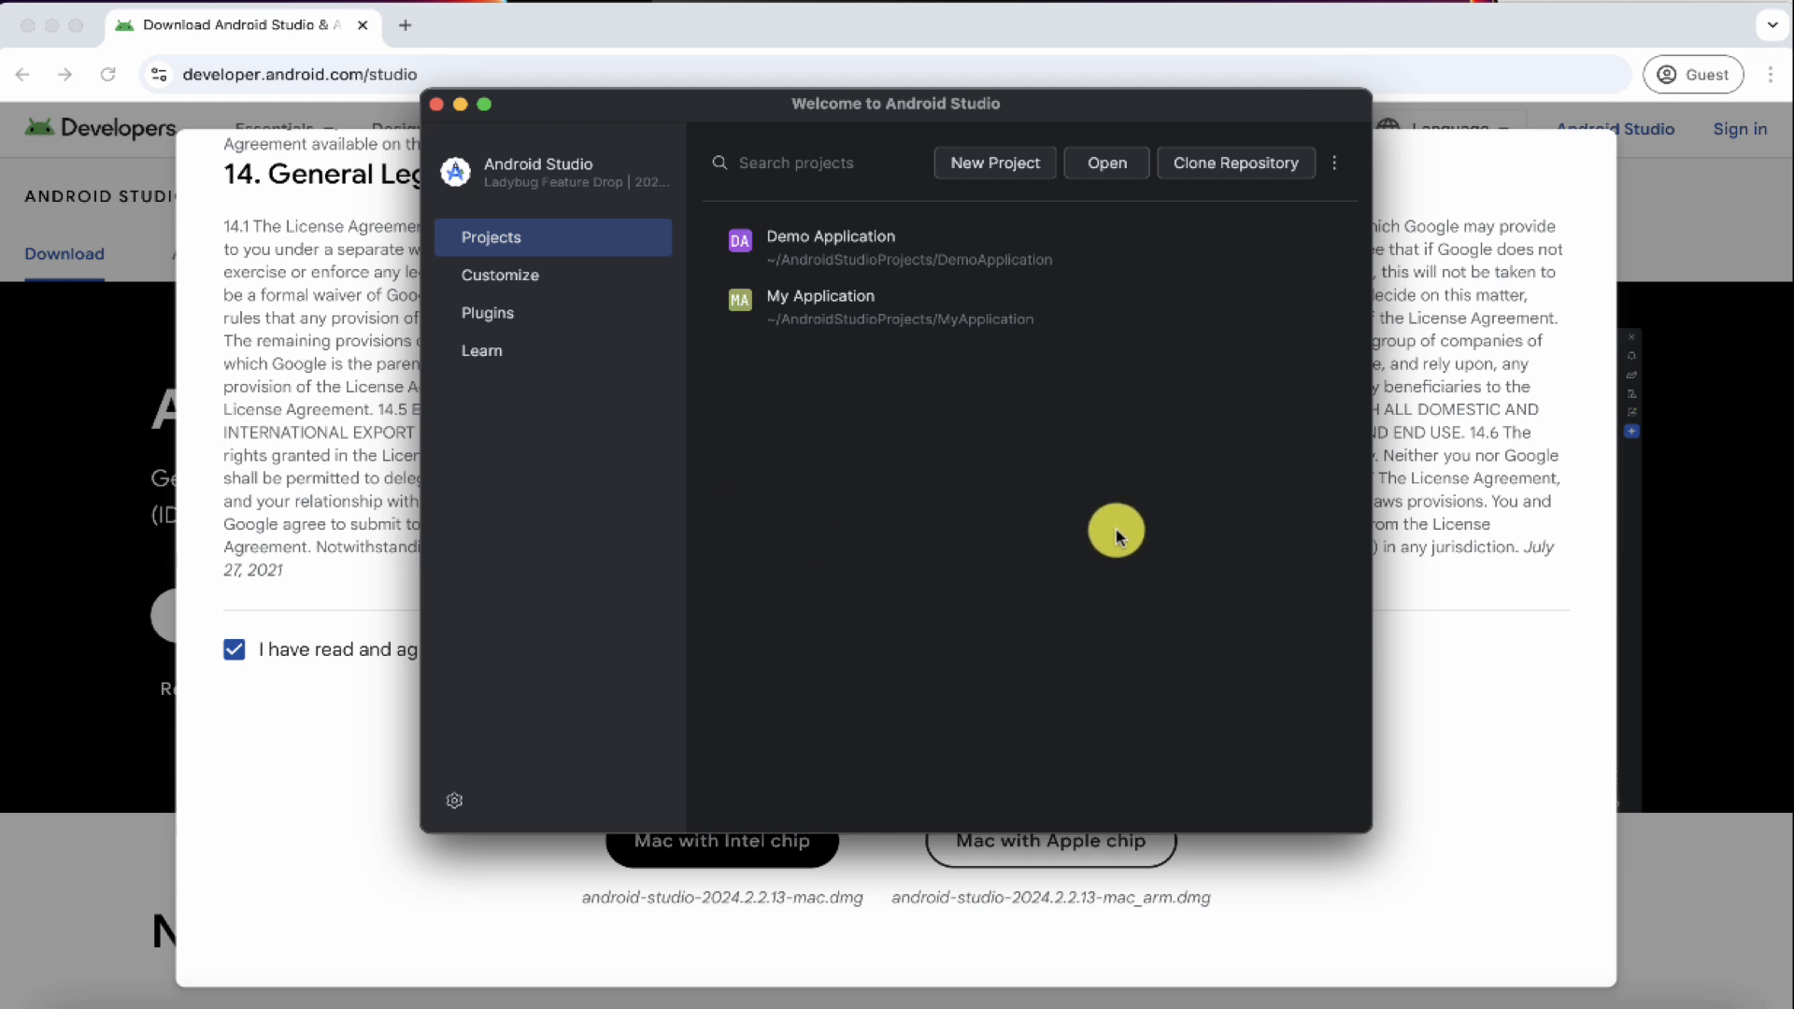
mouse_move(1218, 504)
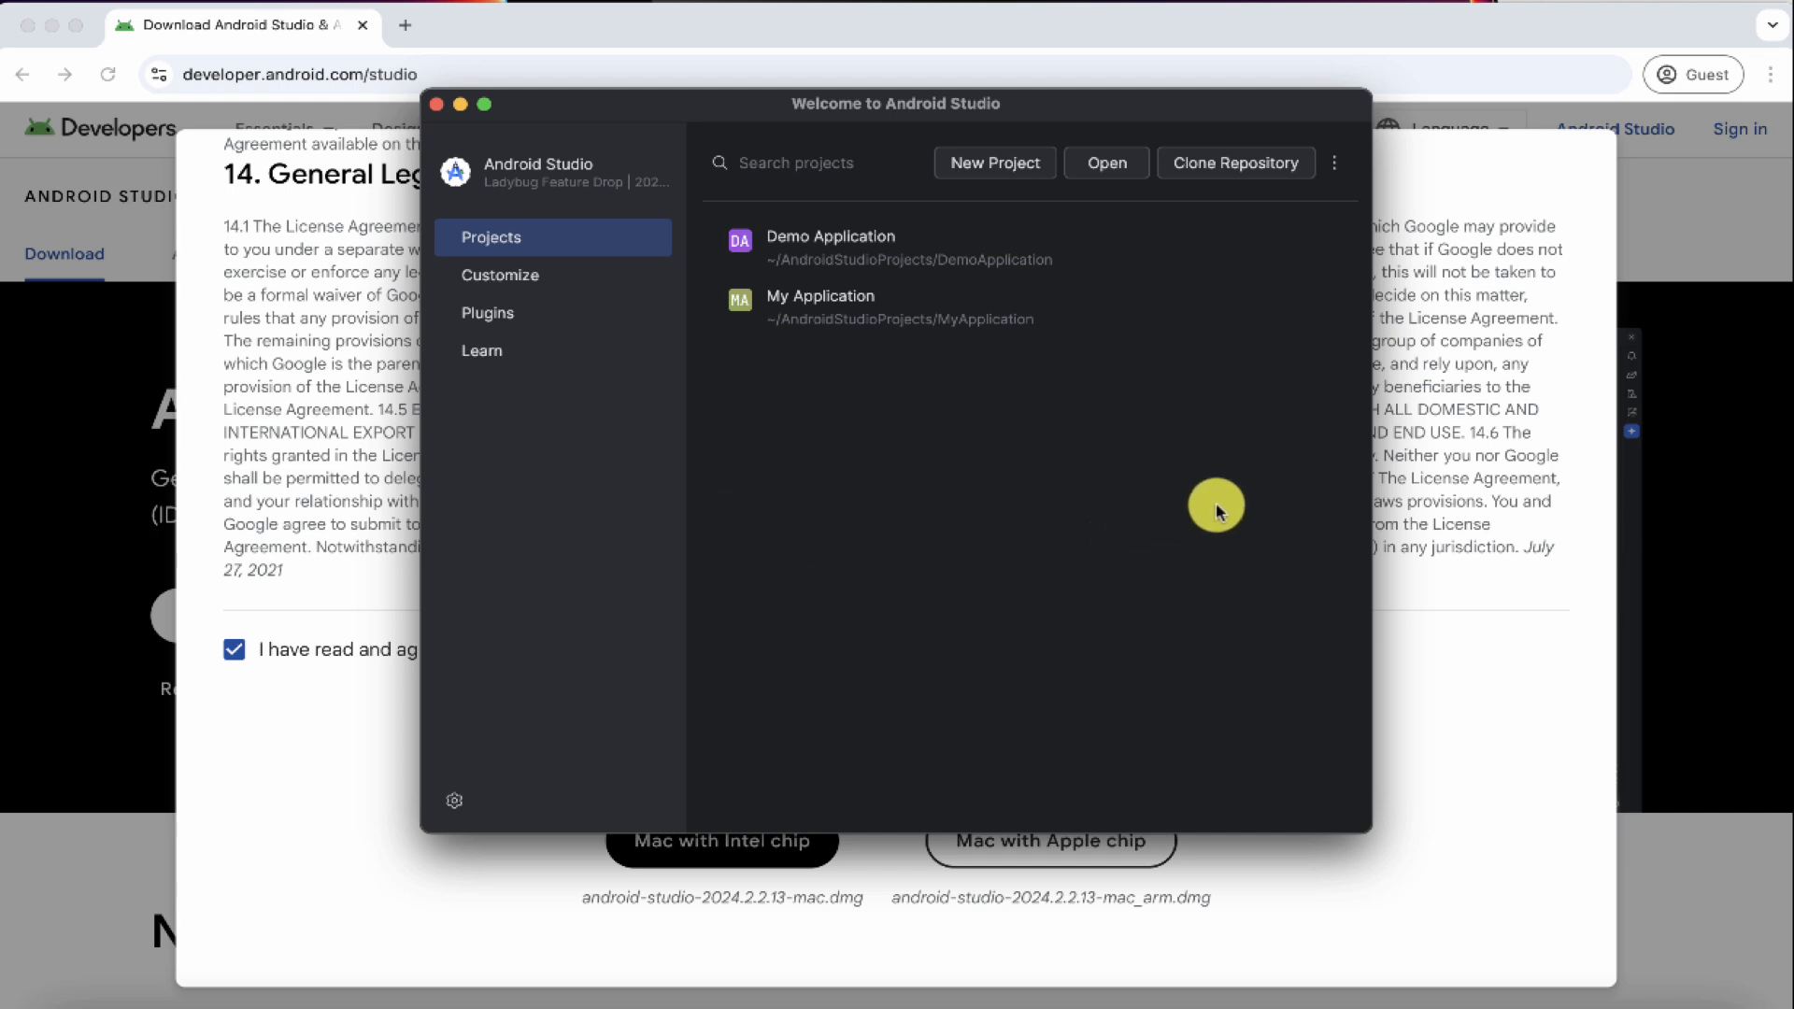